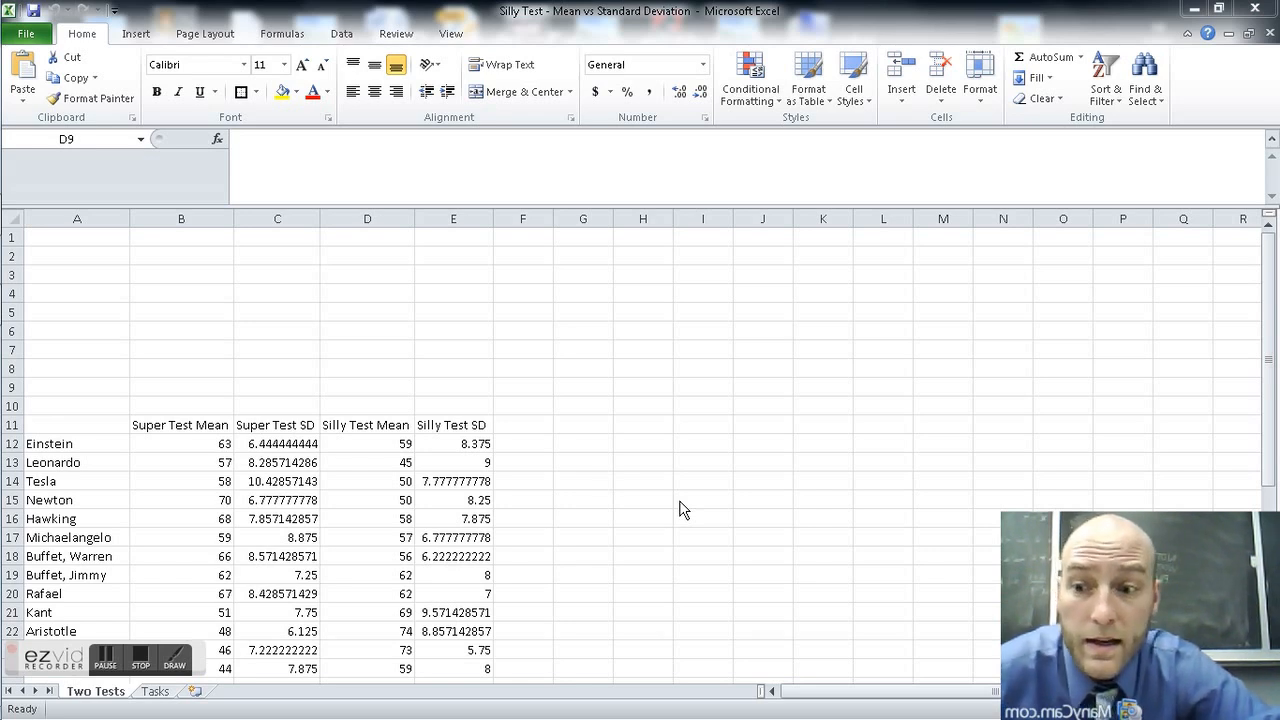
{"action": "mouse_move", "coordinate": [248, 442]}
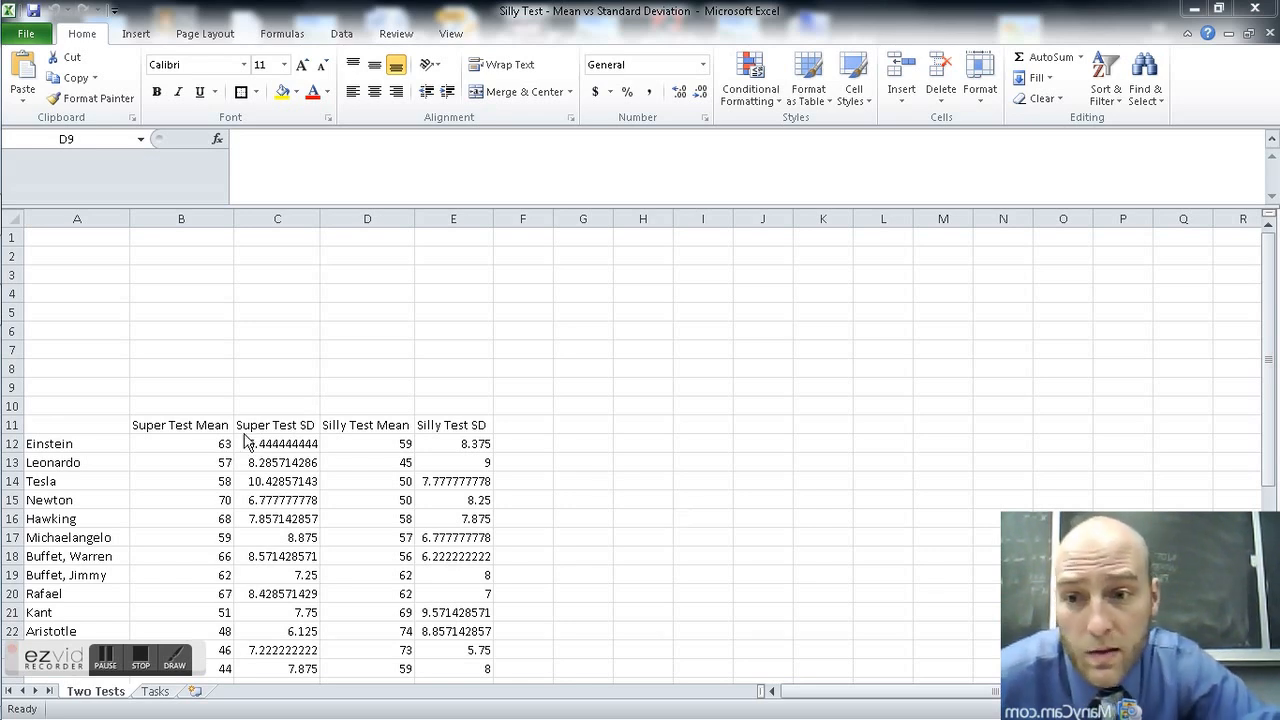
- Enter the header People in A11 above the names, then add a blank third worksheet
{"action": "left_click", "coordinate": [276, 424]}
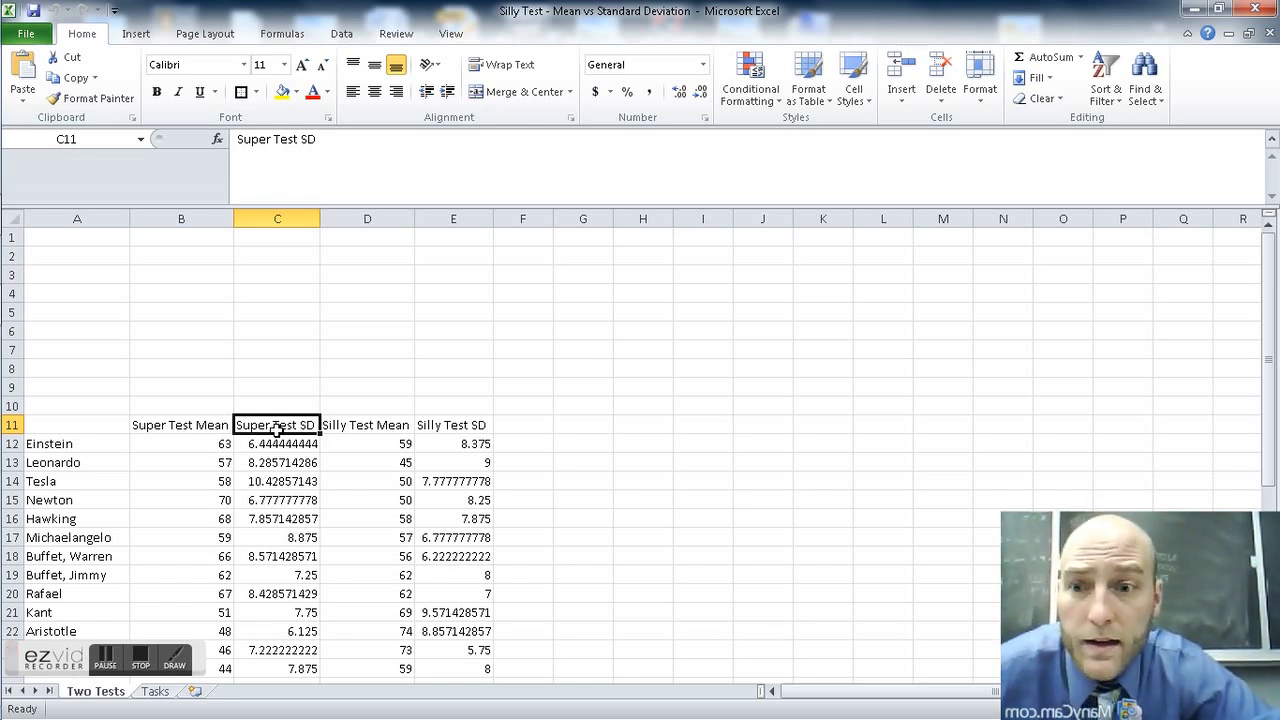
{"action": "left_click", "coordinate": [180, 424]}
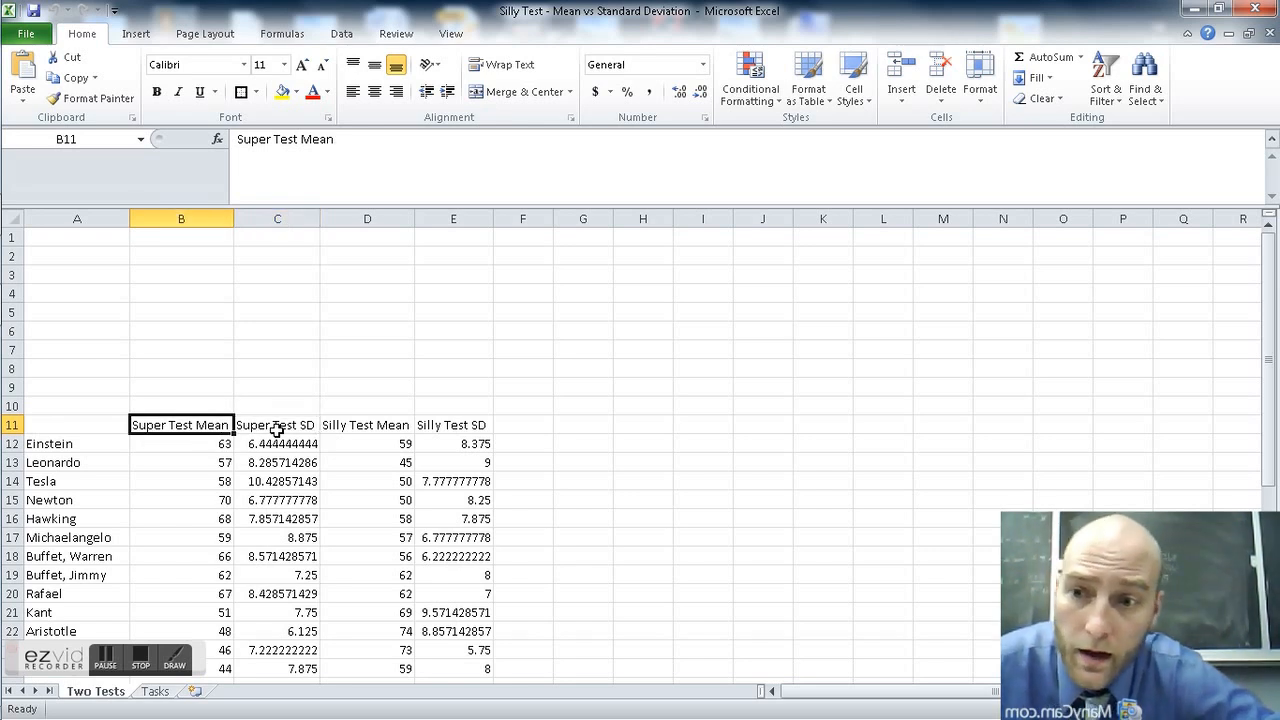
{"action": "left_click", "coordinate": [276, 424]}
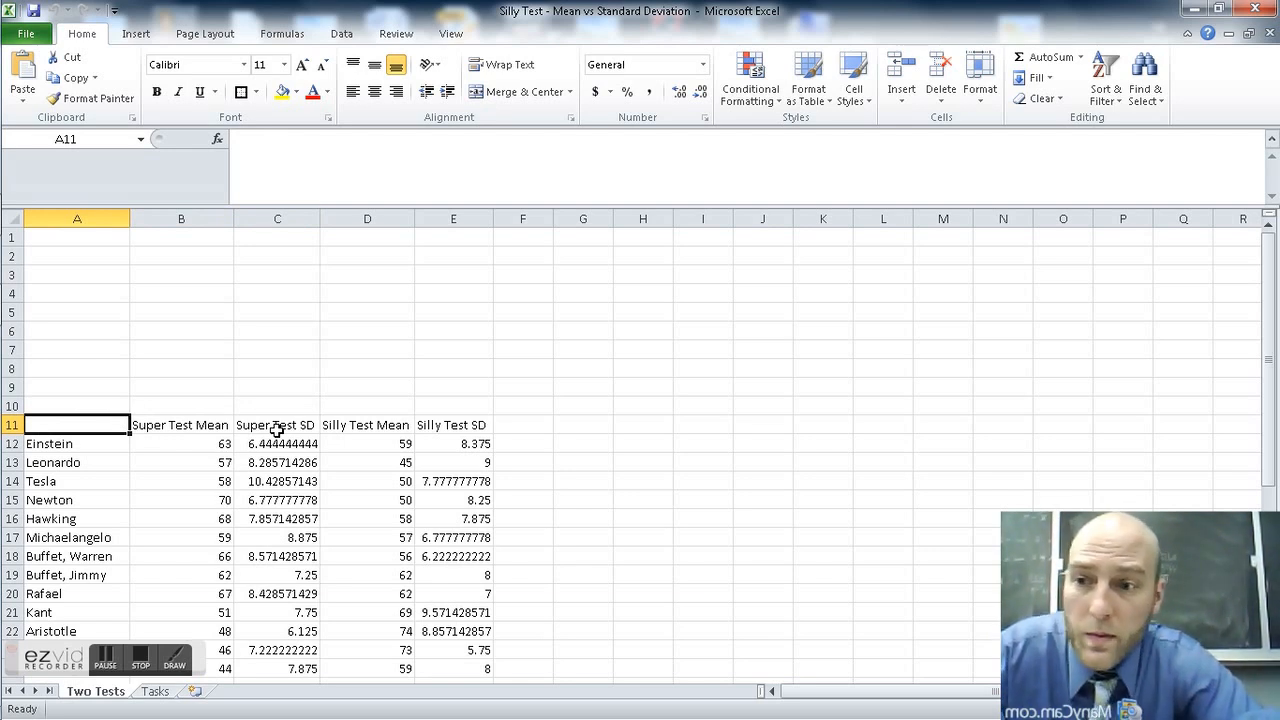
{"action": "type", "text": "People"}
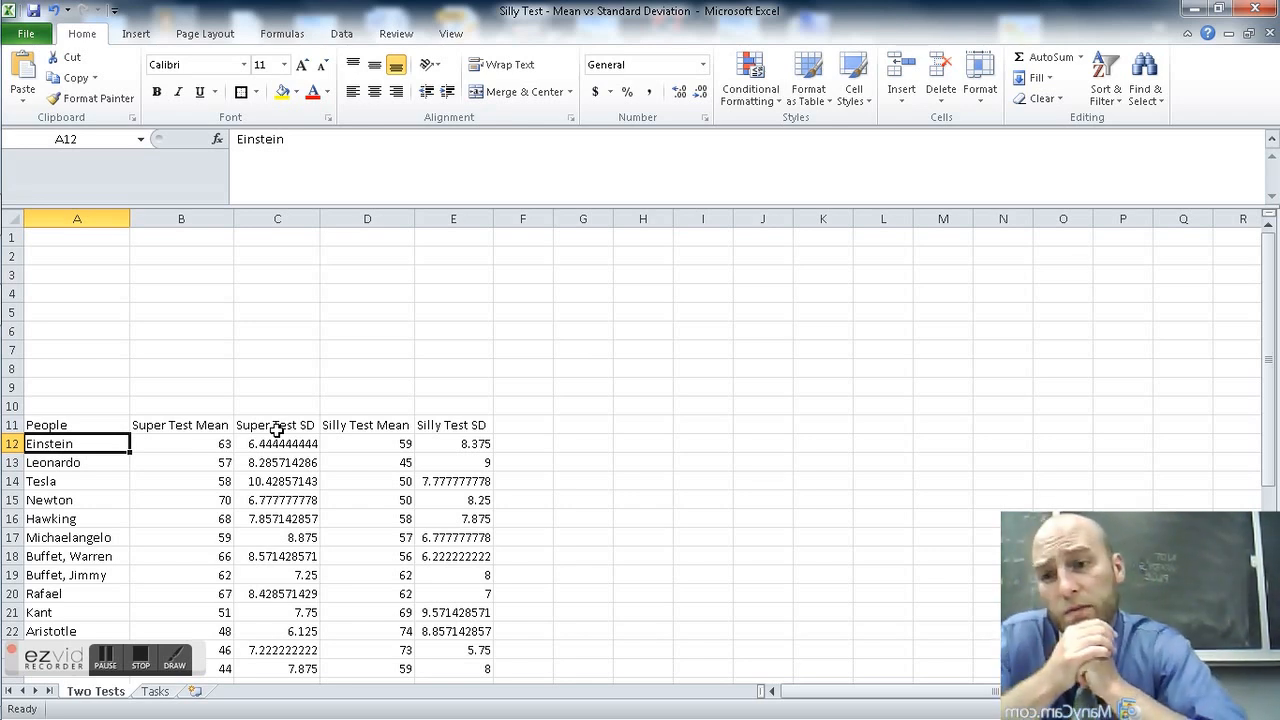
{"action": "left_click", "coordinate": [204, 692]}
{"action": "type", "text": "L"}
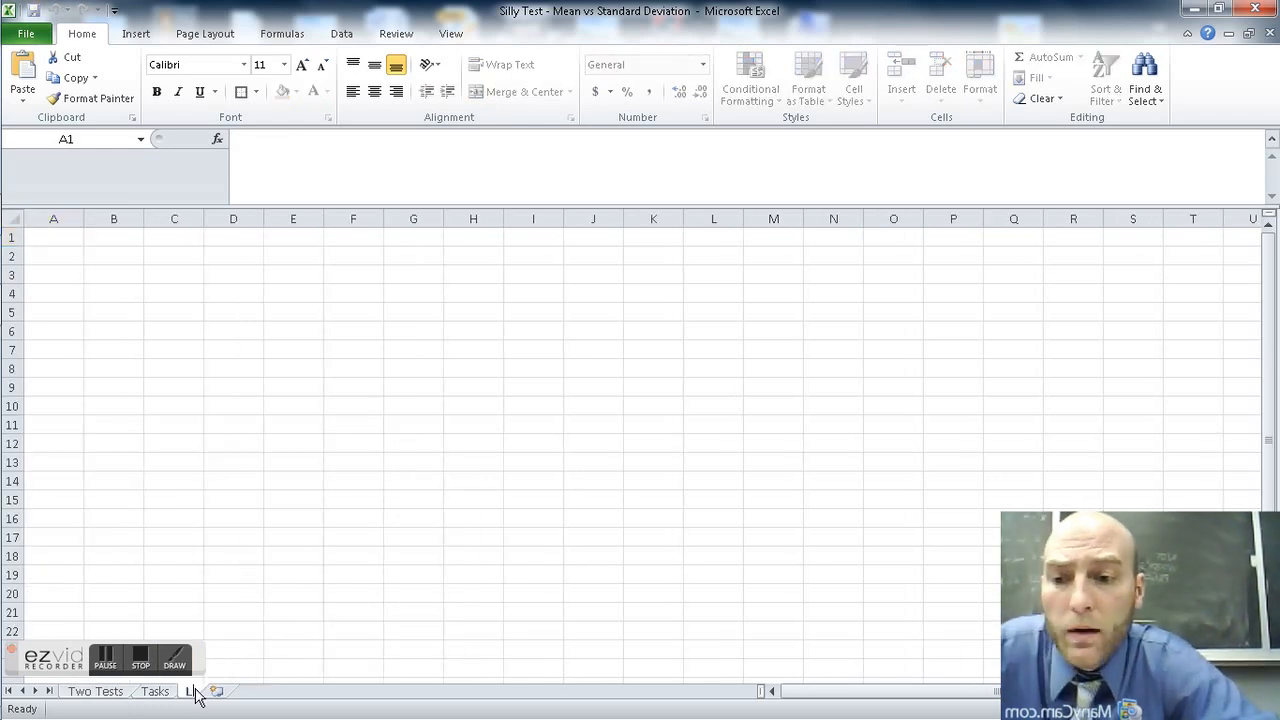
- Name the new sheet LOOKUP and label C5 SuperTest and F5 SillyTest
{"action": "left_click", "coordinate": [216, 692]}
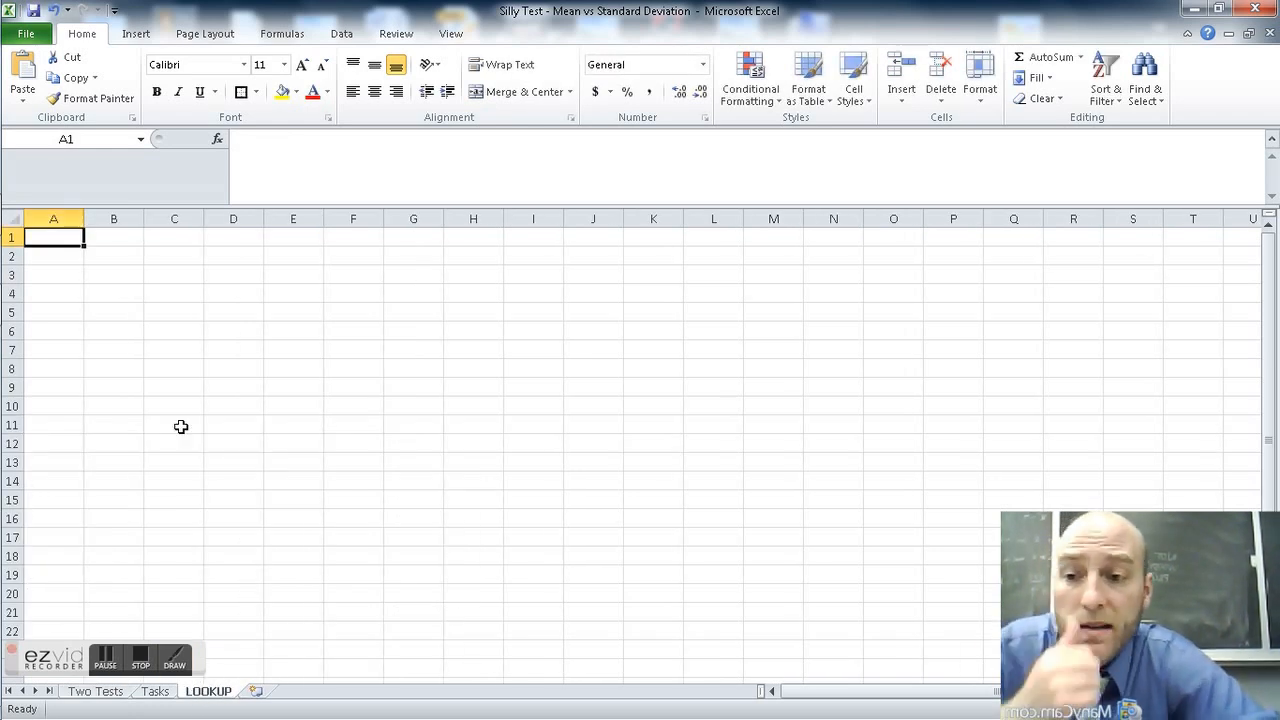
{"action": "left_click", "coordinate": [172, 312]}
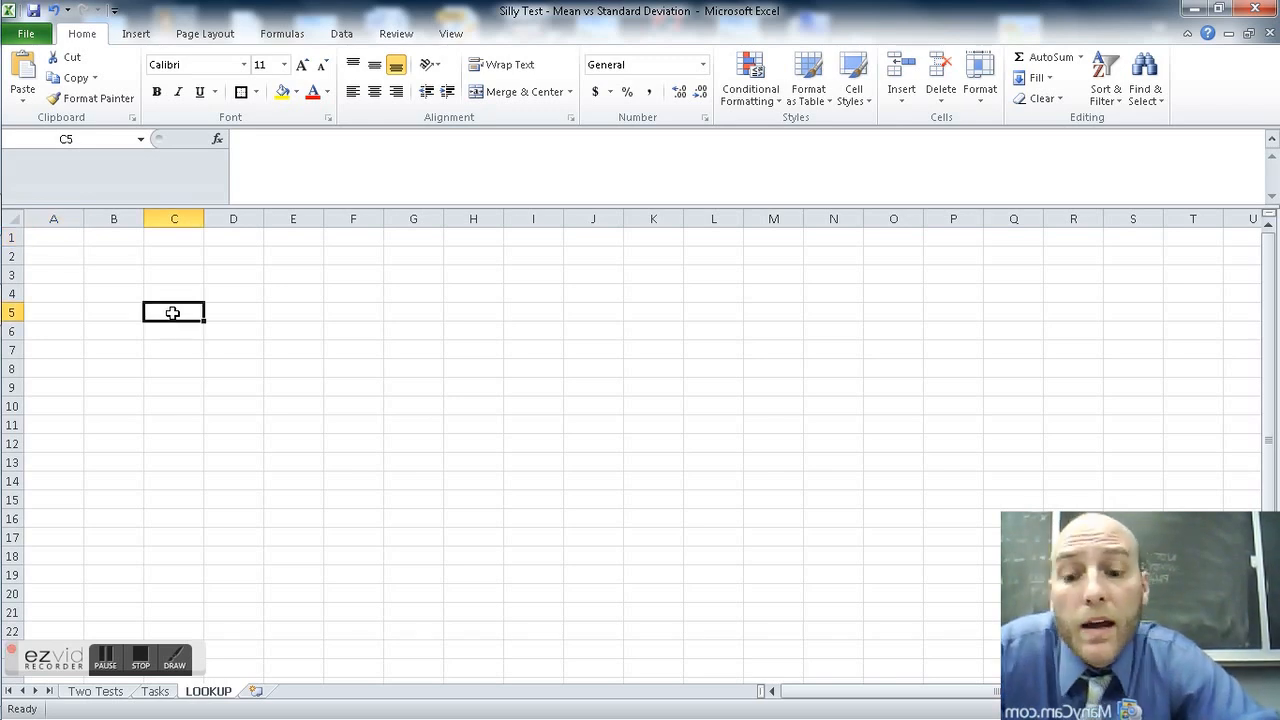
{"action": "type", "text": "Sup"}
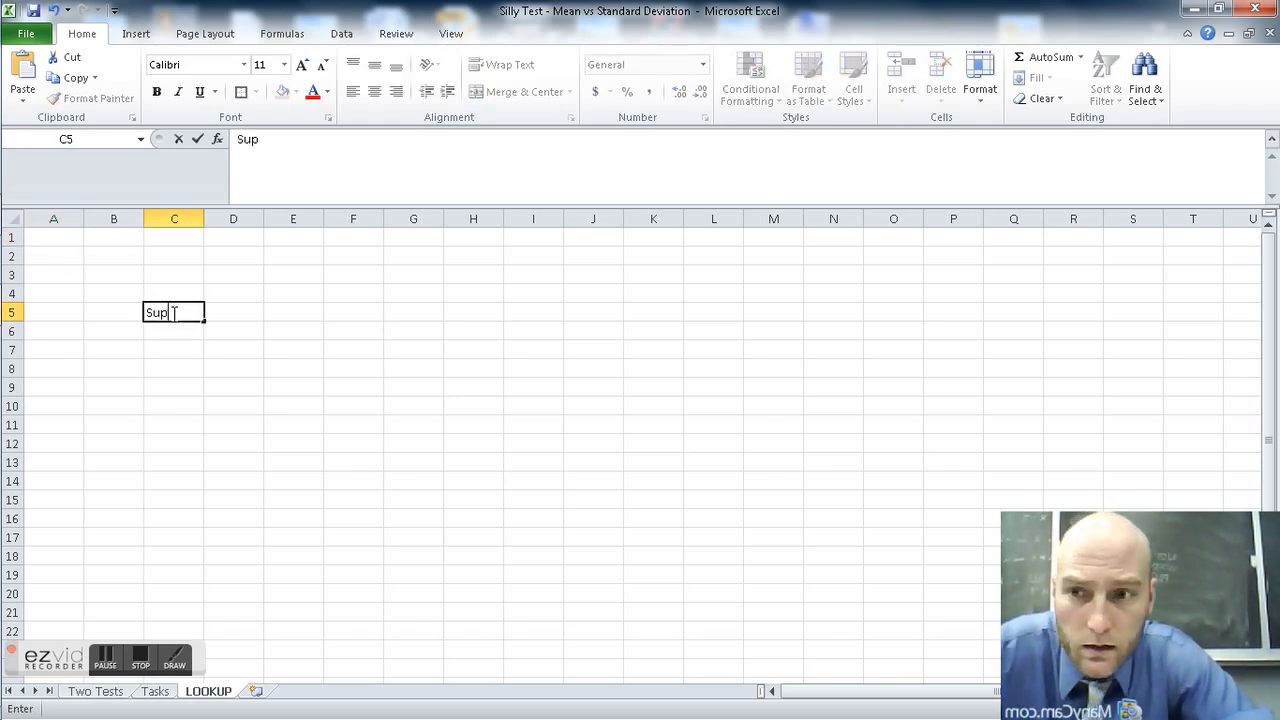
{"action": "type", "text": "erTest"}
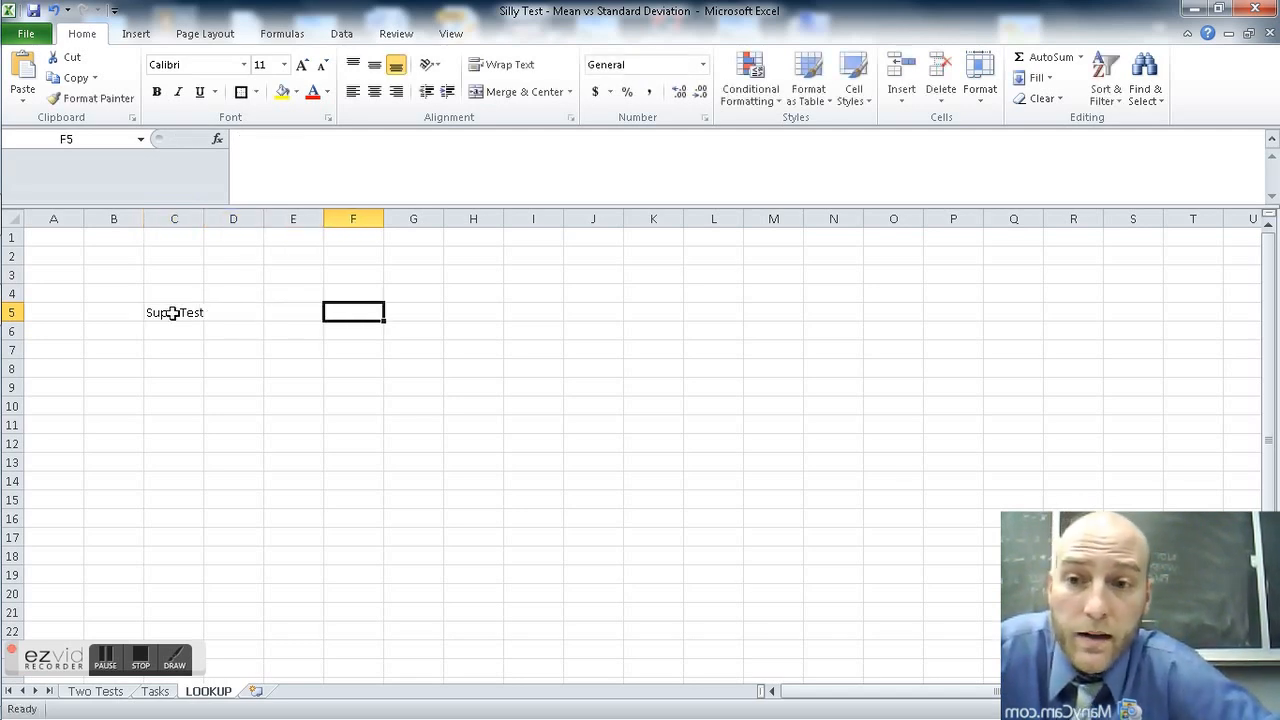
{"action": "type", "text": "SillyTes"}
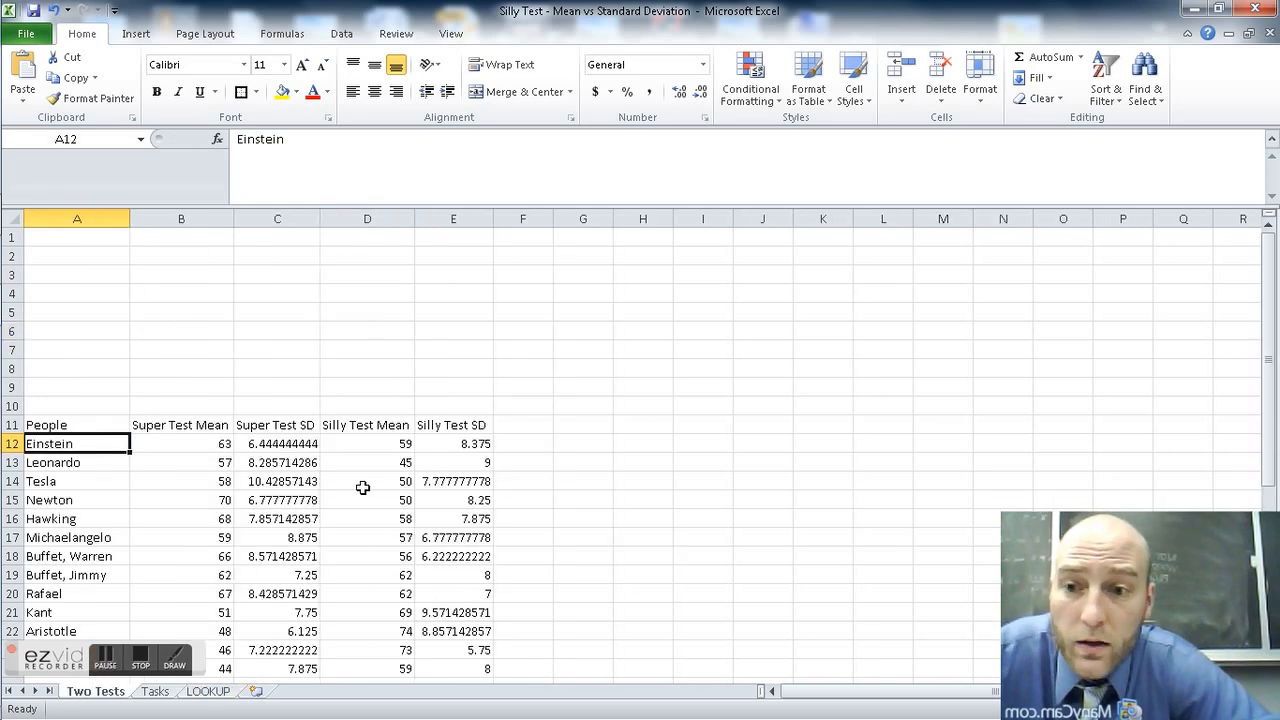
- Name the Super Test Mean values B12:B41 as the range Supertest_data
{"action": "left_click", "coordinate": [180, 444]}
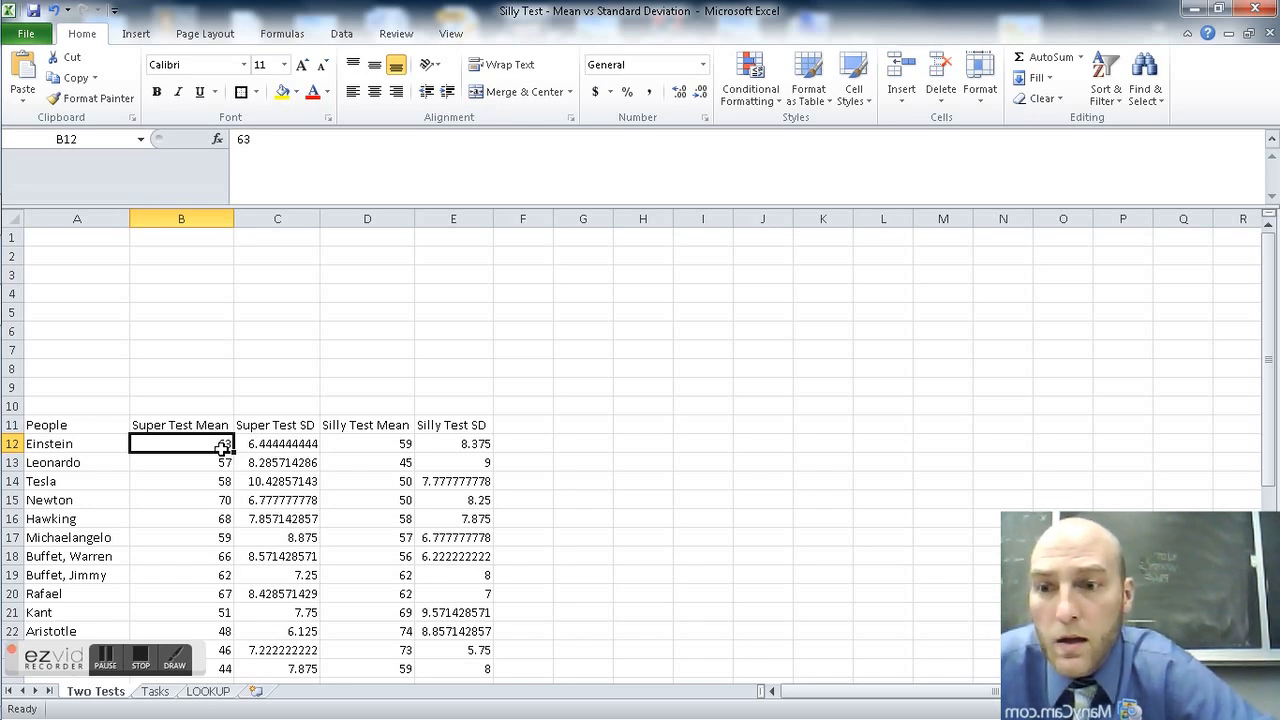
{"action": "left_click_drag", "start_coordinate": [180, 444], "coordinate": [180, 462]}
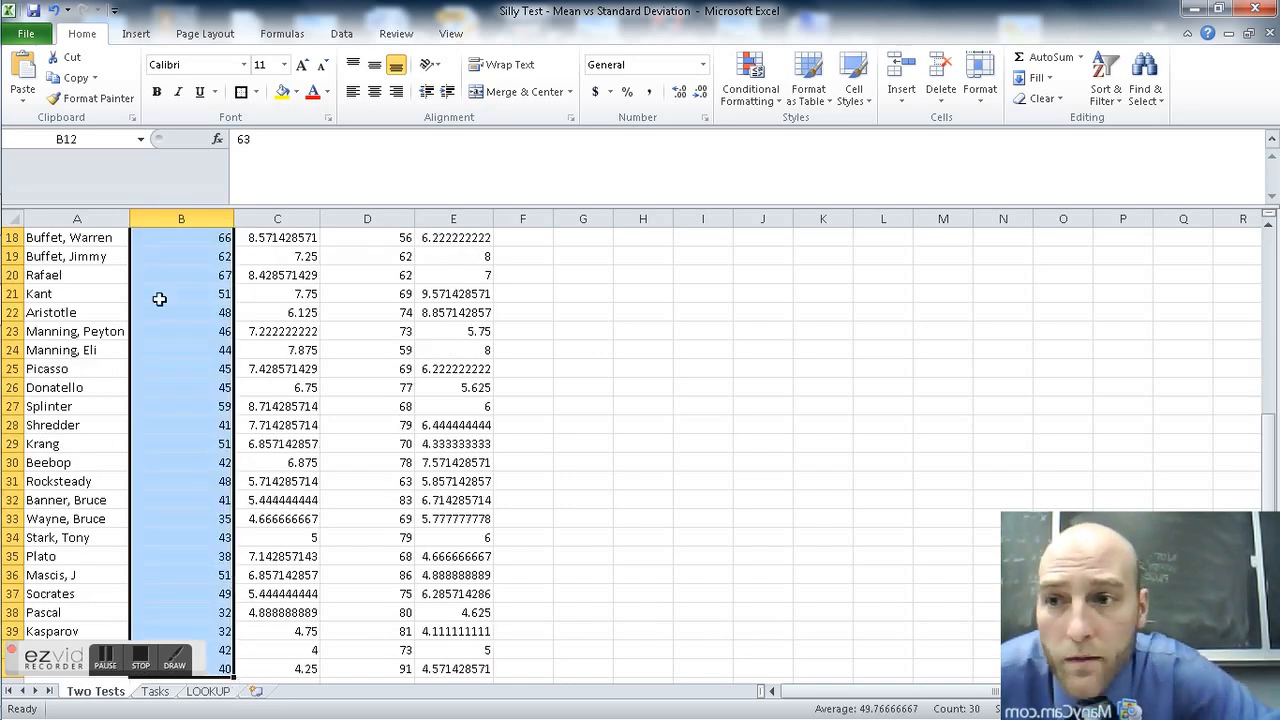
{"action": "type", "text": "Super"}
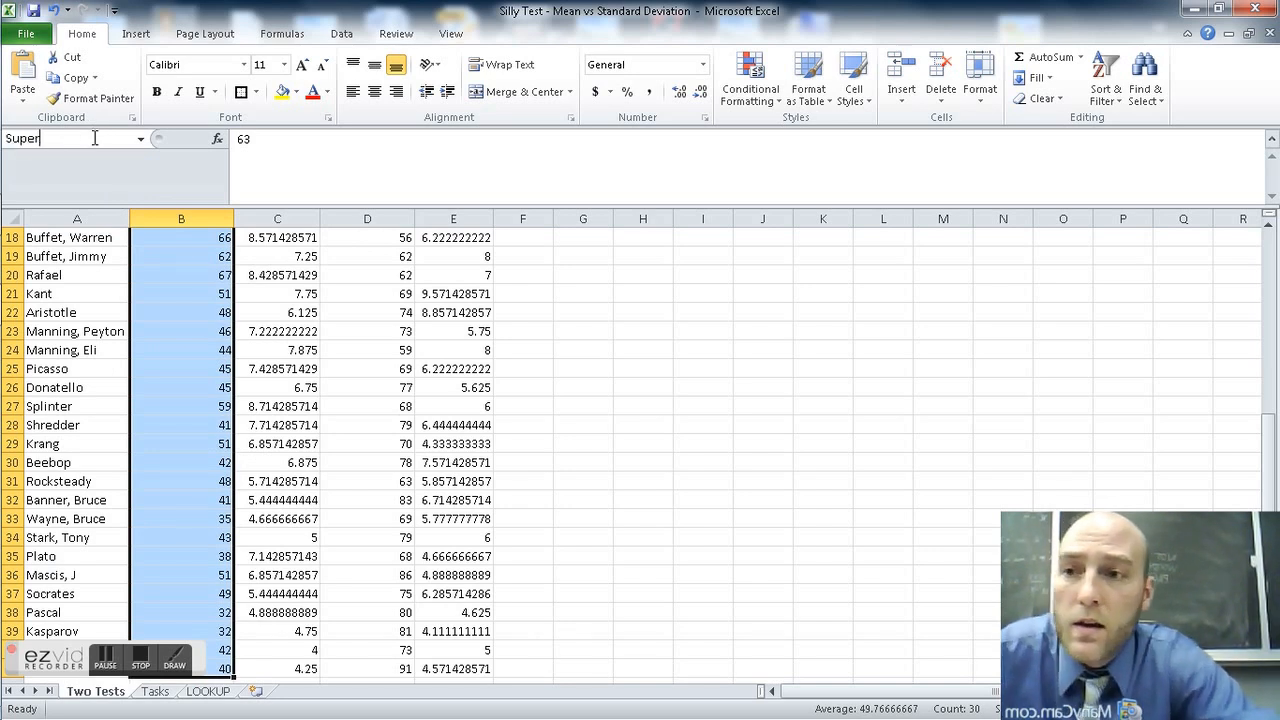
{"action": "type", "text": "test"}
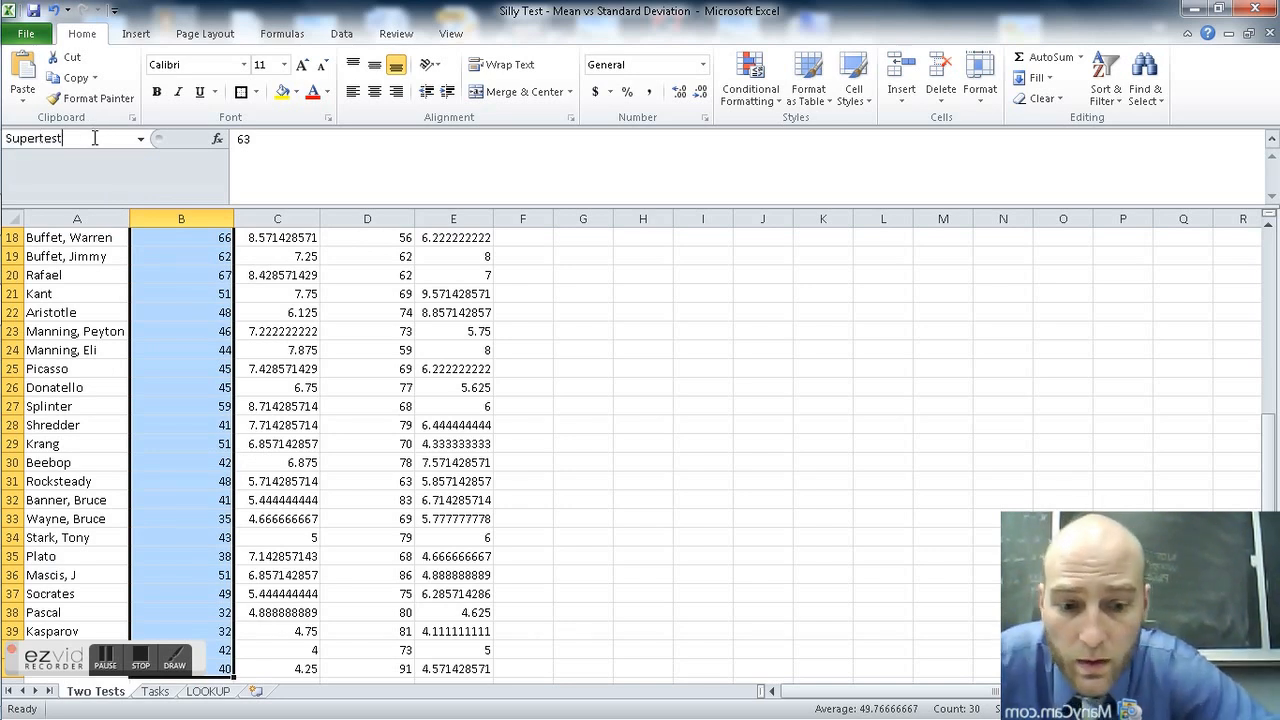
{"action": "type", "text": "_data"}
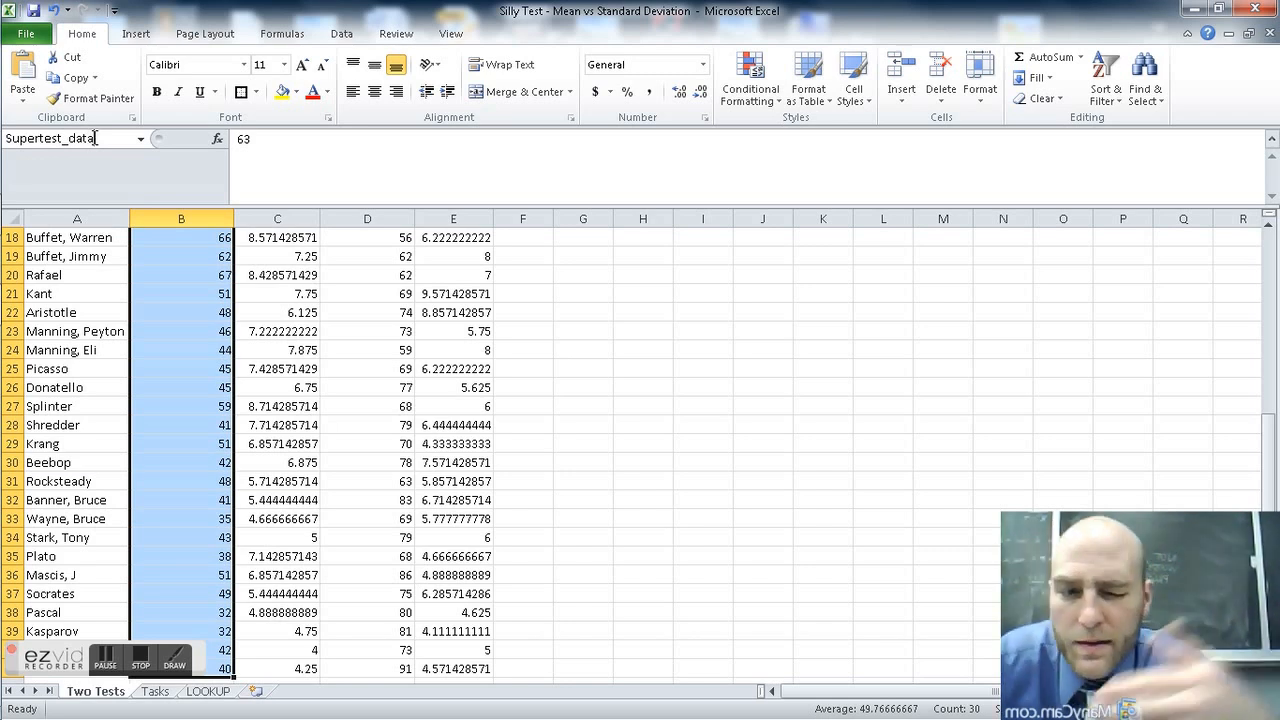
{"action": "scroll", "scroll_direction": "up", "scroll_amount": 3}
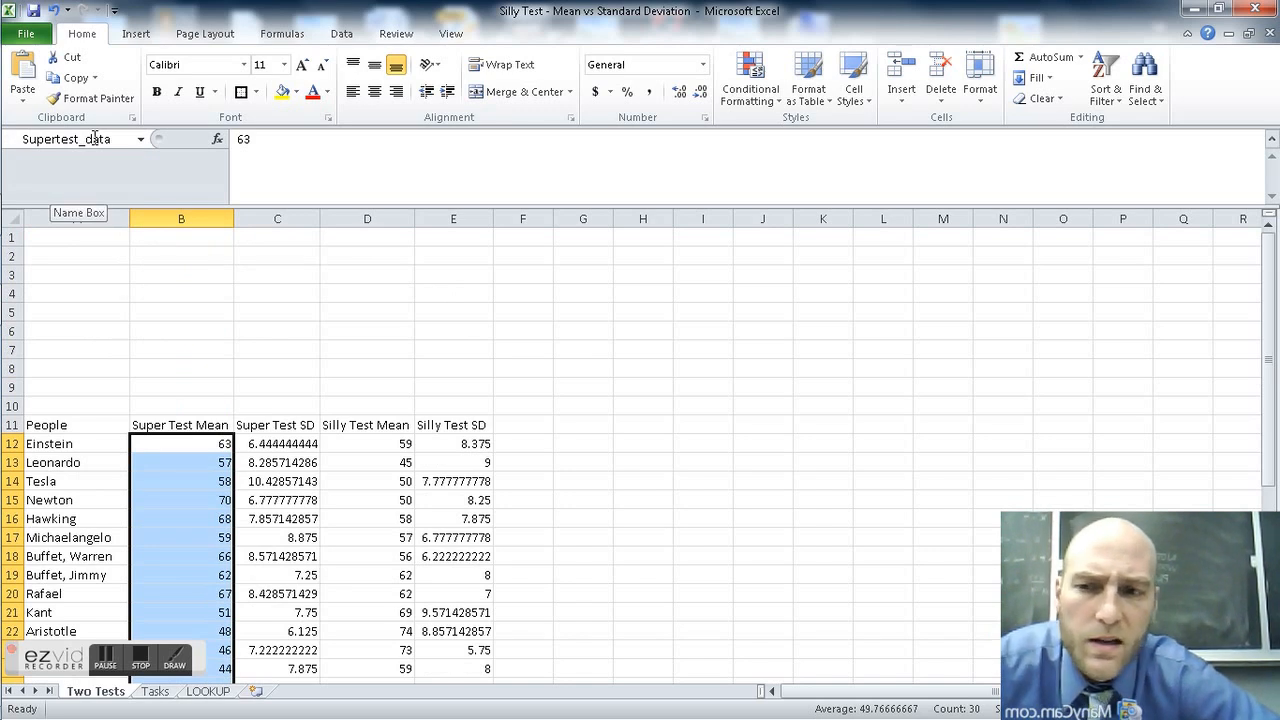
- Name the Silly Test Mean values D12:D41 Sillytest_data and switch to the LOOKUP sheet
{"action": "left_click", "coordinate": [366, 444]}
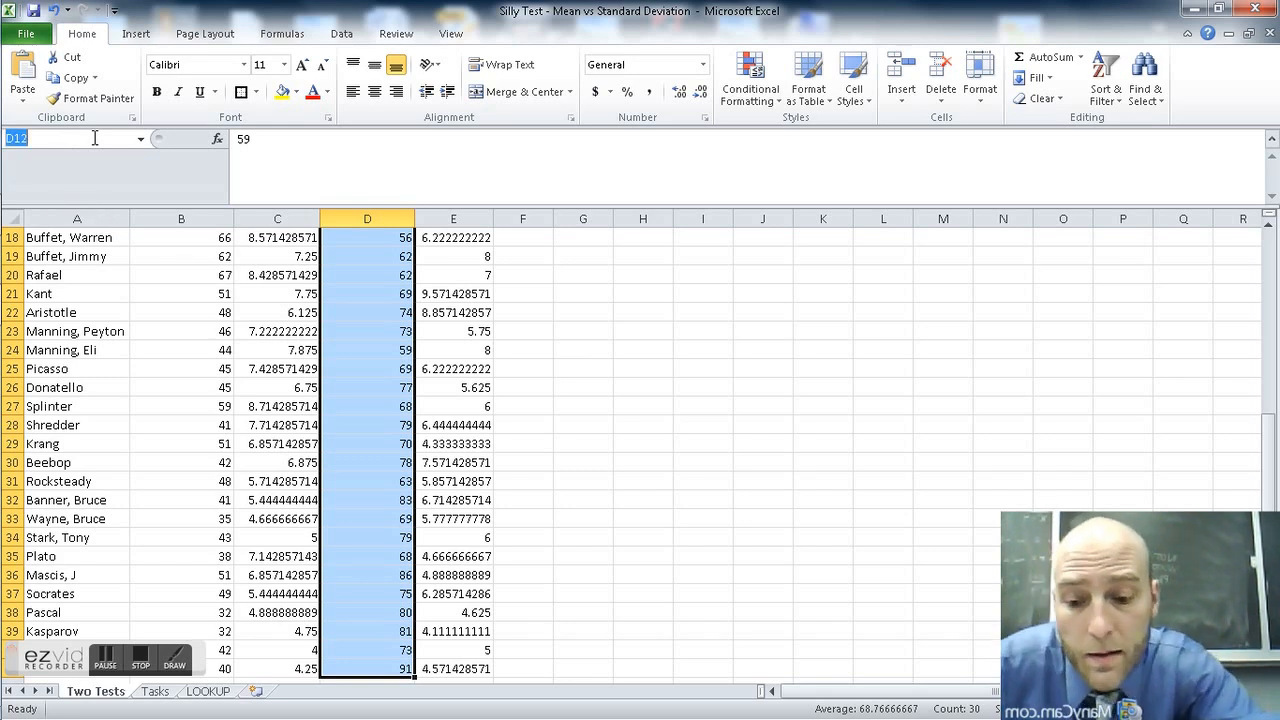
{"action": "type", "text": "Sillytest_data"}
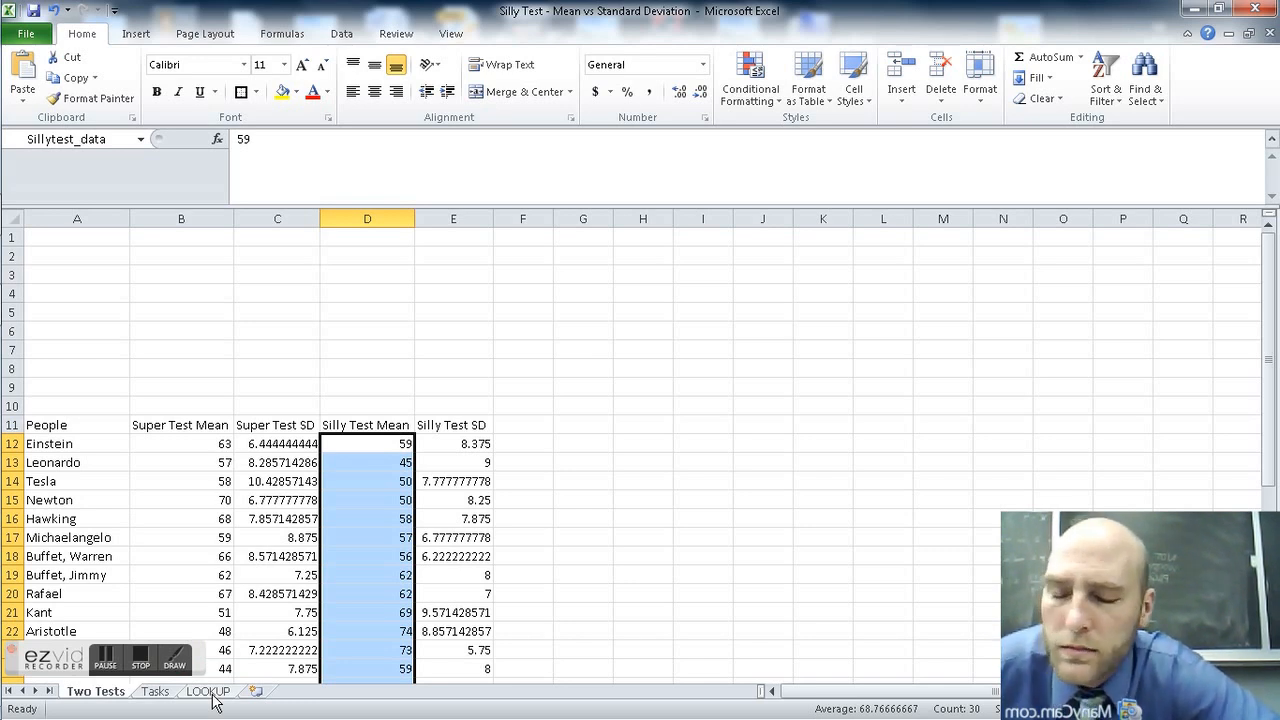
{"action": "left_click", "coordinate": [208, 692]}
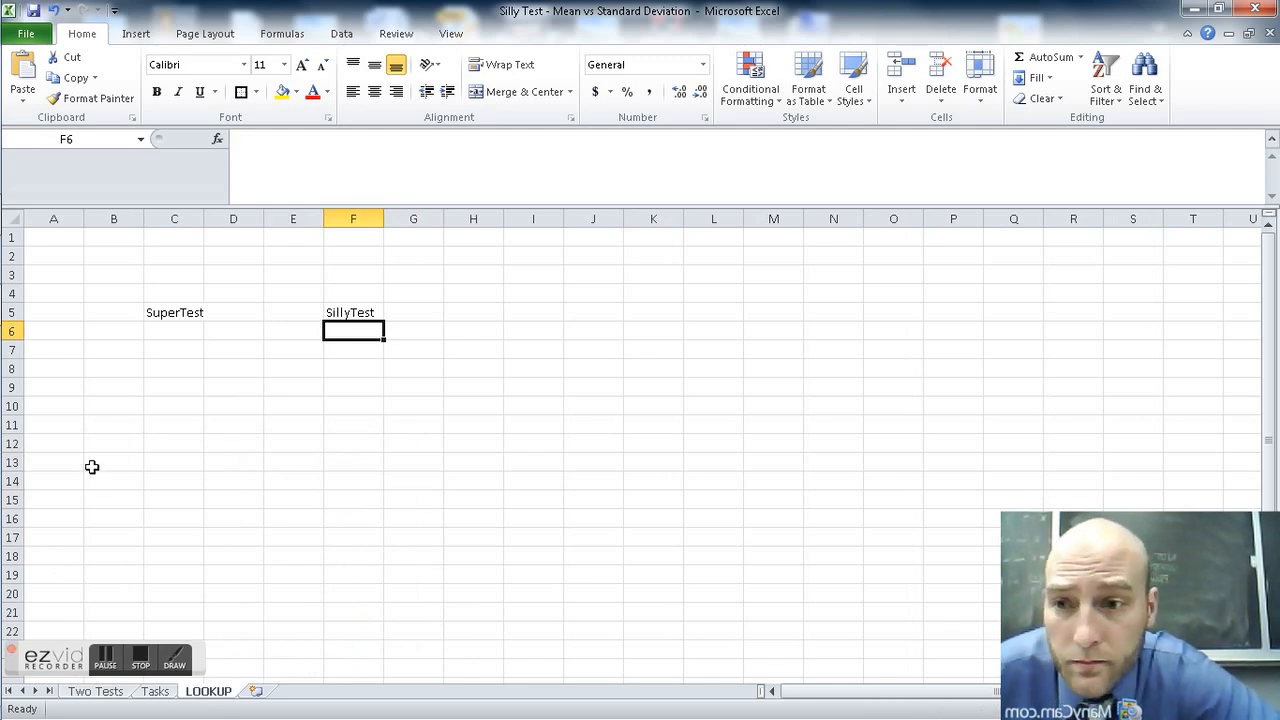
- Add MIN and MAX formulas on both named ranges: SuperTest 32 and 70, SillyTest 45 and 91
{"action": "left_click", "coordinate": [174, 348]}
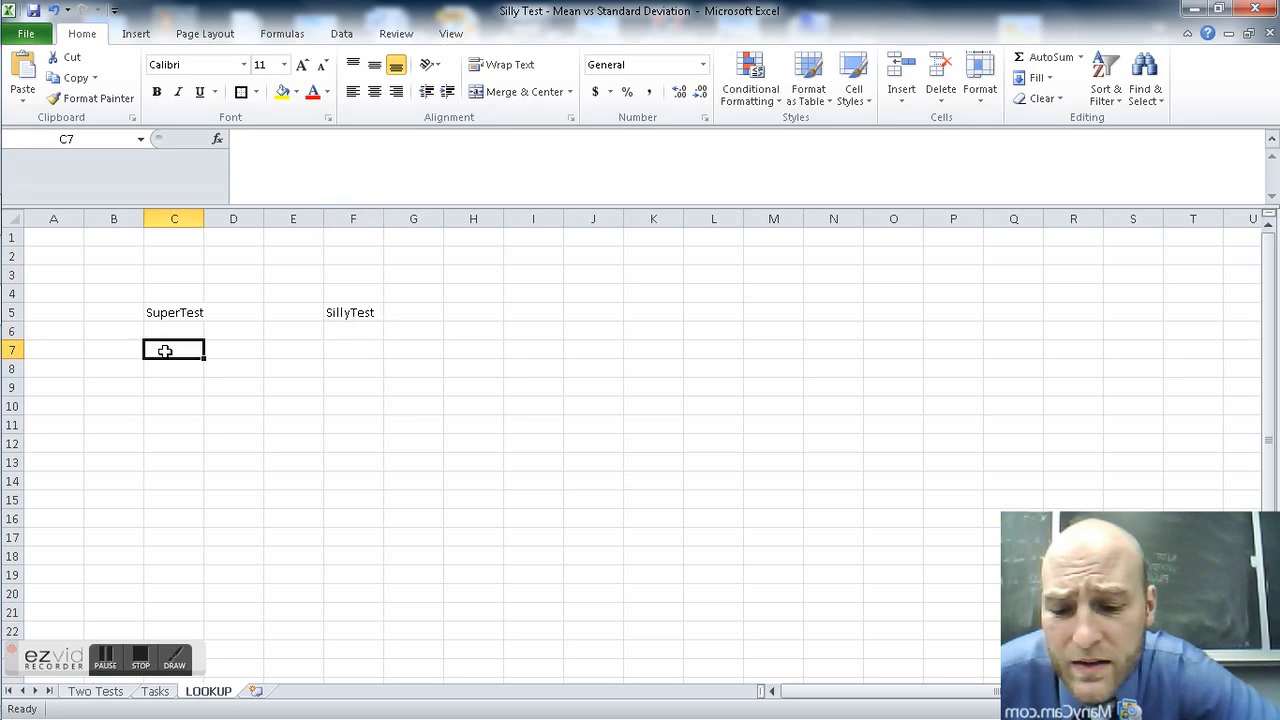
{"action": "type", "text": "="}
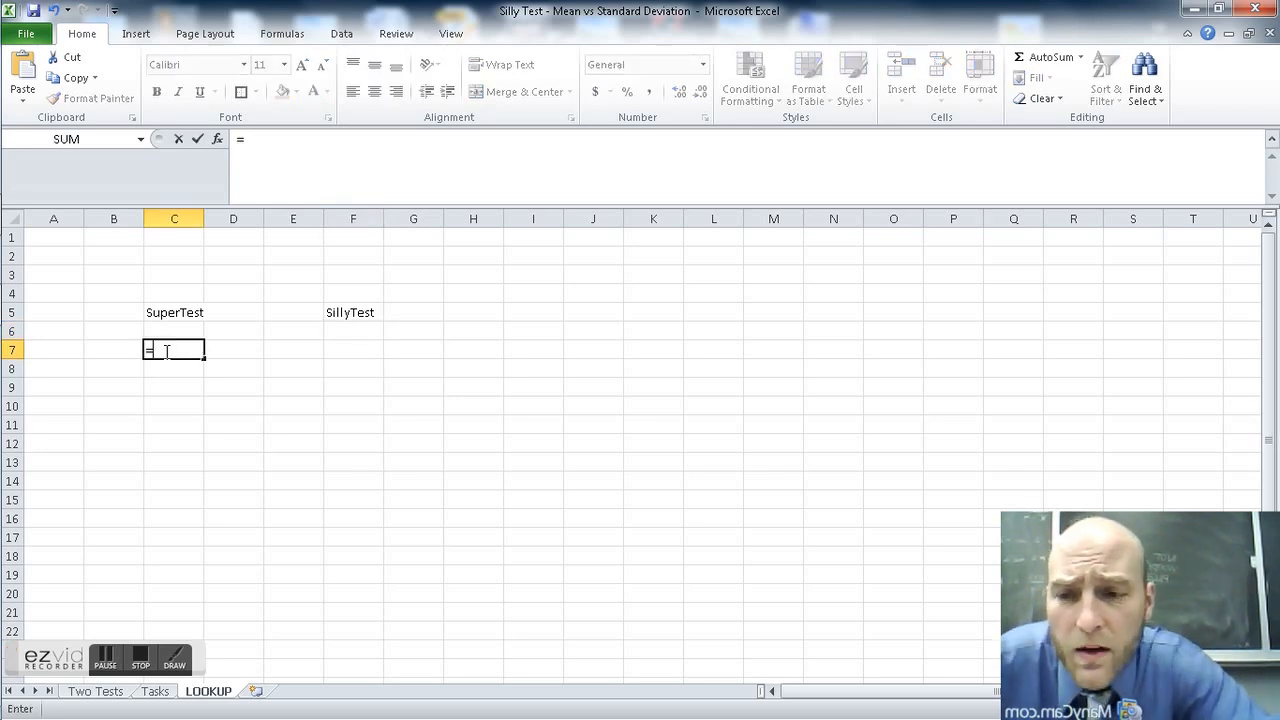
{"action": "type", "text": "min("}
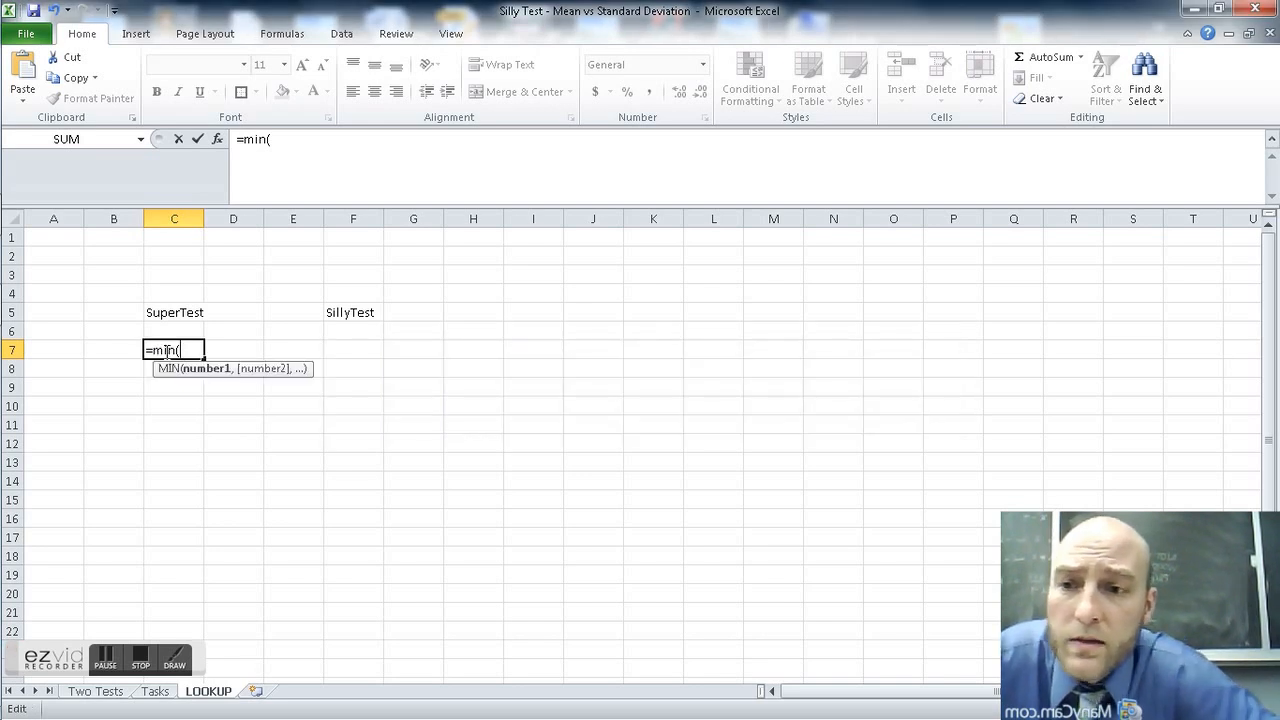
{"action": "type", "text": "Supertest_data"}
{"action": "left_click", "coordinate": [174, 368]}
{"action": "type", "text": "=max"}
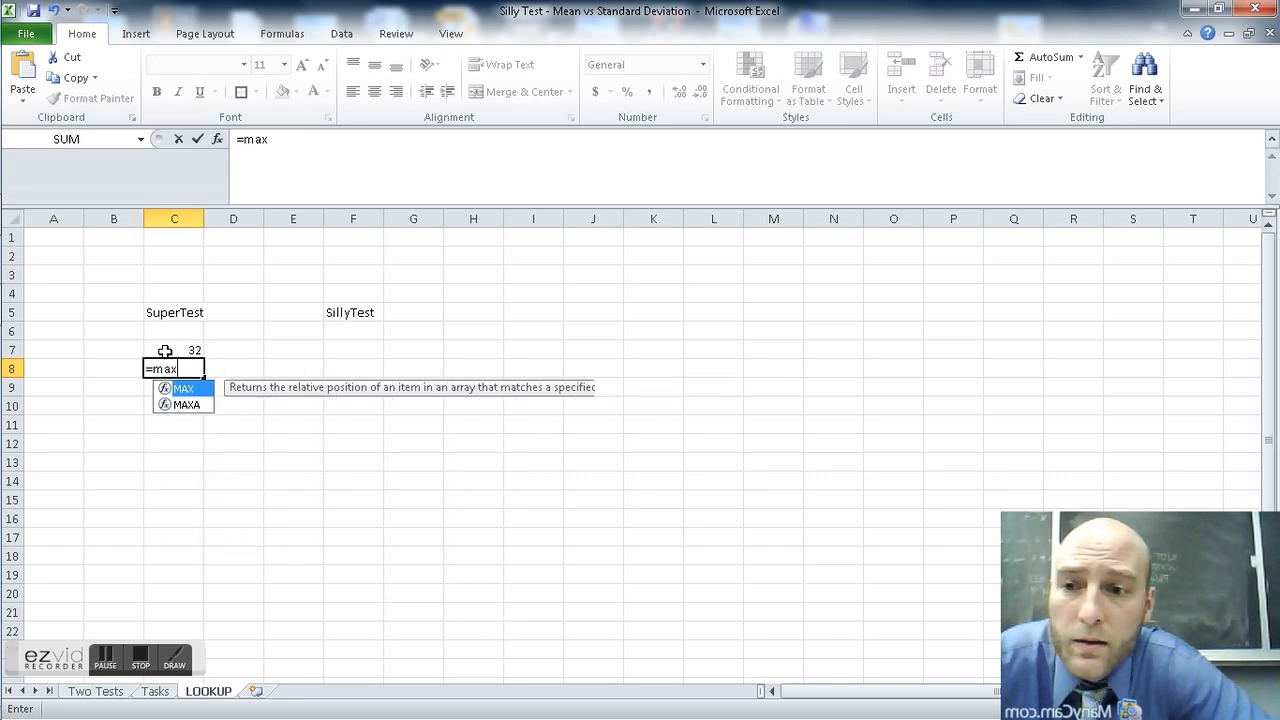
{"action": "type", "text": "(Supertest_data"}
{"action": "left_click", "coordinate": [114, 350]}
{"action": "type", "text": "Min"}
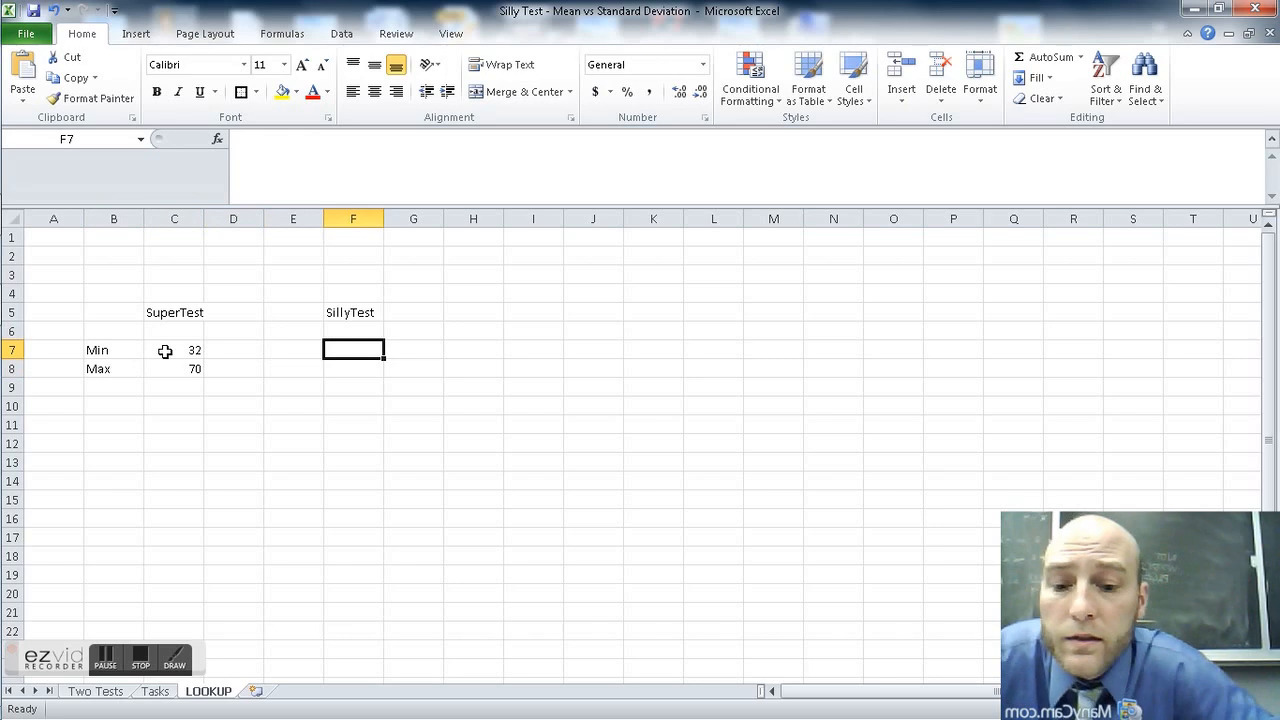
{"action": "type", "text": "=min(su"}
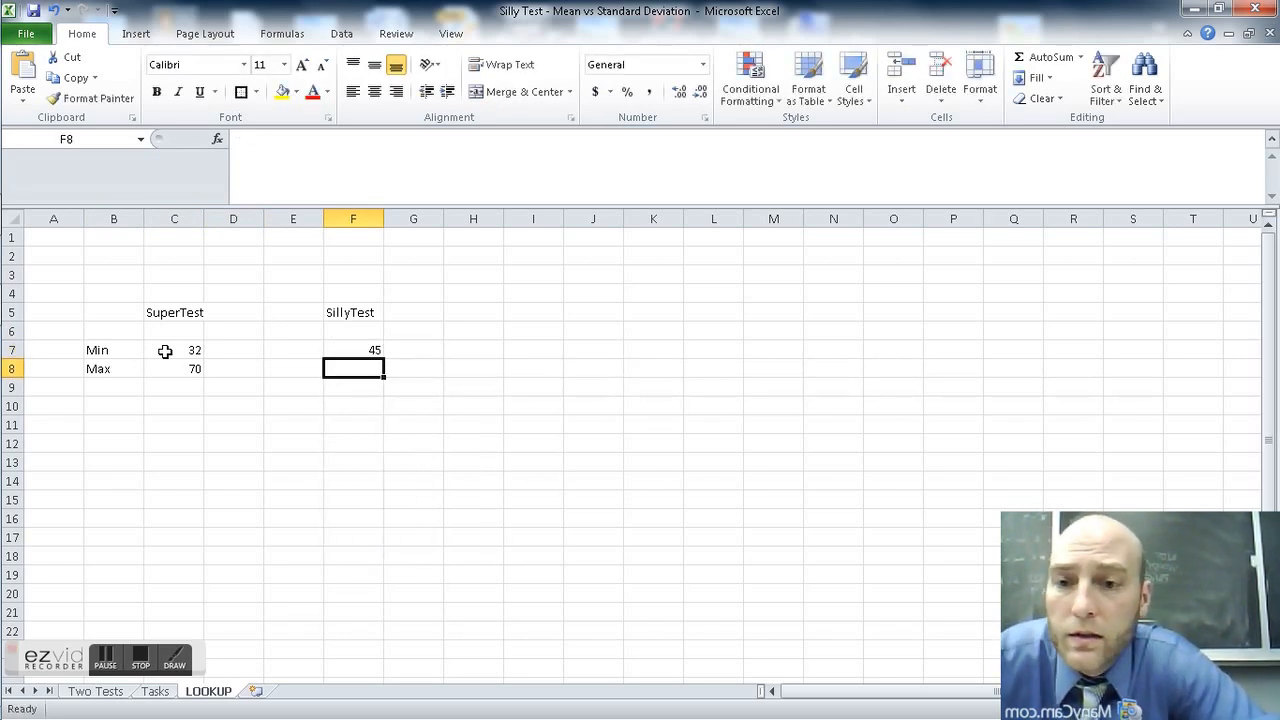
{"action": "type", "text": "=max(Sillytest_data"}
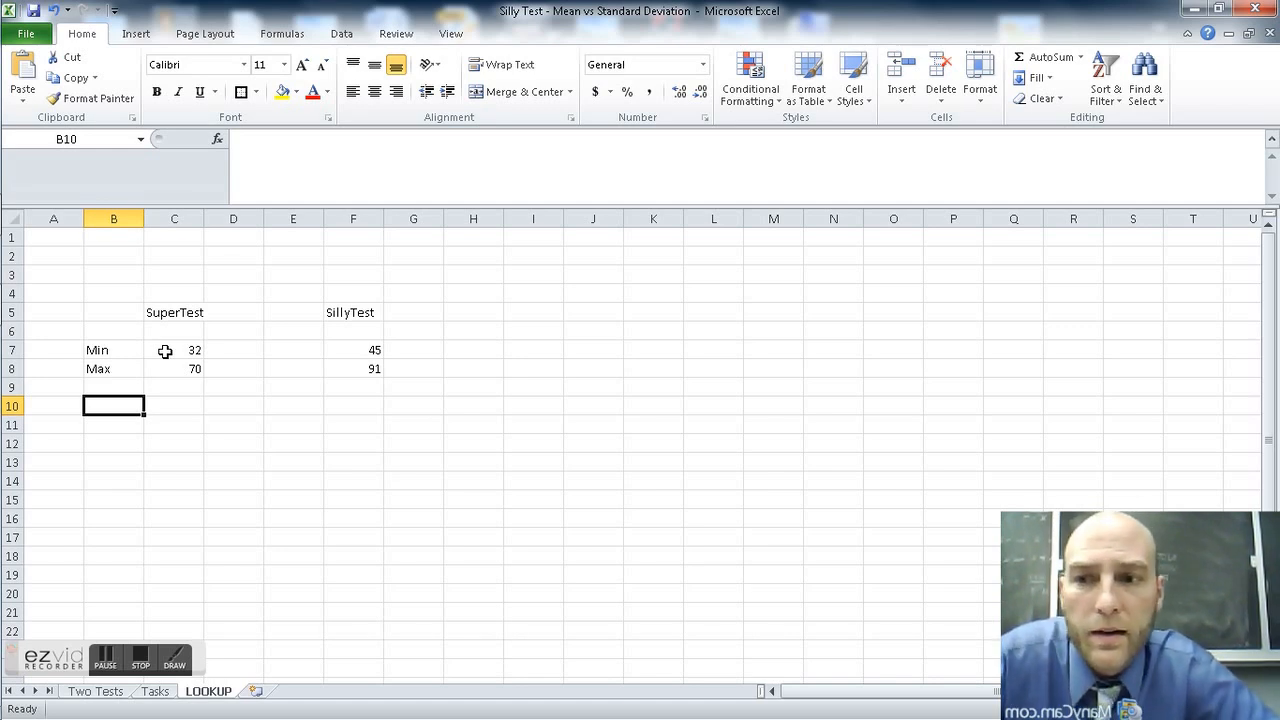
- Enter the SuperTest lower bounds 30, 40, 50, 60 down C10:C13
{"action": "type", "text": "30"}
{"action": "left_click", "coordinate": [174, 424]}
{"action": "type", "text": "40"}
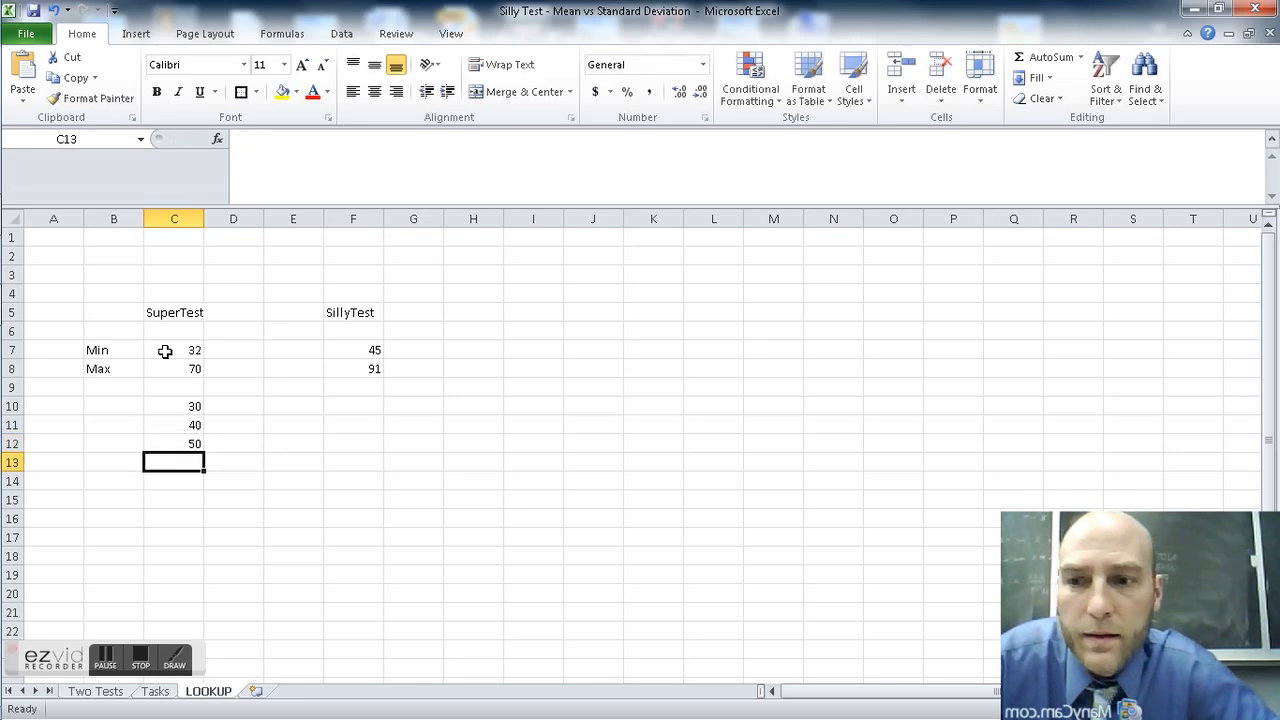
{"action": "type", "text": "60"}
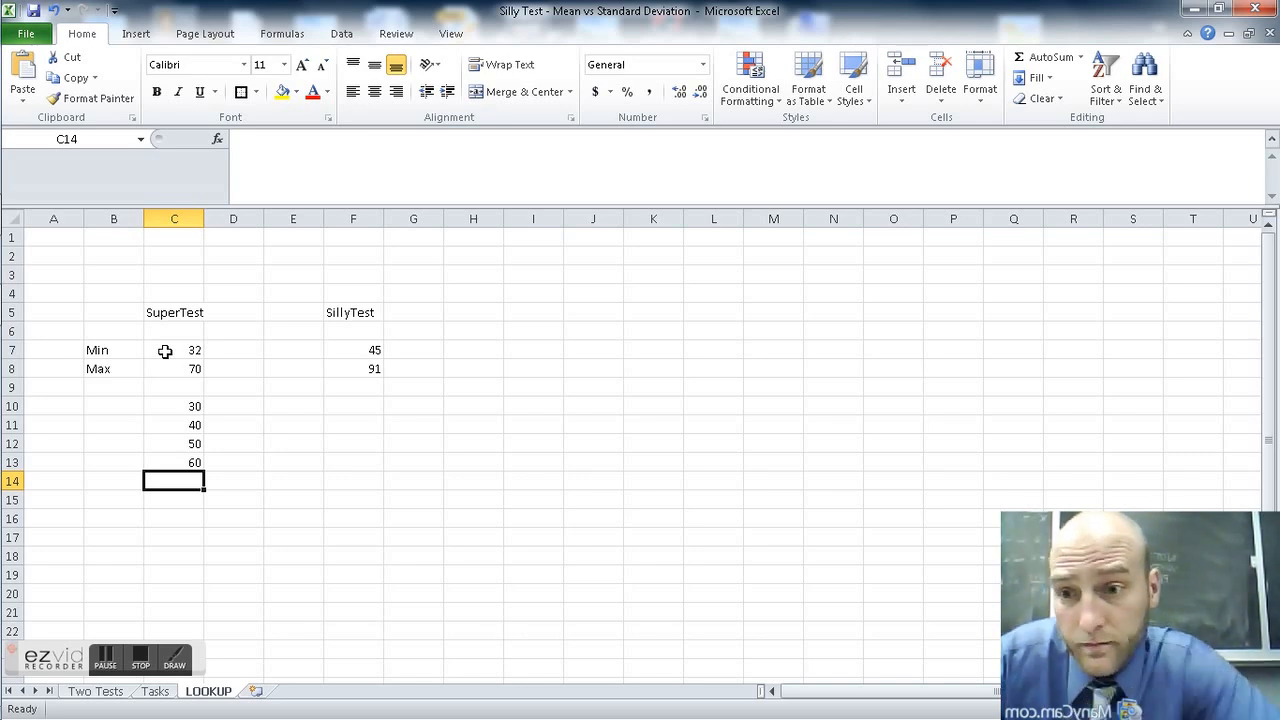
{"action": "left_click", "coordinate": [292, 444]}
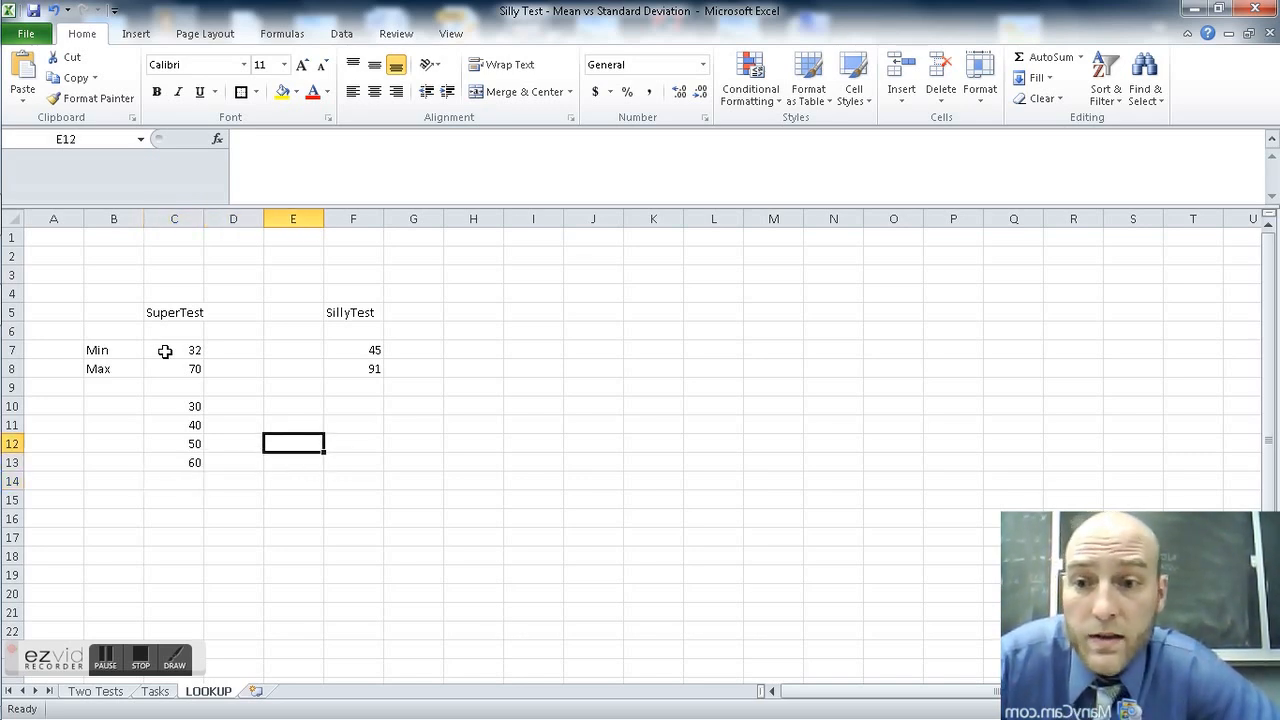
- Enter the SillyTest bounds 45, 55, 65, 75, 85 down F10:F14
{"action": "left_click", "coordinate": [352, 404]}
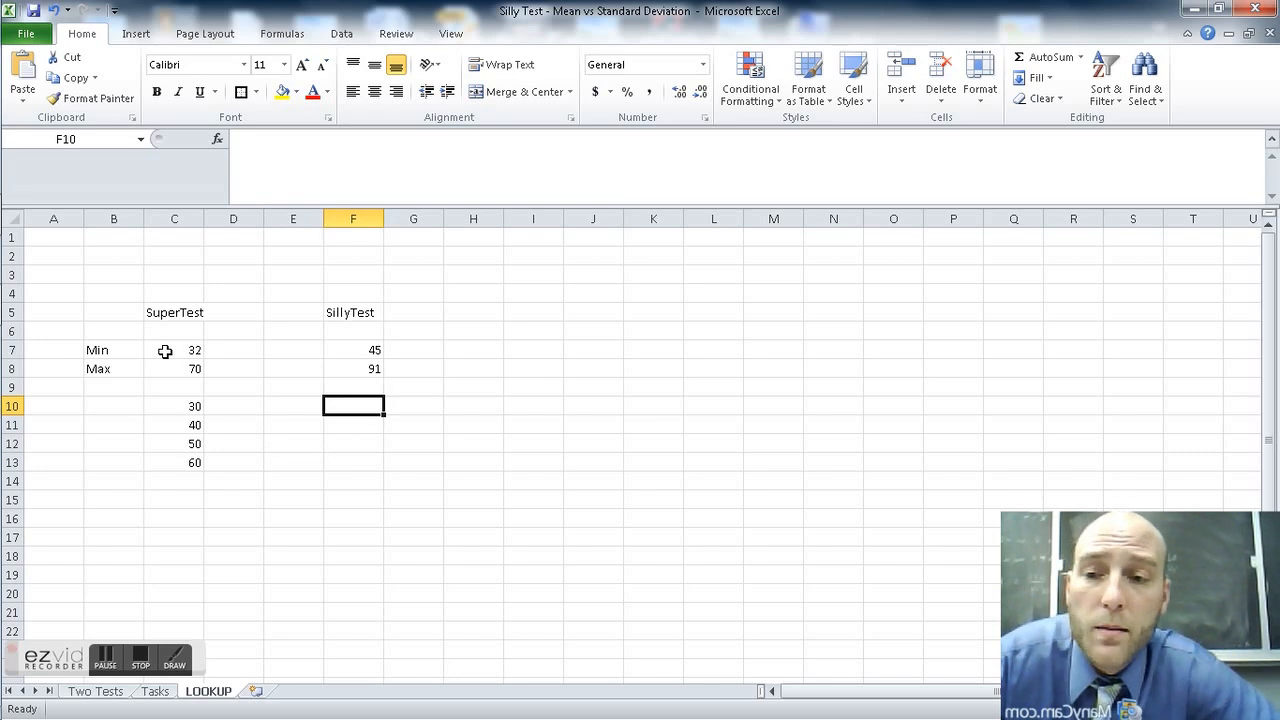
{"action": "left_click", "coordinate": [174, 404]}
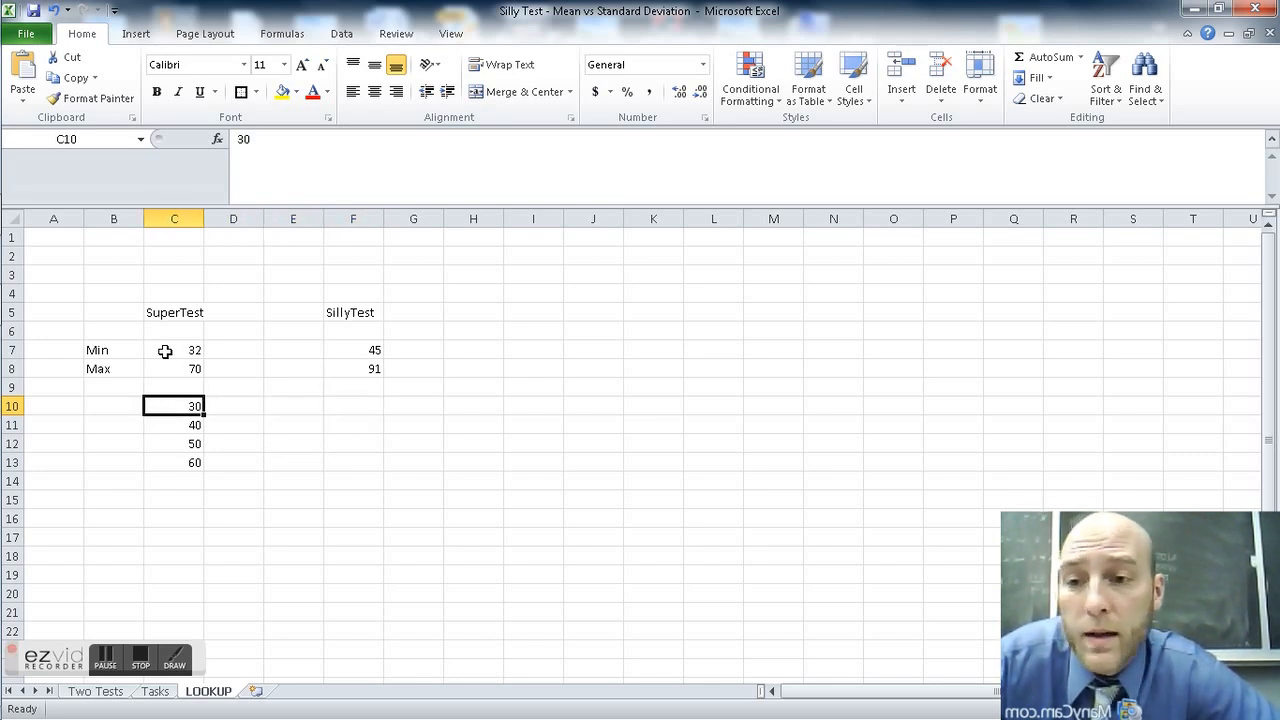
{"action": "left_click", "coordinate": [174, 424]}
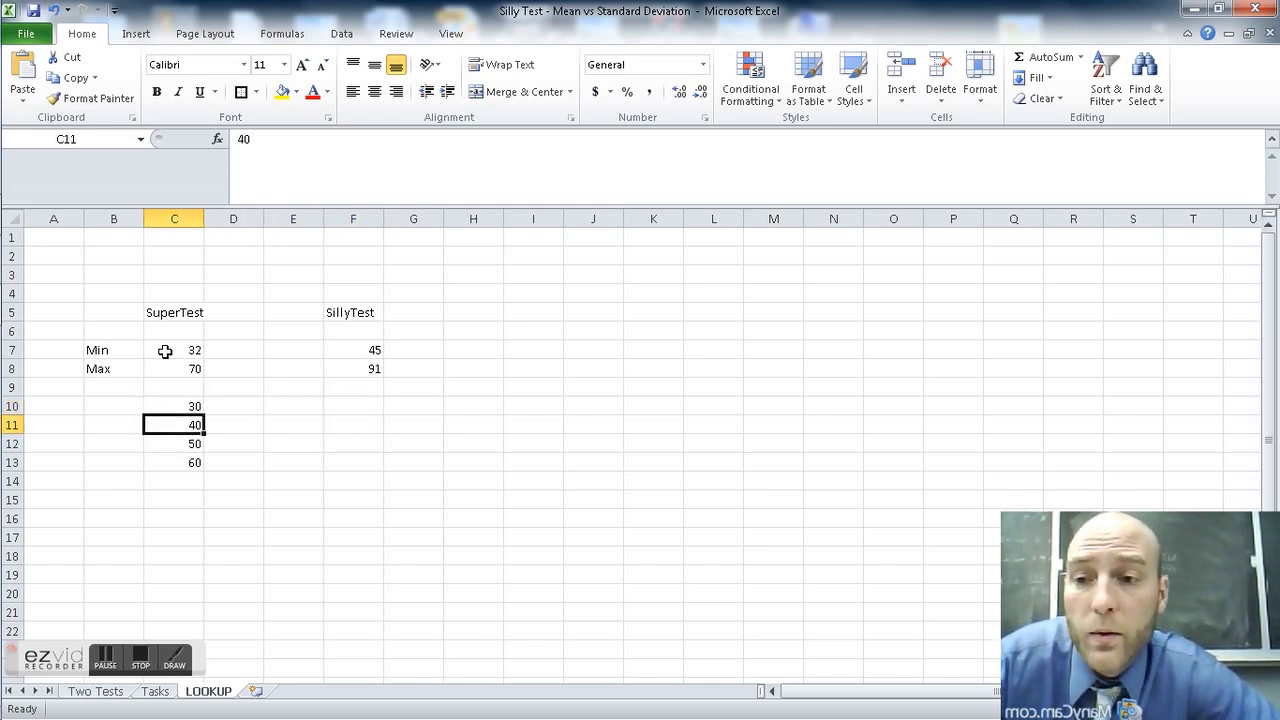
{"action": "left_click", "coordinate": [174, 462]}
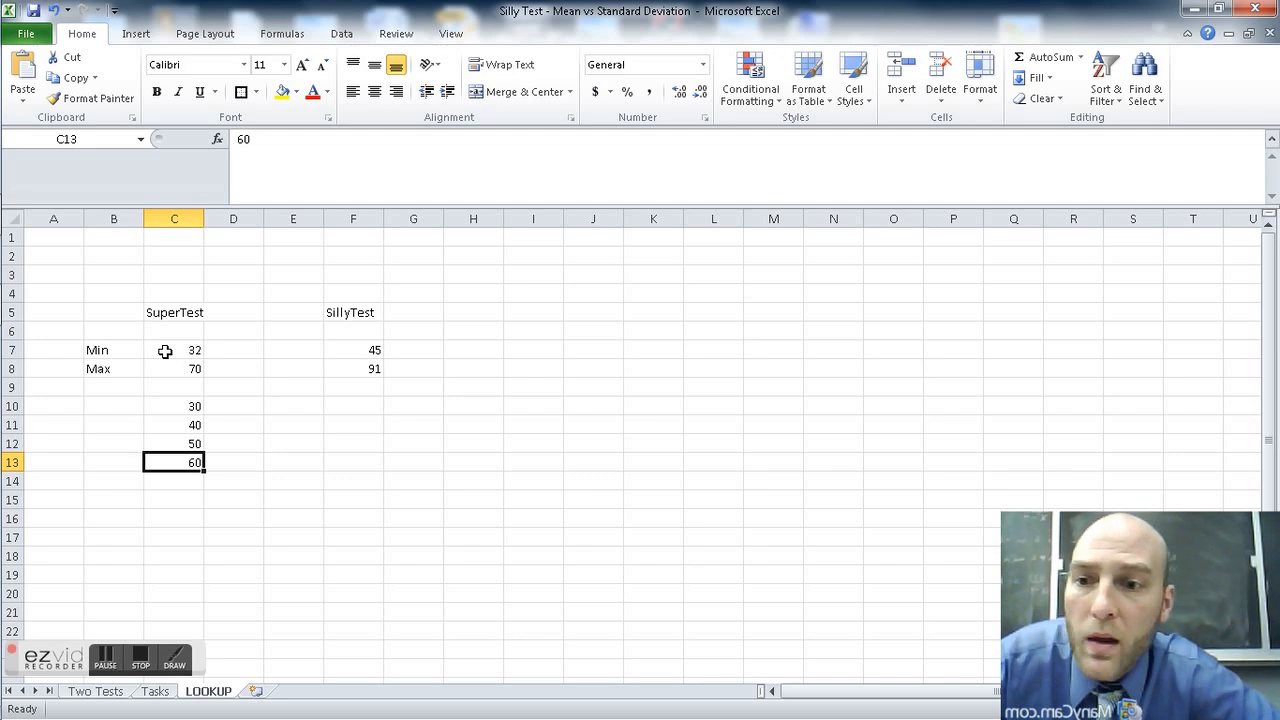
{"action": "left_click", "coordinate": [352, 424]}
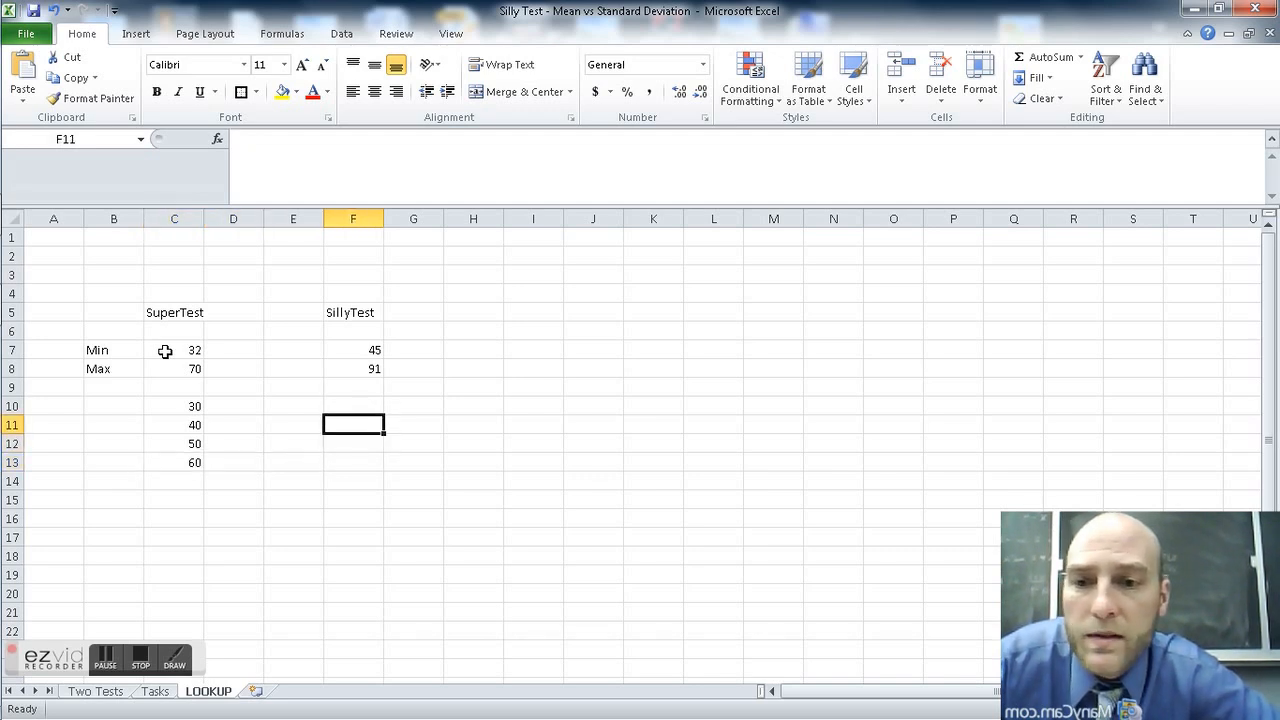
{"action": "left_click", "coordinate": [352, 404]}
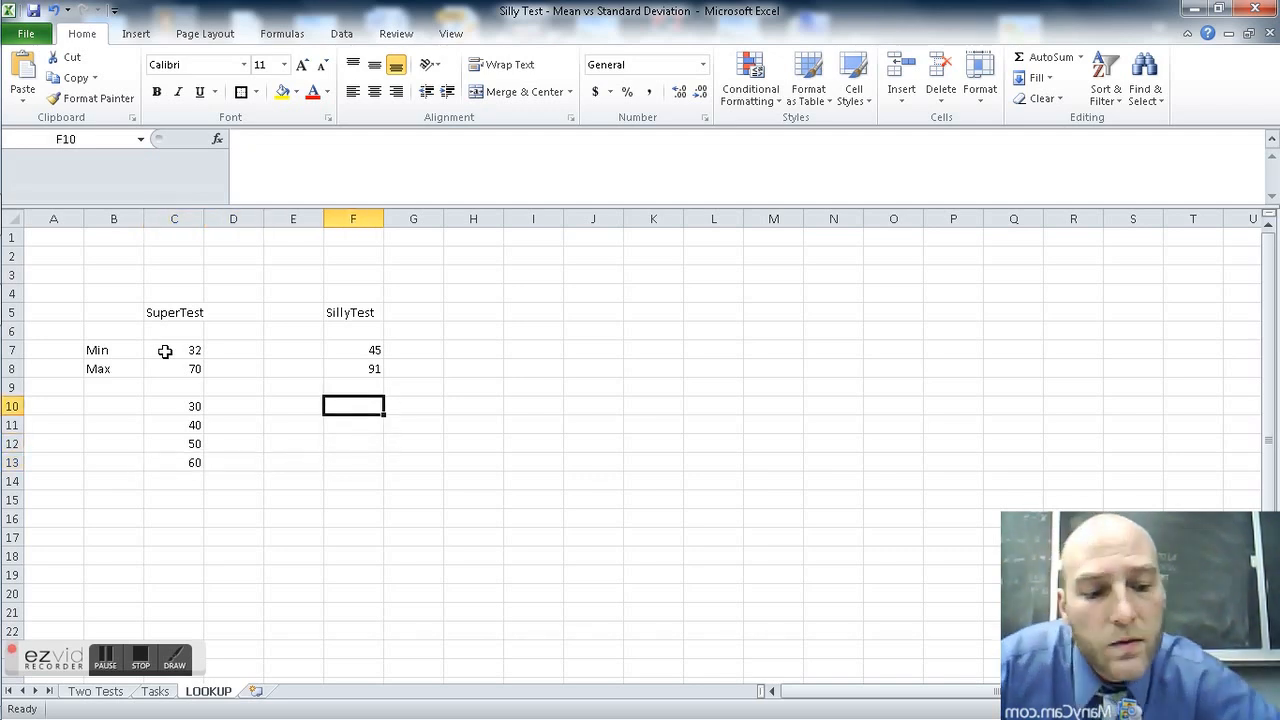
{"action": "type", "text": "65"}
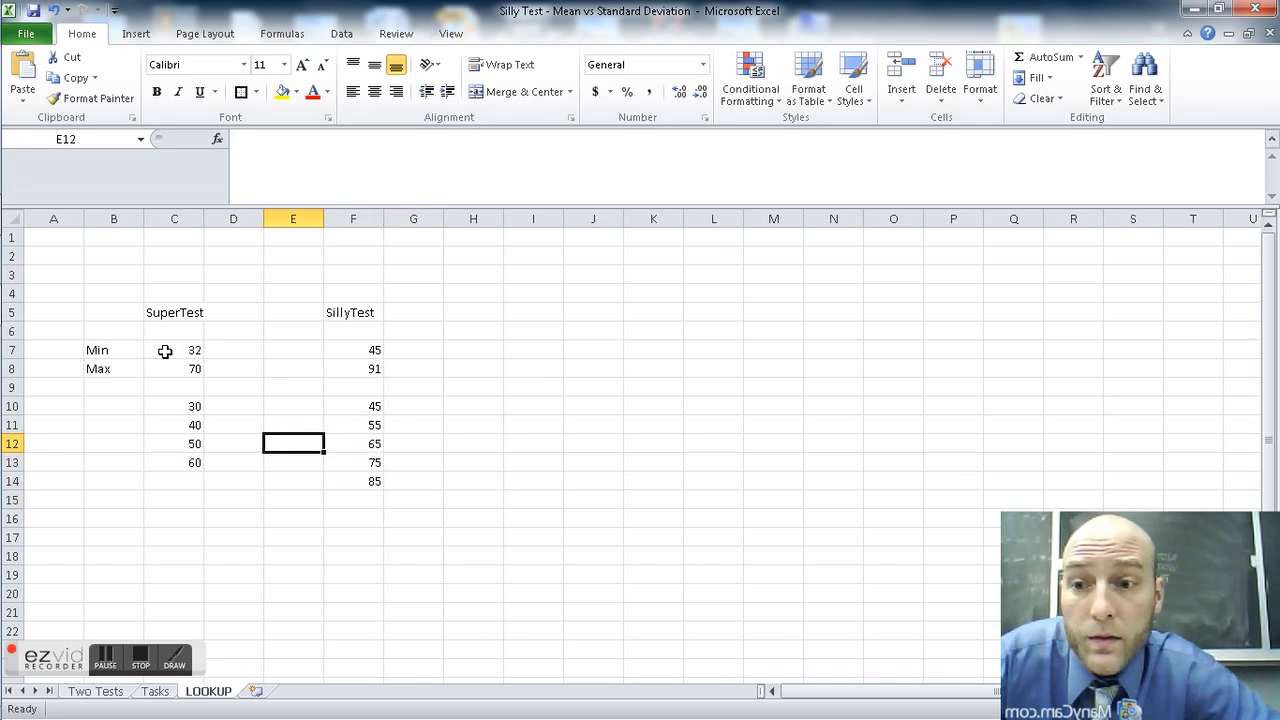
{"action": "left_click", "coordinate": [232, 404]}
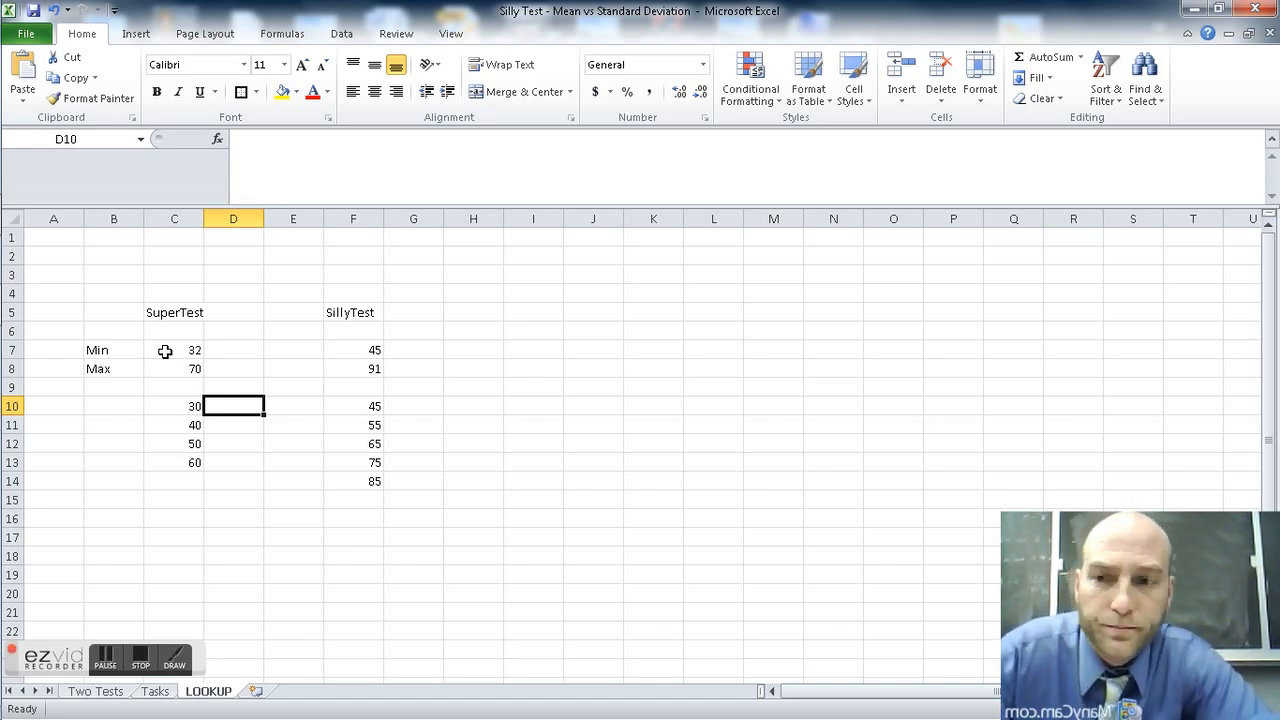
- Label D10:D13 NOT SUPER, meh Super, OK Super and SUPER DUPER, fixing the last label's typo
{"action": "type", "text": "NOT SUPER"}
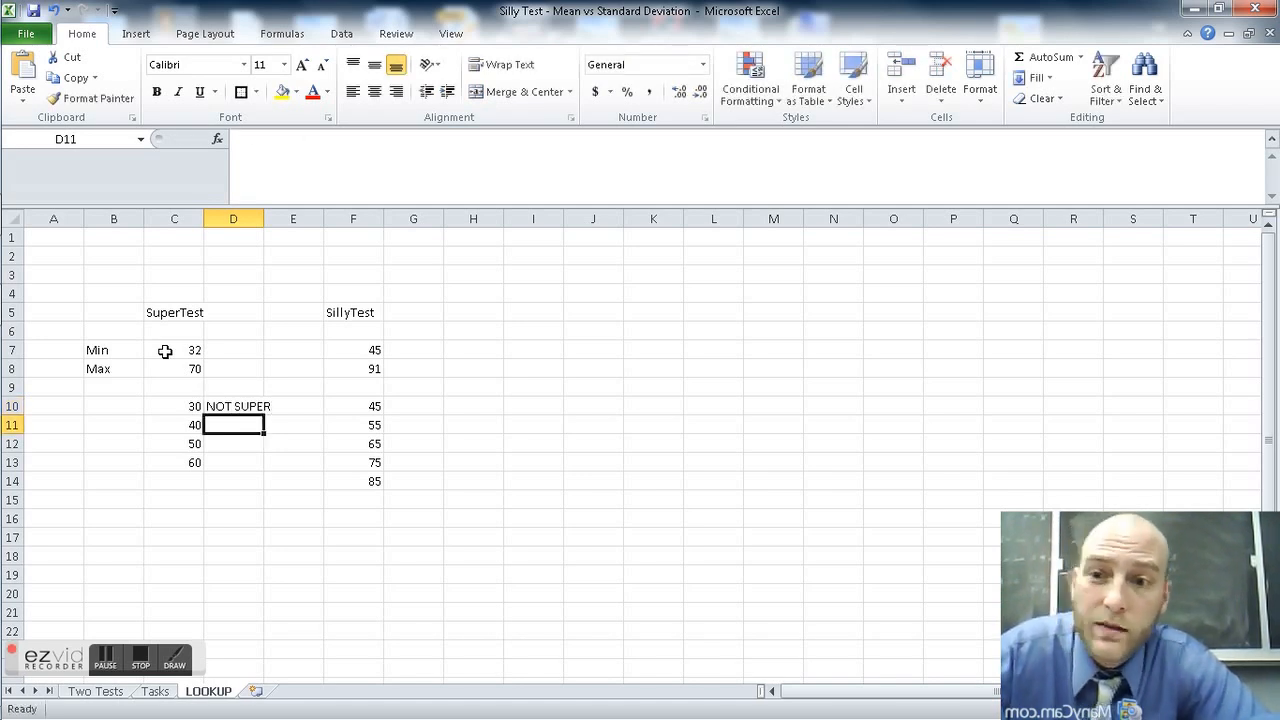
{"action": "type", "text": "meh Su"}
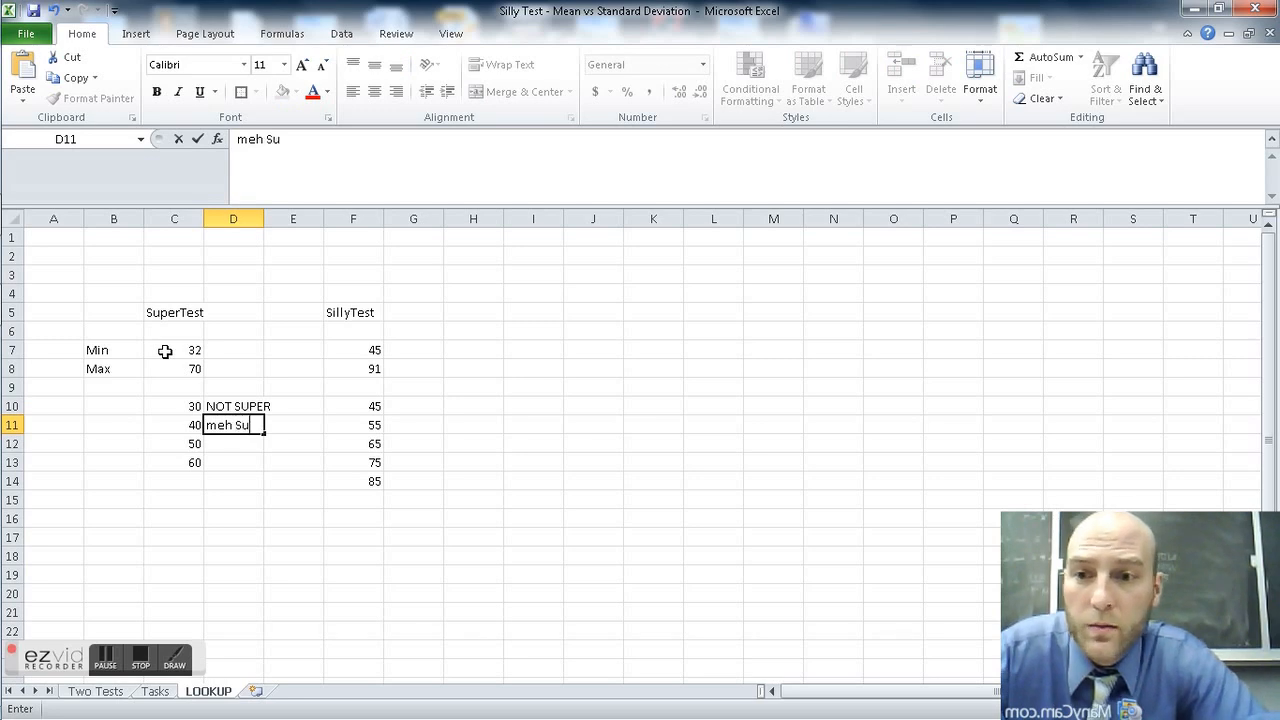
{"action": "type", "text": "per"}
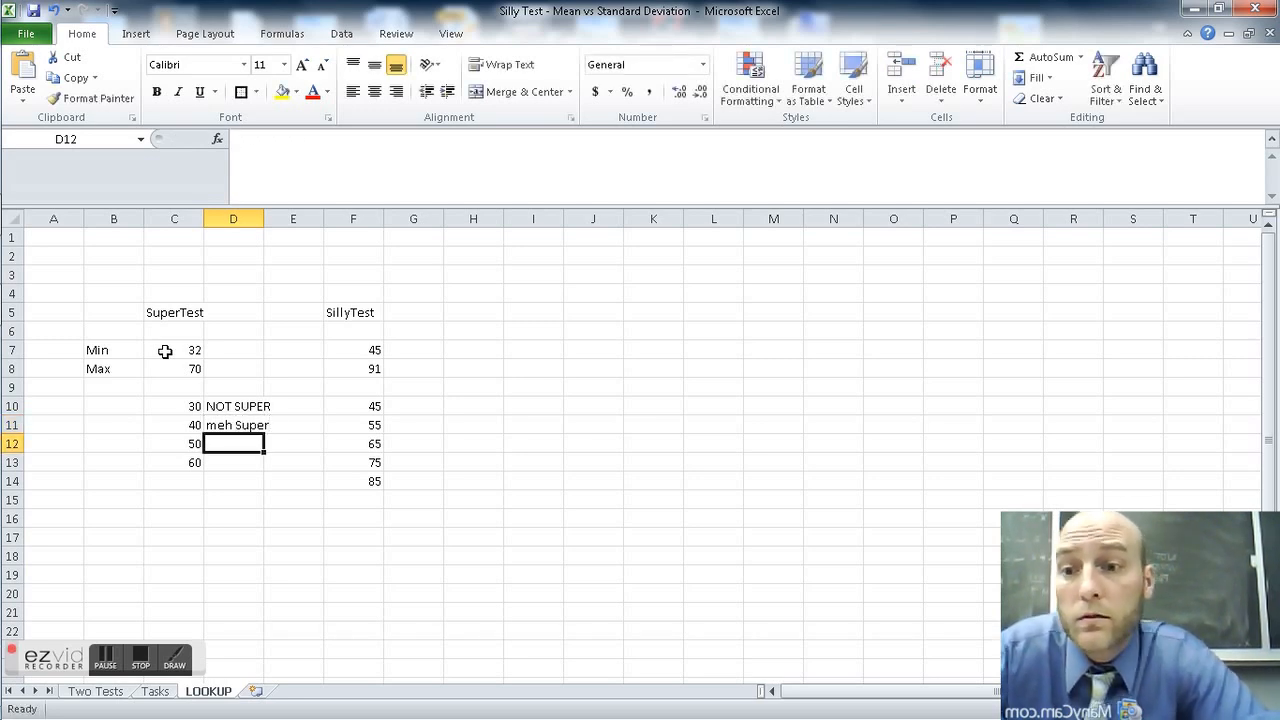
{"action": "type", "text": "OK"}
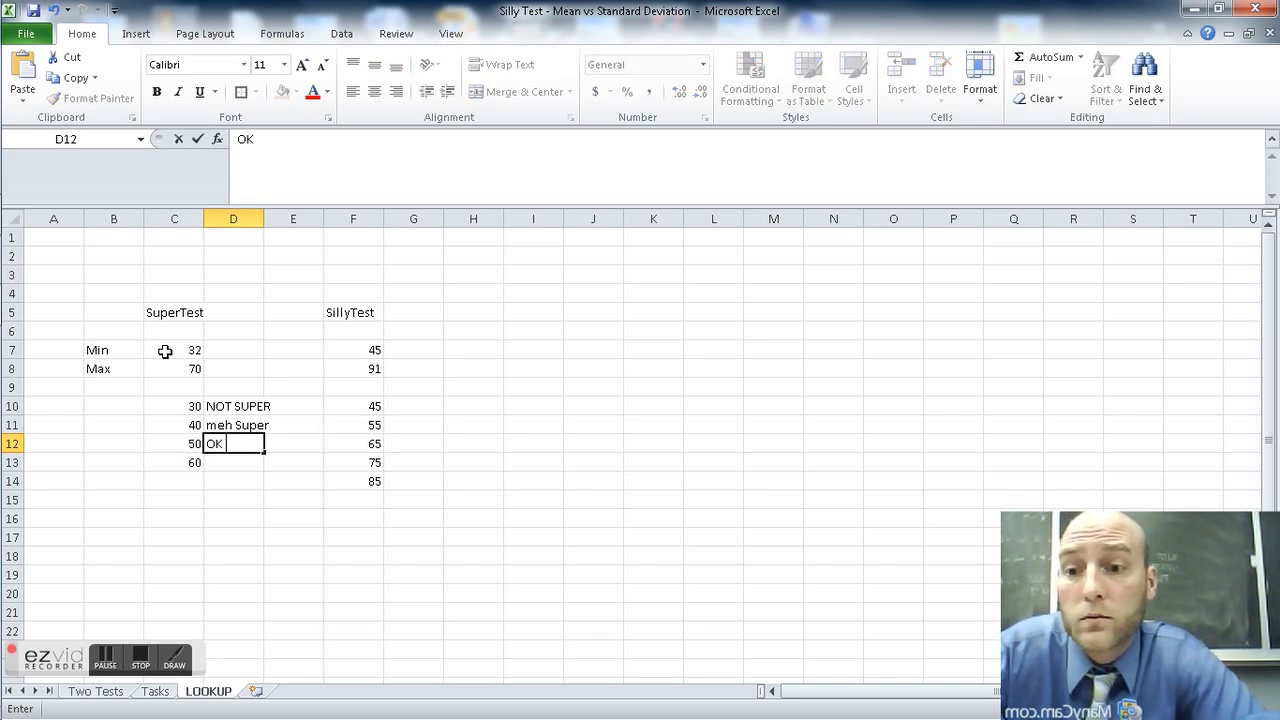
{"action": "type", "text": "SUP"}
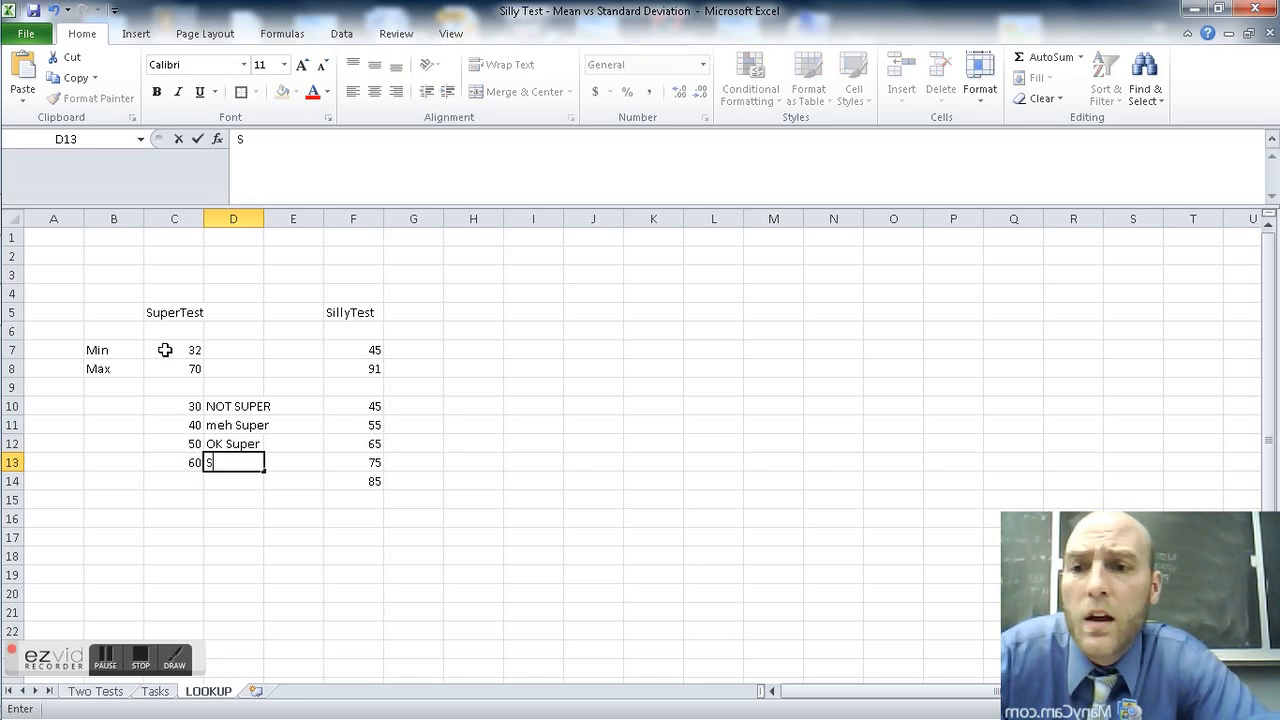
{"action": "type", "text": "UPER DUPR"}
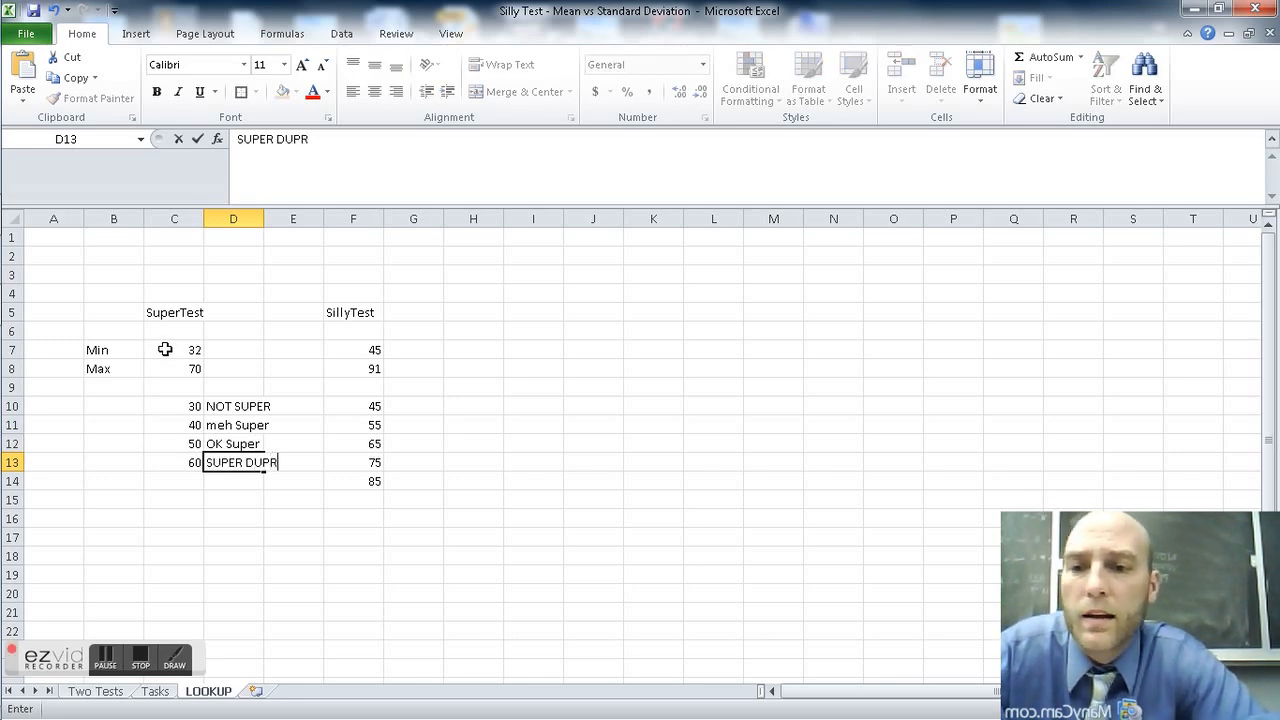
{"action": "type", "text": "E"}
{"action": "key", "text": "enter"}
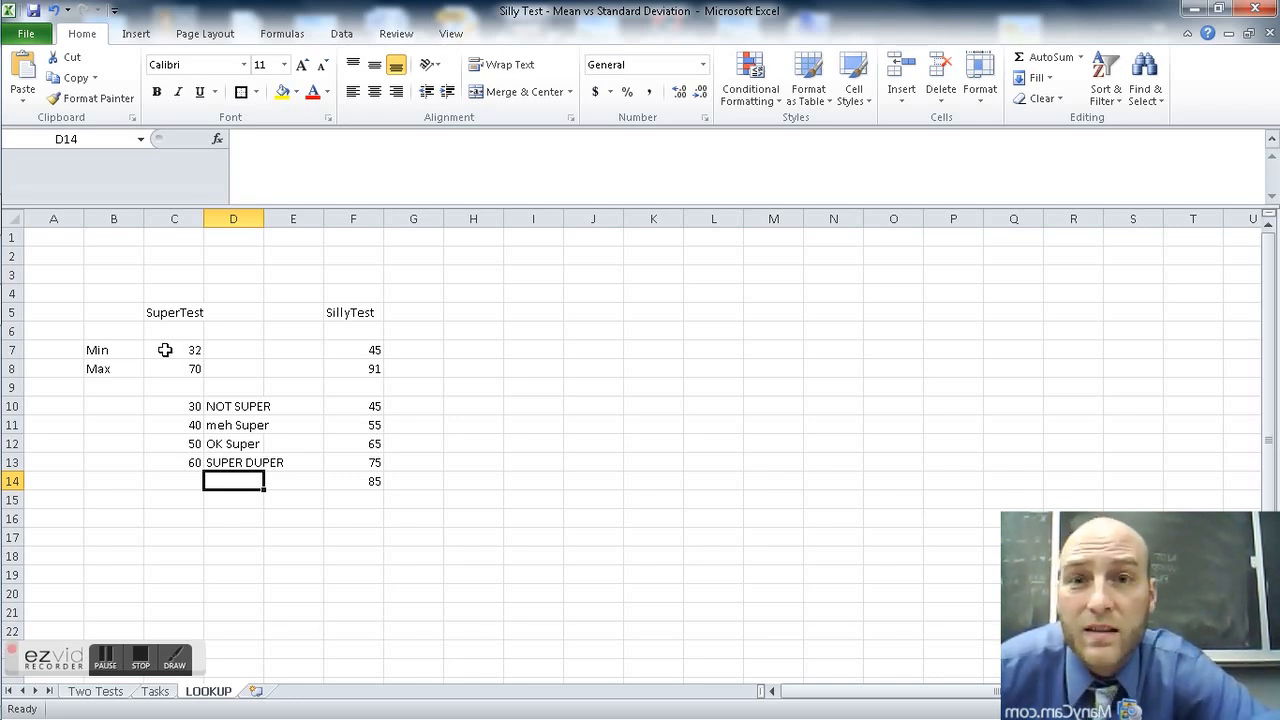
{"action": "left_click", "coordinate": [292, 462]}
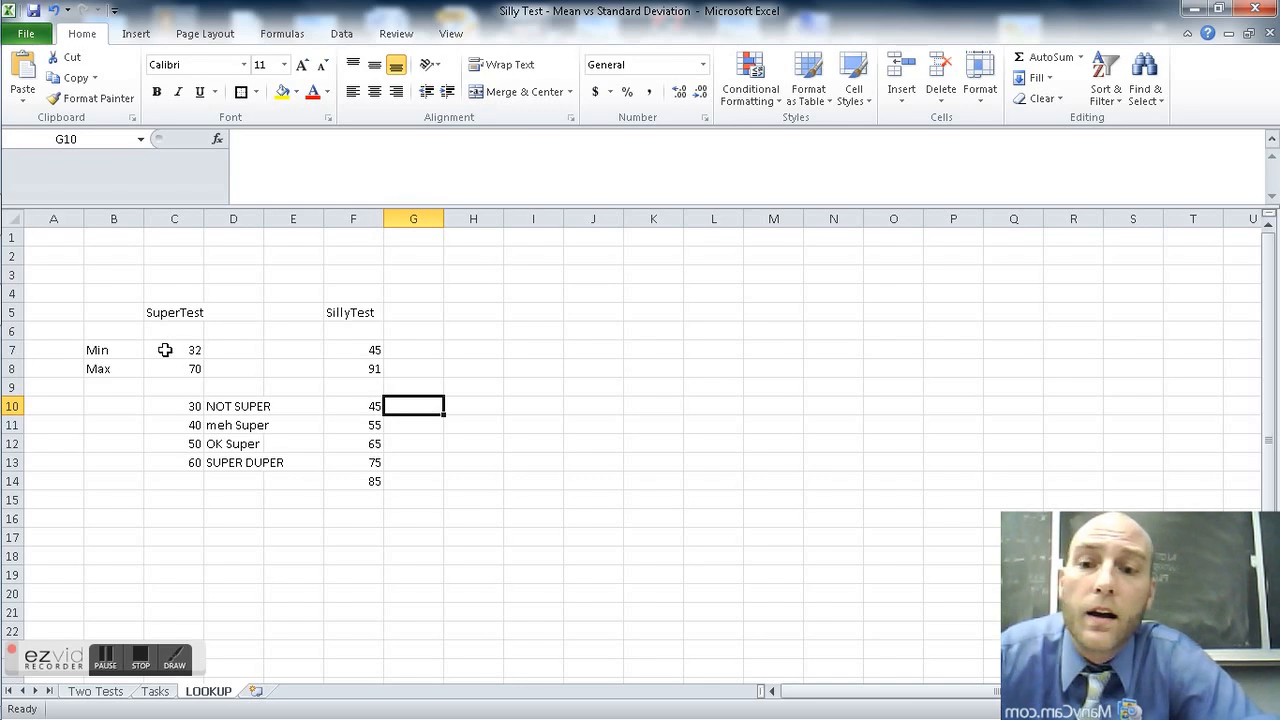
- Label G10:G14 Lowest Silly, Low Silly, Medium Silly, High Silly and Highest Silly Billy
{"action": "type", "text": "Lowest Silly"}
{"action": "left_click", "coordinate": [414, 424]}
{"action": "type", "text": "Low Silly"}
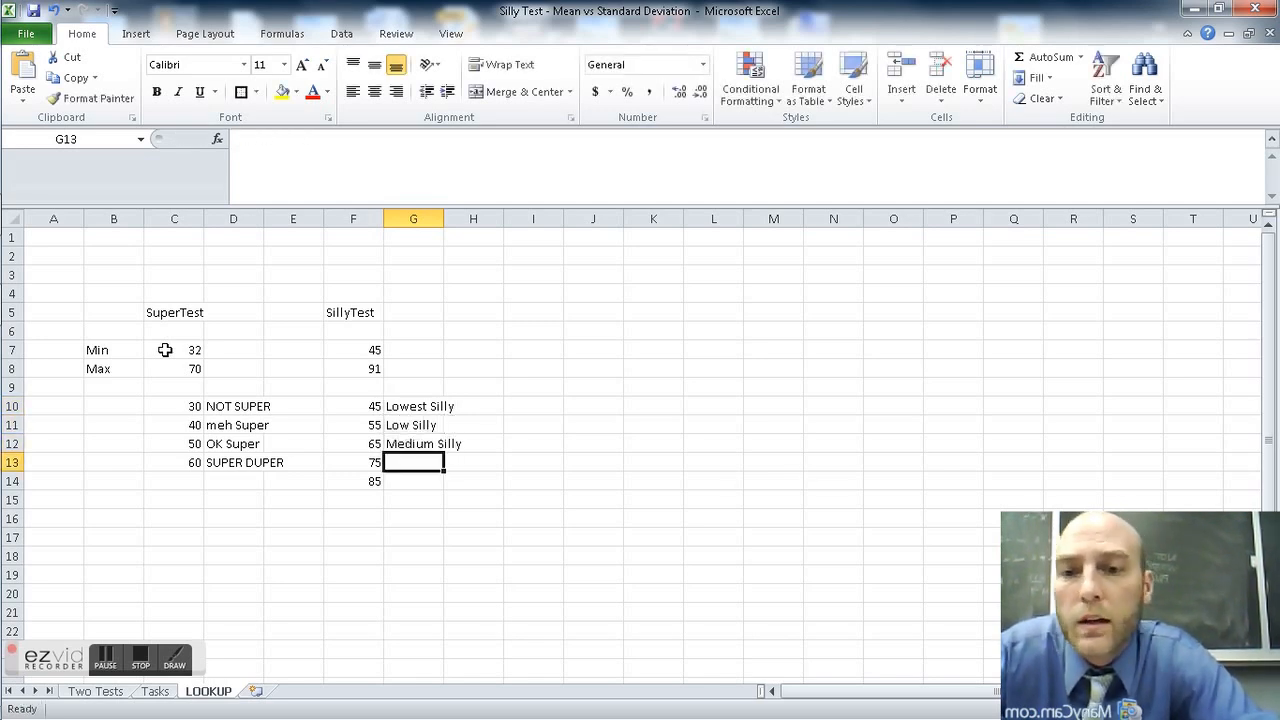
{"action": "type", "text": "High Silly"}
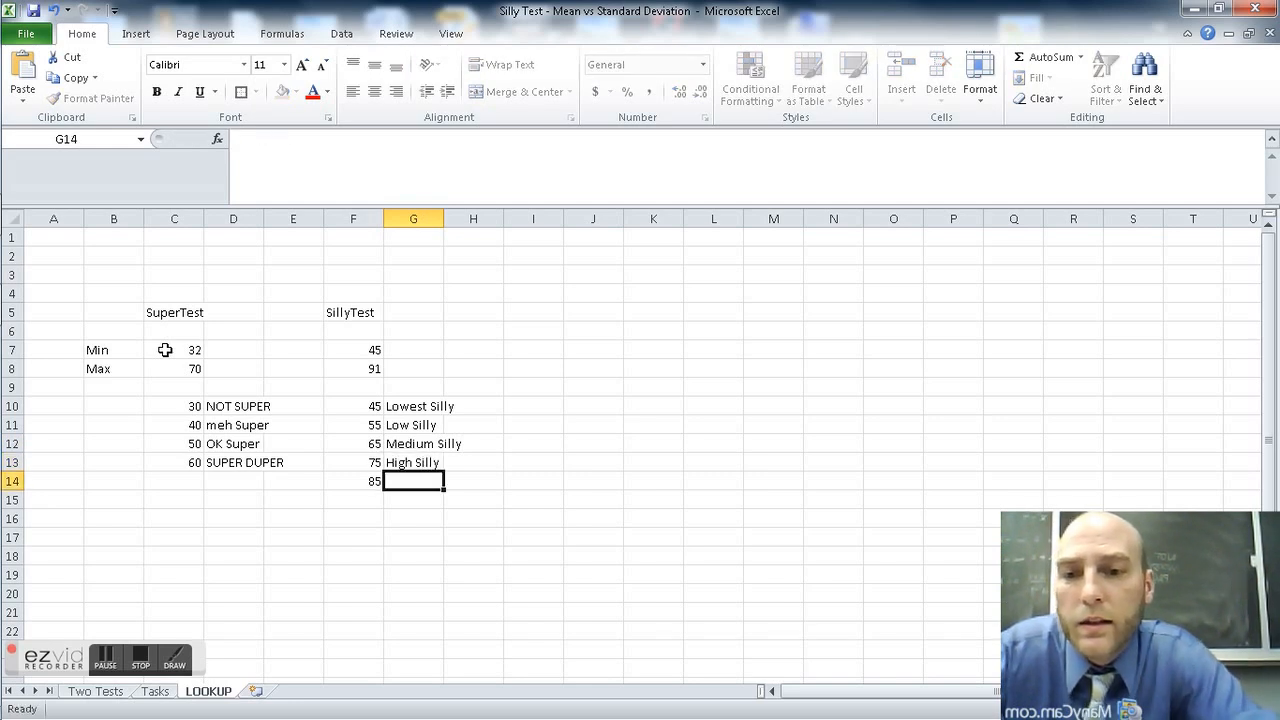
{"action": "type", "text": "High Silly"}
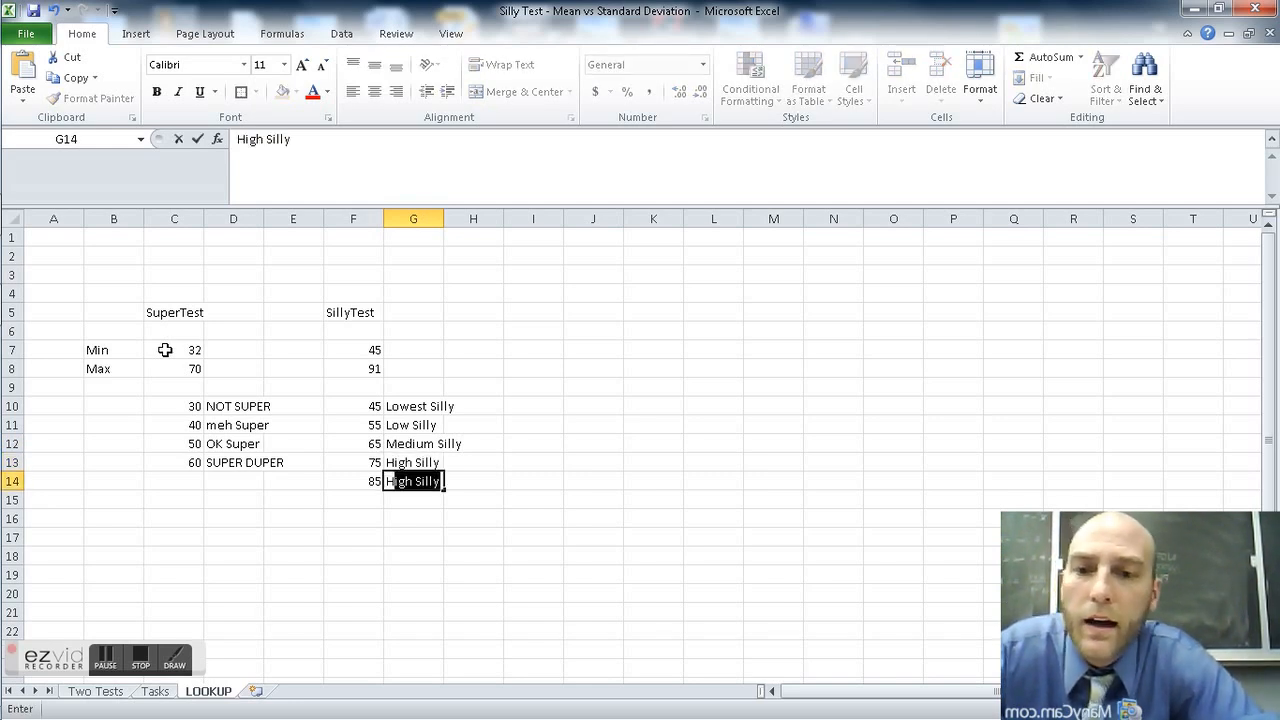
{"action": "type", "text": "Highest Silly Billy"}
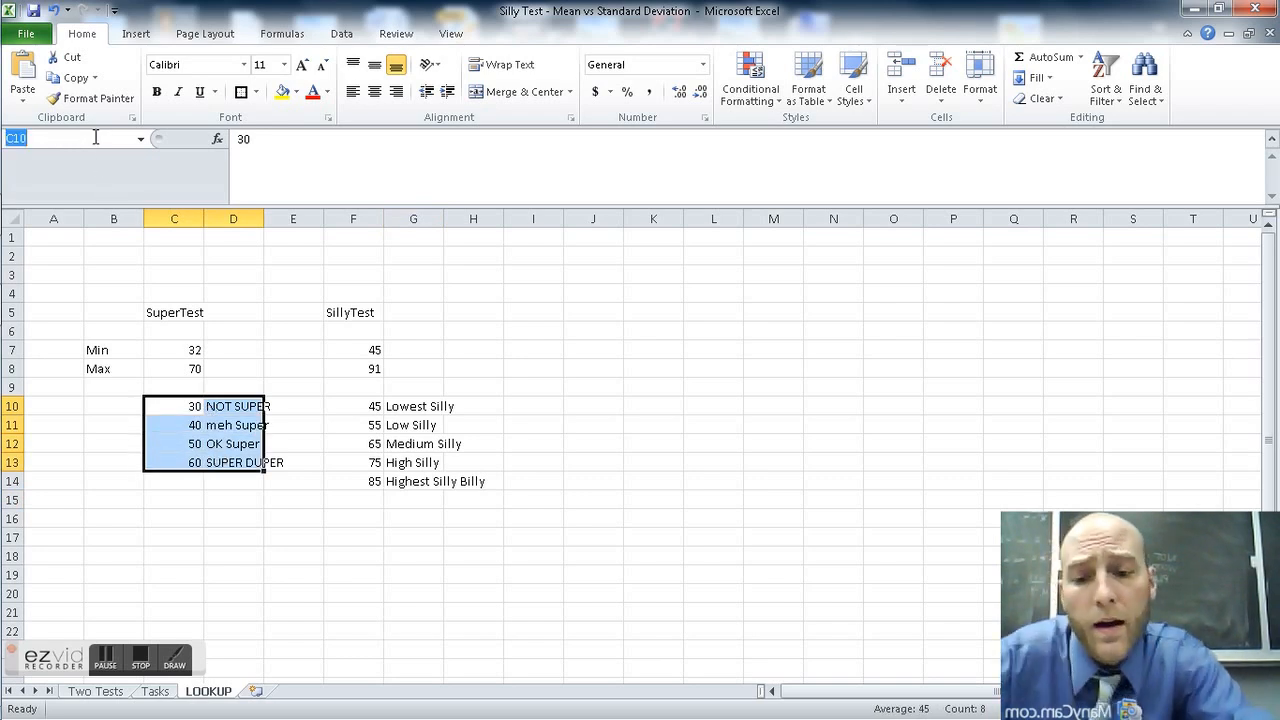
- Name C10:D13 Supertest_class and F10:G14 Sillytest_class via the Name Box
{"action": "type", "text": "Supertest_"}
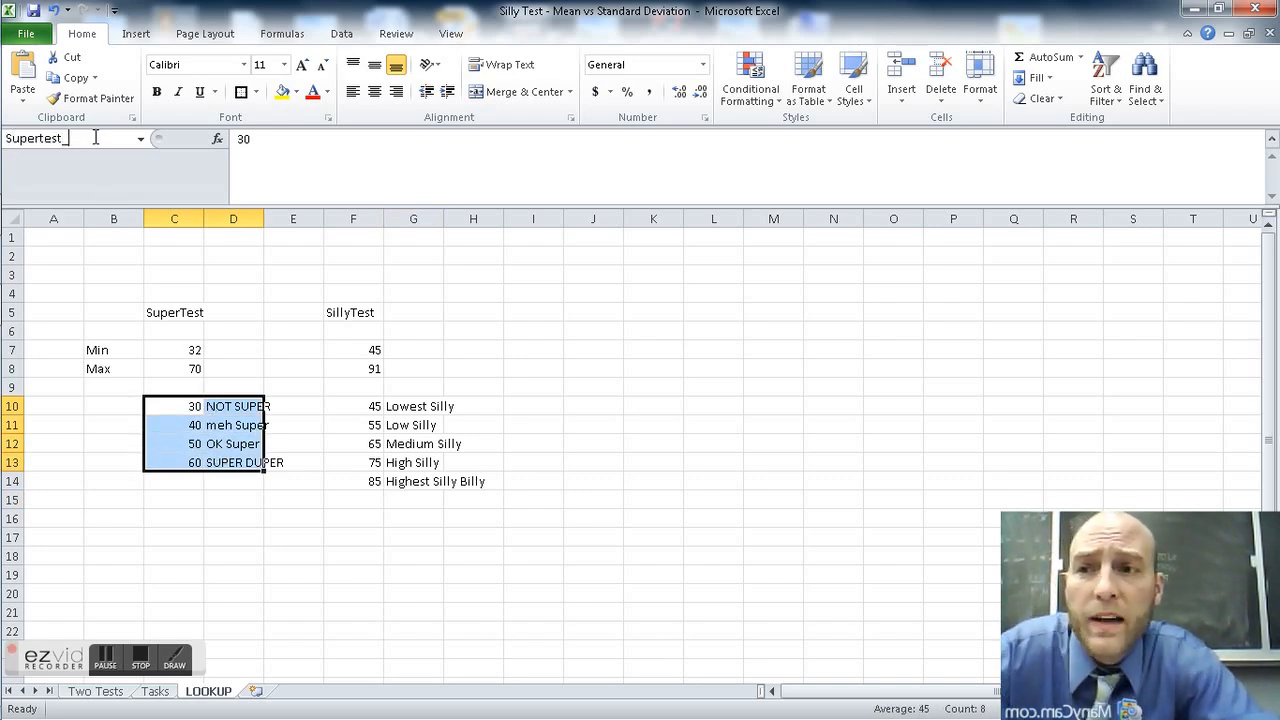
{"action": "type", "text": "class"}
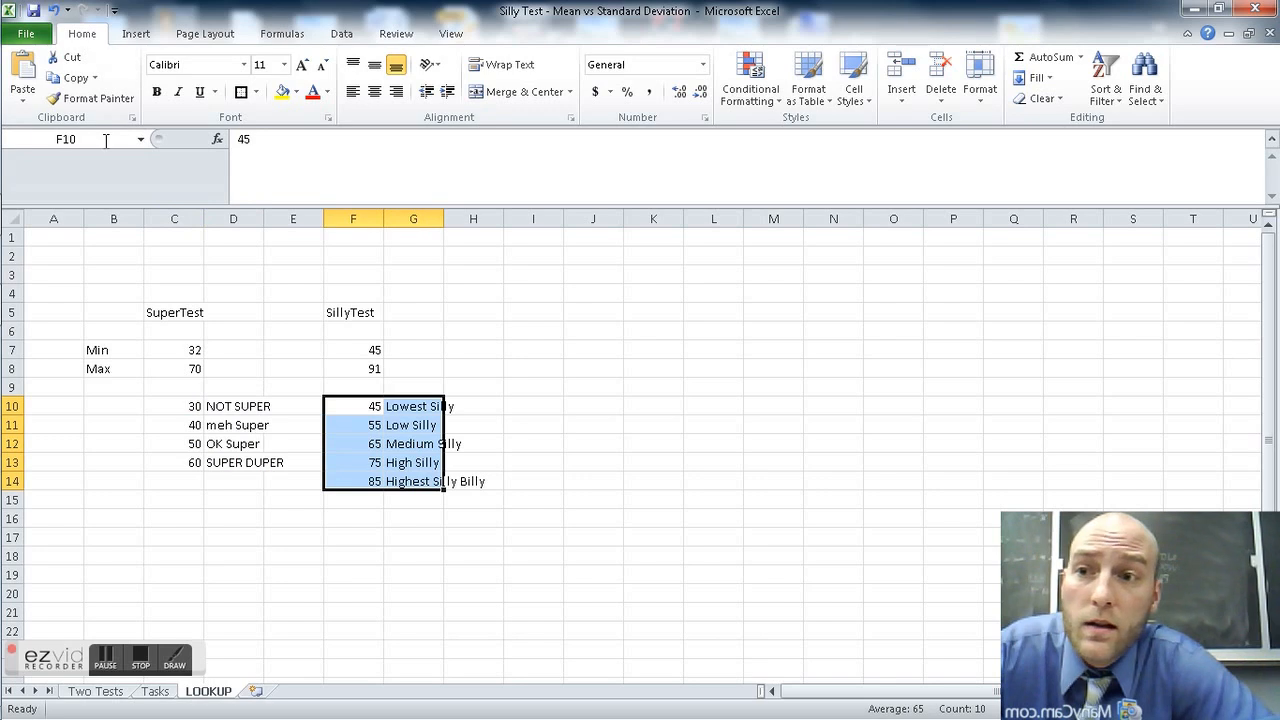
{"action": "type", "text": "Sillytest_class"}
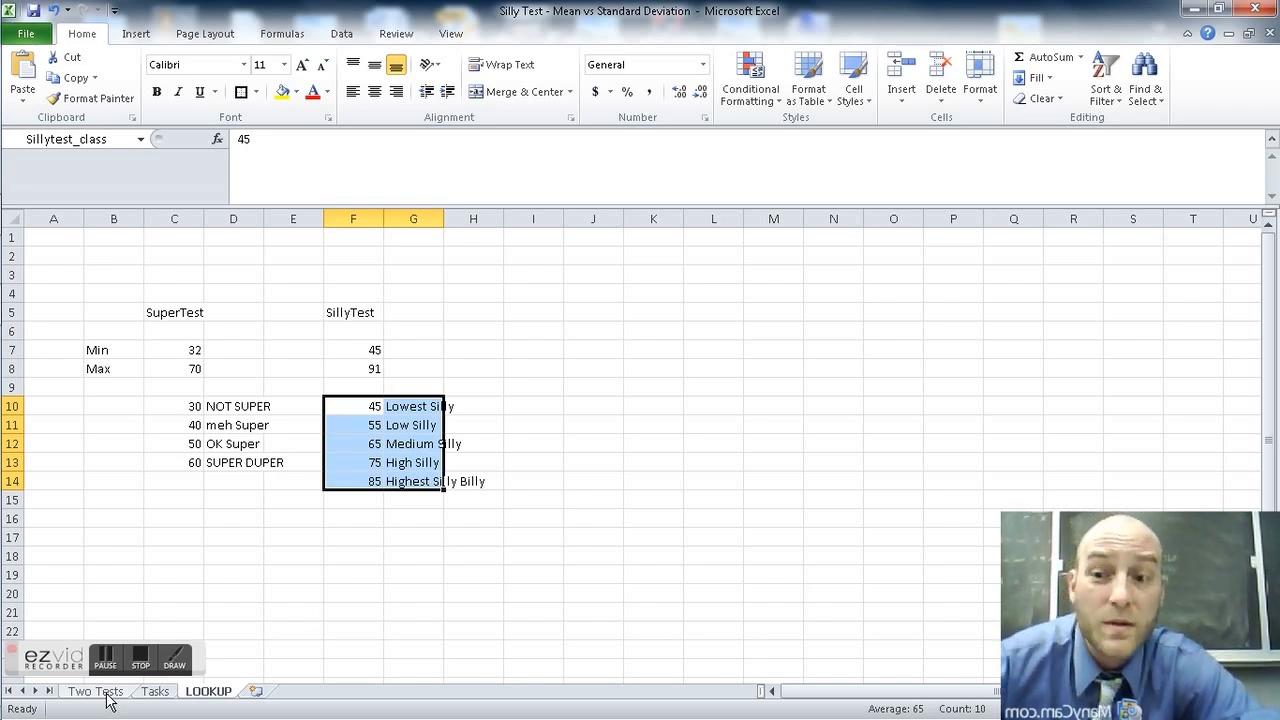
- Insert a column C on Two Tests headed SuperTest Classification and start a formula in C12
{"action": "left_click", "coordinate": [94, 692]}
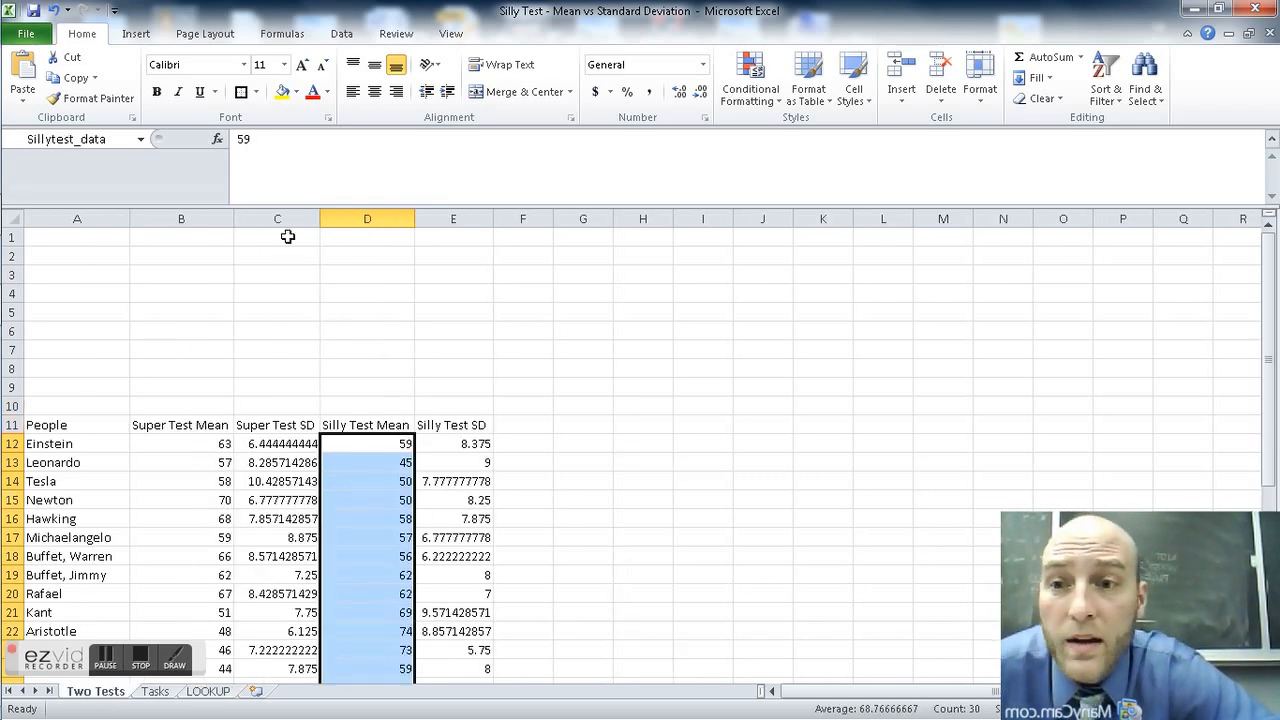
{"action": "right_click", "coordinate": [276, 236]}
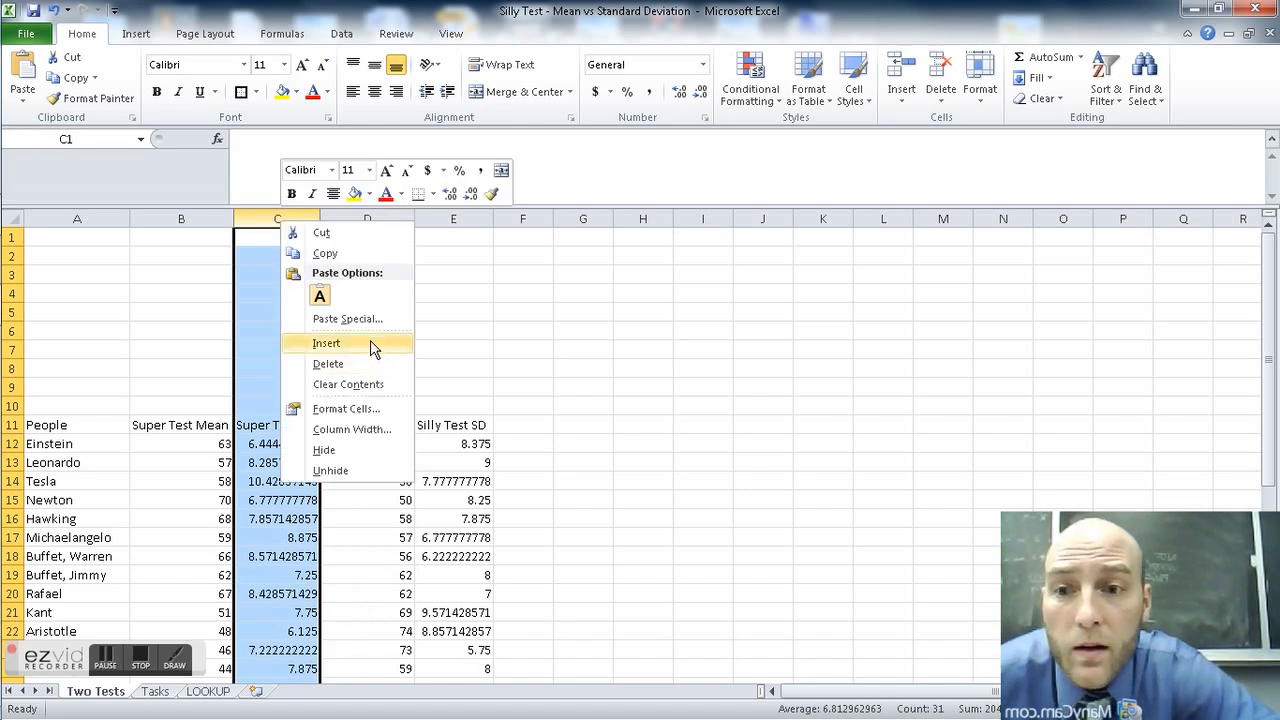
{"action": "left_click", "coordinate": [328, 344]}
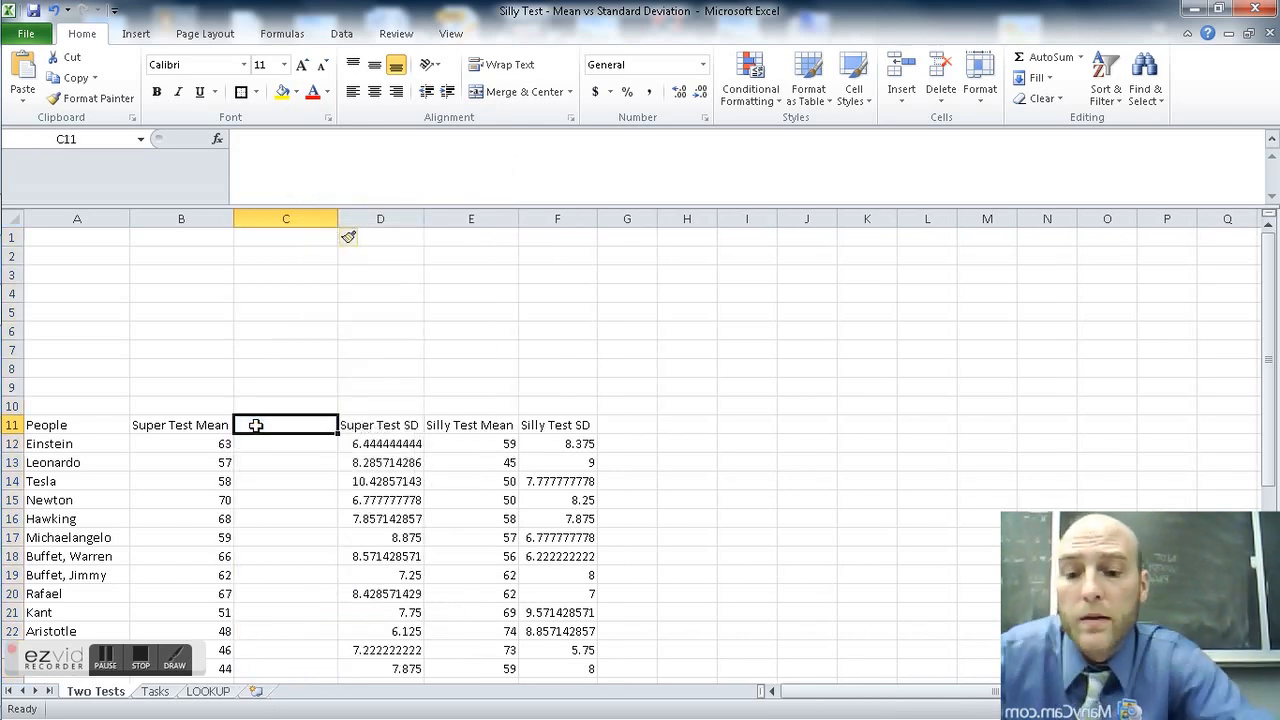
{"action": "type", "text": "SuperTest Classification"}
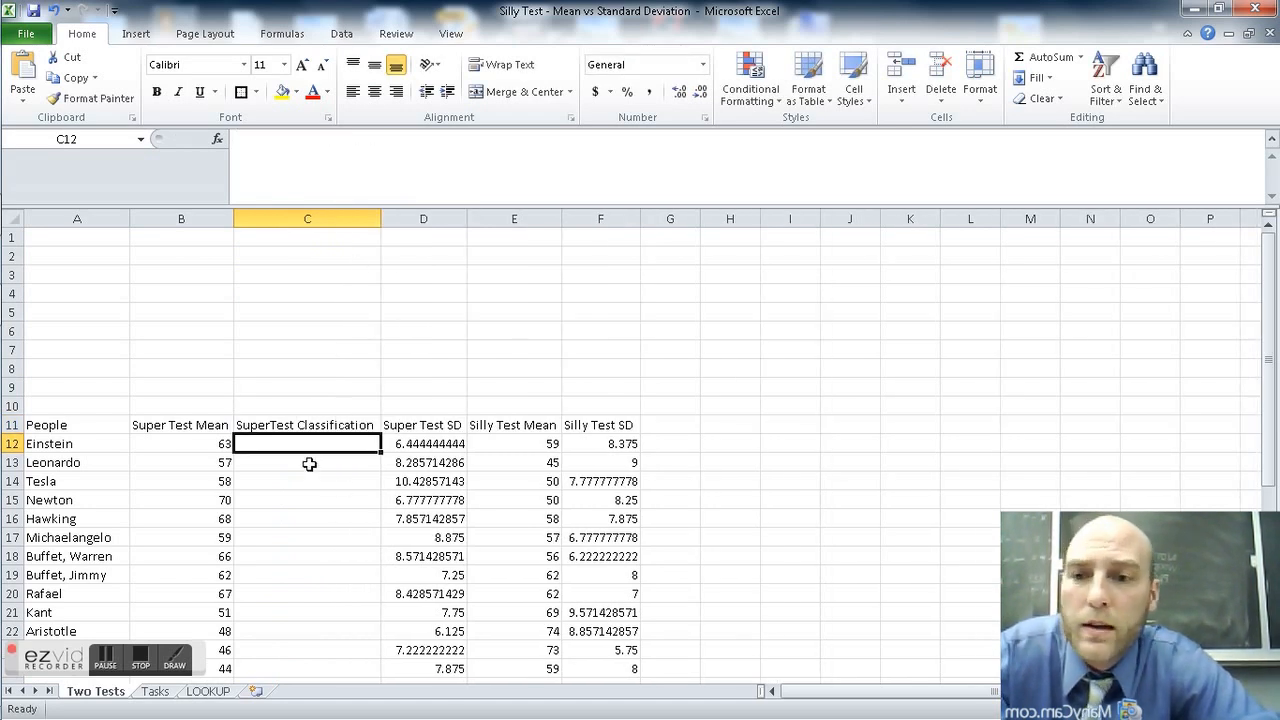
{"action": "type", "text": "="}
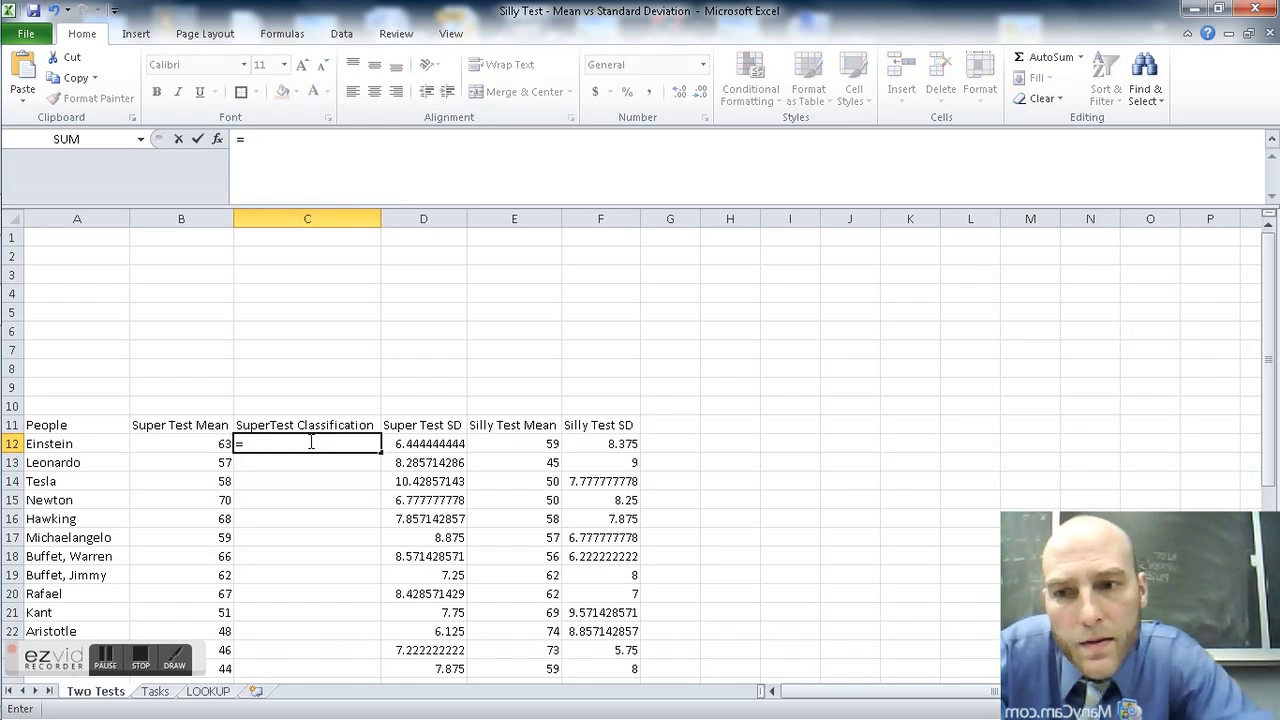
- Classify Einstein's mean with =VLOOKUP(B12,Supertest_class,2,TRUE), giving SUPER DUPER, then show the LOOKUP sheet
{"action": "type", "text": "VLOOKUP("}
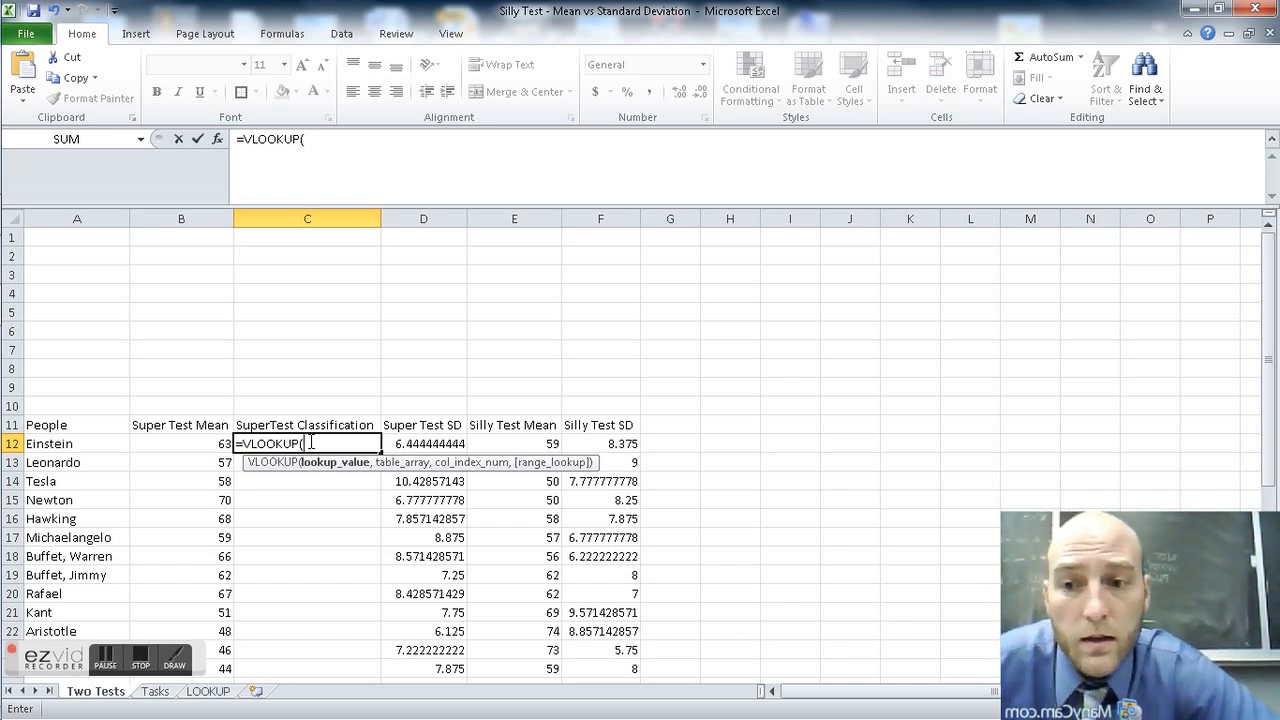
{"action": "left_click", "coordinate": [180, 444]}
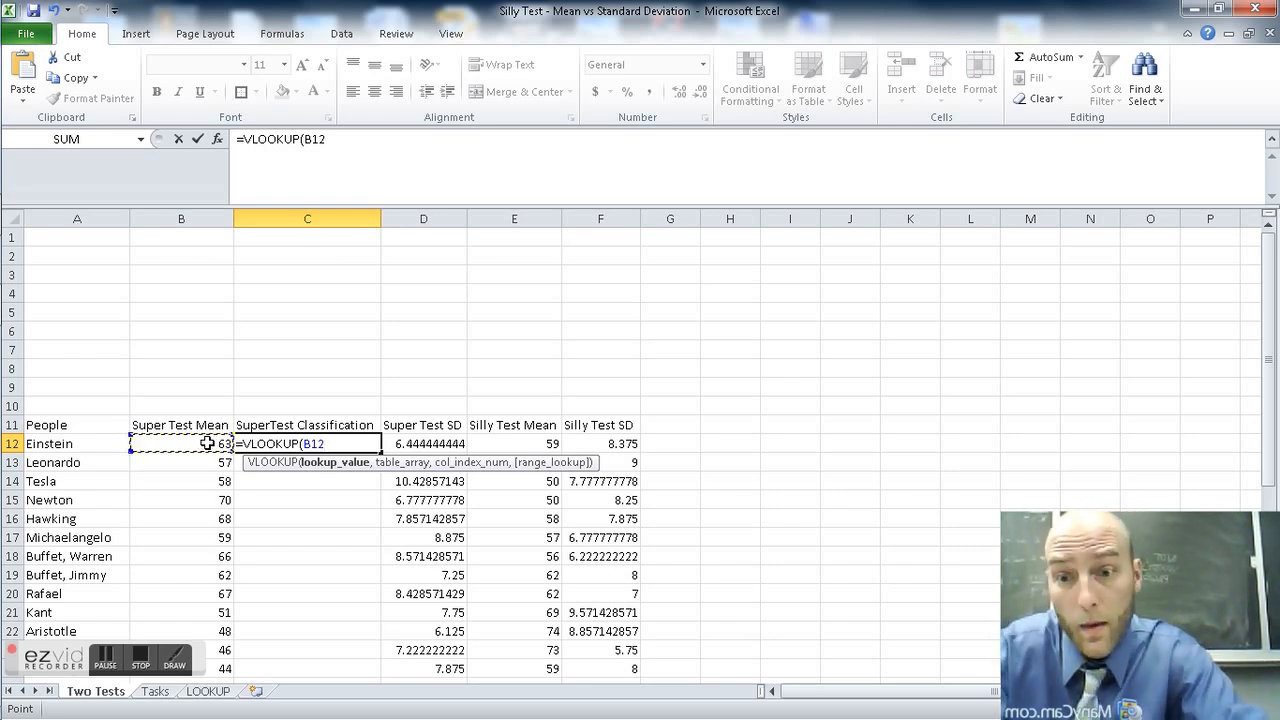
{"action": "type", "text": ","}
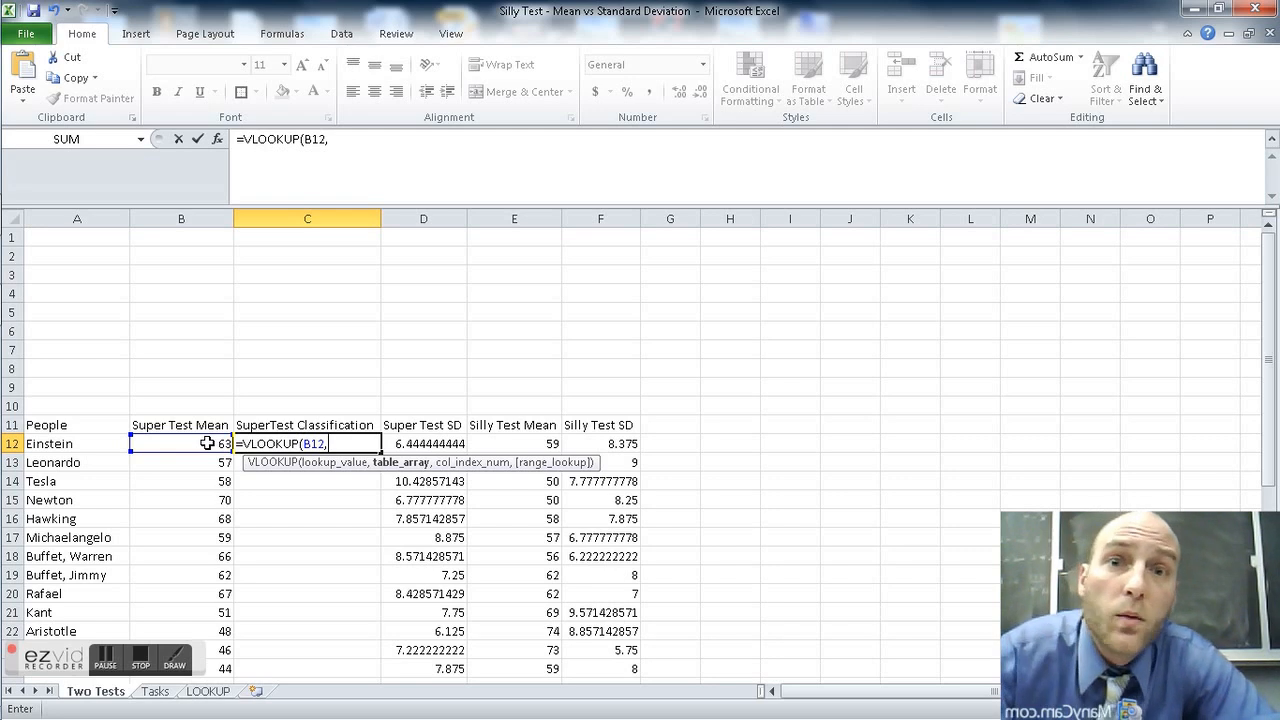
{"action": "type", "text": "Supertest_class"}
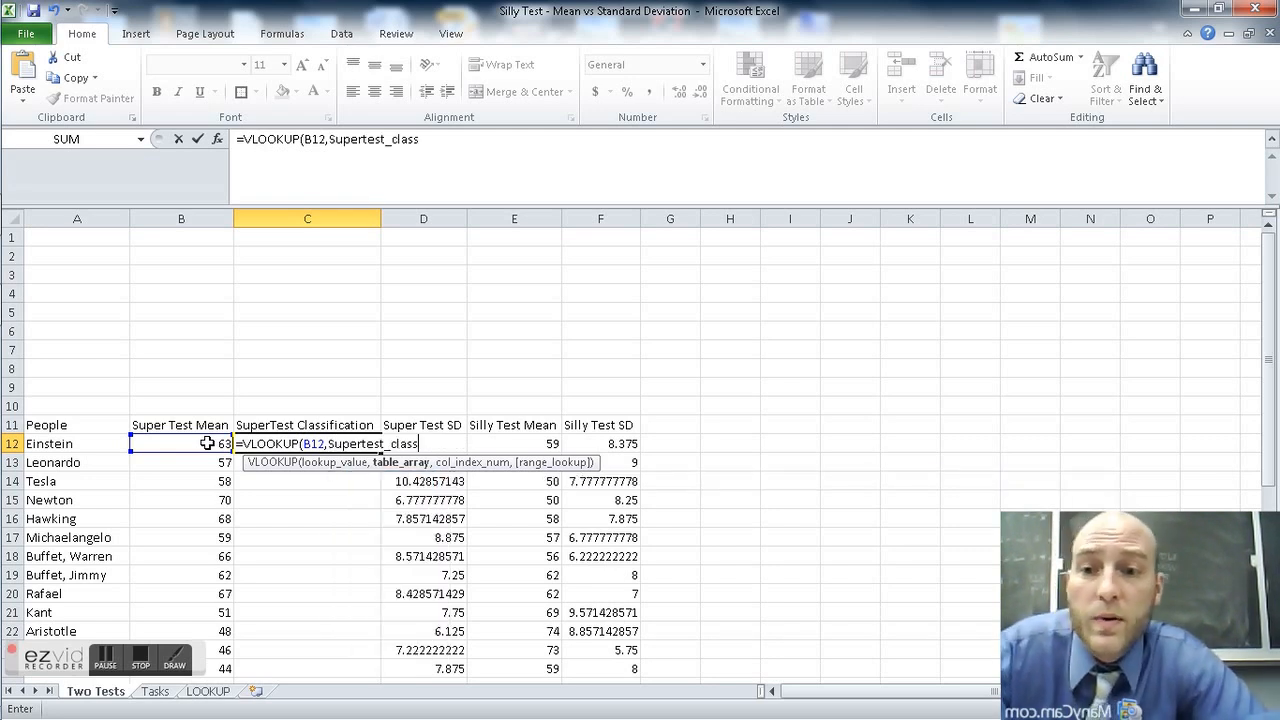
{"action": "type", "text": ","}
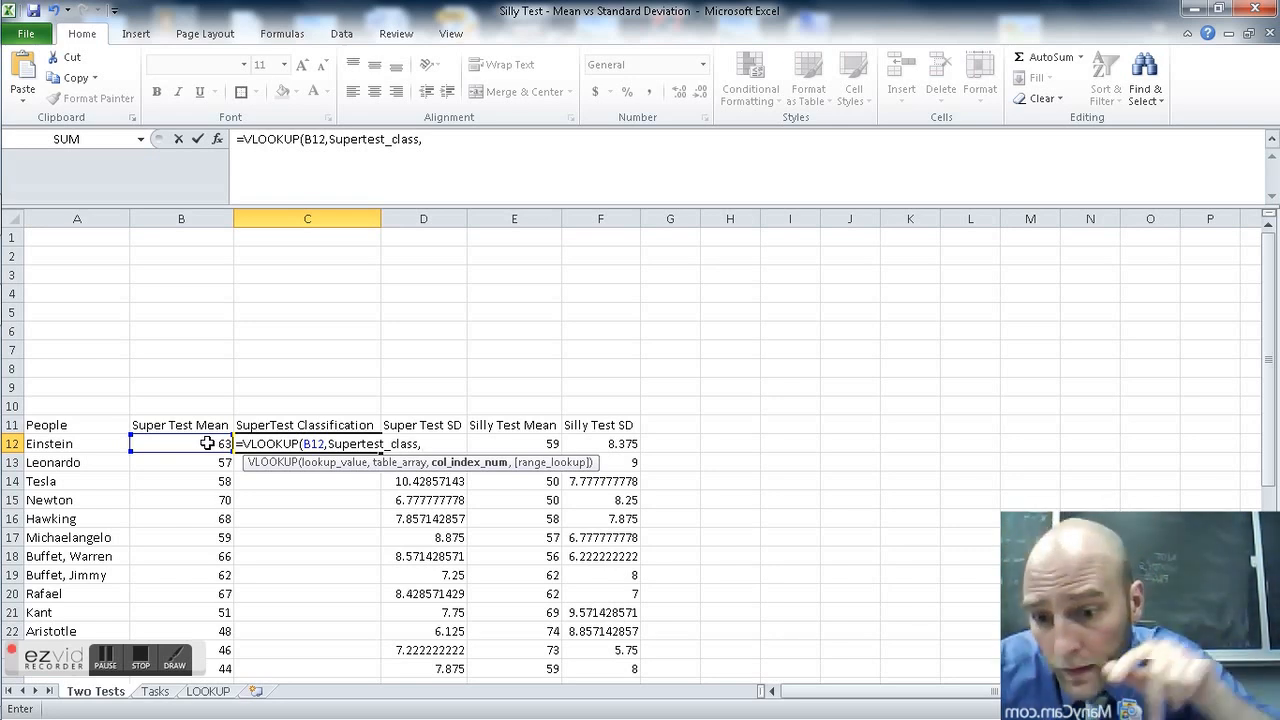
{"action": "type", "text": "2,"}
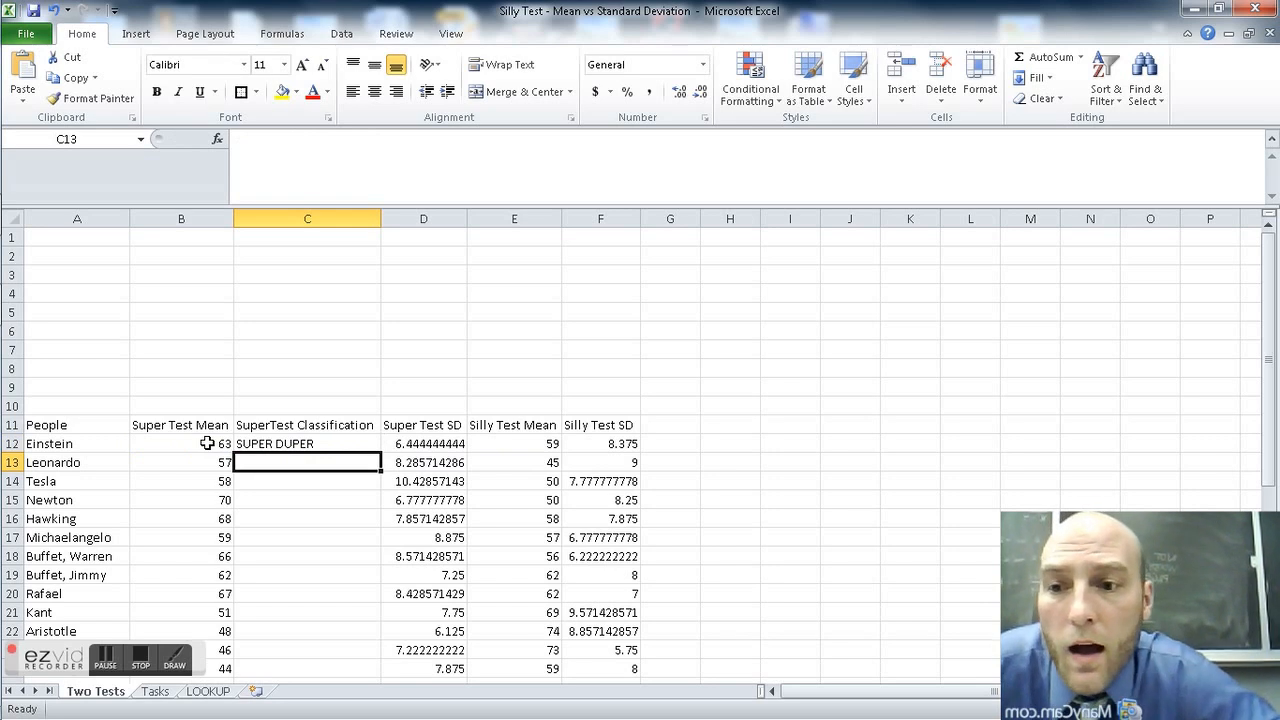
{"action": "left_click", "coordinate": [308, 444]}
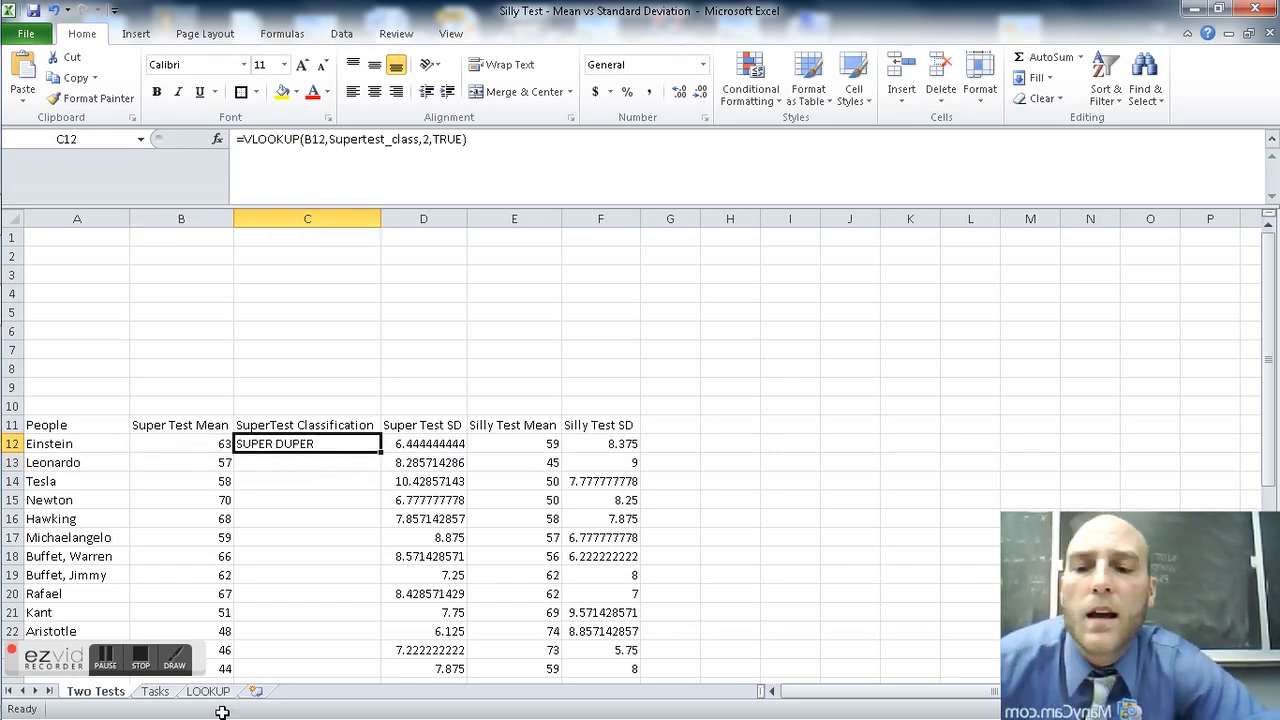
{"action": "left_click", "coordinate": [208, 692]}
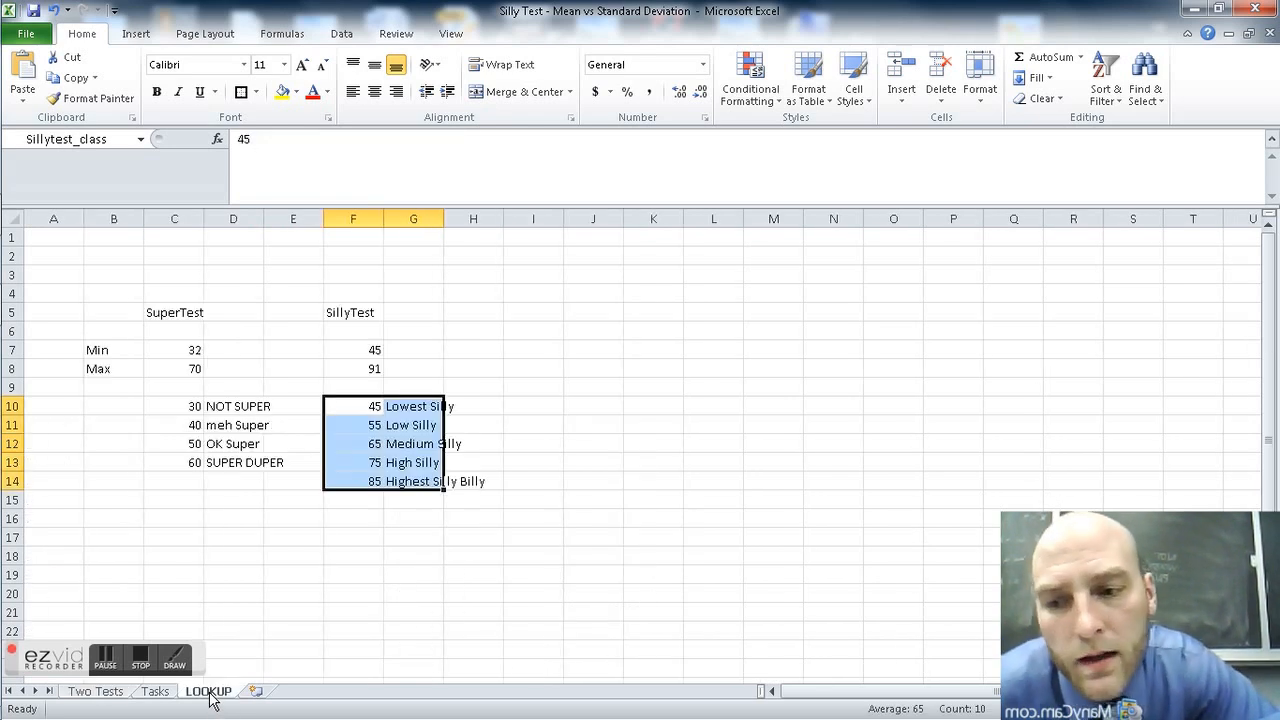
- Review the Supertest_class lookup range and its 40 threshold on the LOOKUP sheet
{"action": "left_click", "coordinate": [174, 406]}
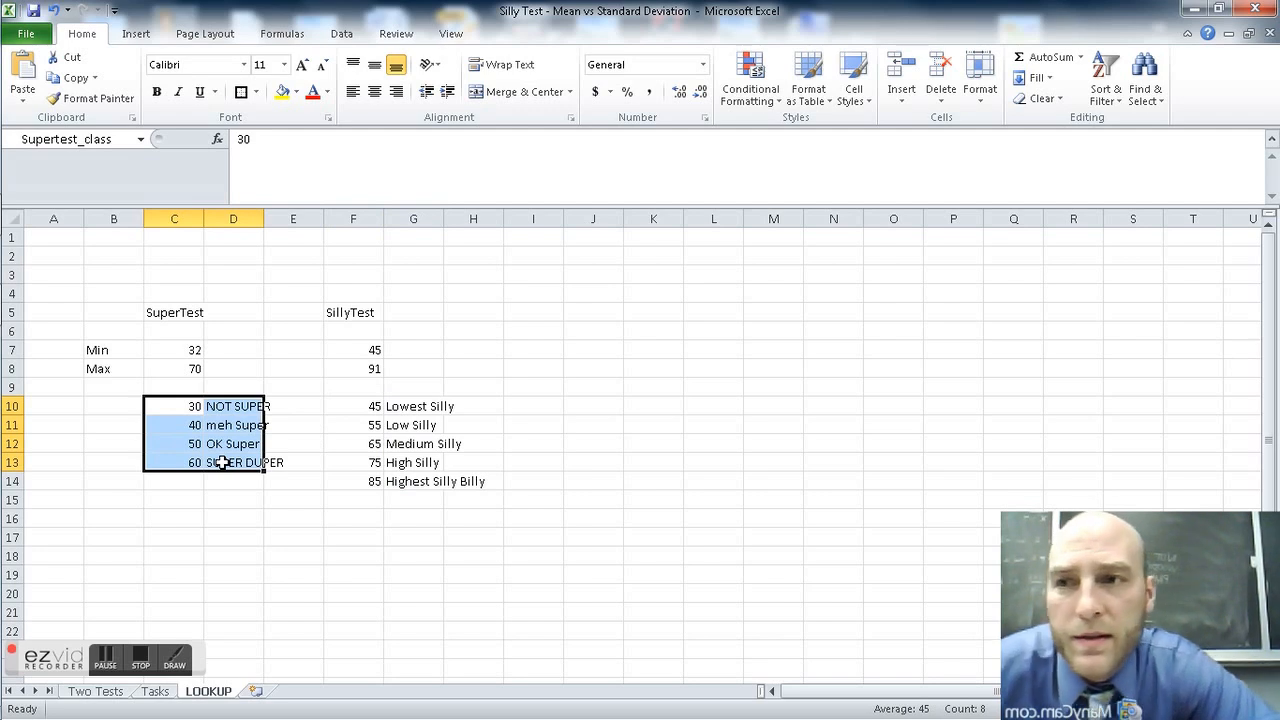
{"action": "mouse_move", "coordinate": [44, 180]}
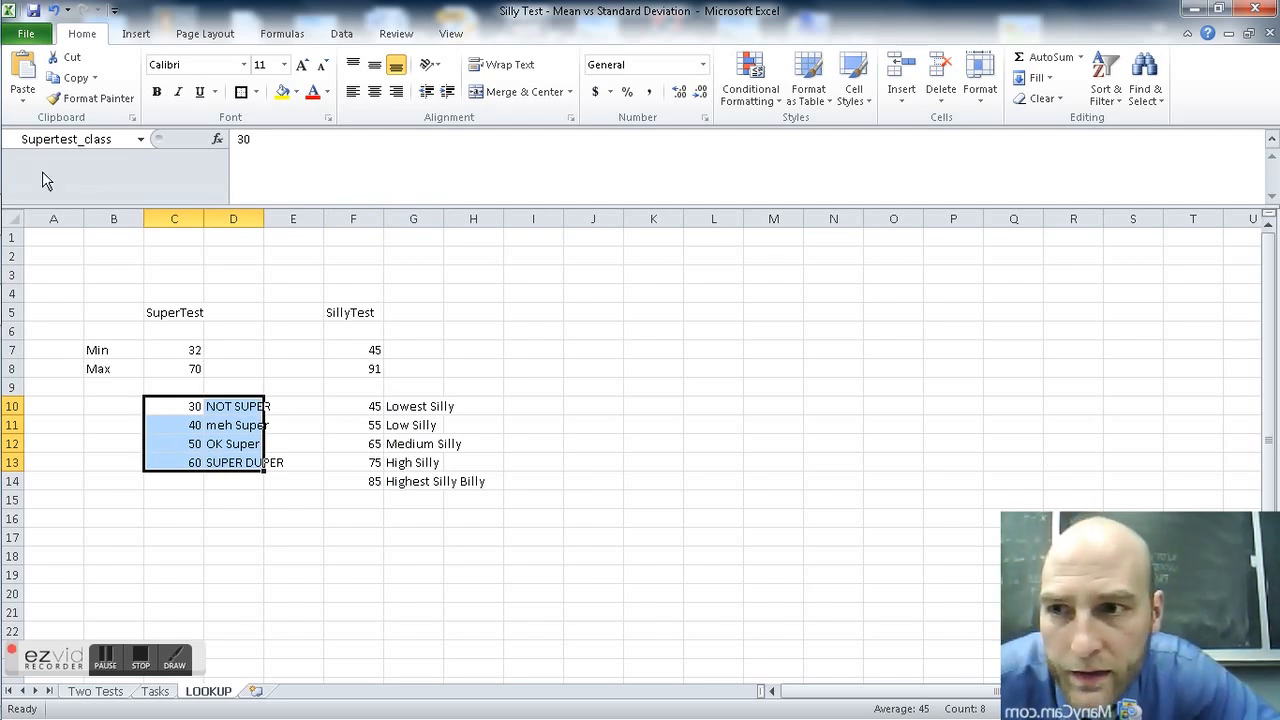
{"action": "mouse_move", "coordinate": [184, 412]}
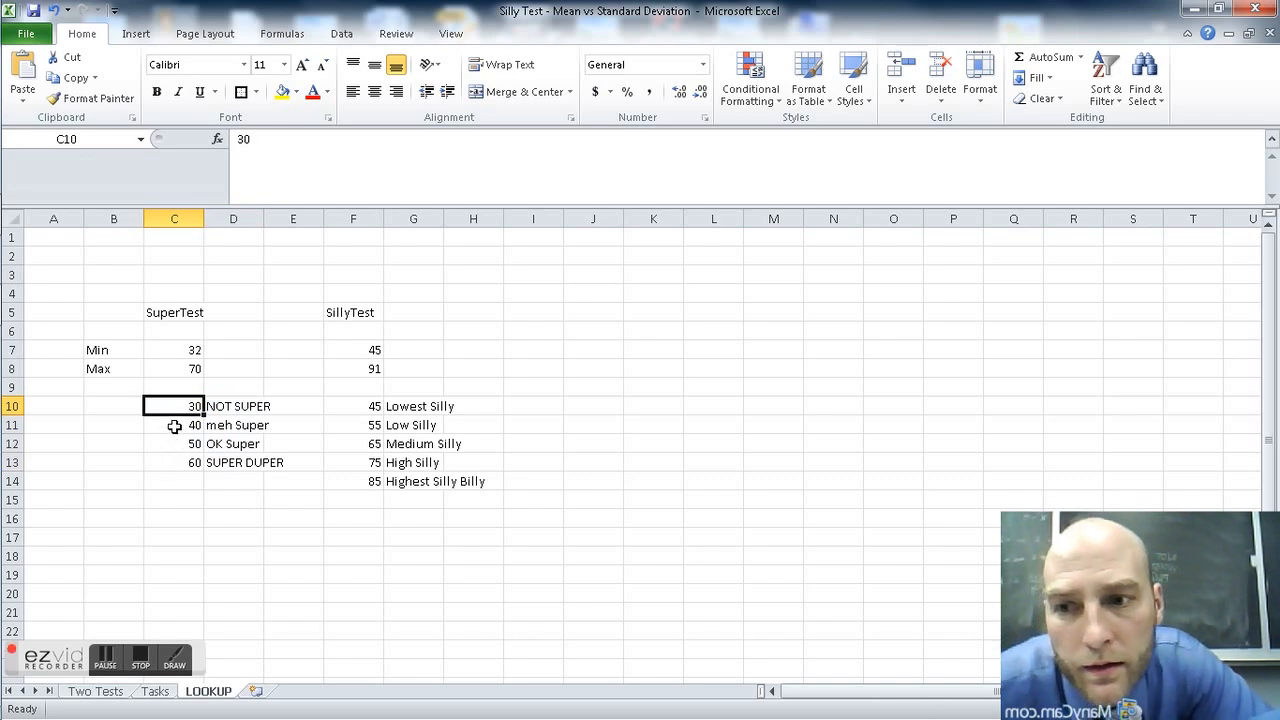
{"action": "left_click", "coordinate": [174, 424]}
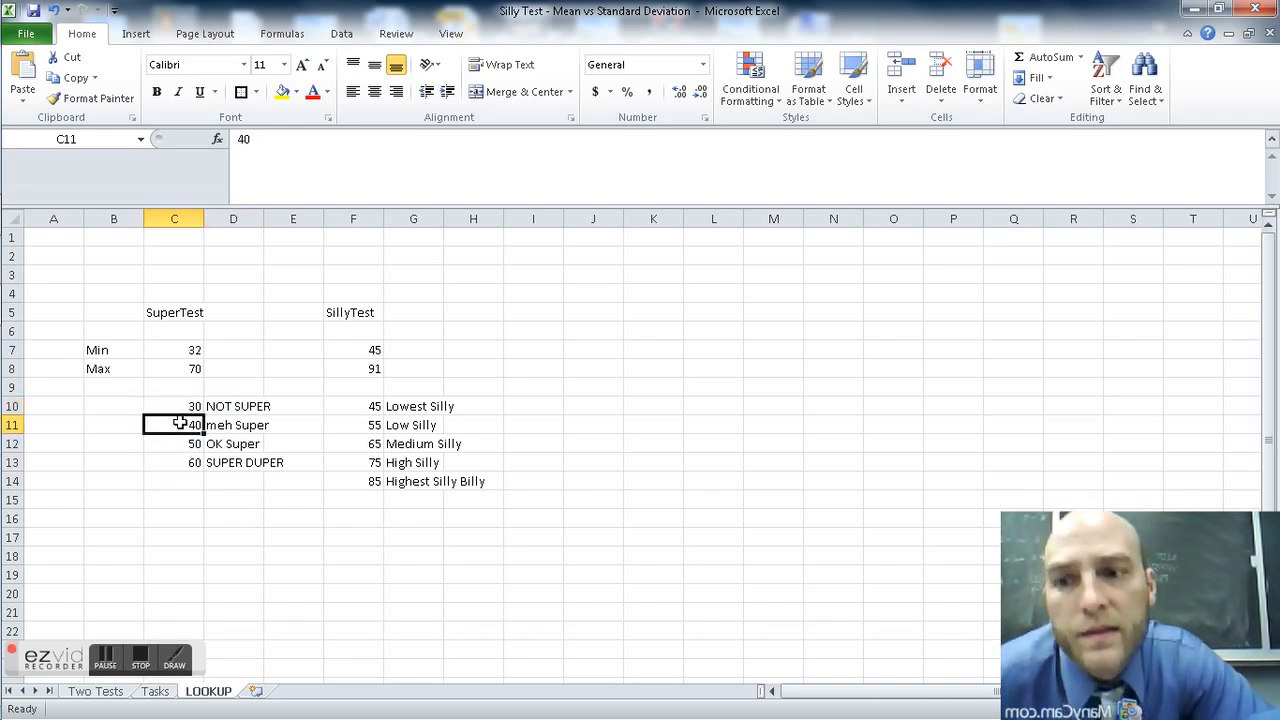
{"action": "left_click", "coordinate": [174, 444]}
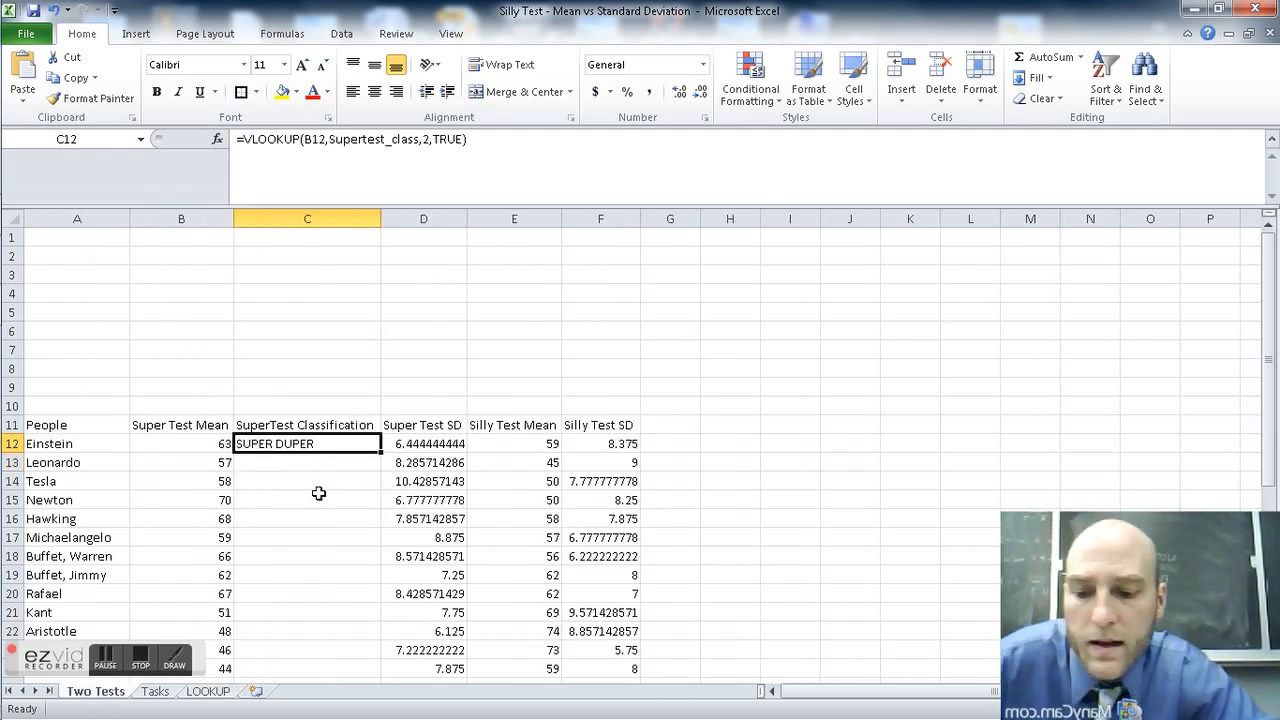
- Extend the classification formula to Leonardo's row (OK Super) and return to the LOOKUP sheet
{"action": "left_click", "coordinate": [308, 462]}
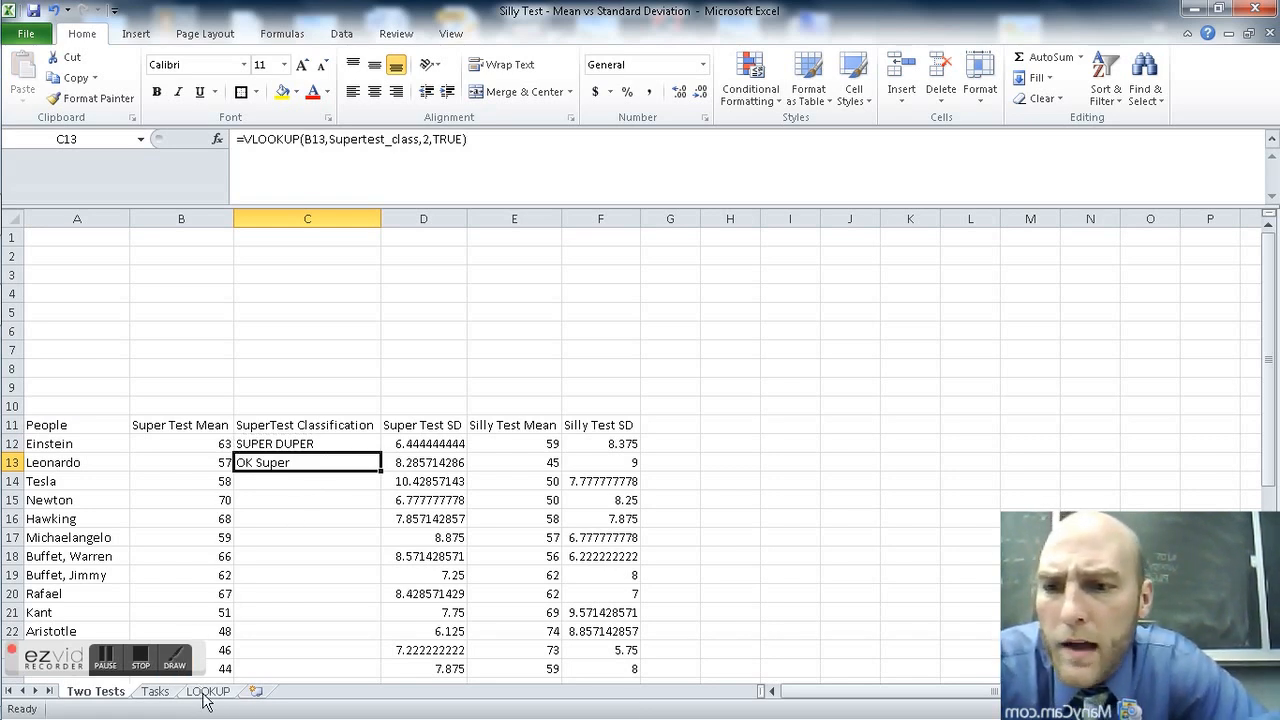
{"action": "left_click", "coordinate": [180, 462]}
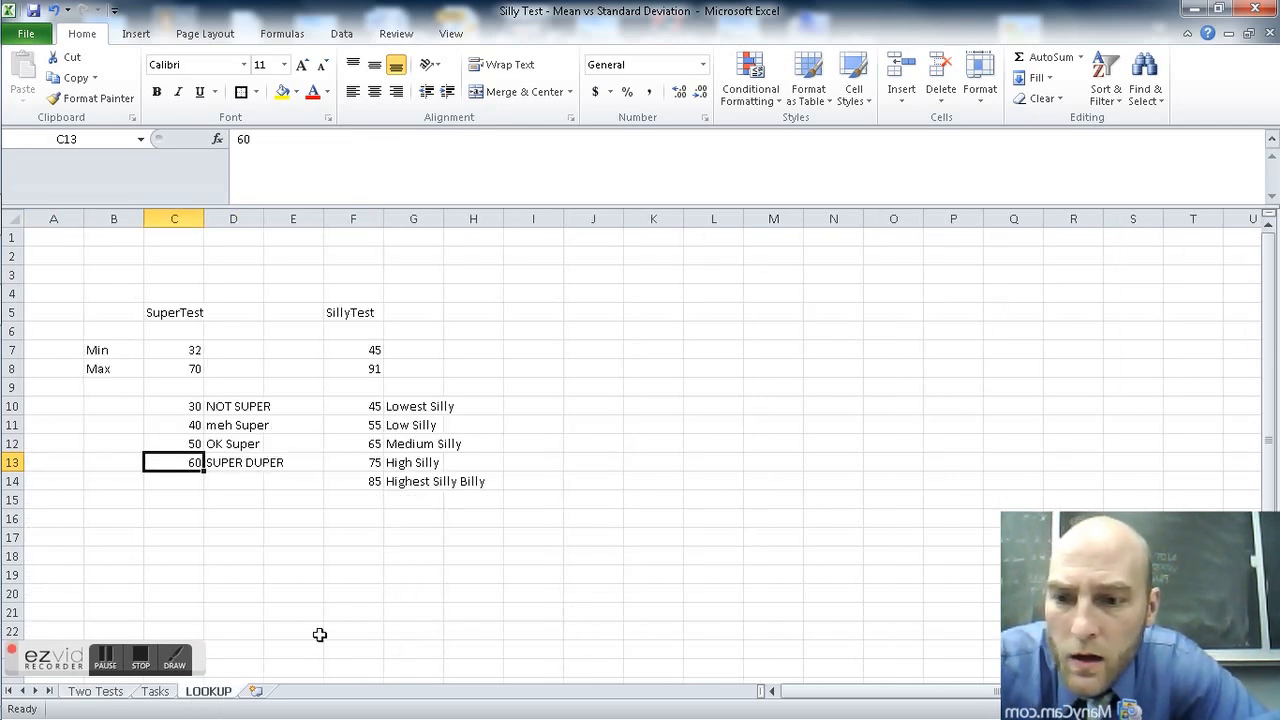
- Review the 30 and 60 thresholds, OK Super and meh Super labels and the SillyTest 75 band, then return to Two Tests
{"action": "left_click", "coordinate": [174, 404]}
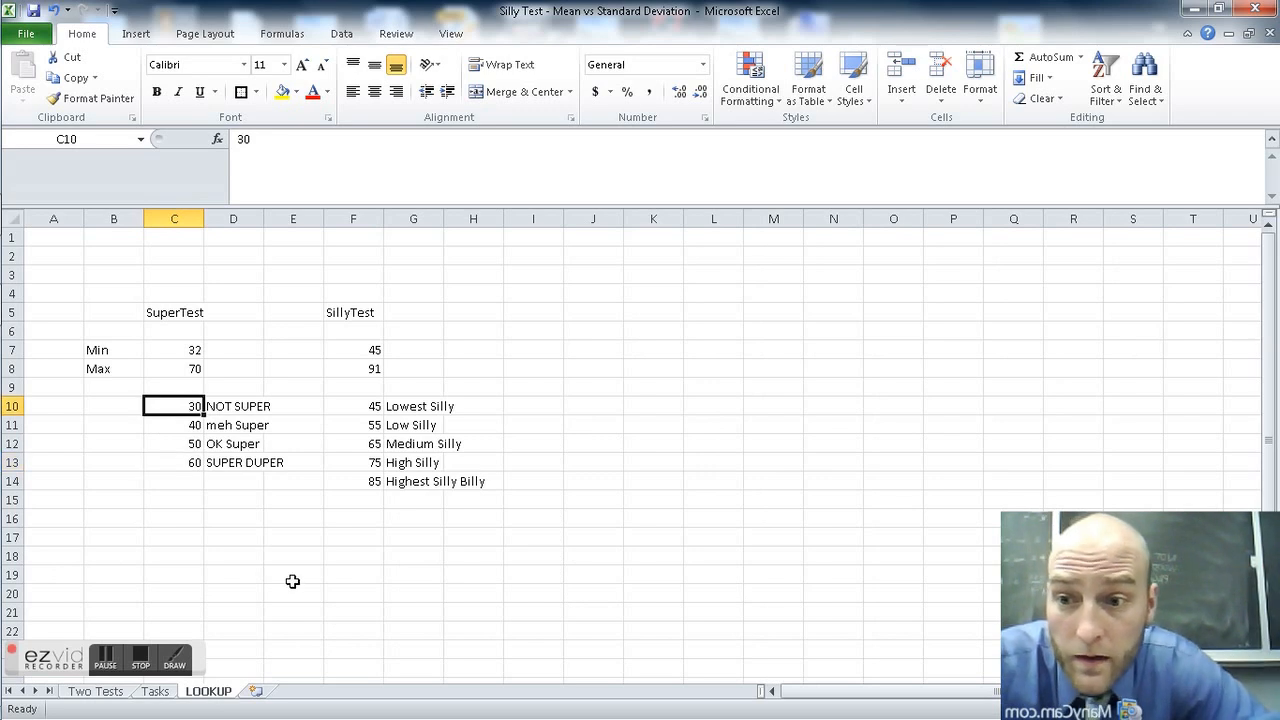
{"action": "left_click", "coordinate": [174, 462]}
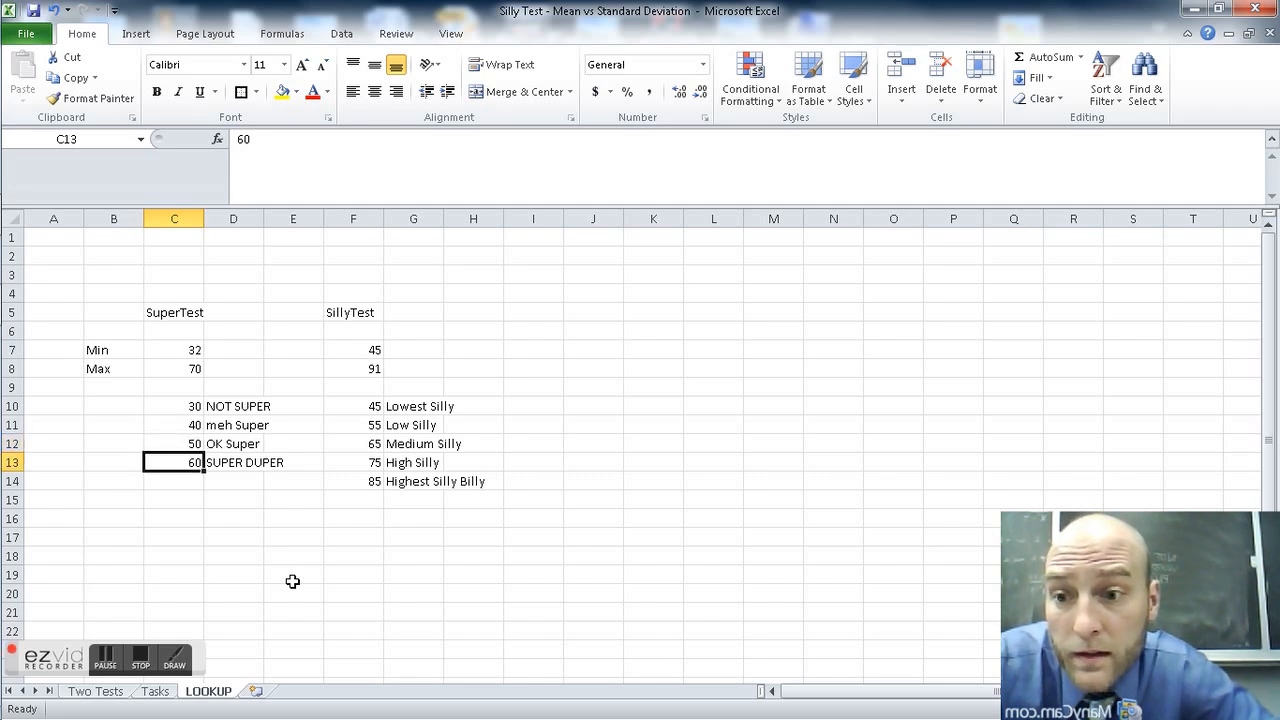
{"action": "left_click", "coordinate": [232, 444]}
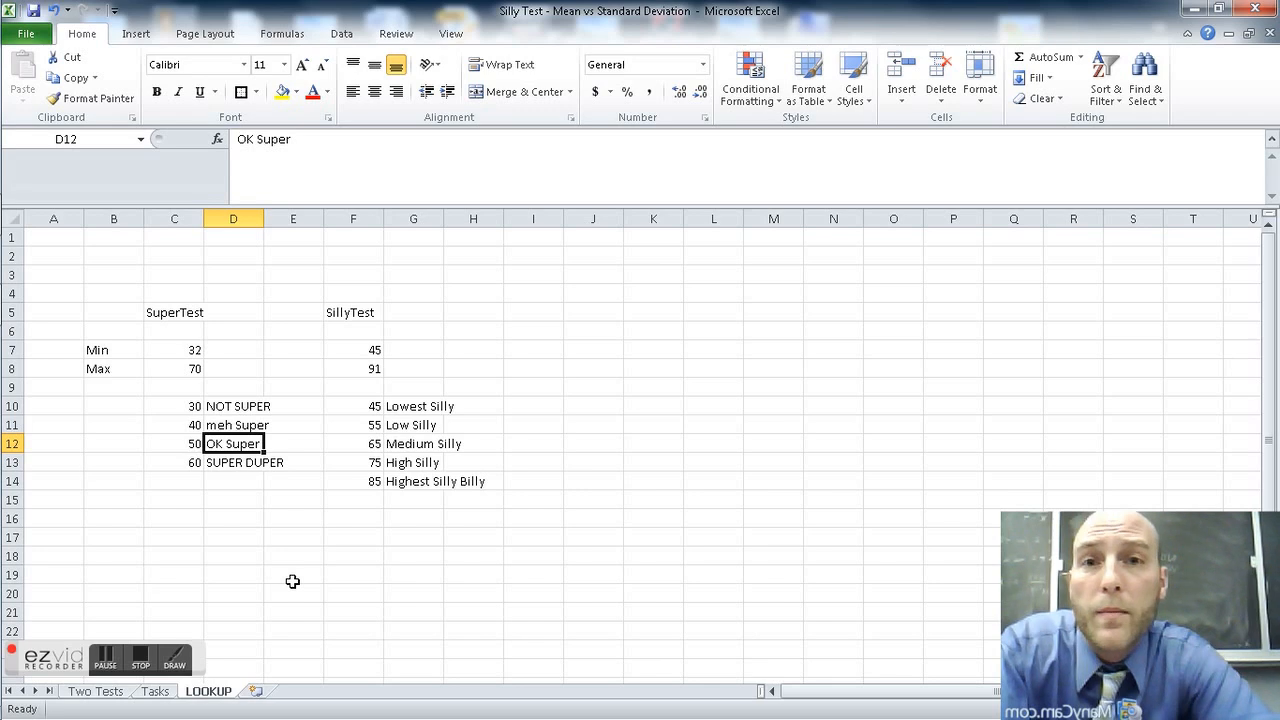
{"action": "left_click", "coordinate": [232, 406]}
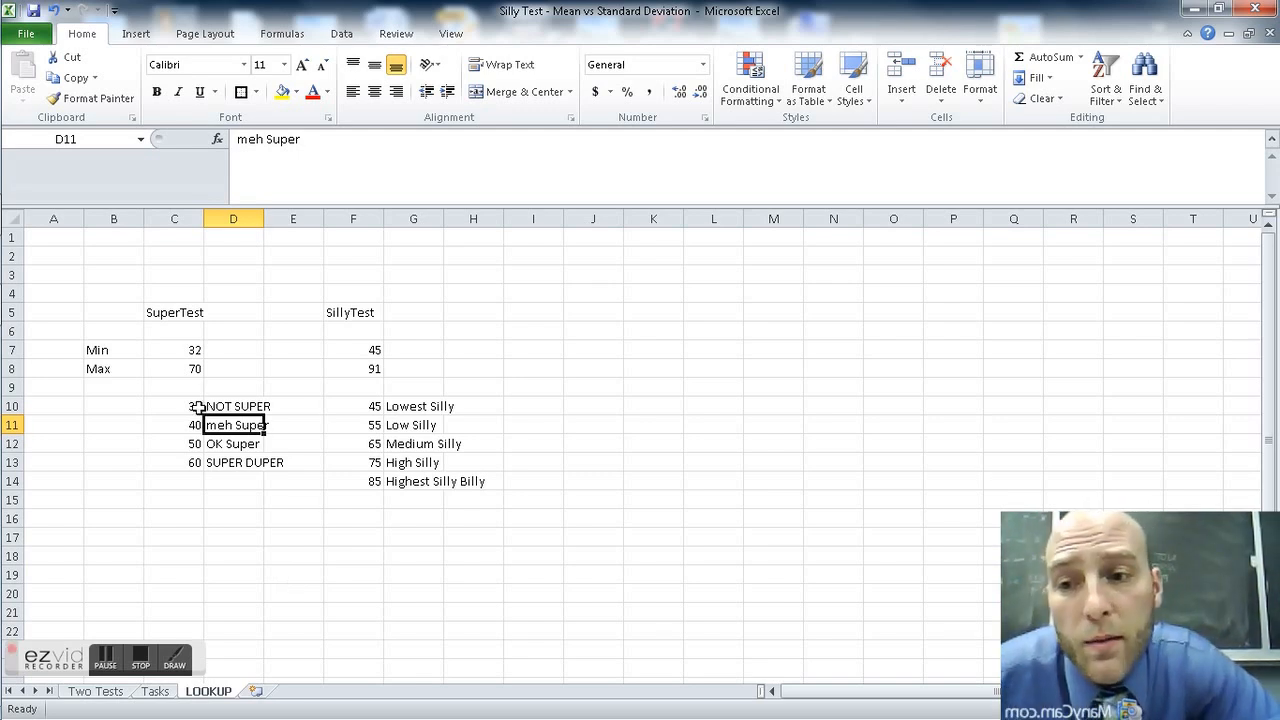
{"action": "left_click", "coordinate": [174, 424]}
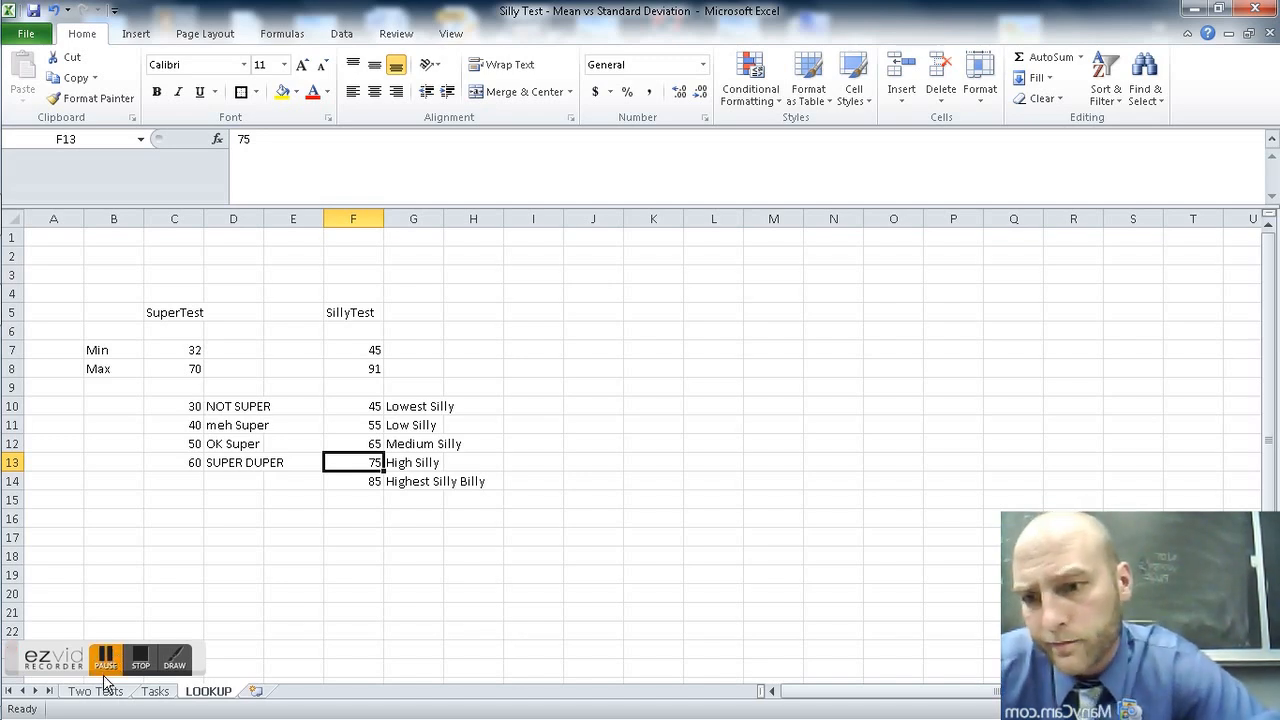
{"action": "left_click", "coordinate": [94, 692]}
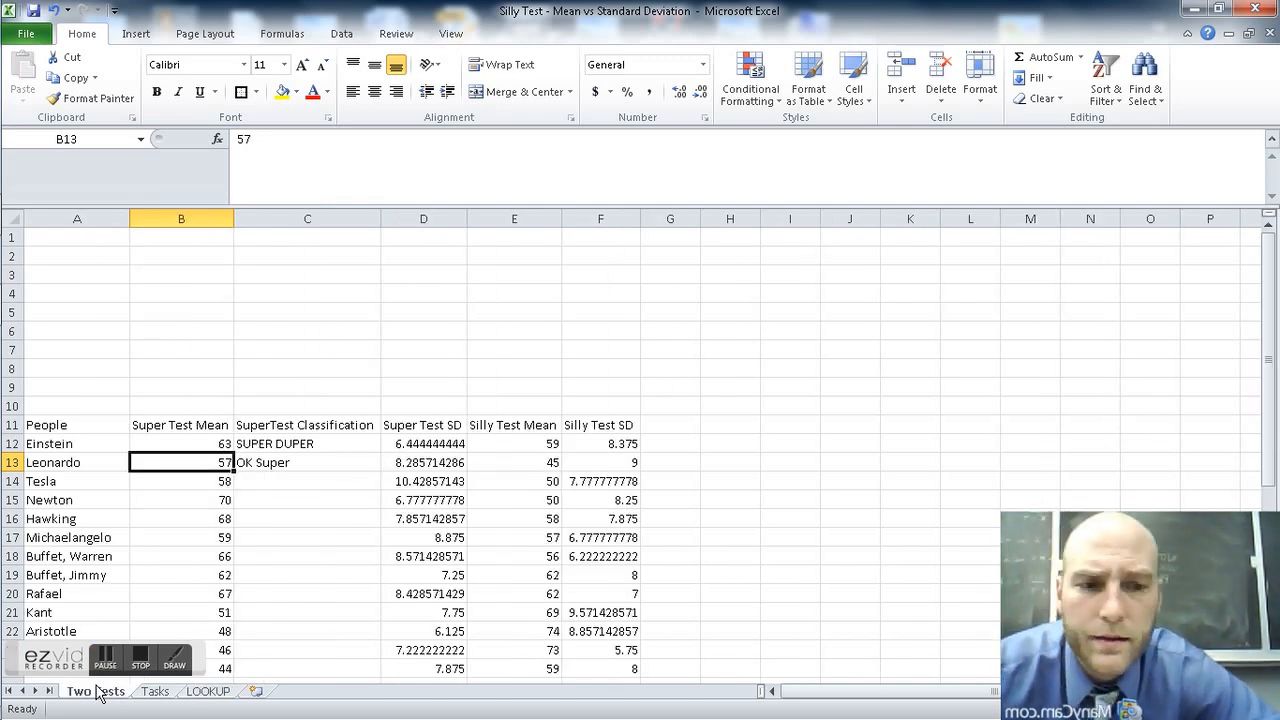
- Copy Leonardo's C13 VLOOKUP and fill it down C14:C41 to Leibniz's row
{"action": "left_click", "coordinate": [308, 462]}
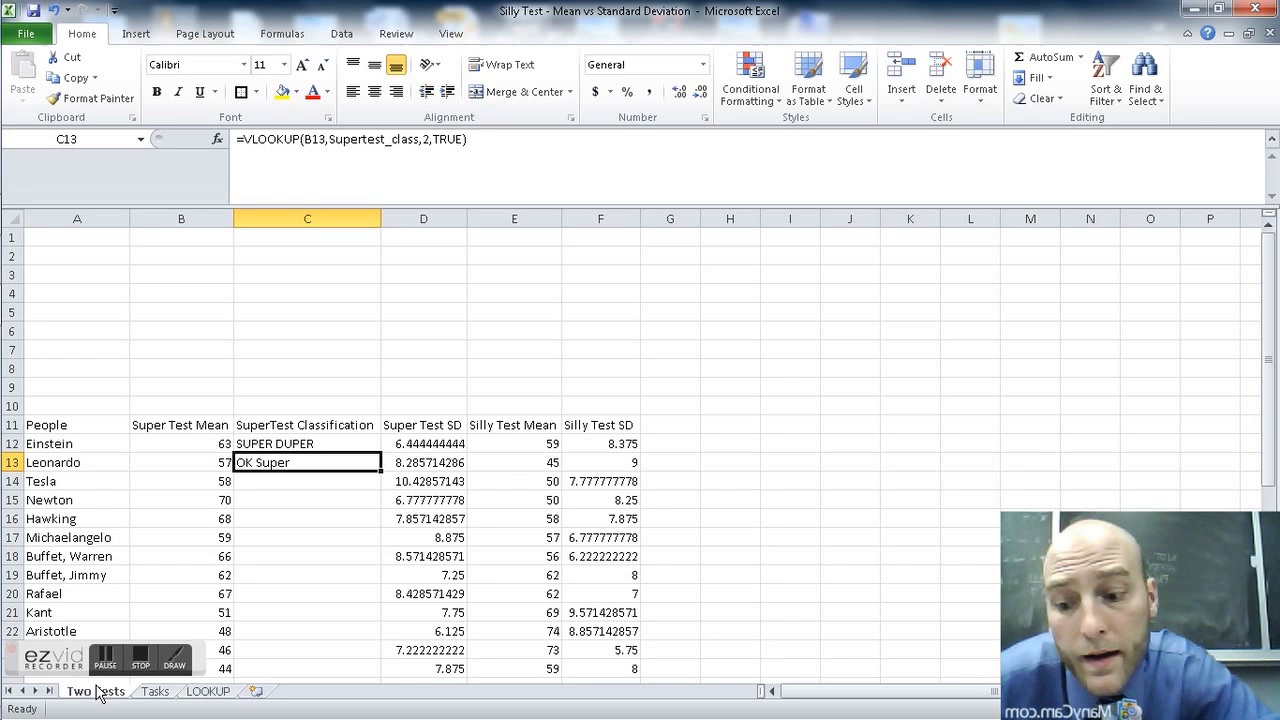
{"action": "left_click", "coordinate": [180, 462]}
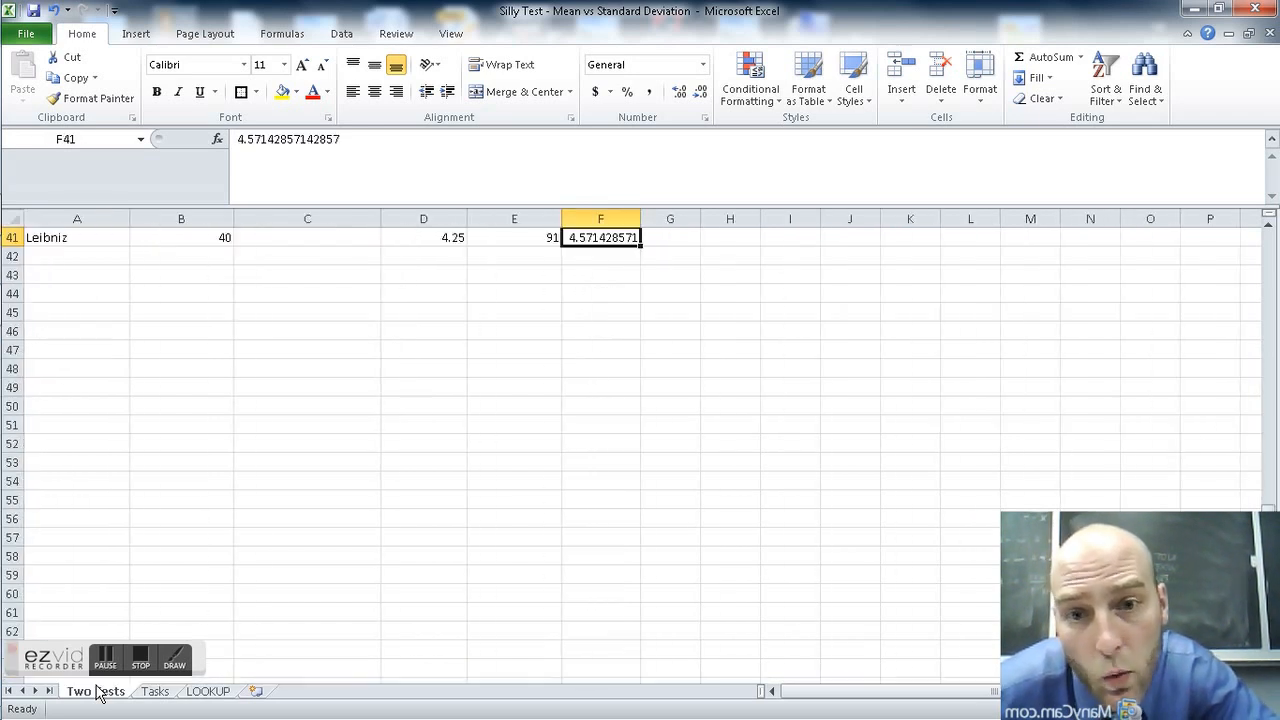
{"action": "left_click", "coordinate": [424, 236]}
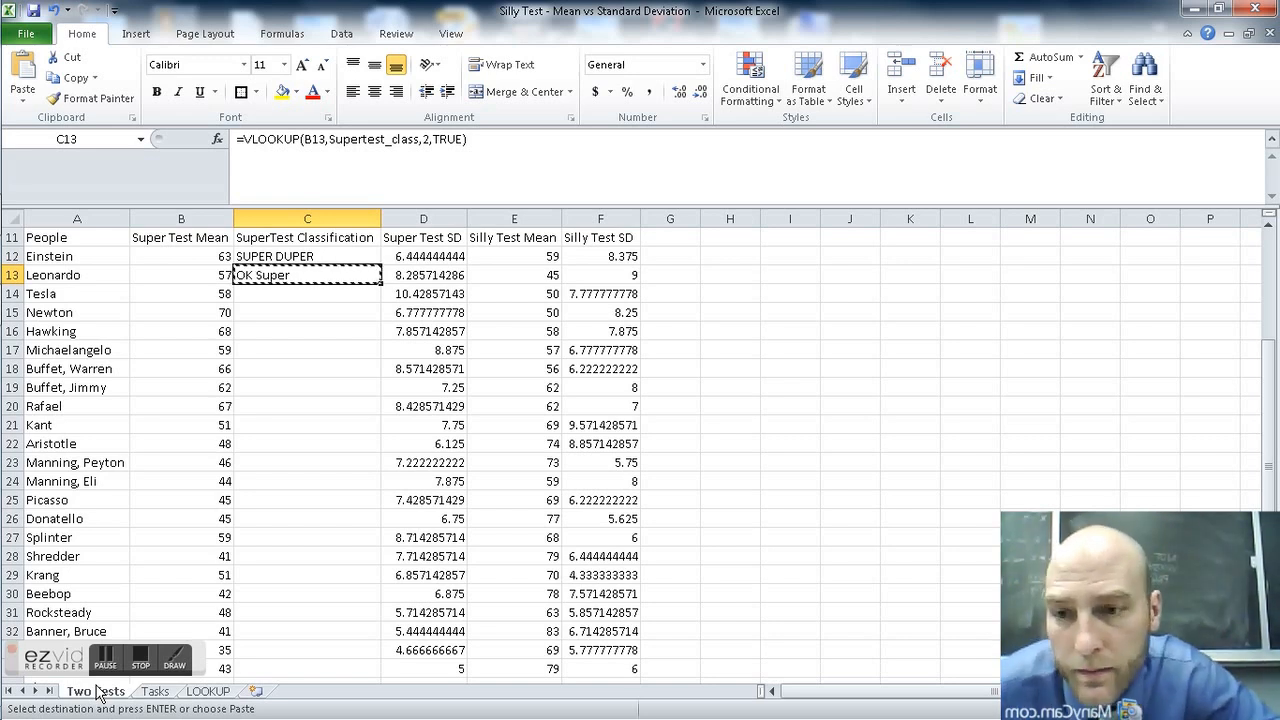
{"action": "left_click", "coordinate": [180, 274]}
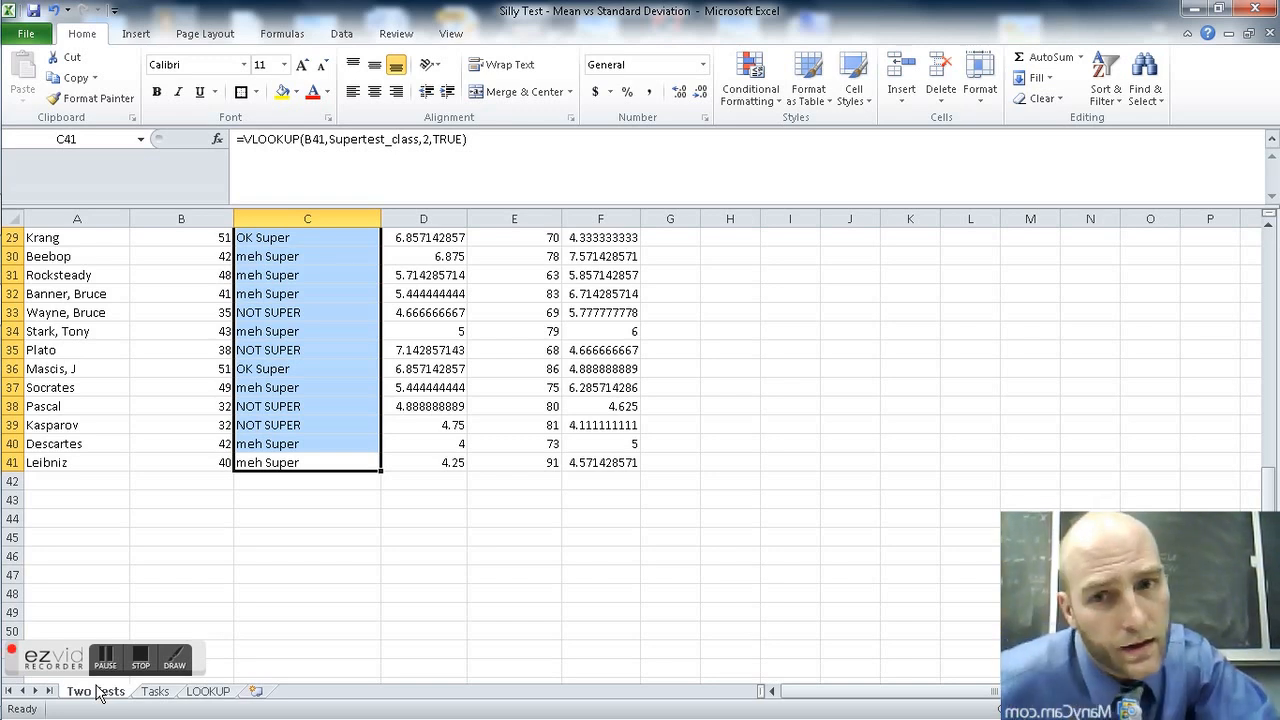
{"action": "mouse_move", "coordinate": [1264, 496]}
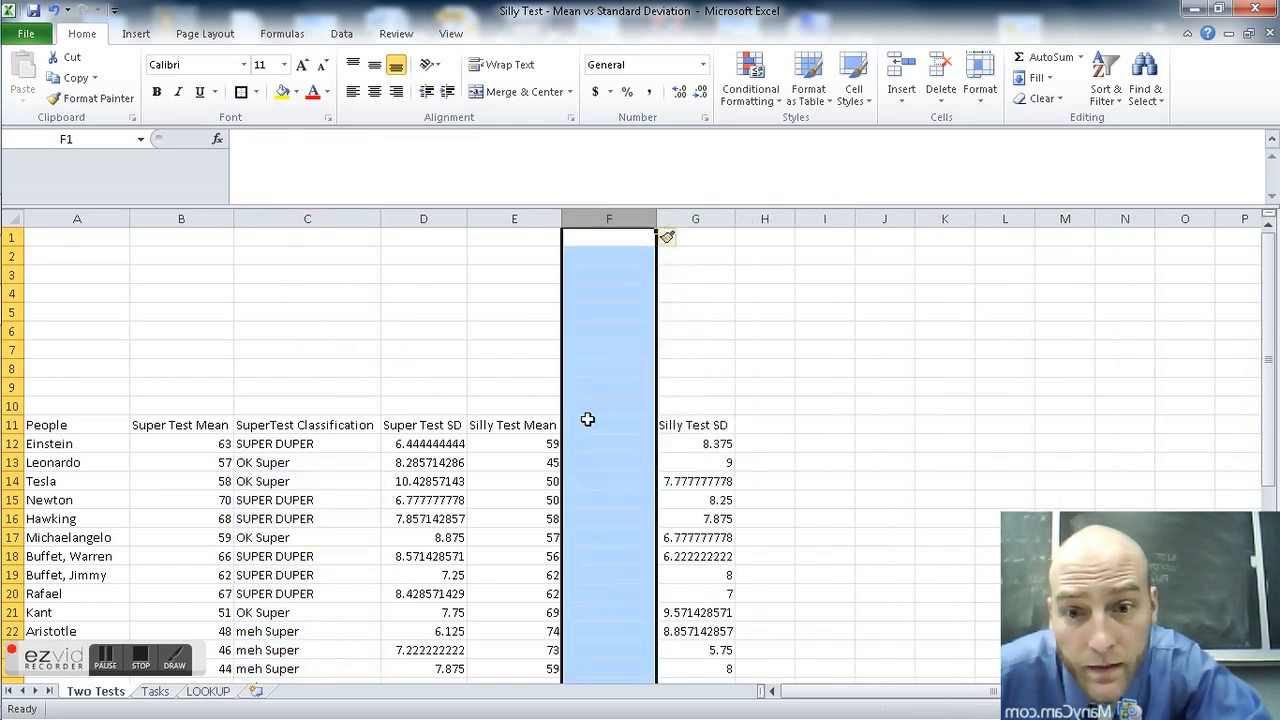
- Add a SillyTest Classification header in F11 and =VLOOKUP(E12,Sillytest_class,2,TRUE) in F12
{"action": "type", "text": "Sill"}
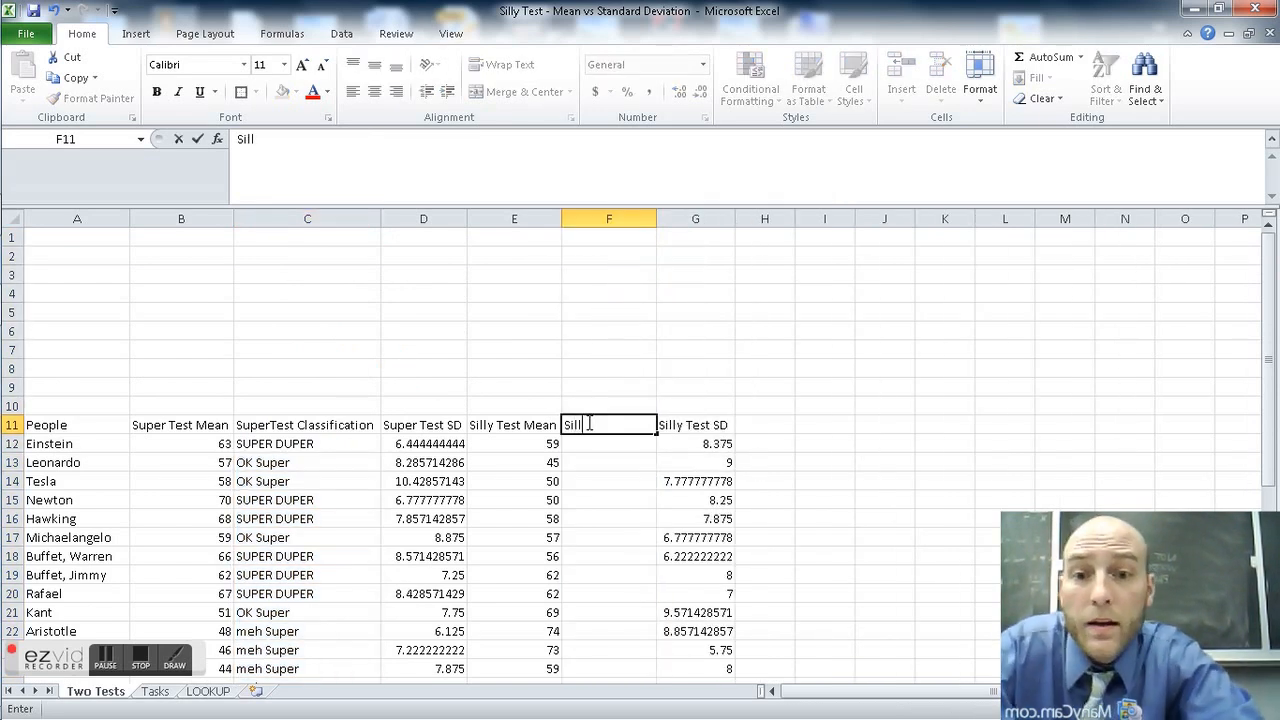
{"action": "type", "text": "yTest_c"}
{"action": "left_click", "coordinate": [608, 442]}
{"action": "type", "text": "="}
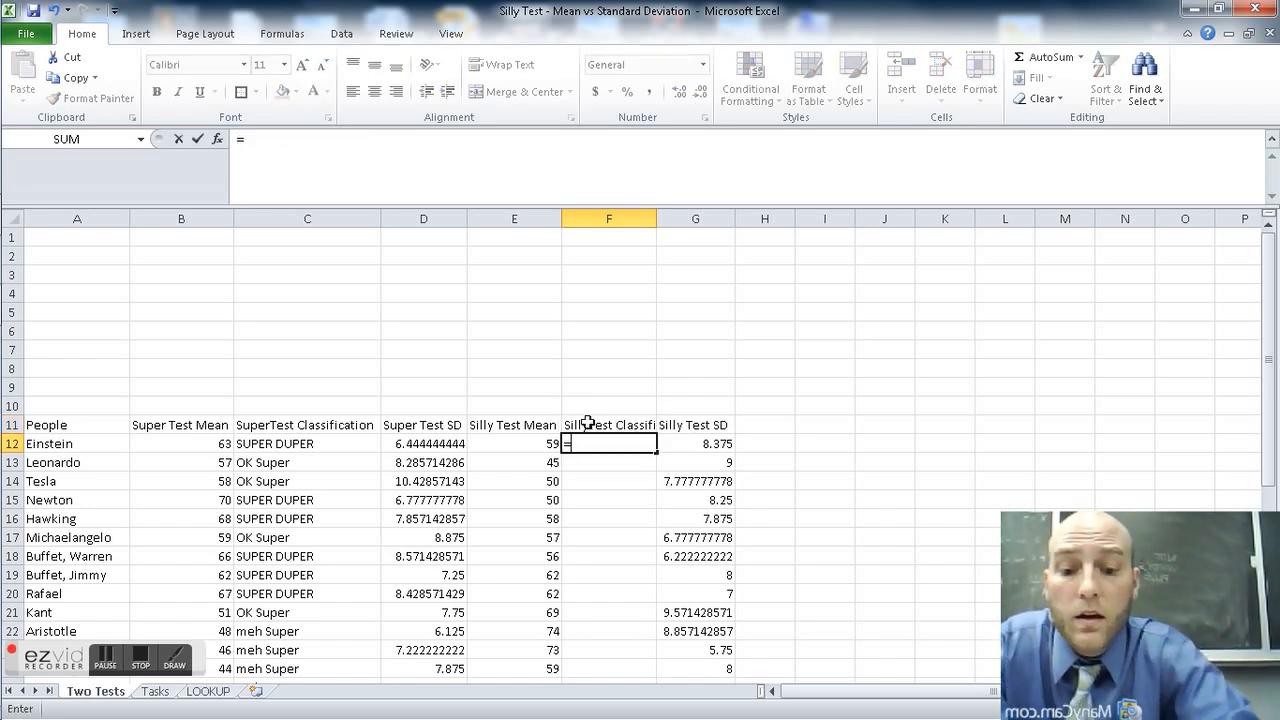
{"action": "type", "text": "VLOOKUP(E12,"}
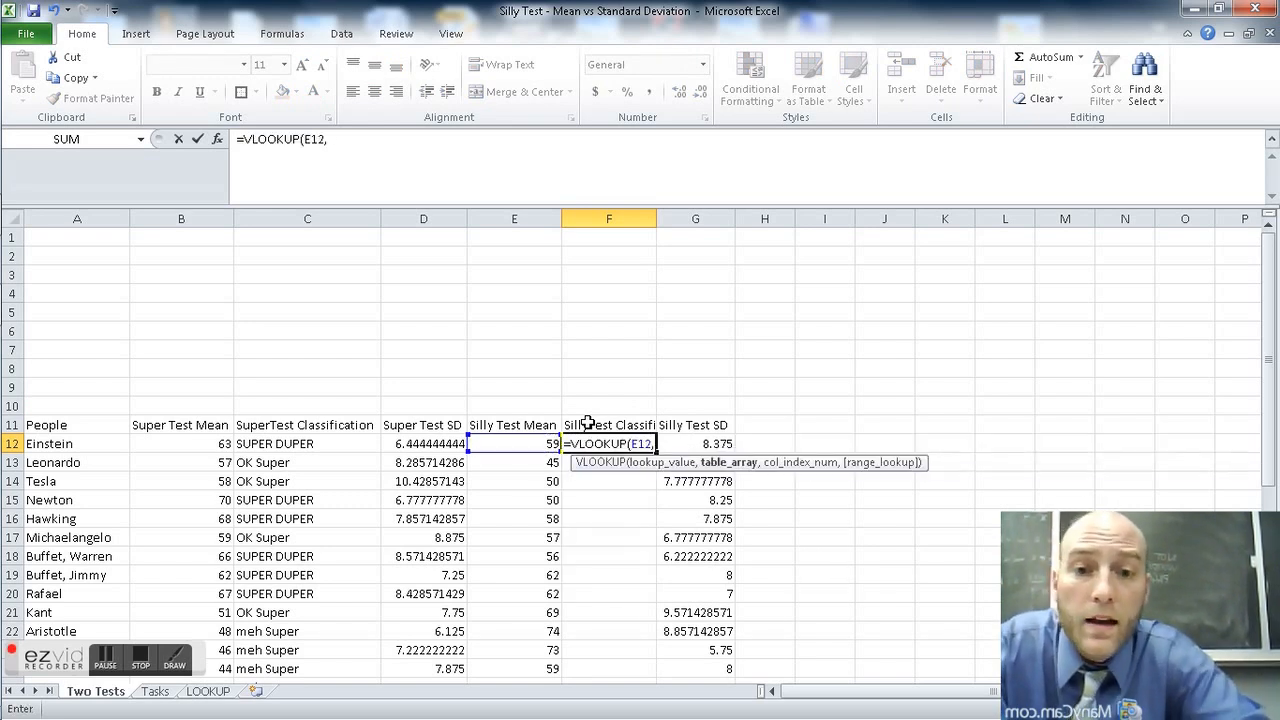
{"action": "type", "text": "sil"}
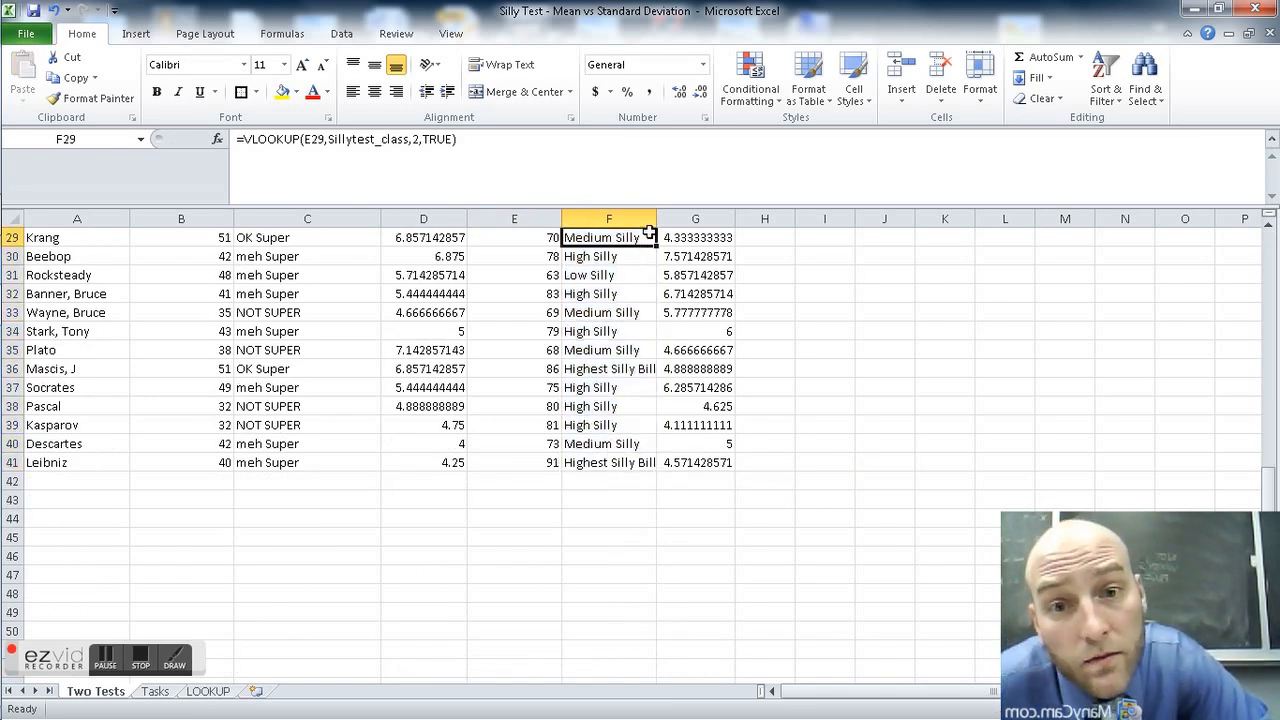
- Fill the SillyTest lookup down the column and verify the formulas in F12 and F13
{"action": "scroll", "scroll_direction": "up", "scroll_amount": 3}
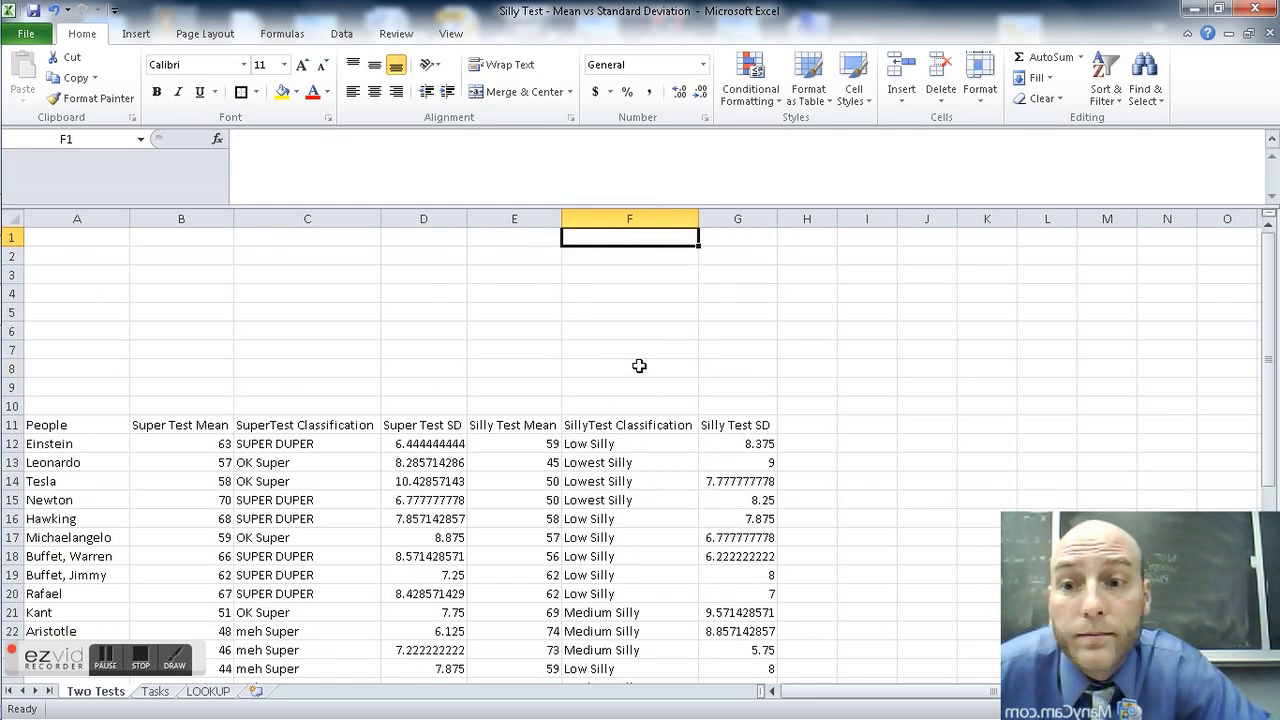
{"action": "left_click", "coordinate": [180, 444]}
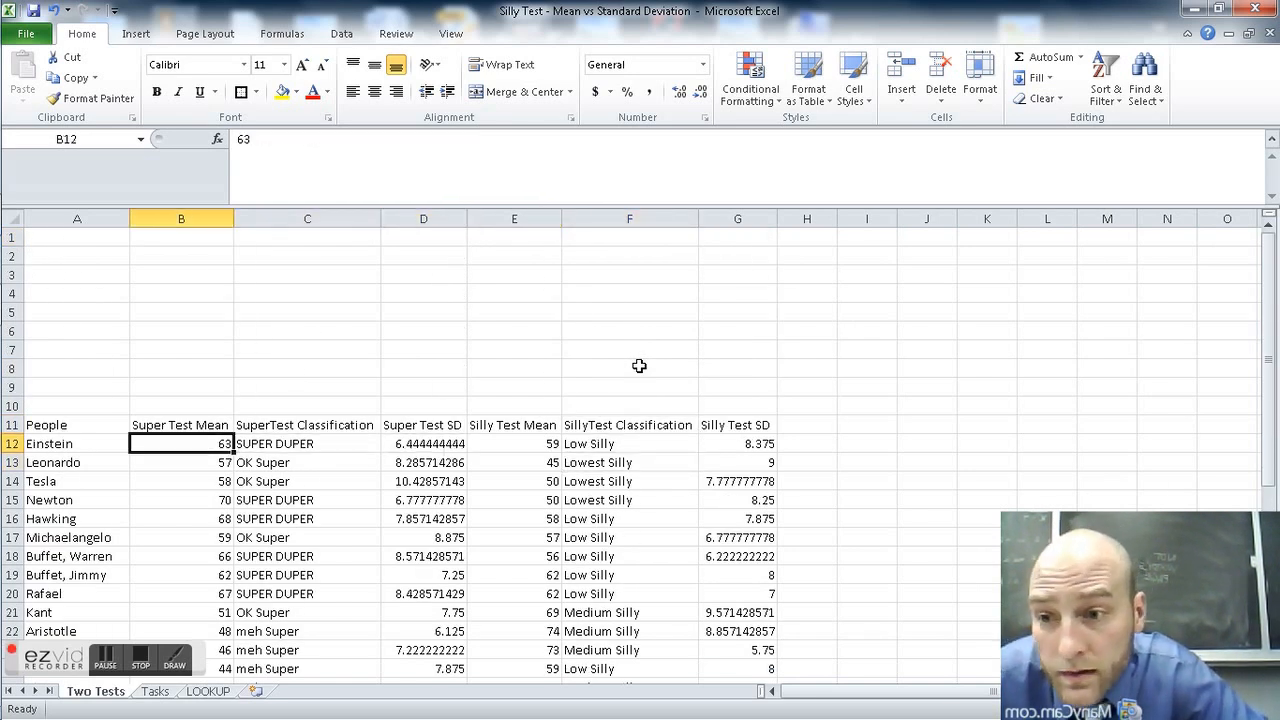
{"action": "left_click", "coordinate": [628, 444]}
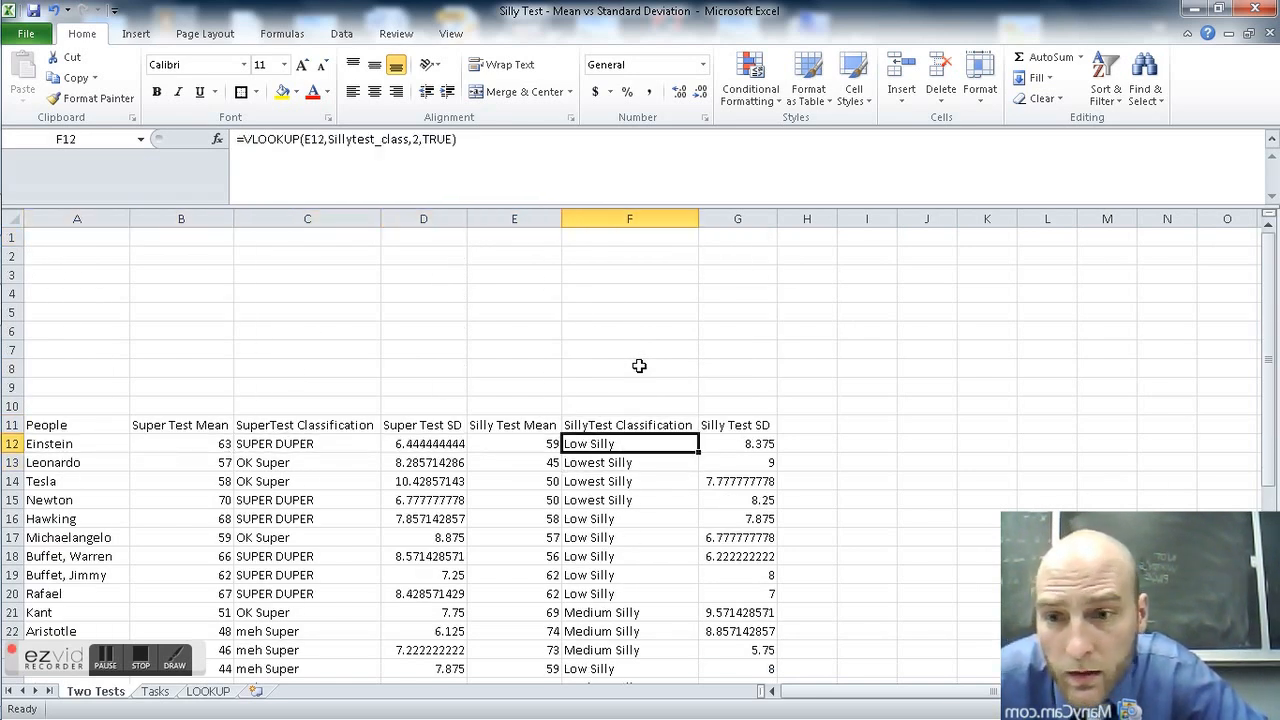
{"action": "left_click", "coordinate": [628, 462]}
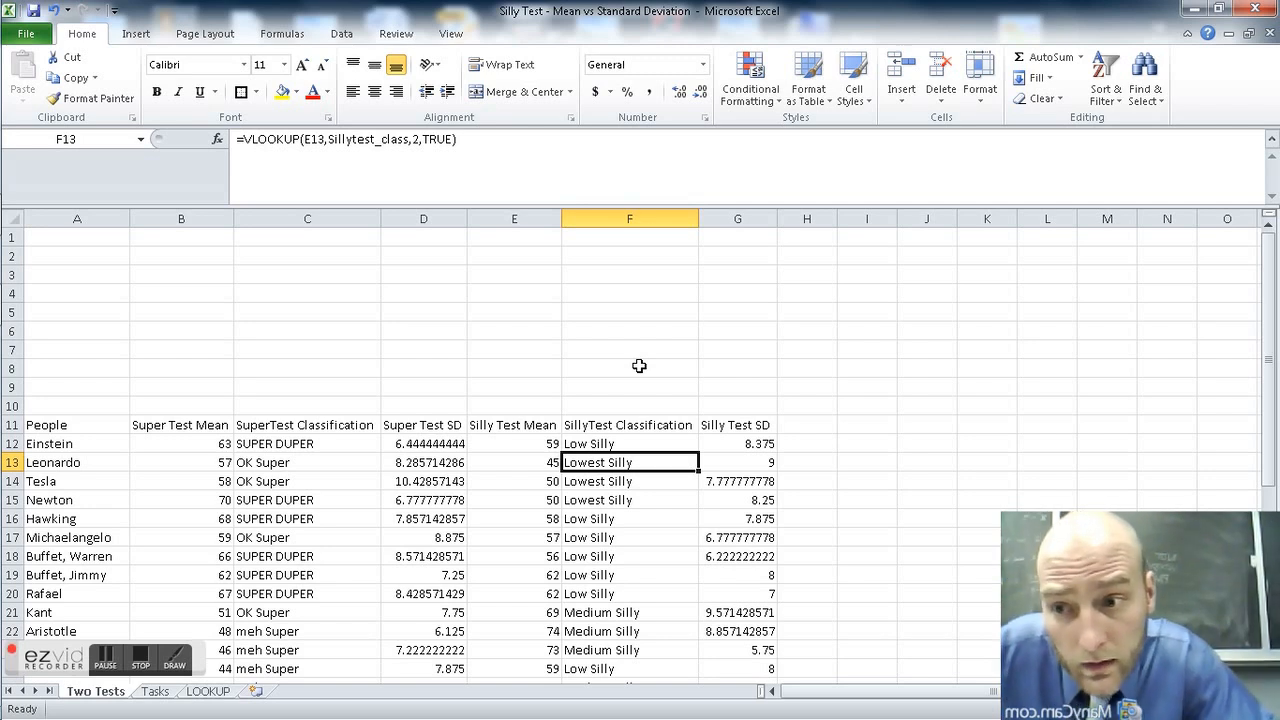
{"action": "mouse_move", "coordinate": [92, 430]}
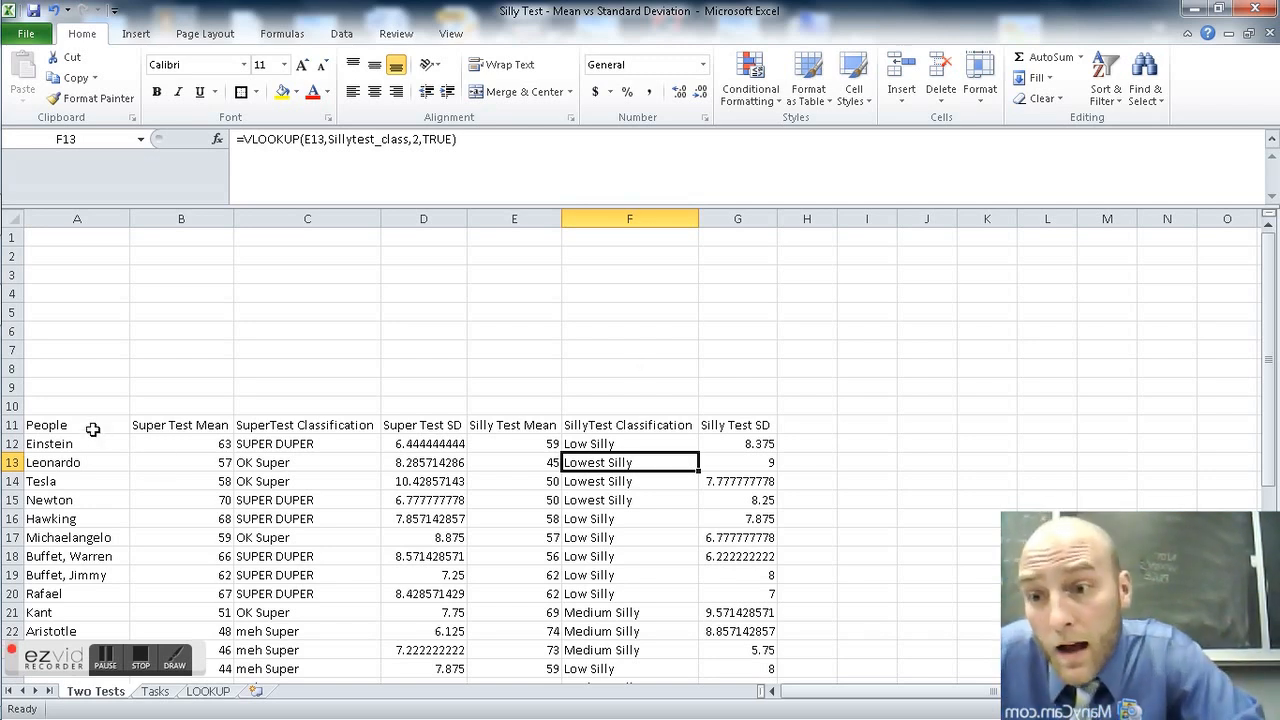
- Select the A11:G40 data table and insert a PivotTable on a new worksheet
{"action": "left_click", "coordinate": [46, 424]}
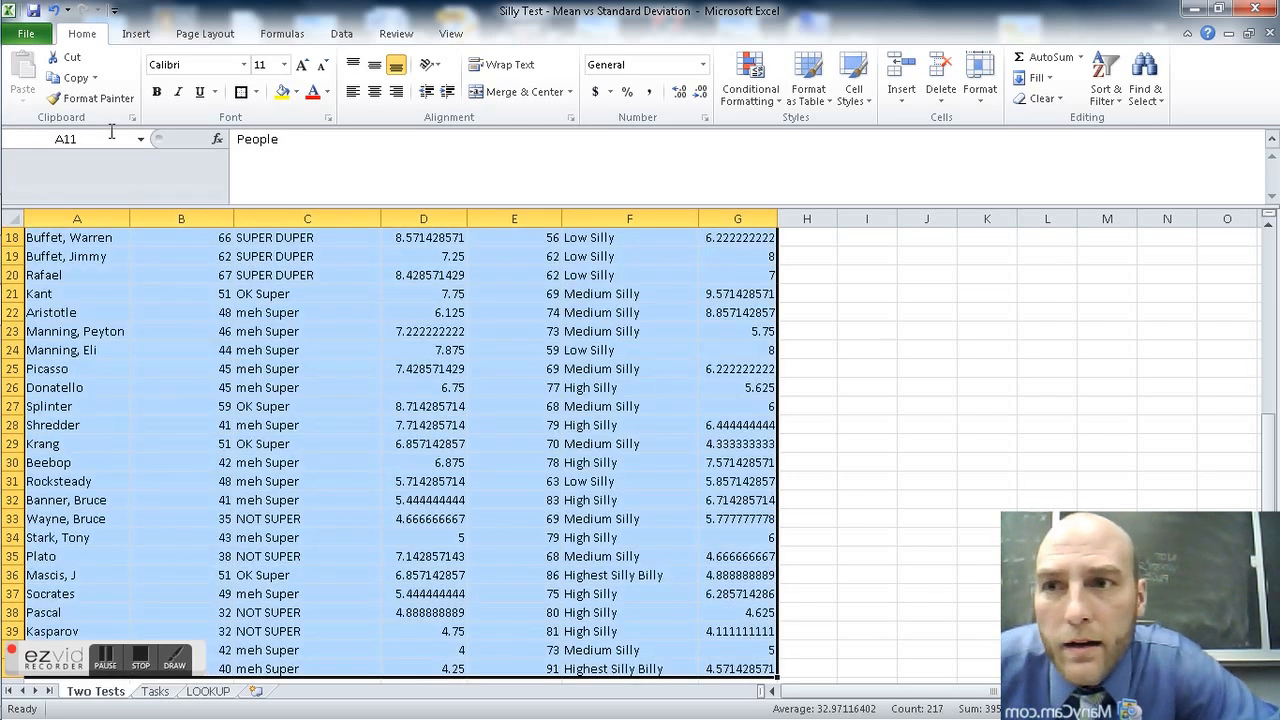
{"action": "left_click", "coordinate": [136, 32]}
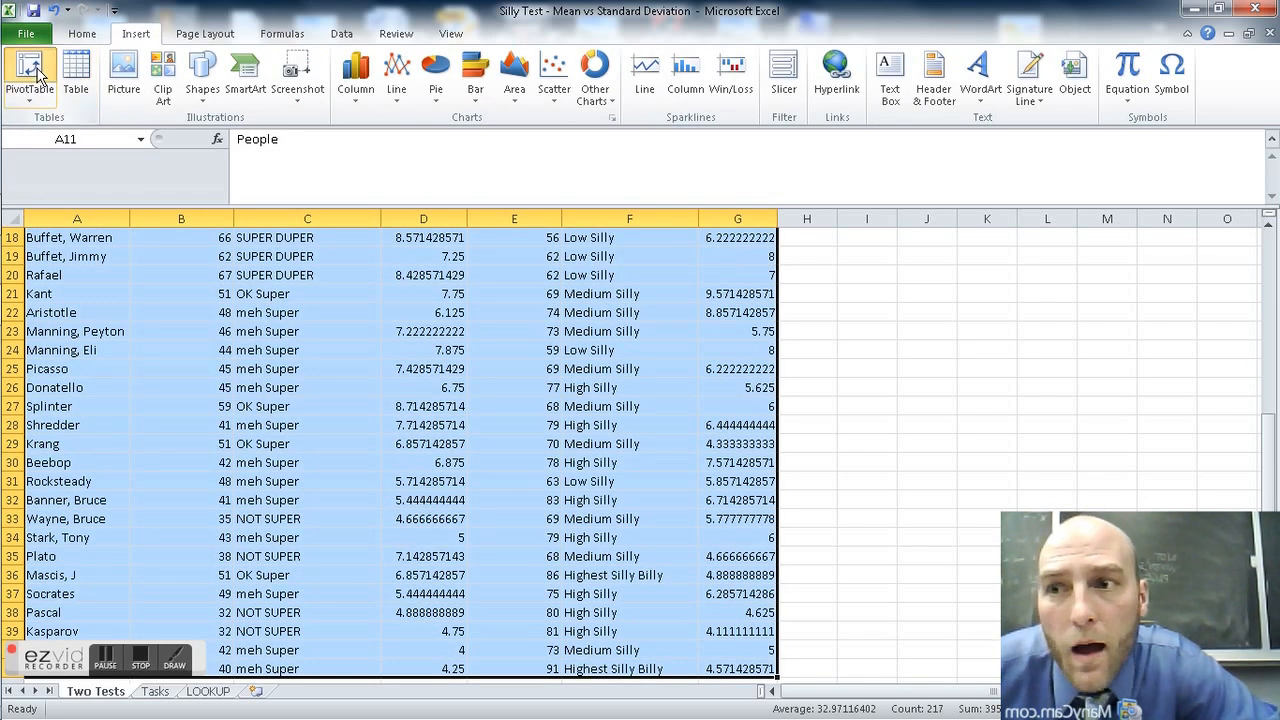
{"action": "left_click", "coordinate": [28, 76]}
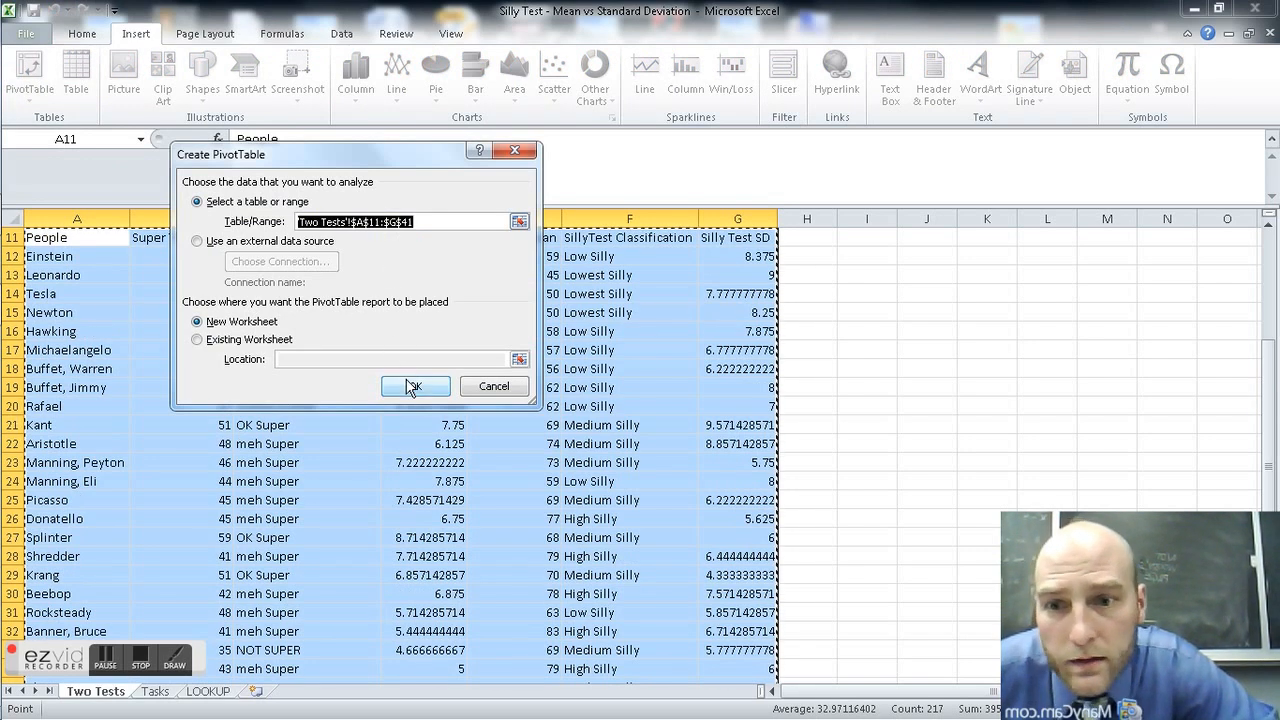
{"action": "left_click", "coordinate": [414, 388]}
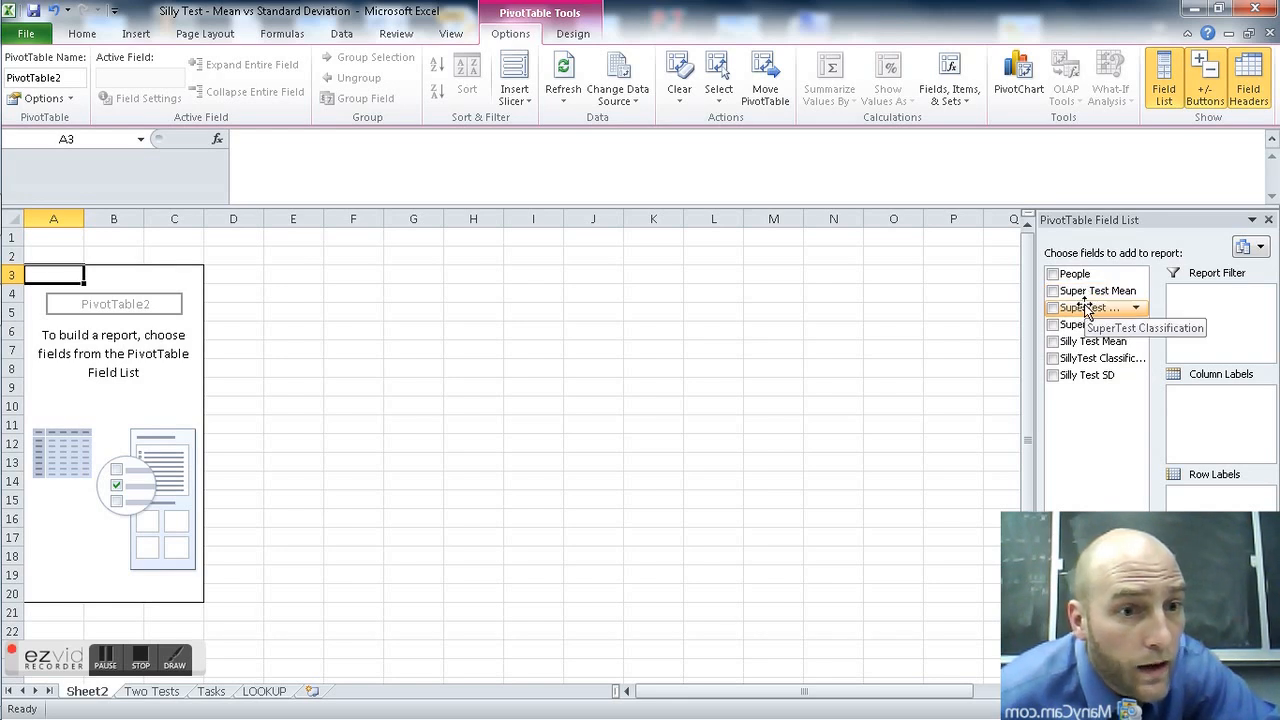
- Place SuperTest Classification in columns, SillyTest Classification in rows and count of People in values, totalling 30
{"action": "left_click", "coordinate": [1052, 308]}
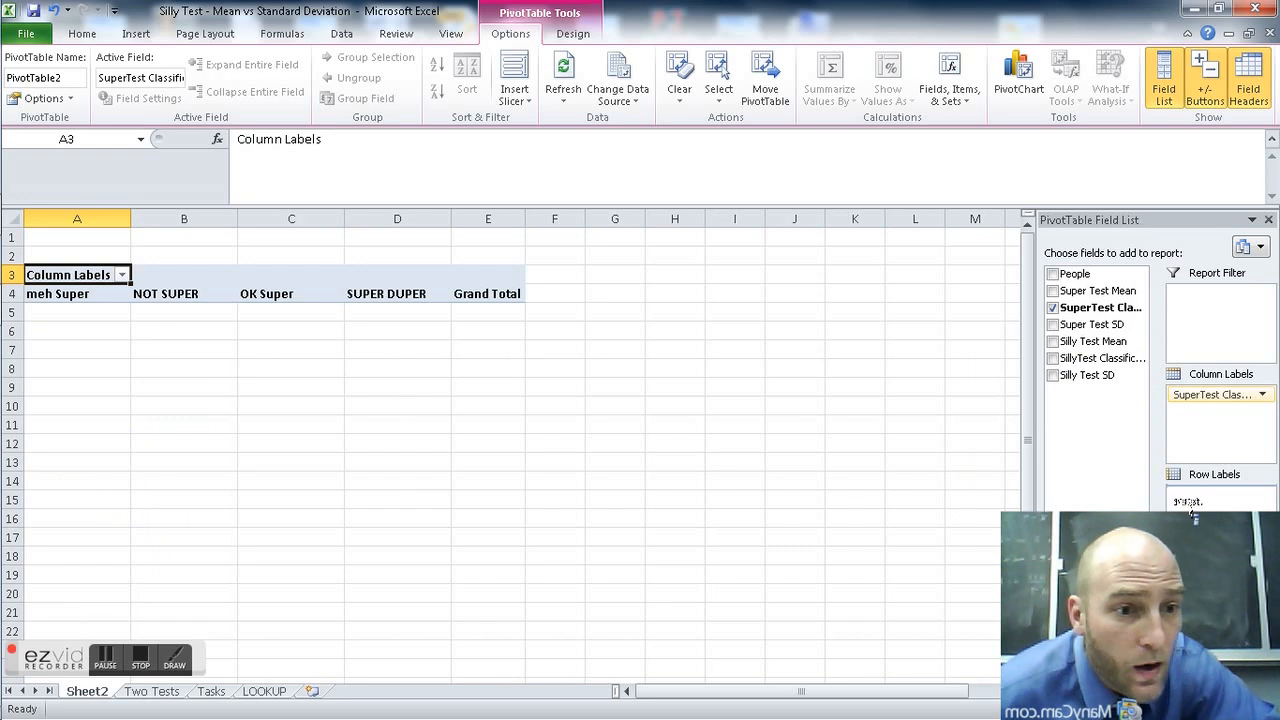
{"action": "left_click", "coordinate": [1052, 358]}
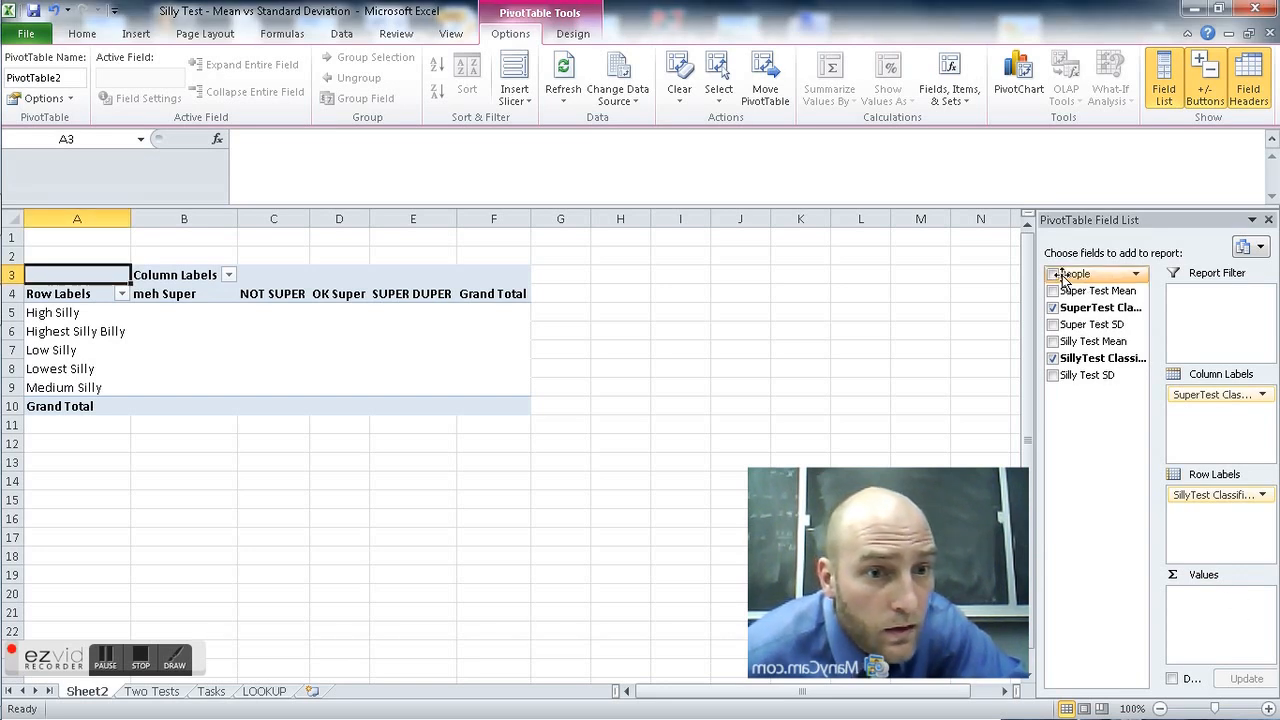
{"action": "left_click", "coordinate": [1052, 272]}
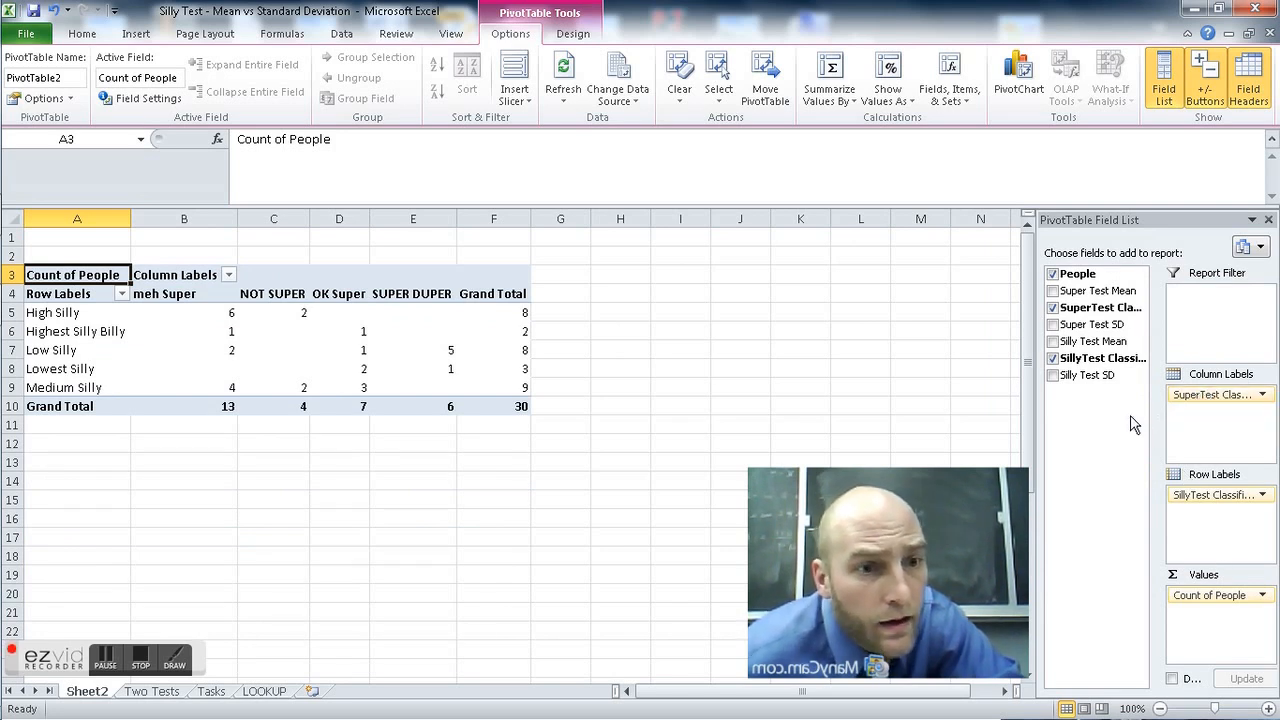
{"action": "mouse_move", "coordinate": [1216, 412]}
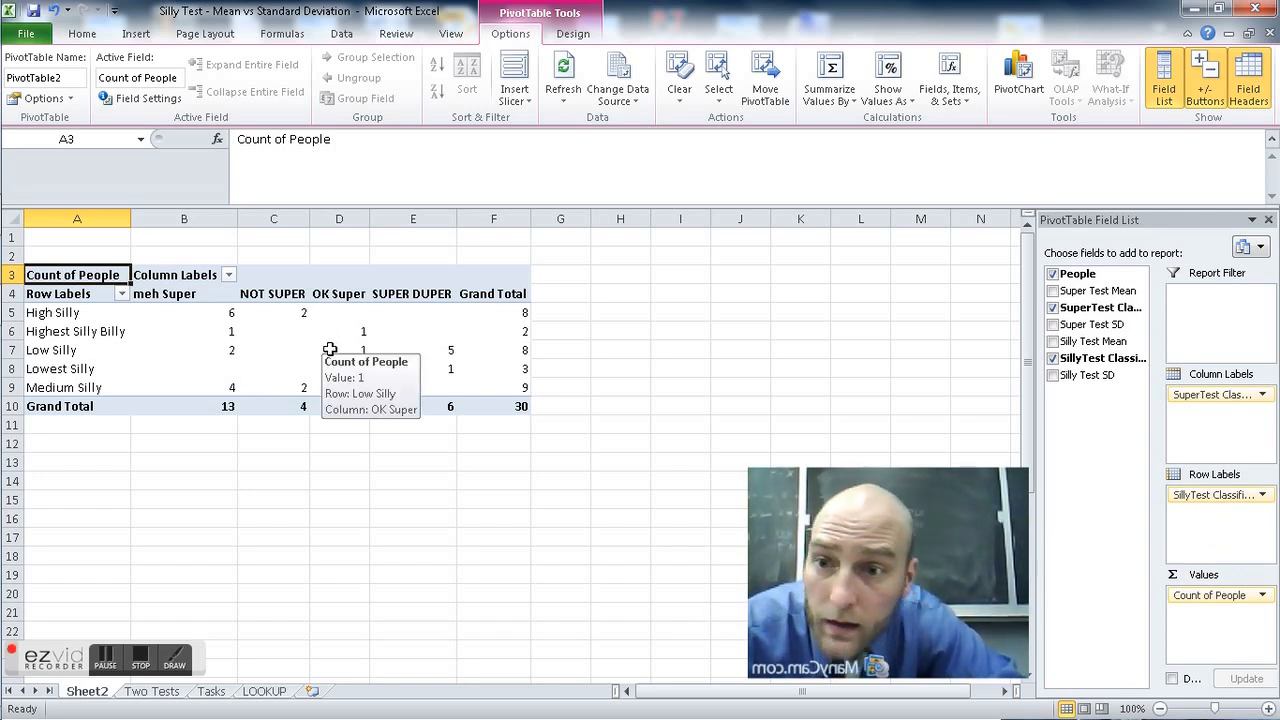
{"action": "mouse_move", "coordinate": [516, 442]}
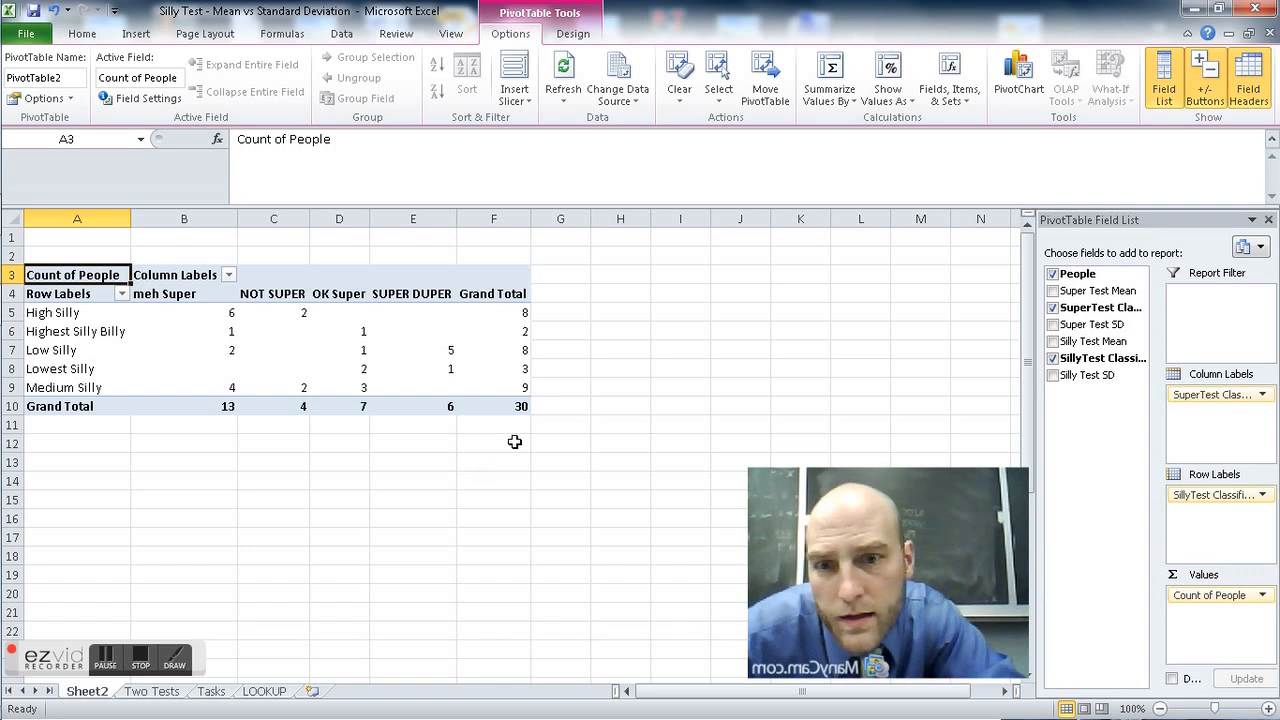
{"action": "left_click", "coordinate": [492, 406]}
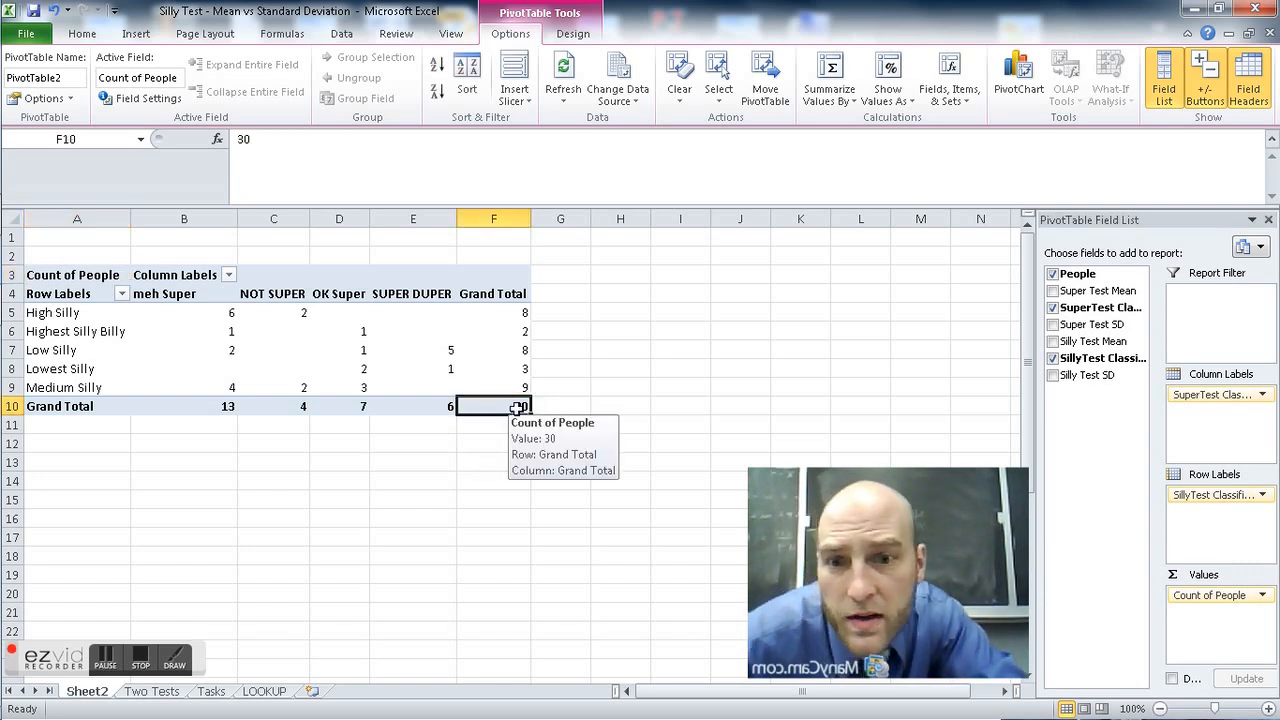
{"action": "mouse_move", "coordinate": [422, 440]}
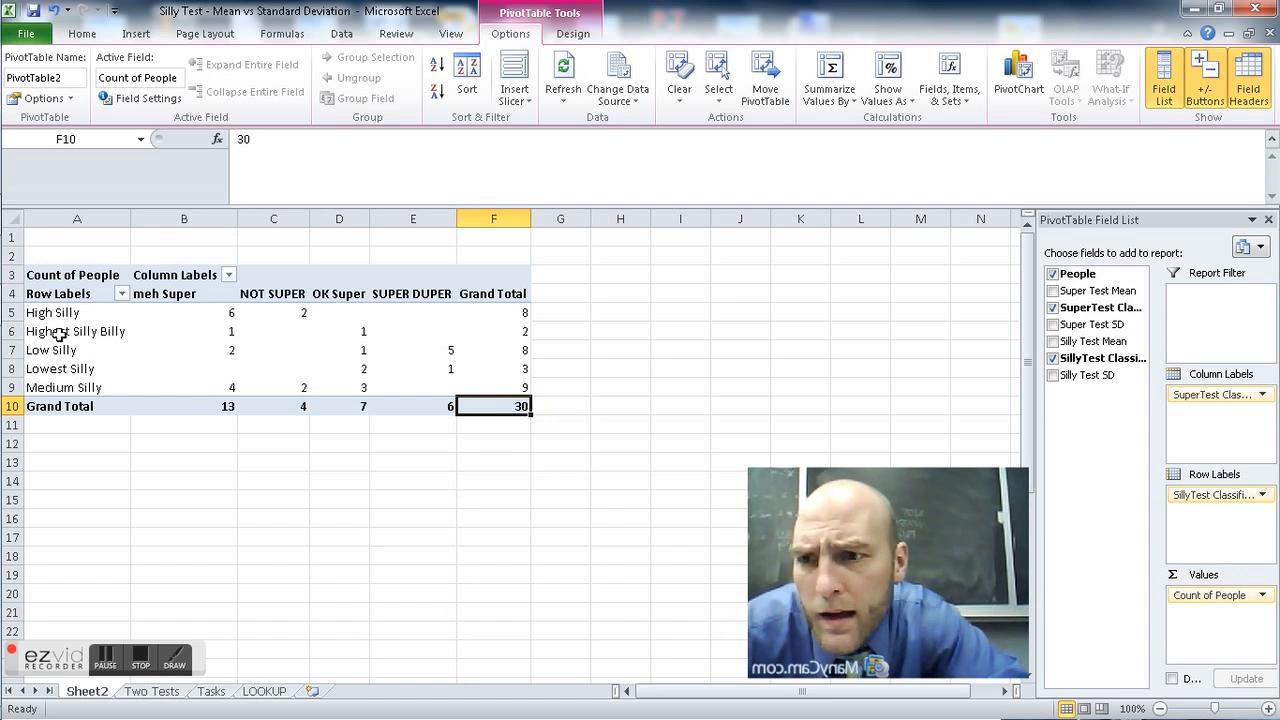
{"action": "mouse_move", "coordinate": [204, 524]}
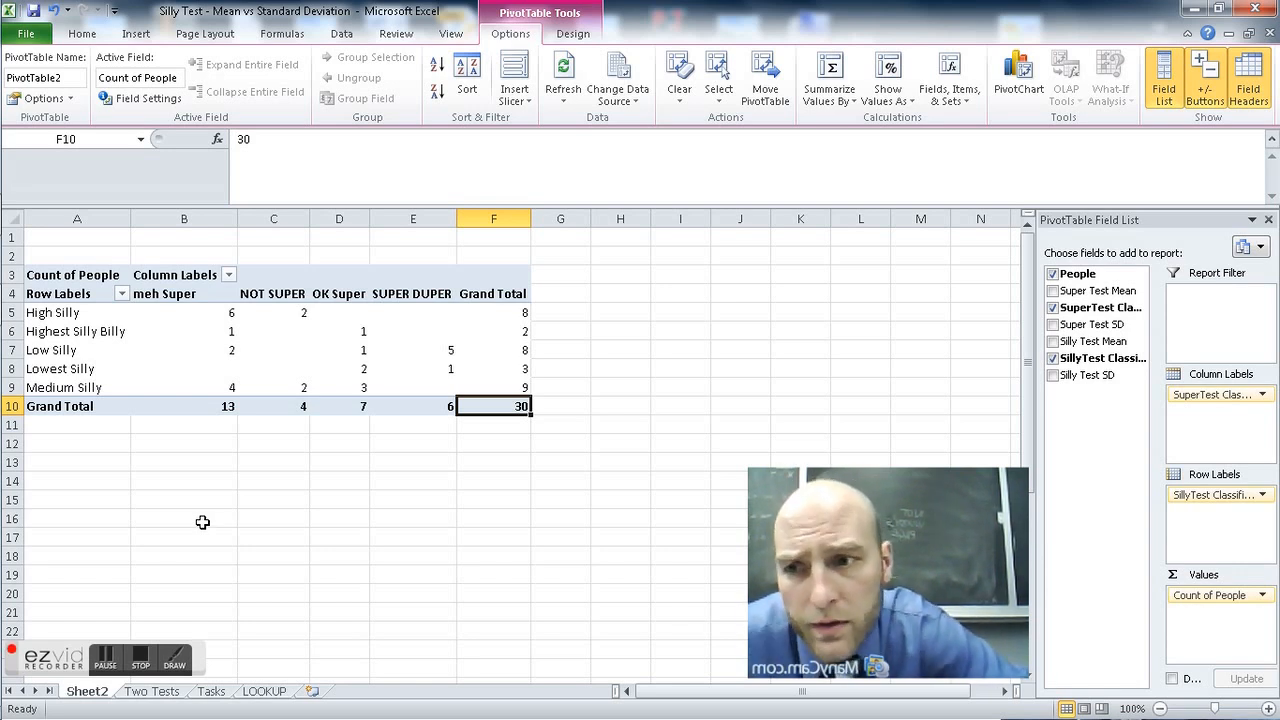
{"action": "left_click", "coordinate": [76, 332]}
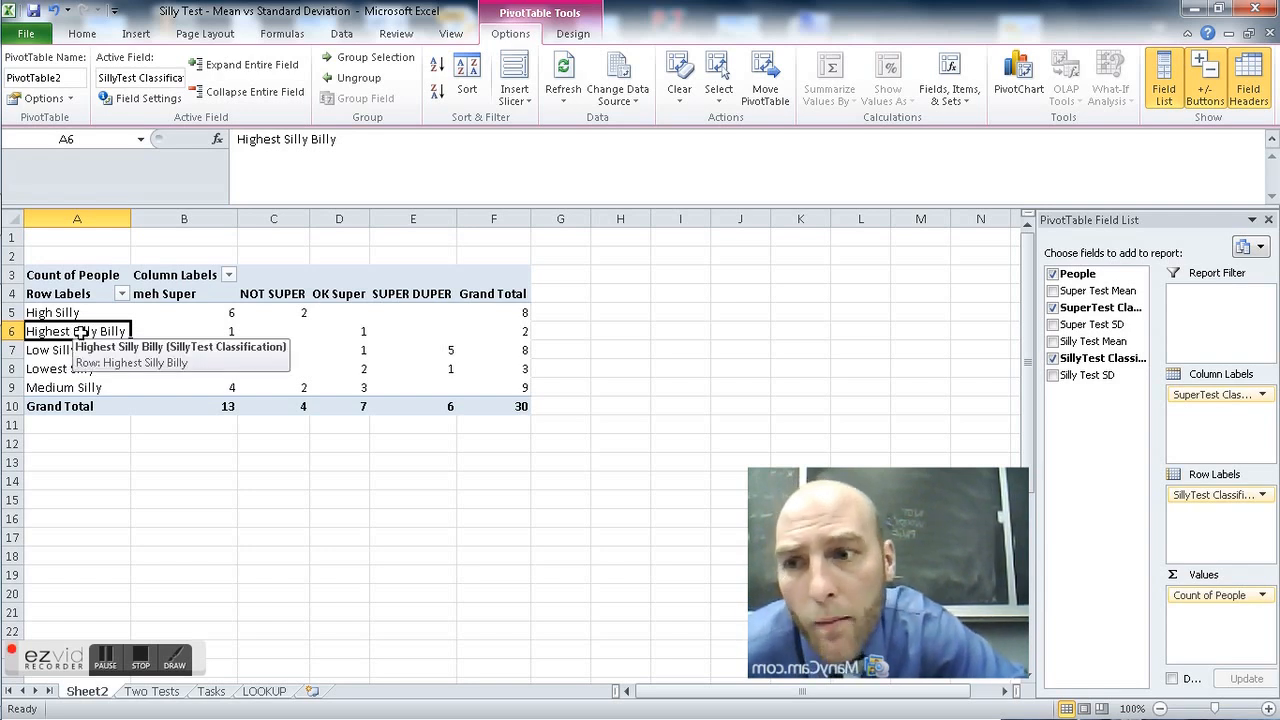
{"action": "right_click", "coordinate": [76, 332]}
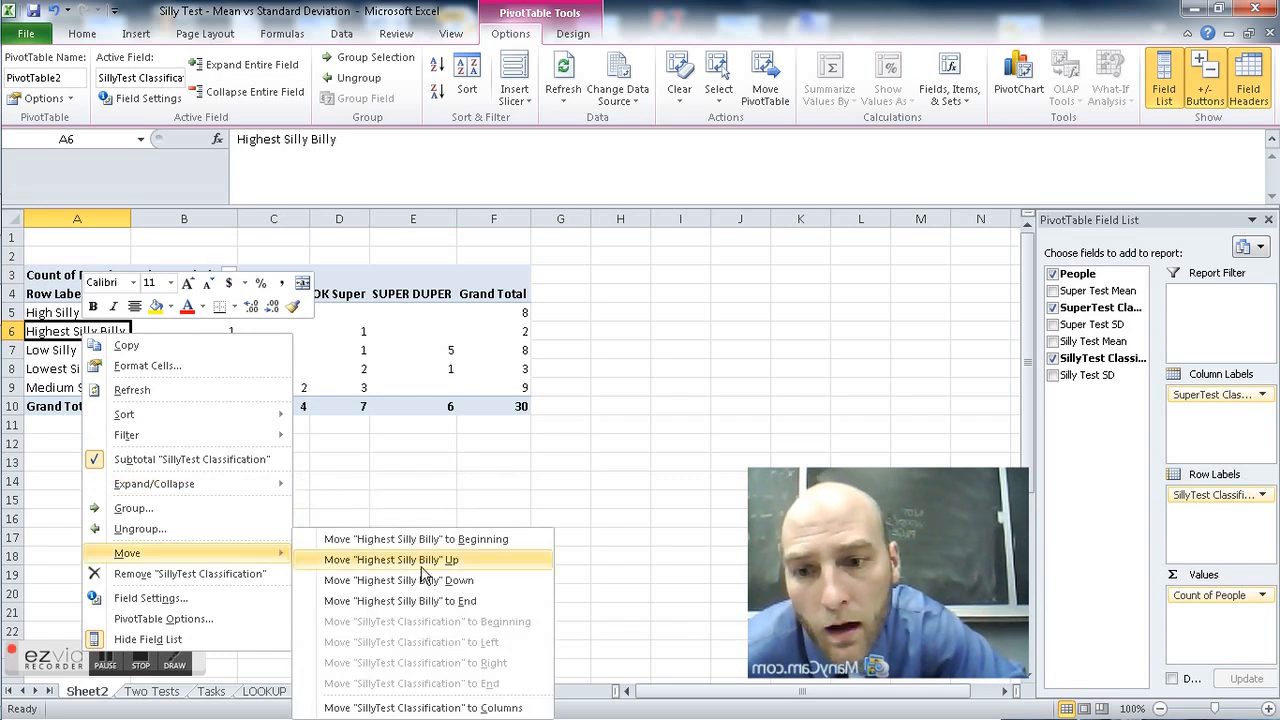
{"action": "left_click", "coordinate": [390, 560]}
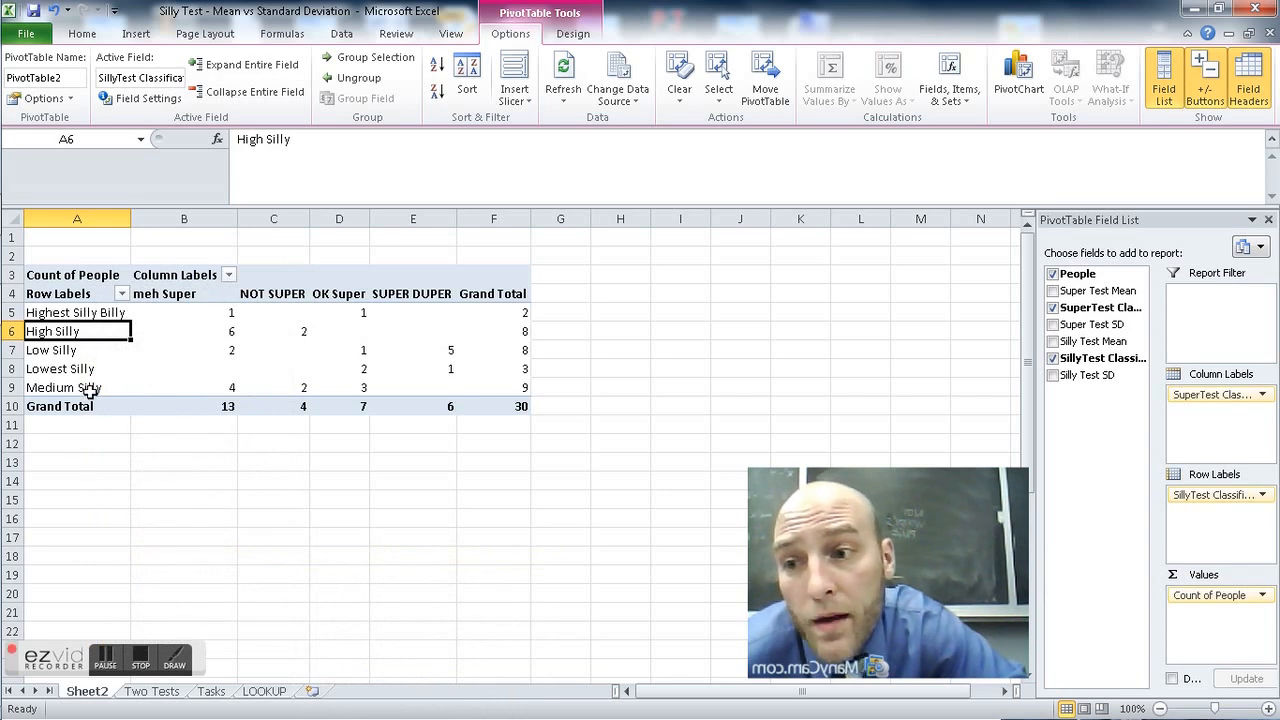
{"action": "right_click", "coordinate": [64, 388]}
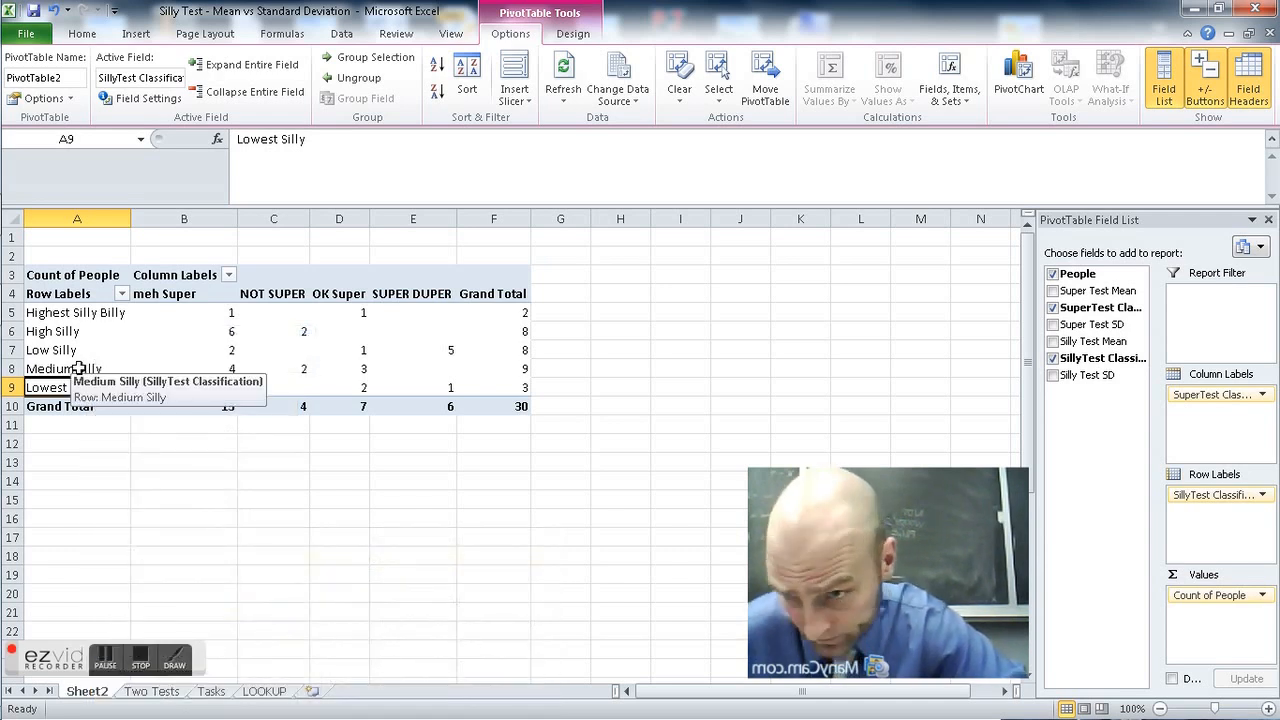
{"action": "right_click", "coordinate": [64, 368]}
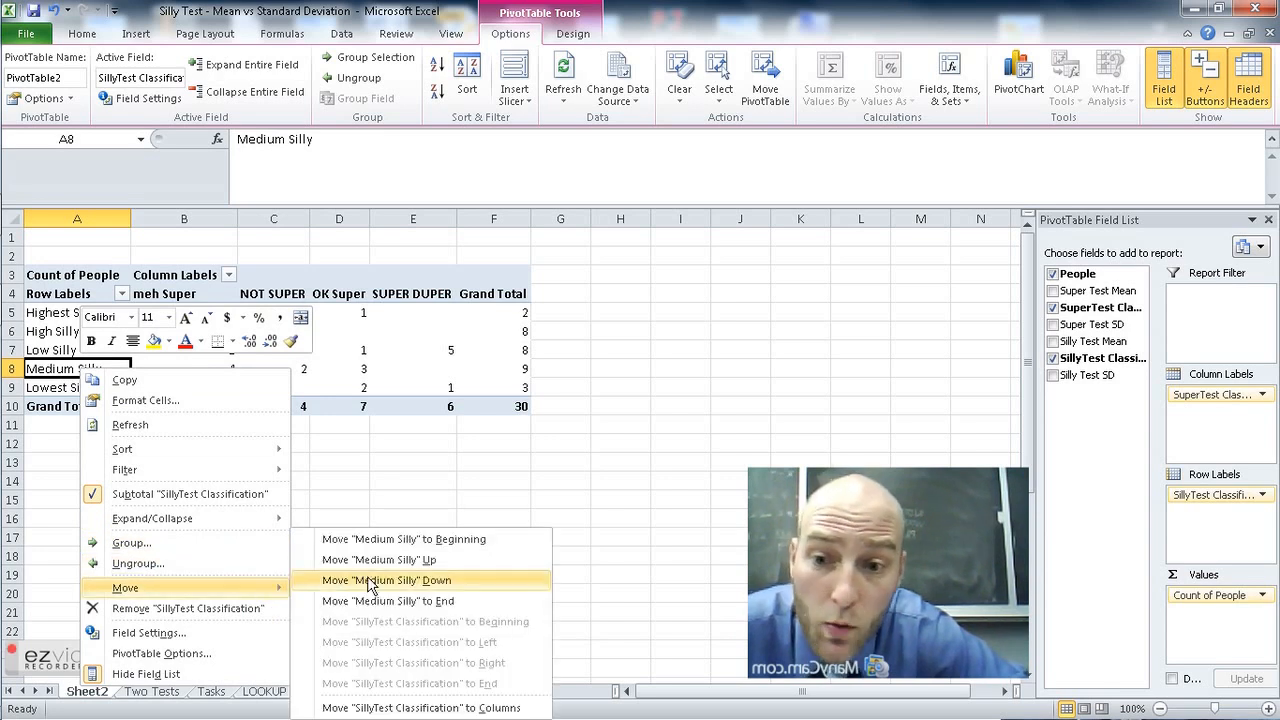
{"action": "left_click", "coordinate": [388, 580]}
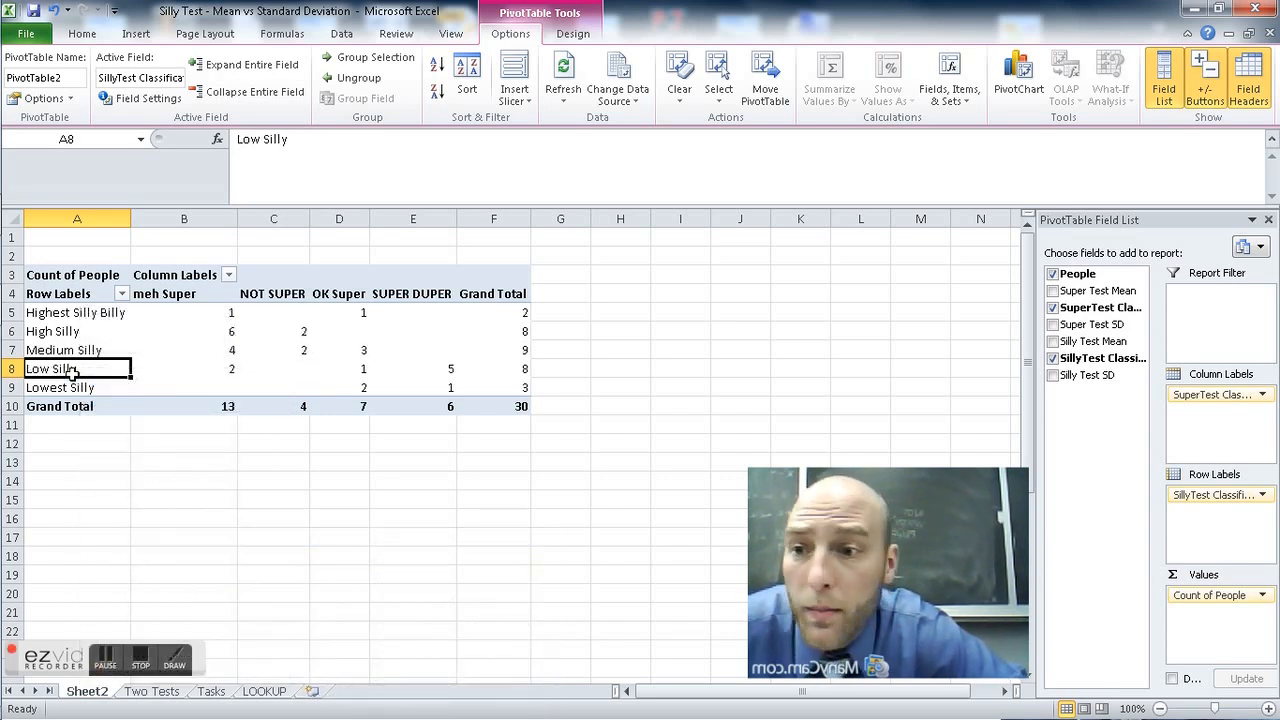
{"action": "right_click", "coordinate": [76, 368]}
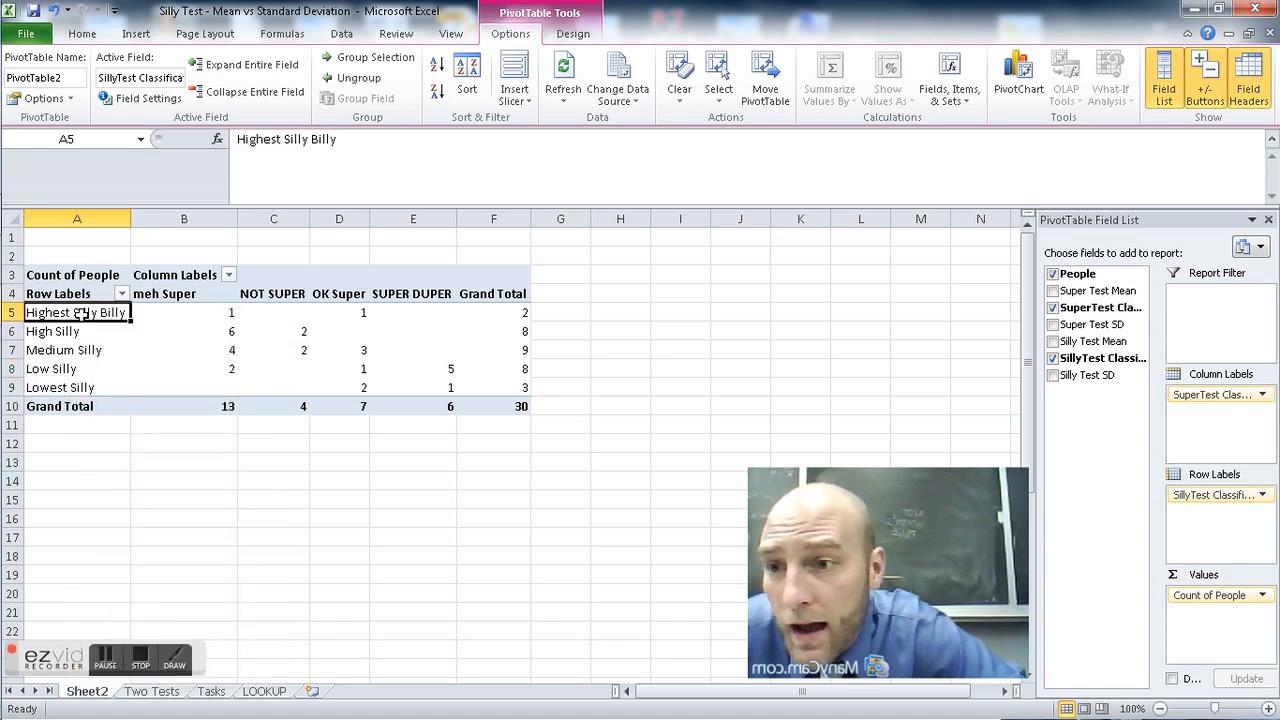
{"action": "left_click", "coordinate": [64, 350]}
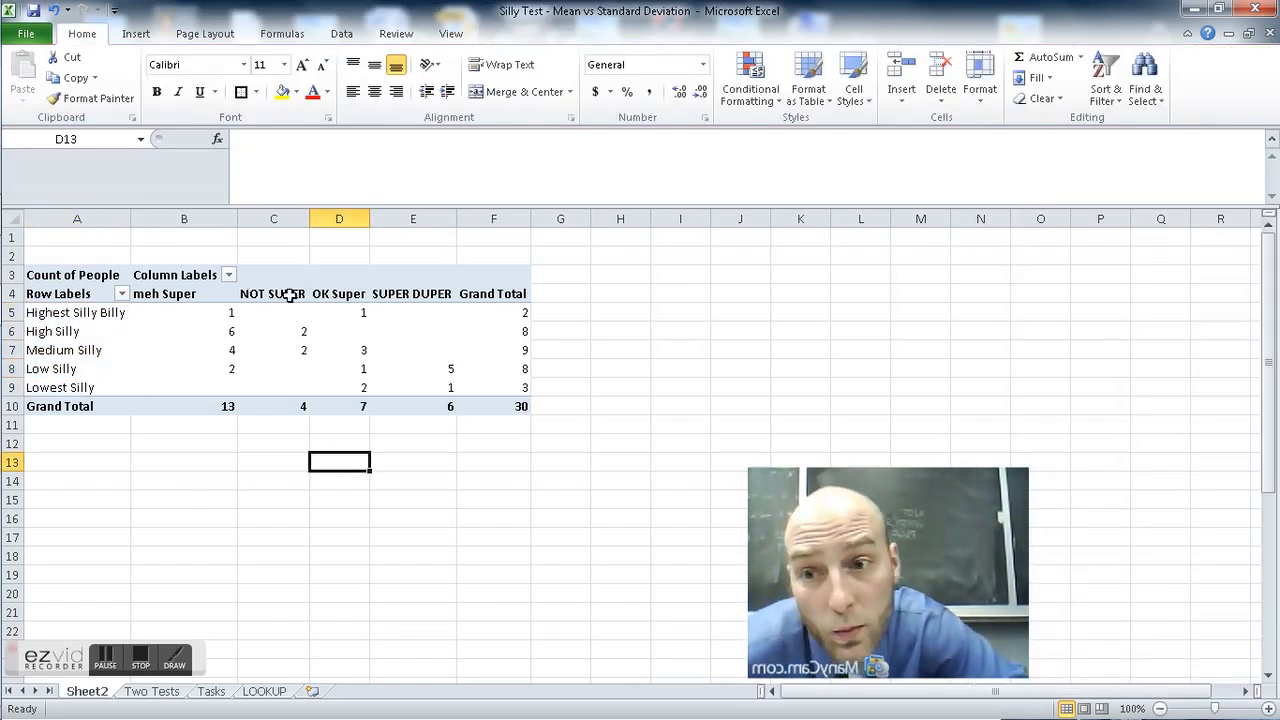
- Move meh Super and then NOT SUPER to the end so columns run SUPER DUPER, OK Super, meh Super, NOT SUPER
{"action": "left_click", "coordinate": [340, 292]}
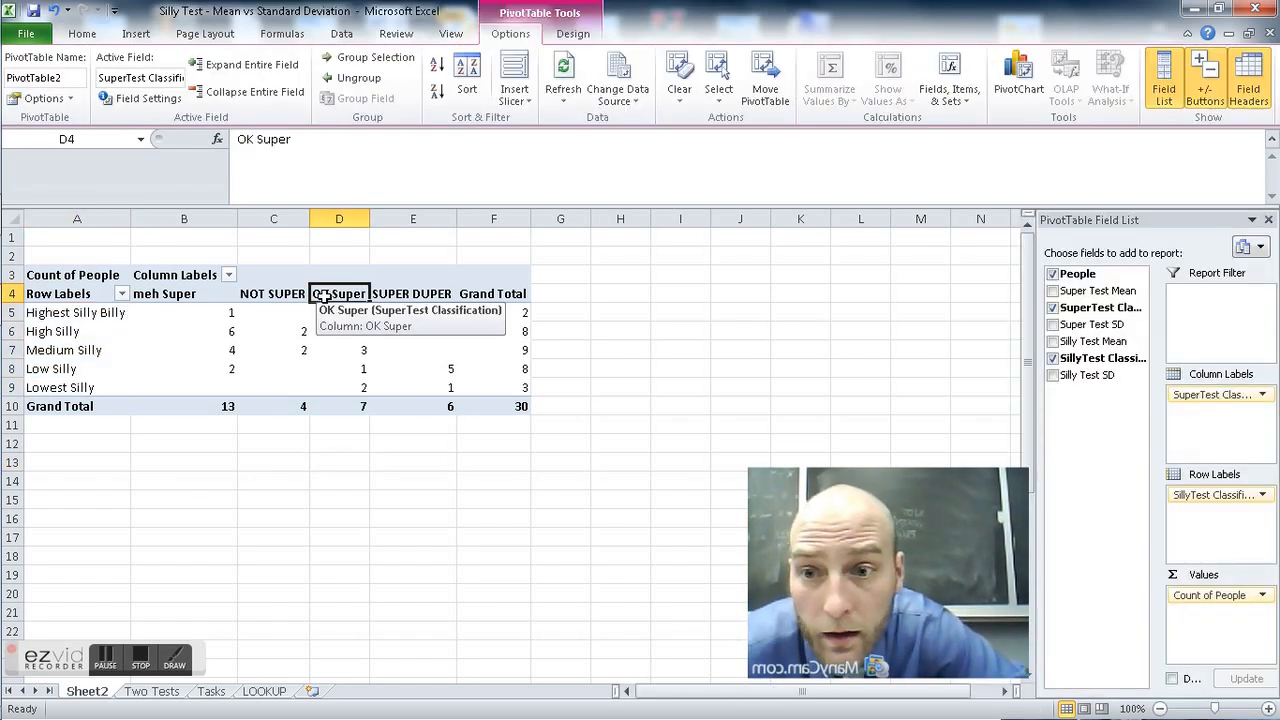
{"action": "left_click", "coordinate": [412, 292]}
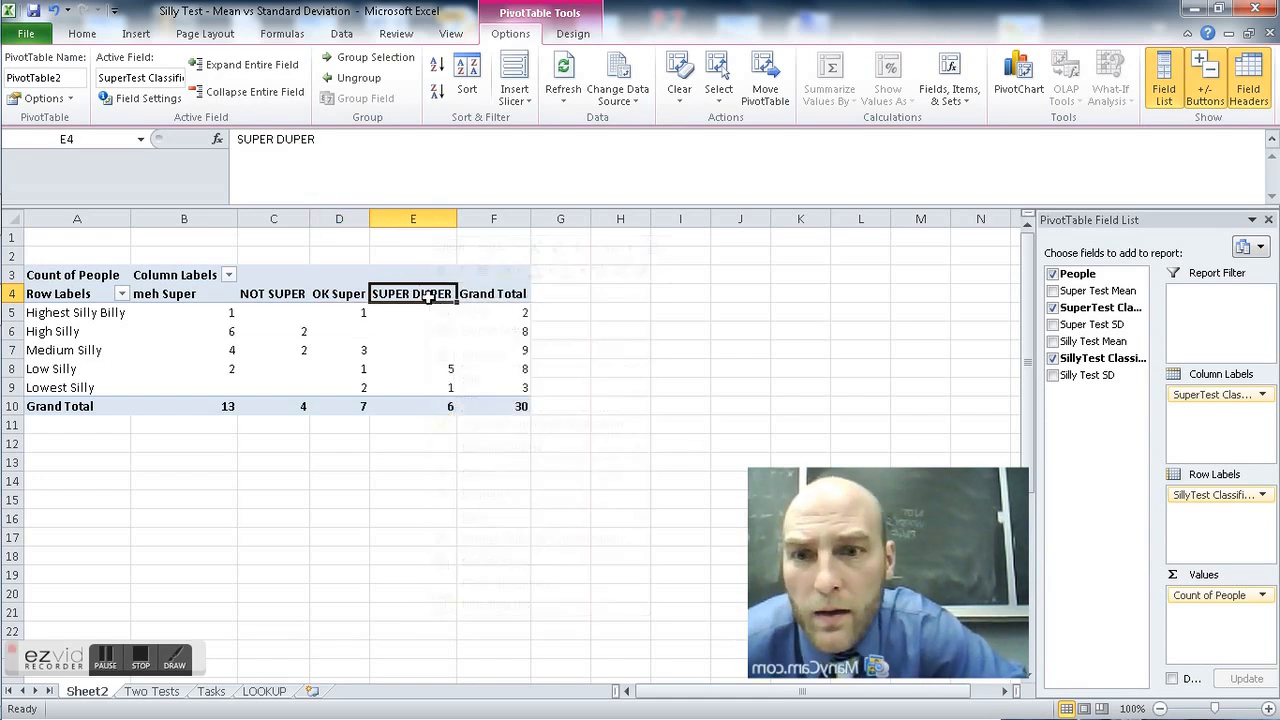
{"action": "right_click", "coordinate": [412, 292]}
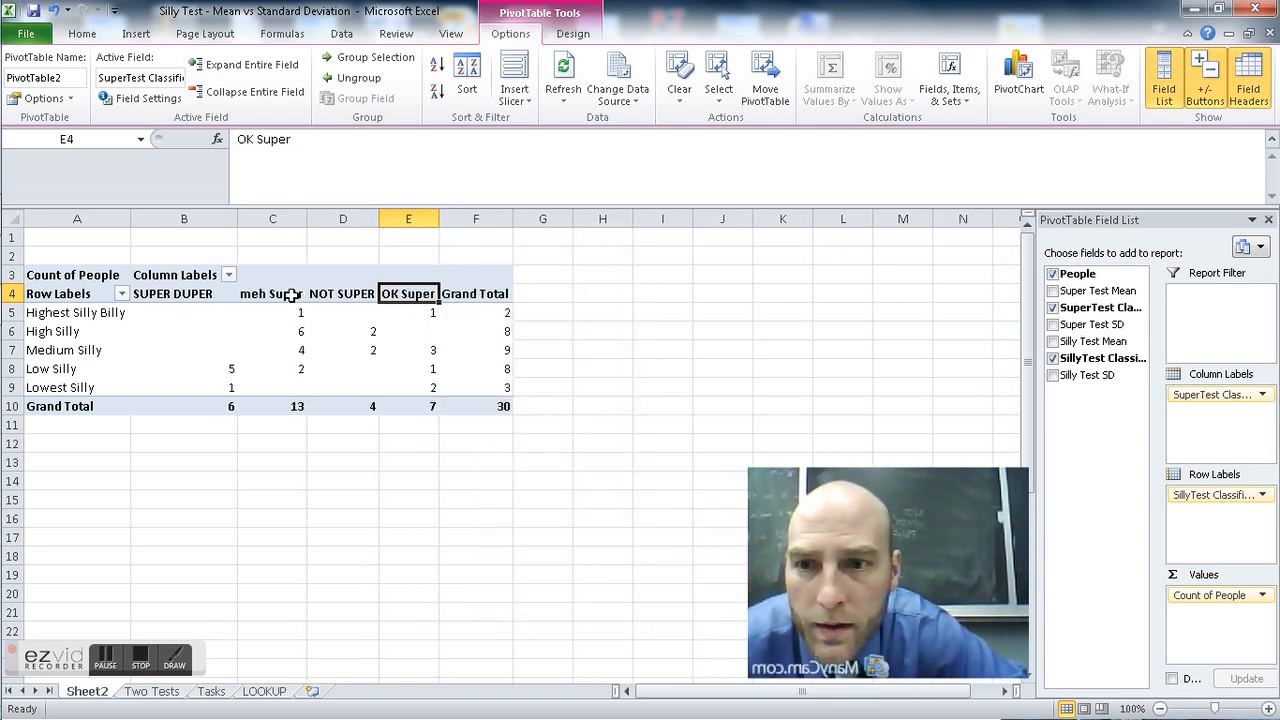
{"action": "right_click", "coordinate": [272, 292]}
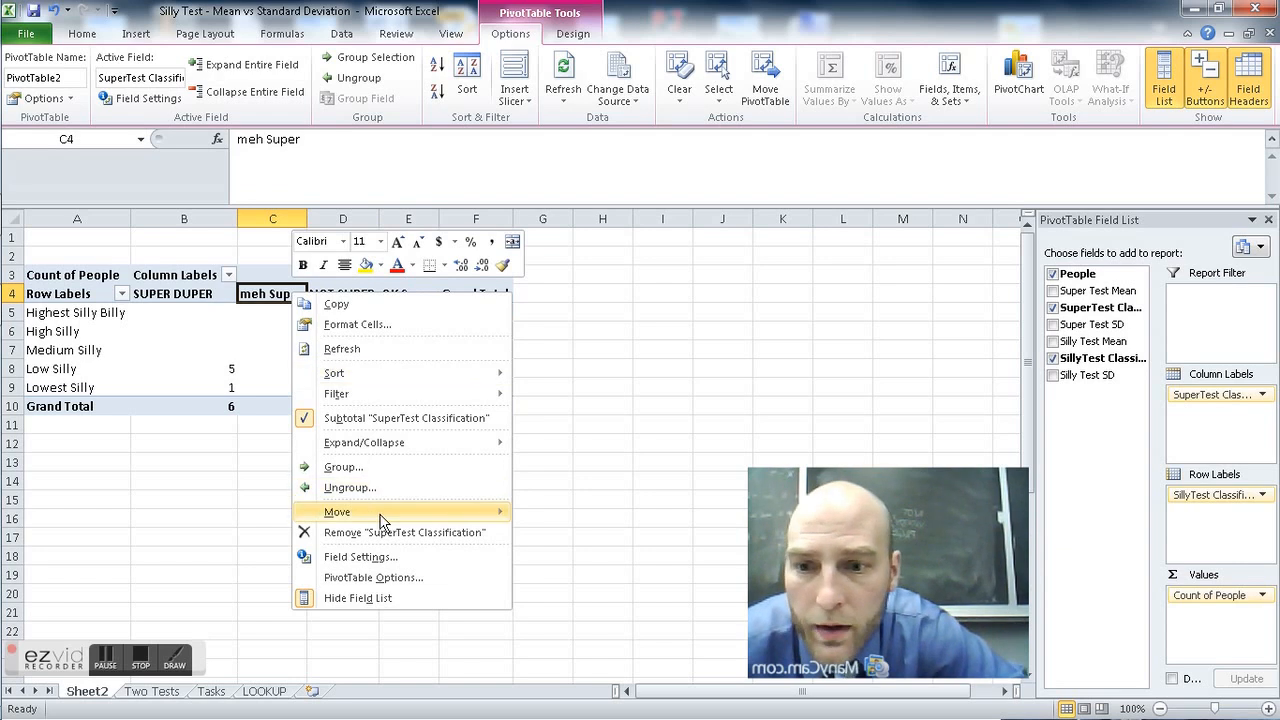
{"action": "mouse_move", "coordinate": [336, 512]}
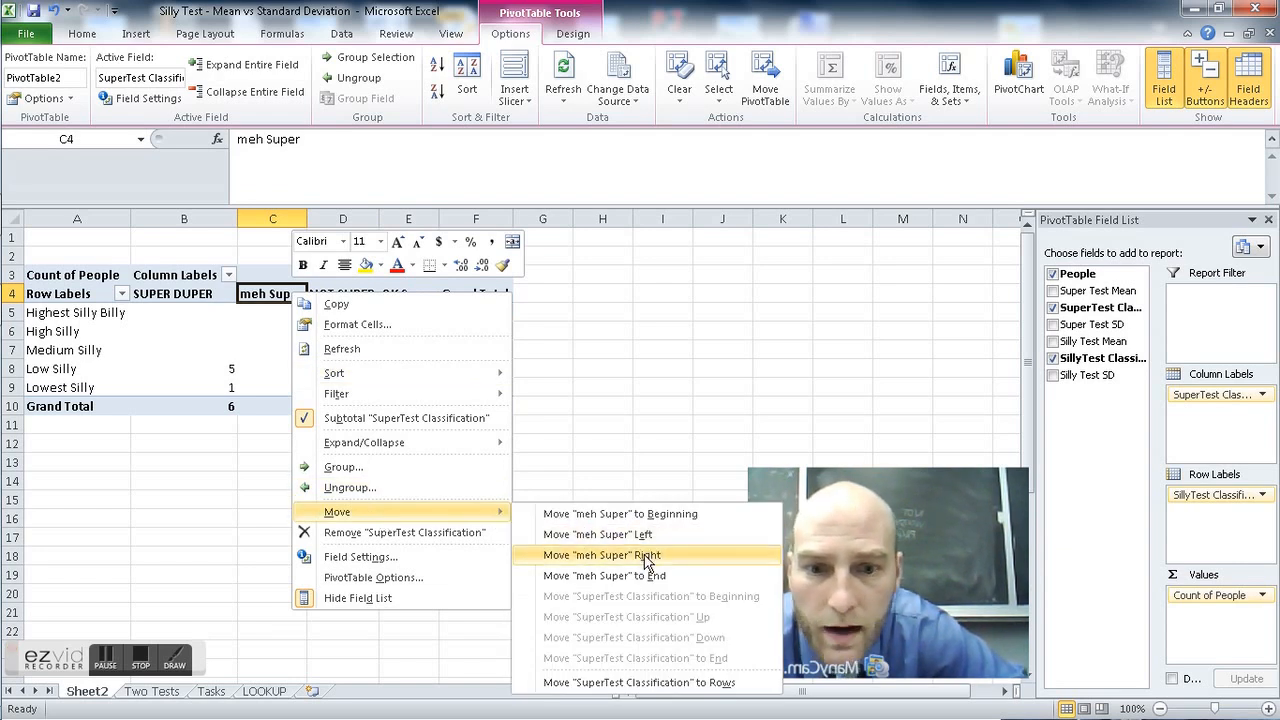
{"action": "left_click", "coordinate": [600, 556]}
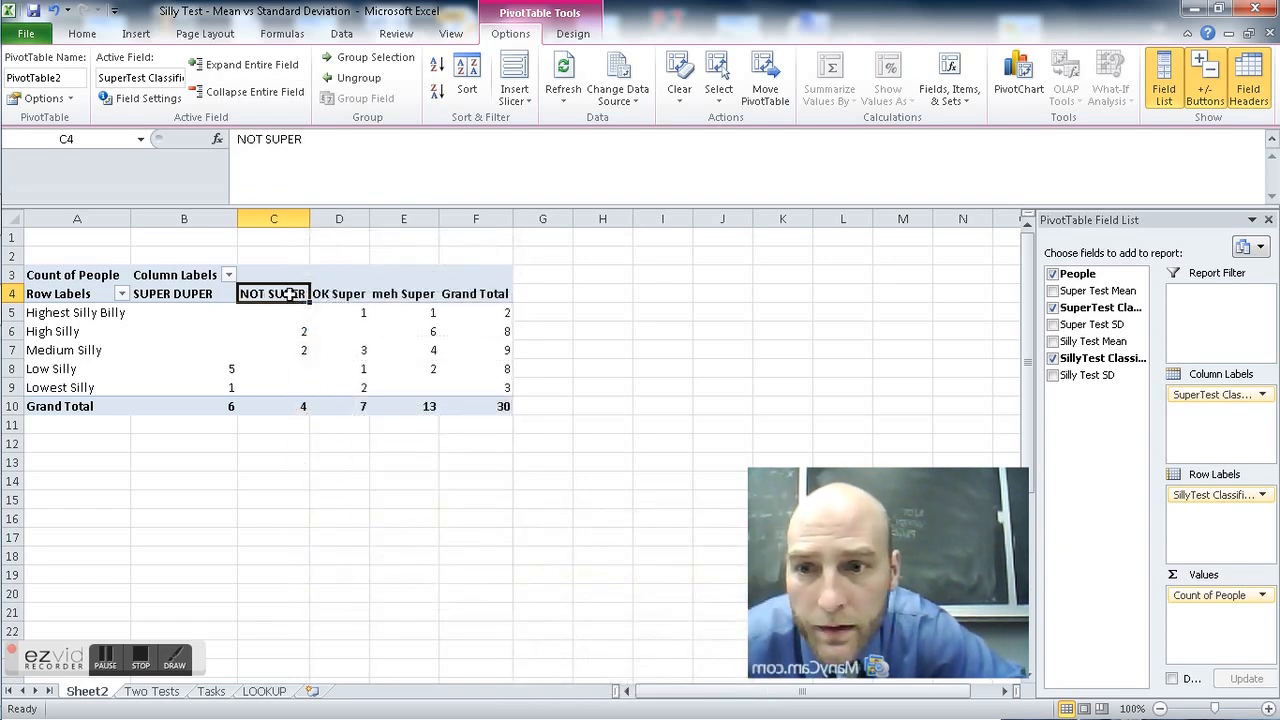
{"action": "right_click", "coordinate": [272, 292]}
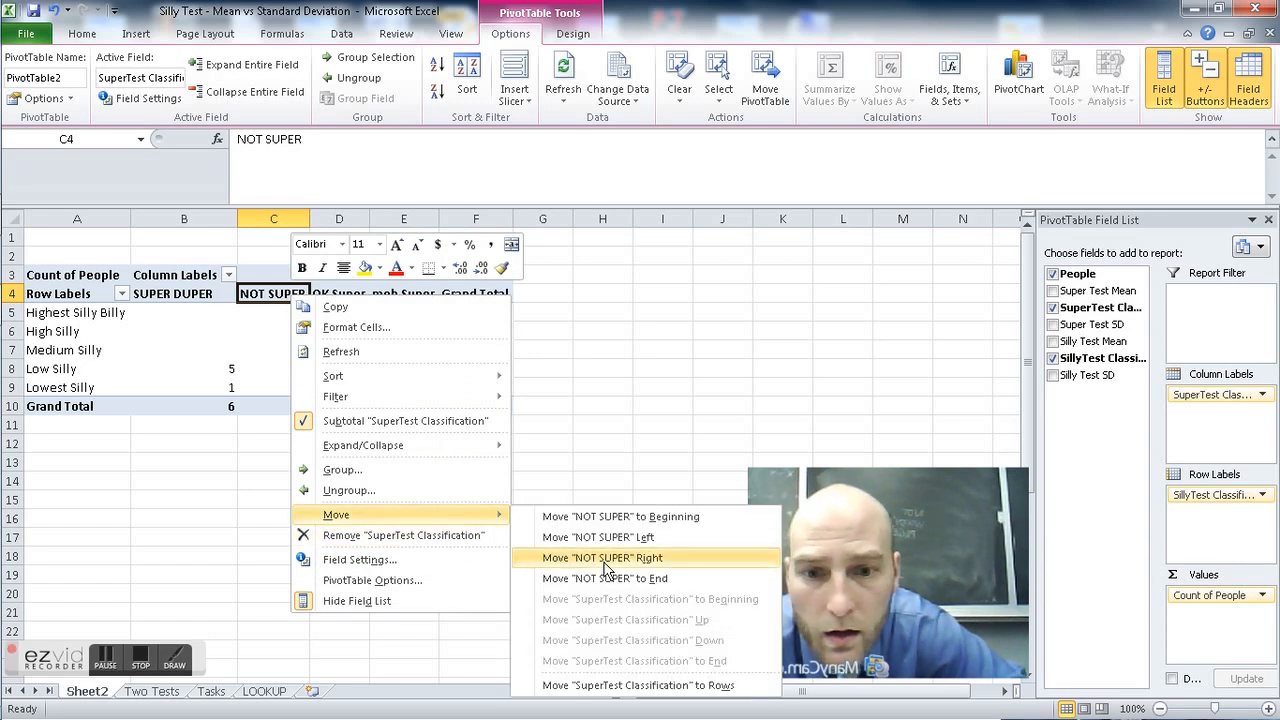
{"action": "left_click", "coordinate": [600, 558]}
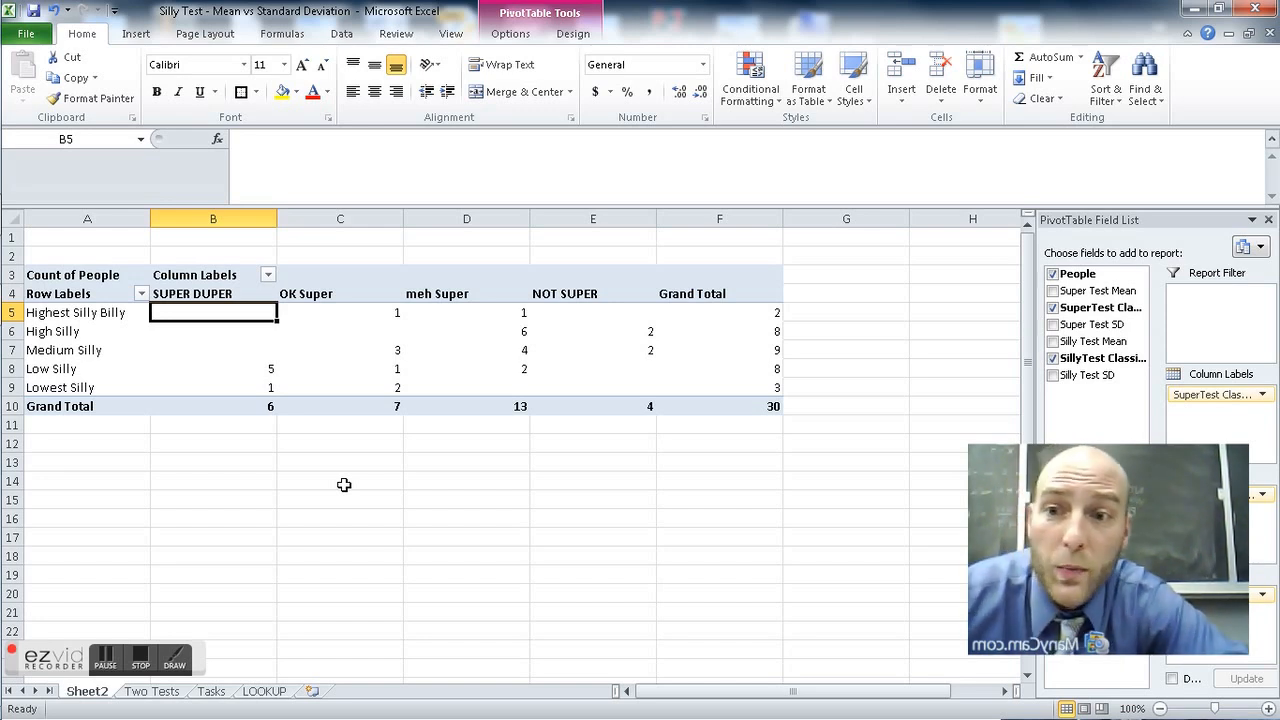
- Drill into the OK Super, Highest Silly Billy count of 1 to list its record on a new sheet
{"action": "left_click", "coordinate": [340, 312]}
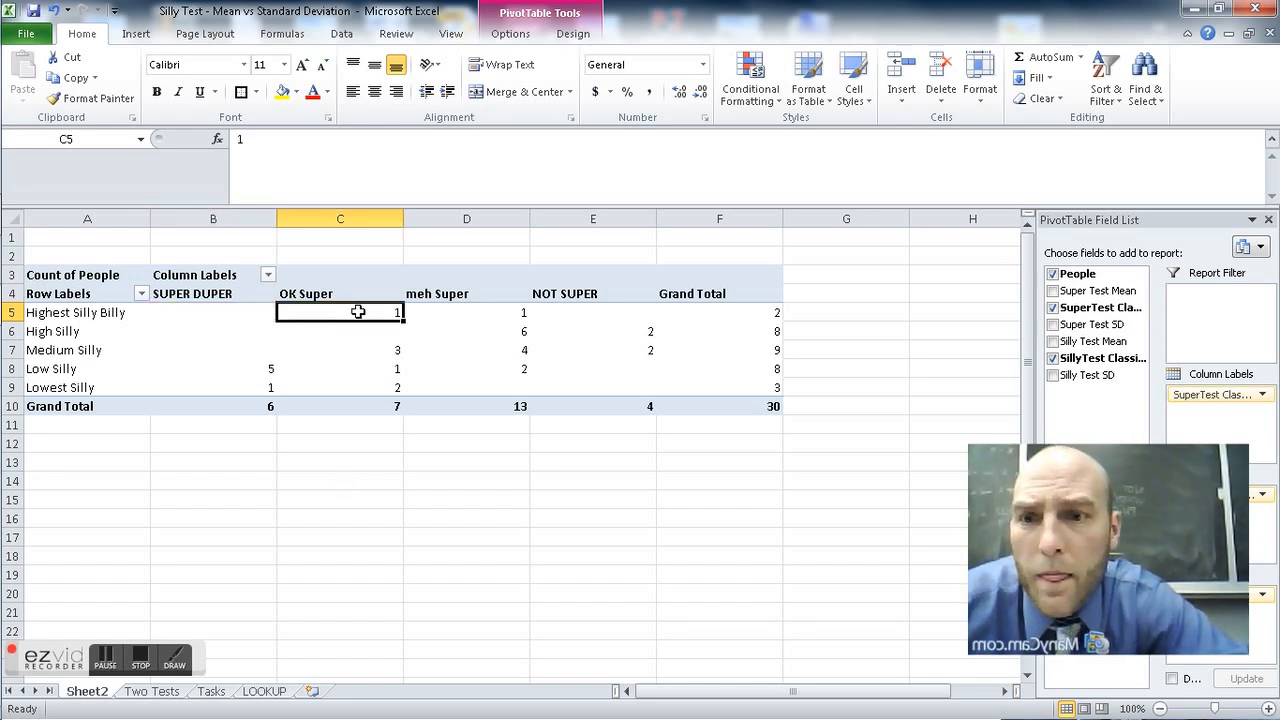
{"action": "mouse_move", "coordinate": [358, 312]}
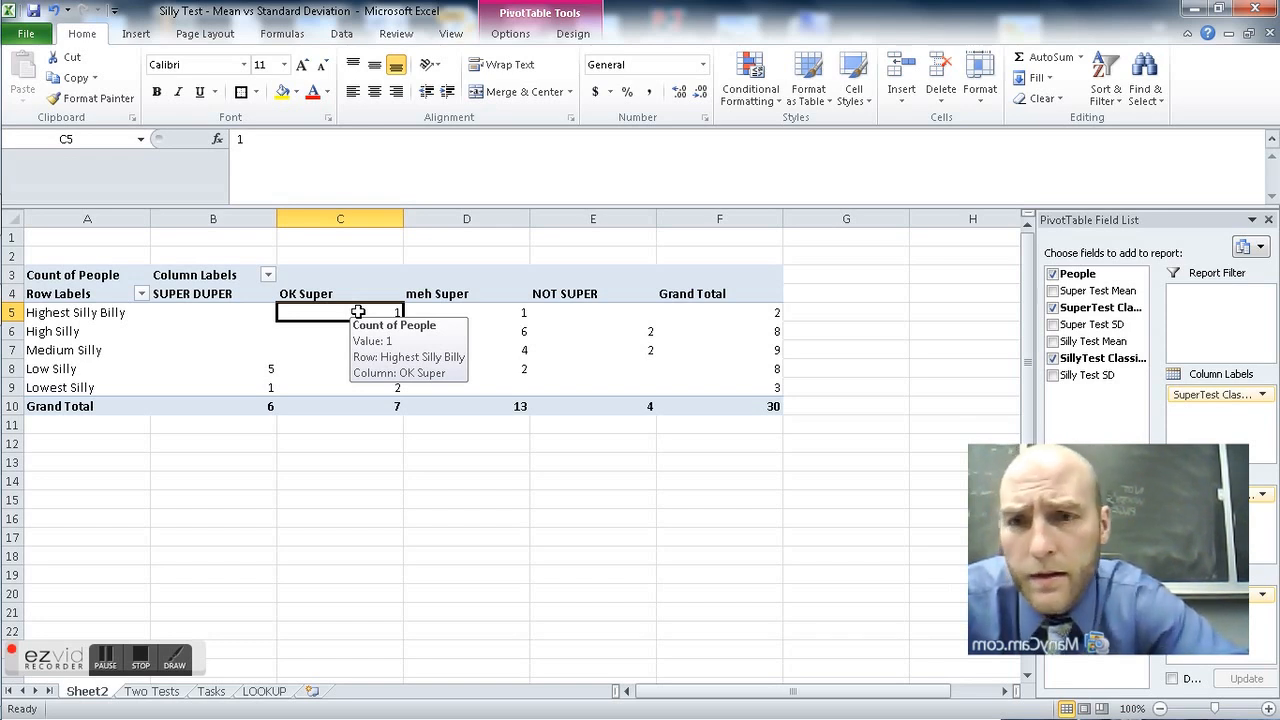
{"action": "left_click", "coordinate": [86, 692]}
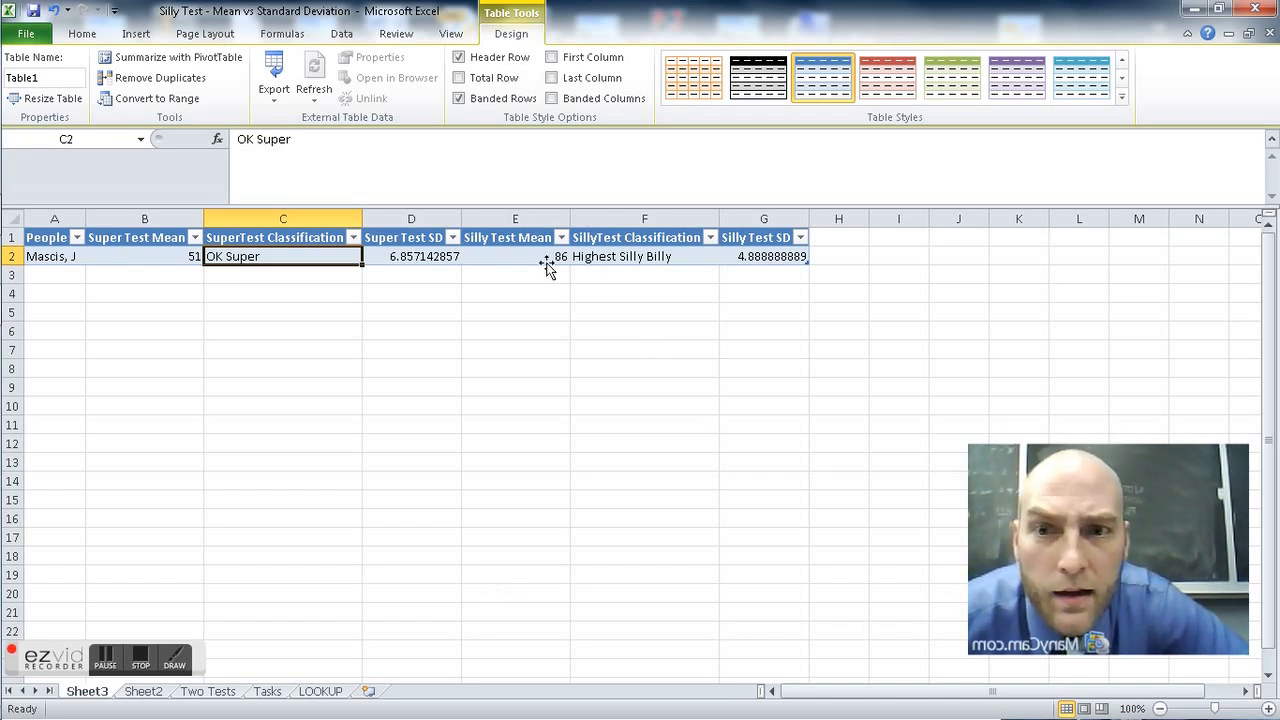
- Drill into the SUPER DUPER, Lowest Silly record for Newton, then return to the PivotTable sheet renamed PIVOT
{"action": "left_click", "coordinate": [516, 256]}
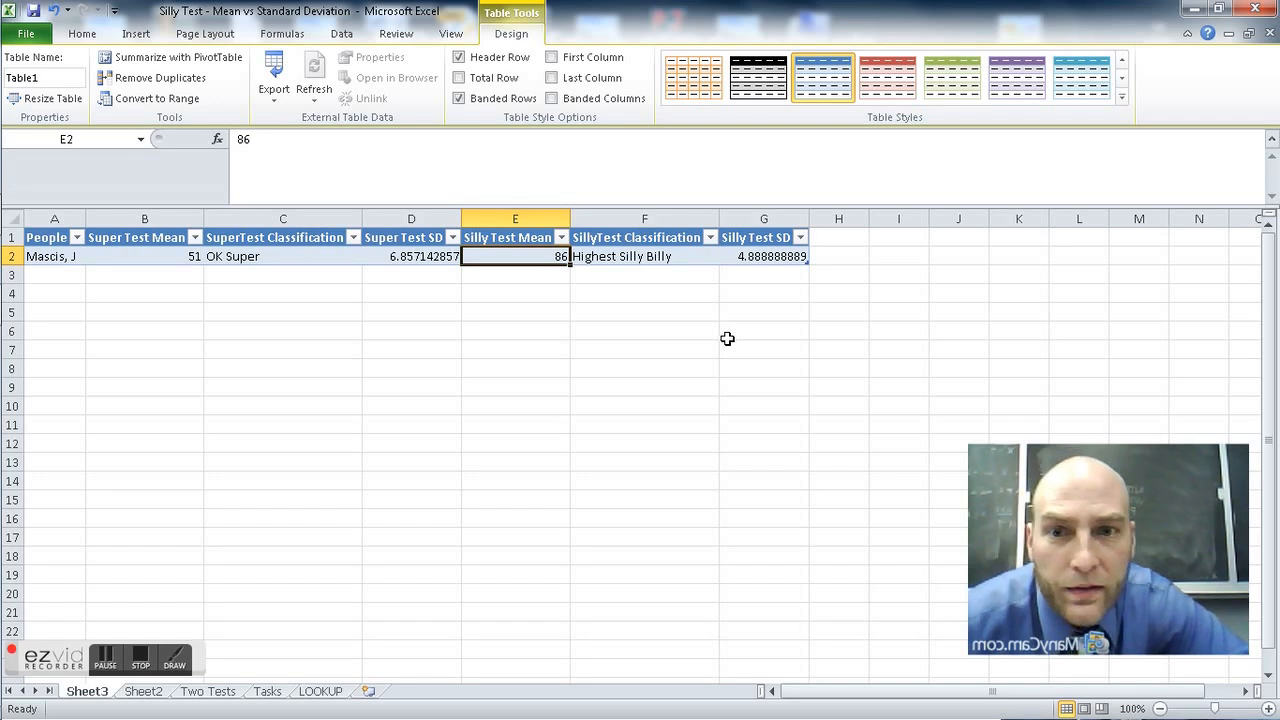
{"action": "mouse_move", "coordinate": [620, 268]}
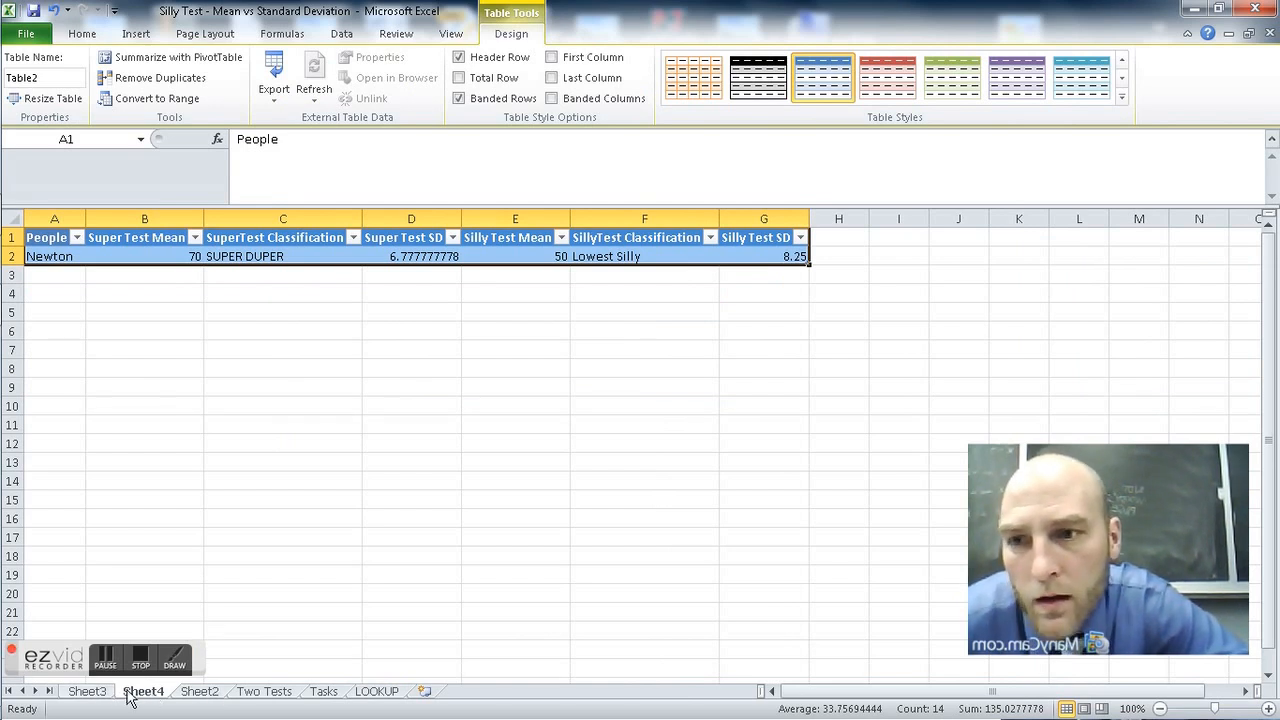
{"action": "left_click", "coordinate": [86, 692]}
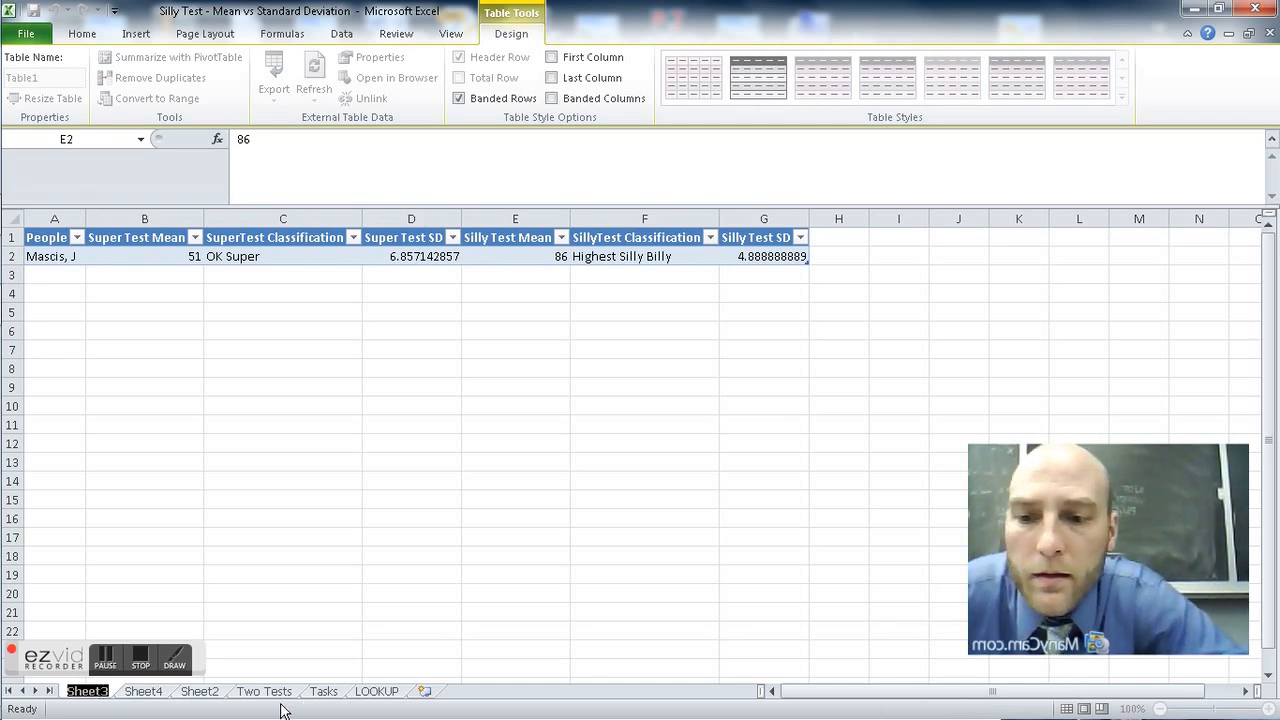
{"action": "left_click", "coordinate": [324, 692]}
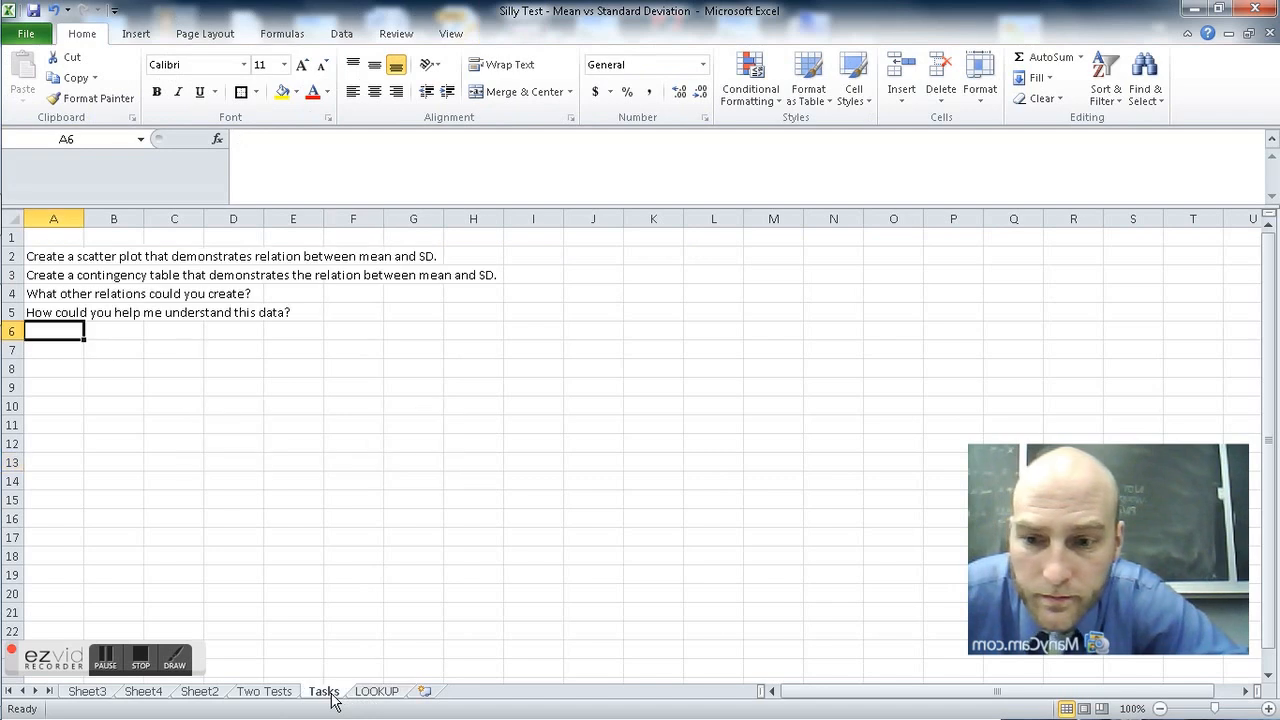
{"action": "left_click", "coordinate": [198, 692]}
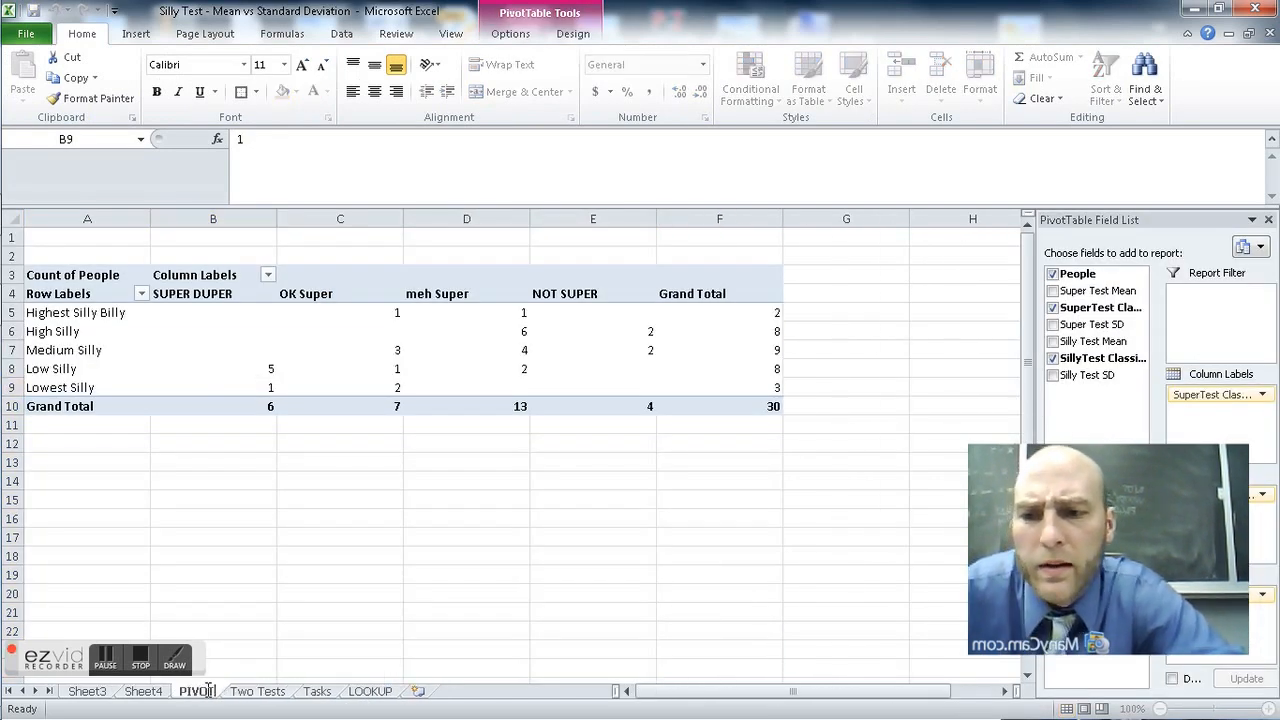
- Drill into the OK Super, Highest Silly Billy count to view its detail record on Sheet3
{"action": "left_click", "coordinate": [212, 388]}
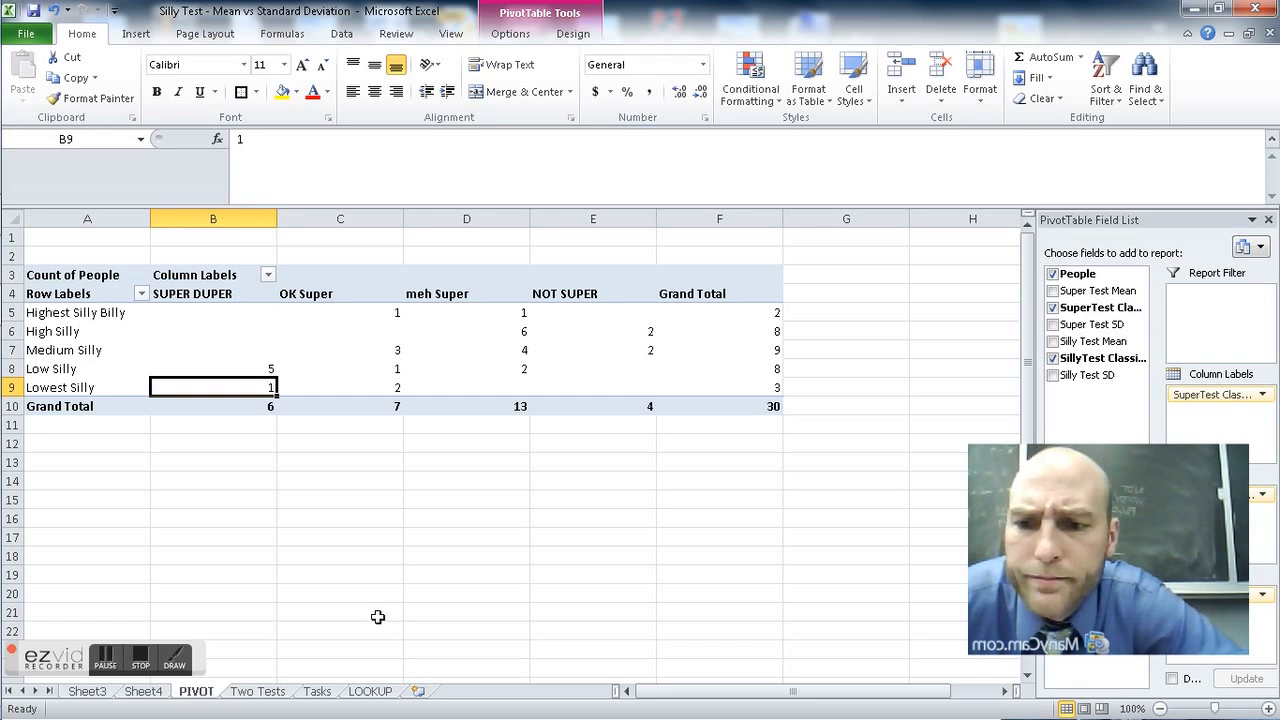
{"action": "left_click", "coordinate": [340, 312]}
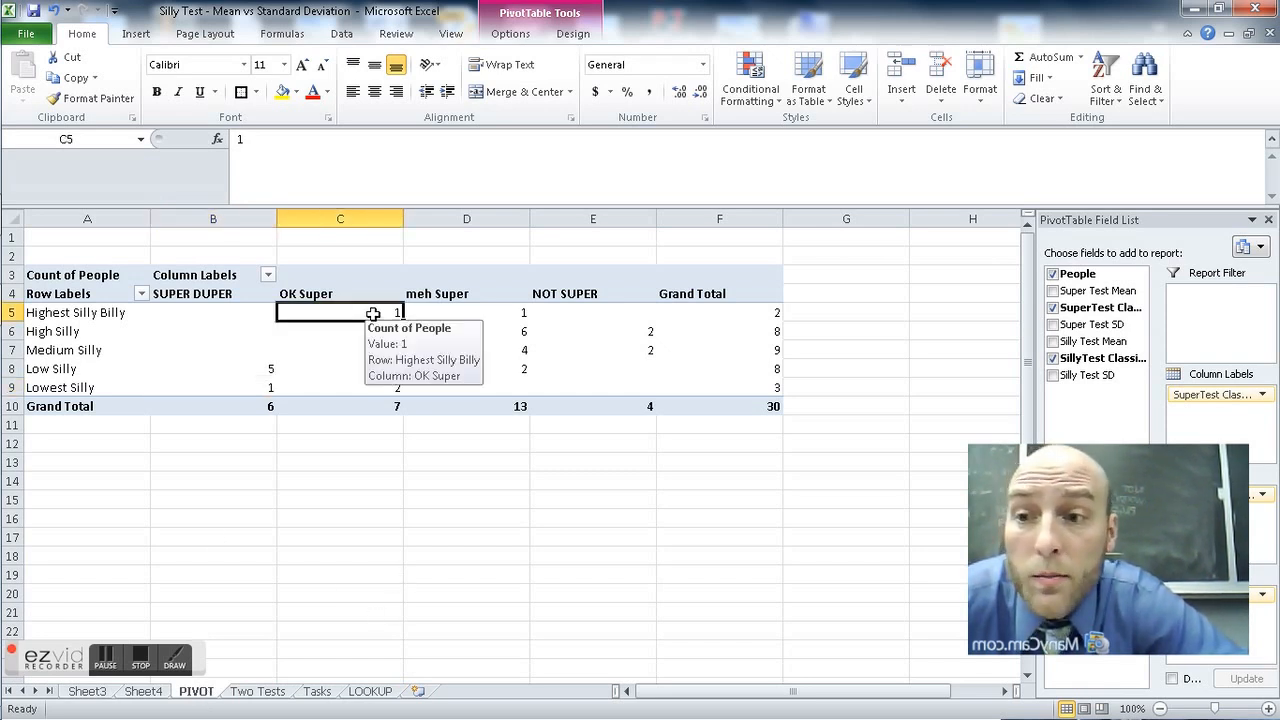
{"action": "left_click", "coordinate": [86, 692]}
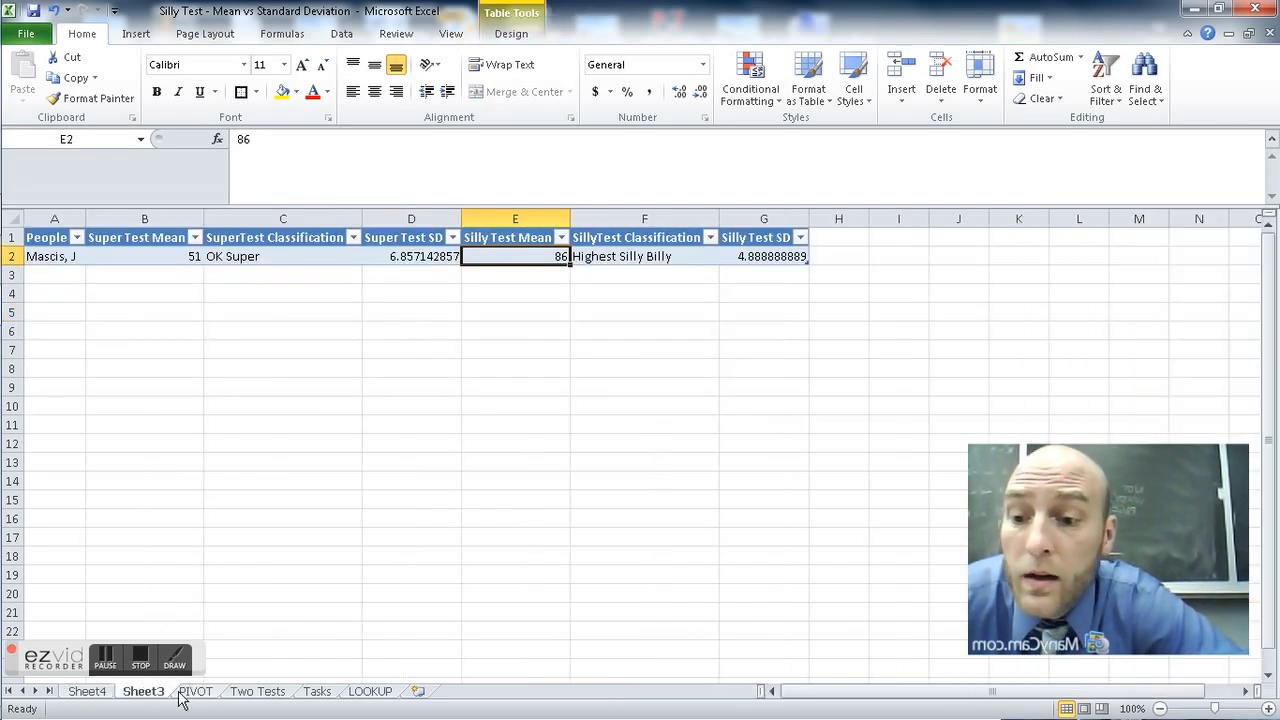
{"action": "left_click", "coordinate": [196, 692]}
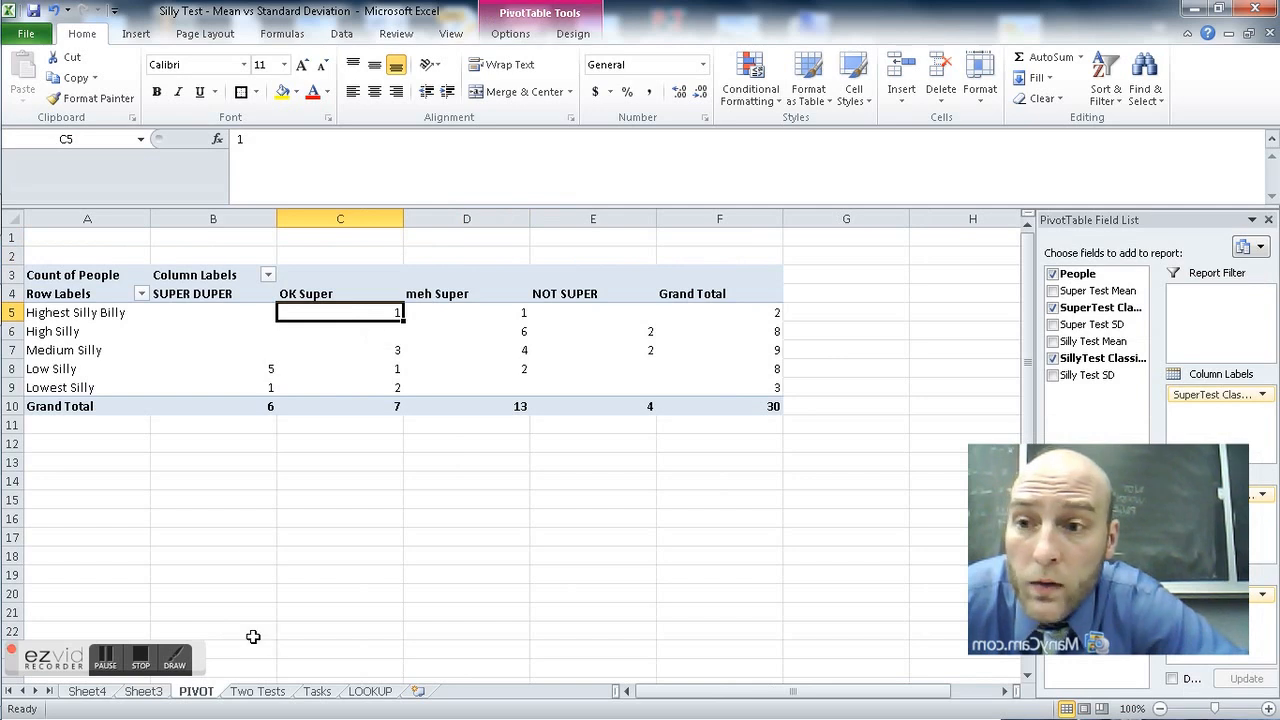
- Rename Sheet3 to 'OK Super, Highest Silly Billy'
{"action": "left_click", "coordinate": [132, 692]}
{"action": "type", "text": "OK Super, Highest Silly"}
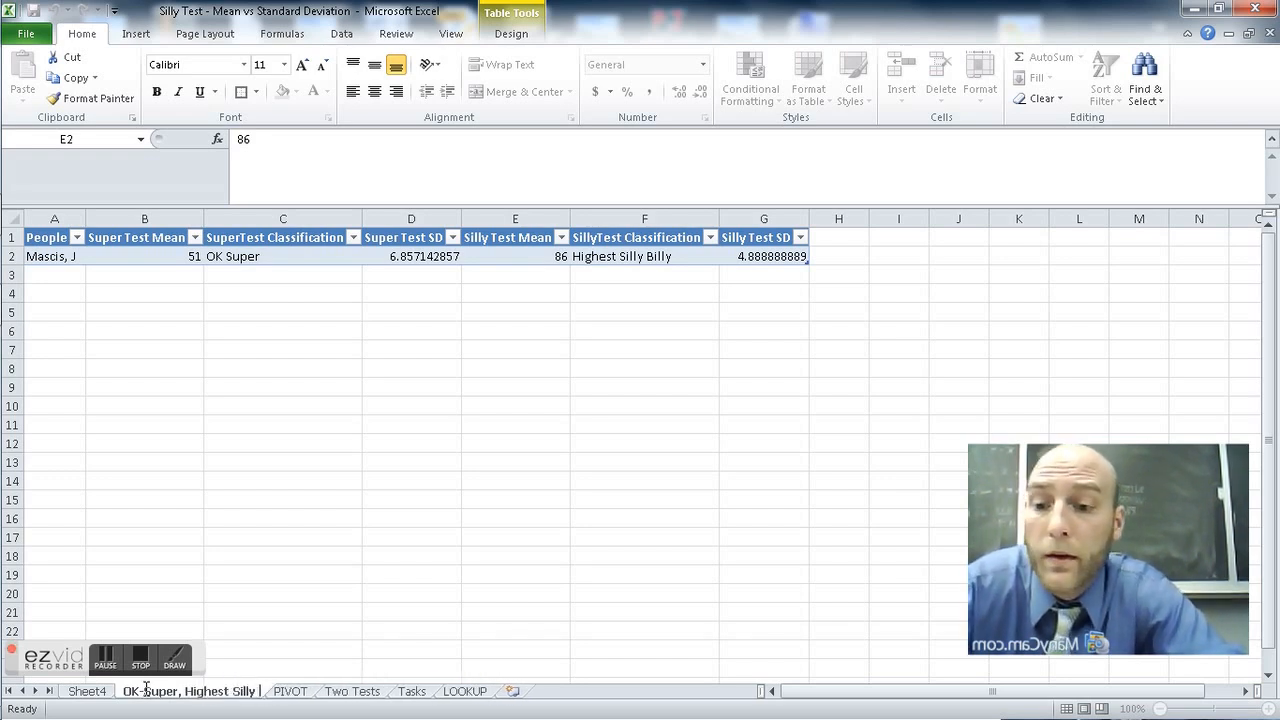
{"action": "left_click", "coordinate": [516, 256]}
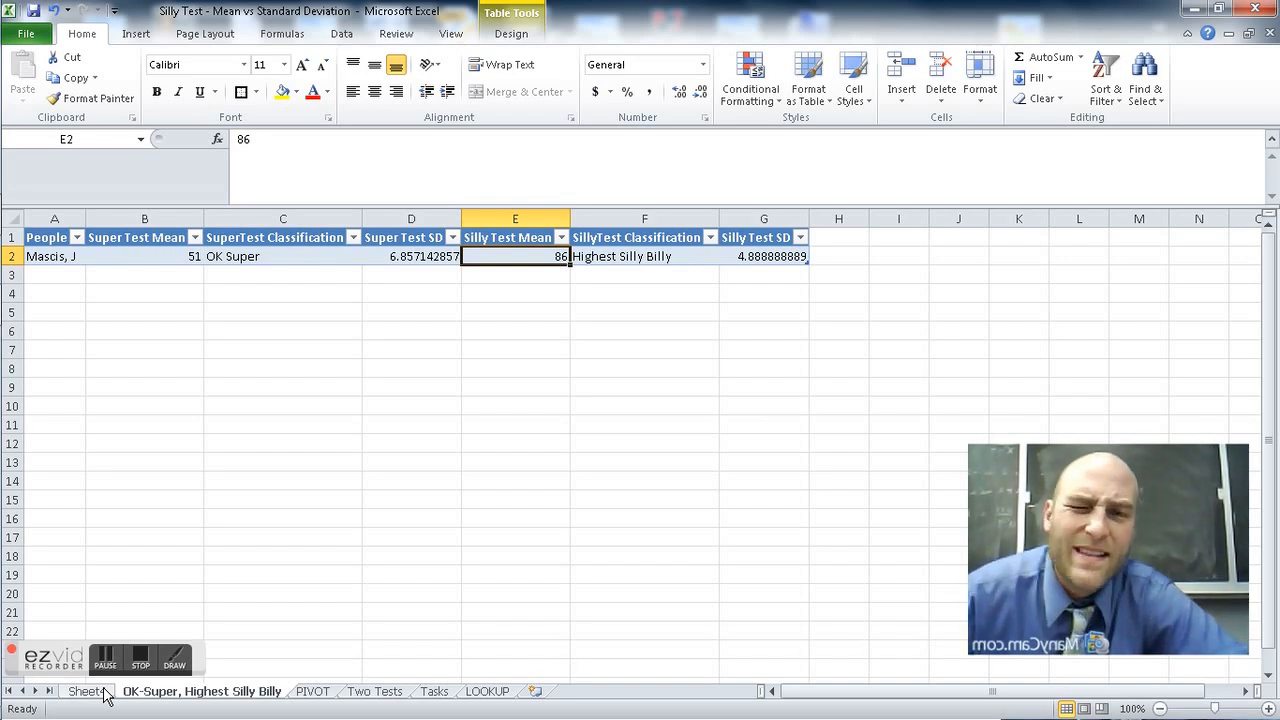
- Drill into the SUPER DUPER, Lowest Silly count, creating its detail sheet Sheet4
{"action": "left_click", "coordinate": [312, 692]}
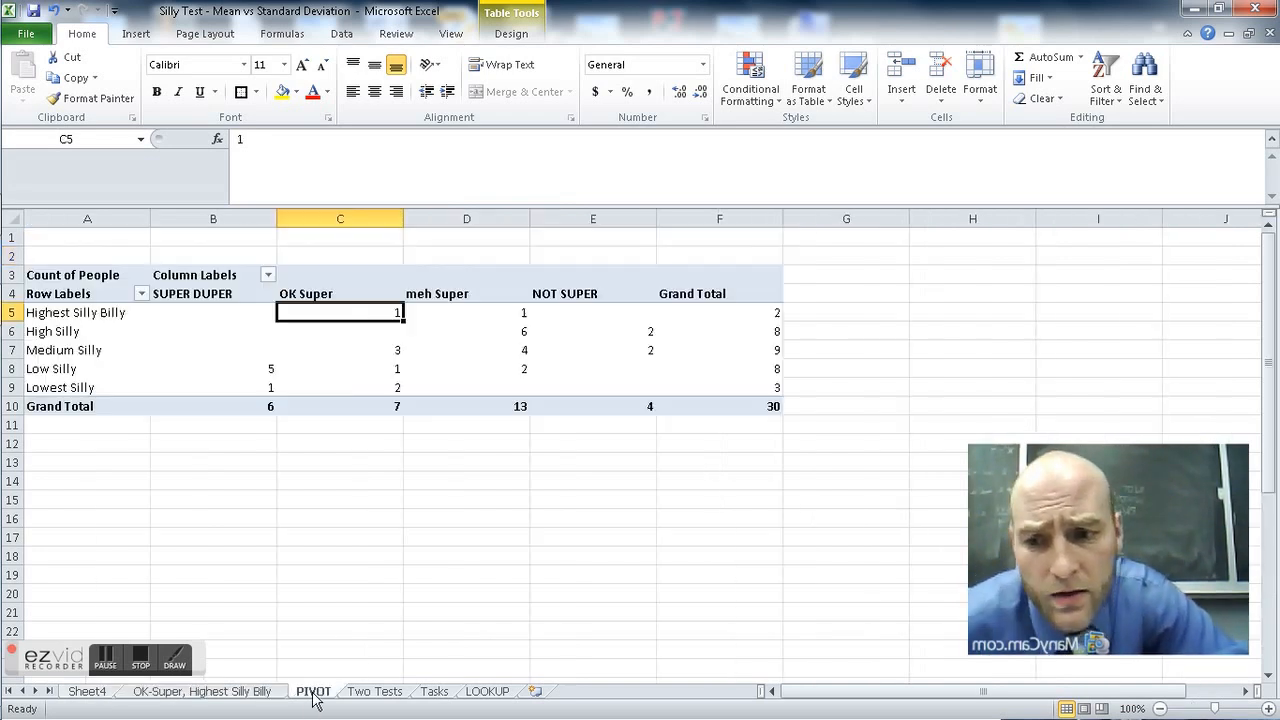
{"action": "left_click", "coordinate": [340, 312]}
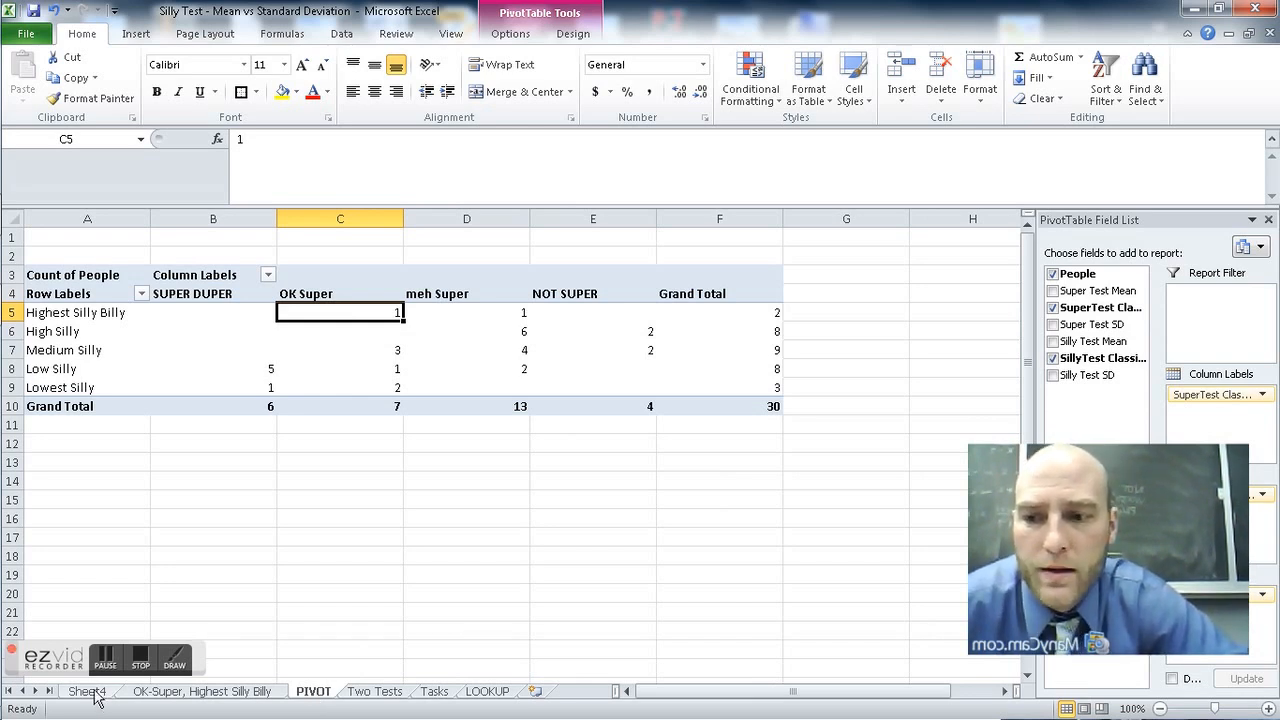
{"action": "mouse_move", "coordinate": [230, 374]}
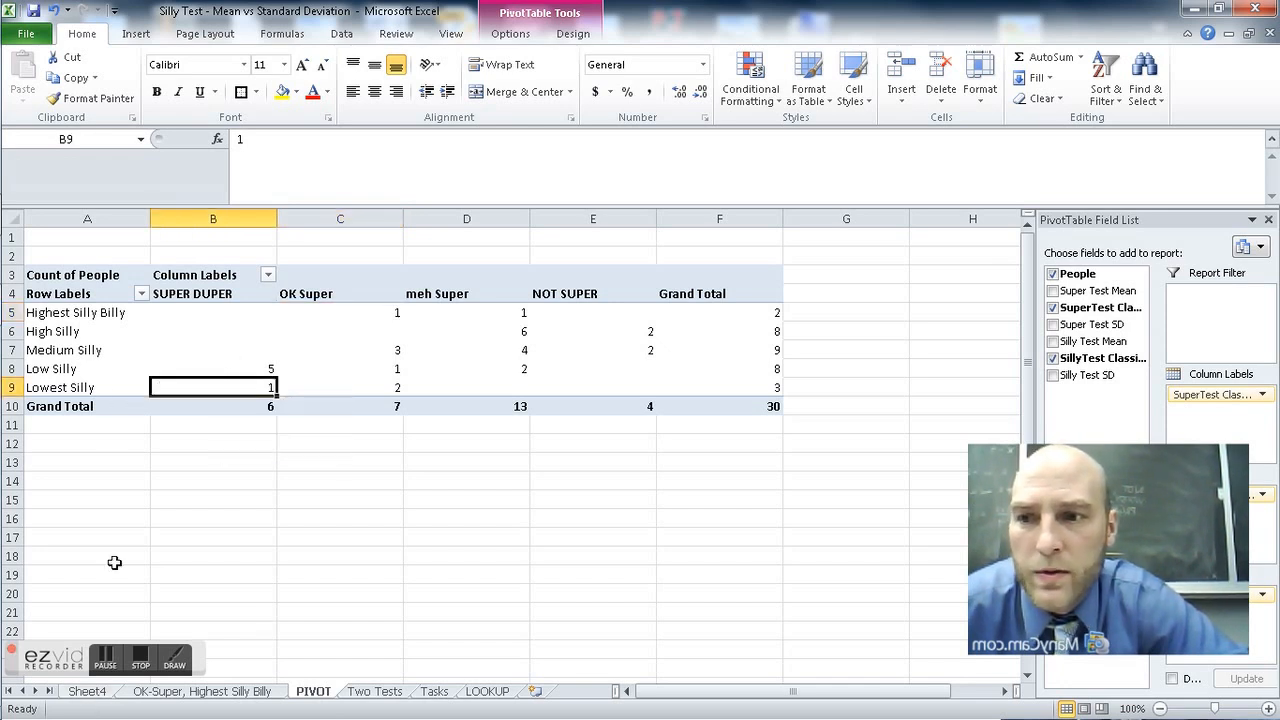
{"action": "left_click", "coordinate": [72, 692]}
{"action": "type", "text": "uper Duper, Lowest Silly"}
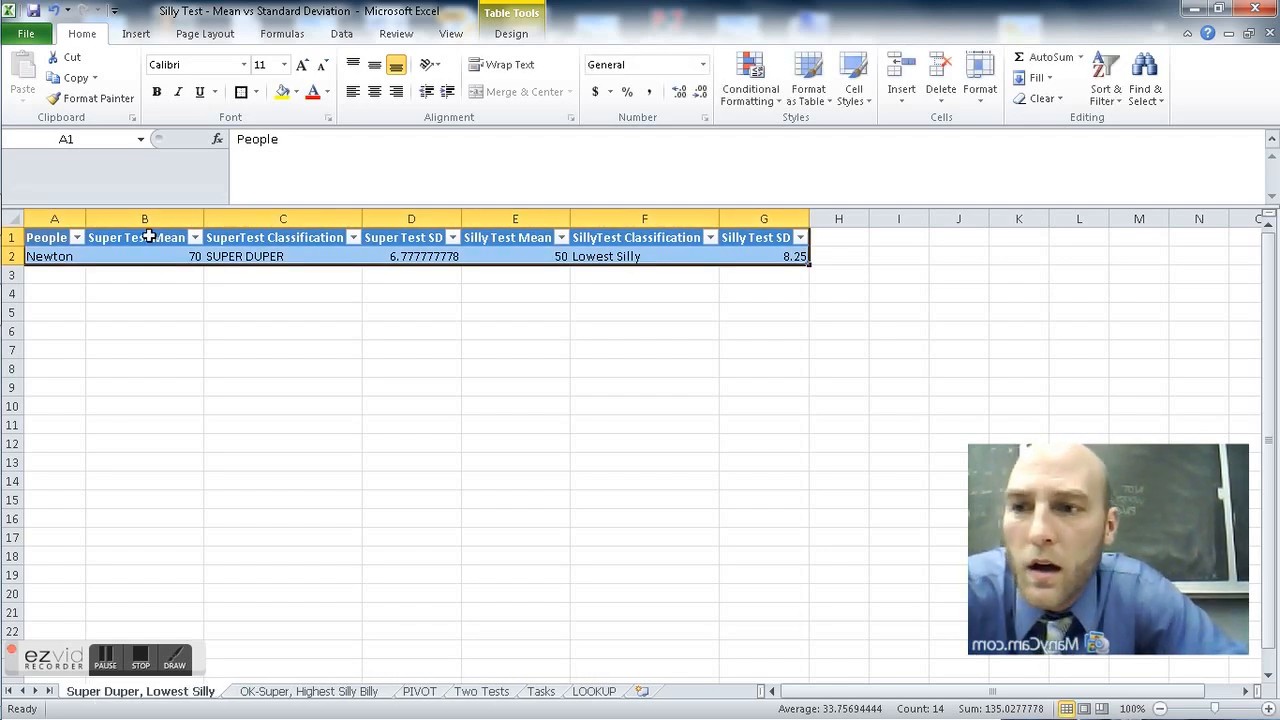
- Rename Sheet4 to 'Super Duper, Lowest Silly' and return to the PIVOT sheet
{"action": "left_click", "coordinate": [54, 256]}
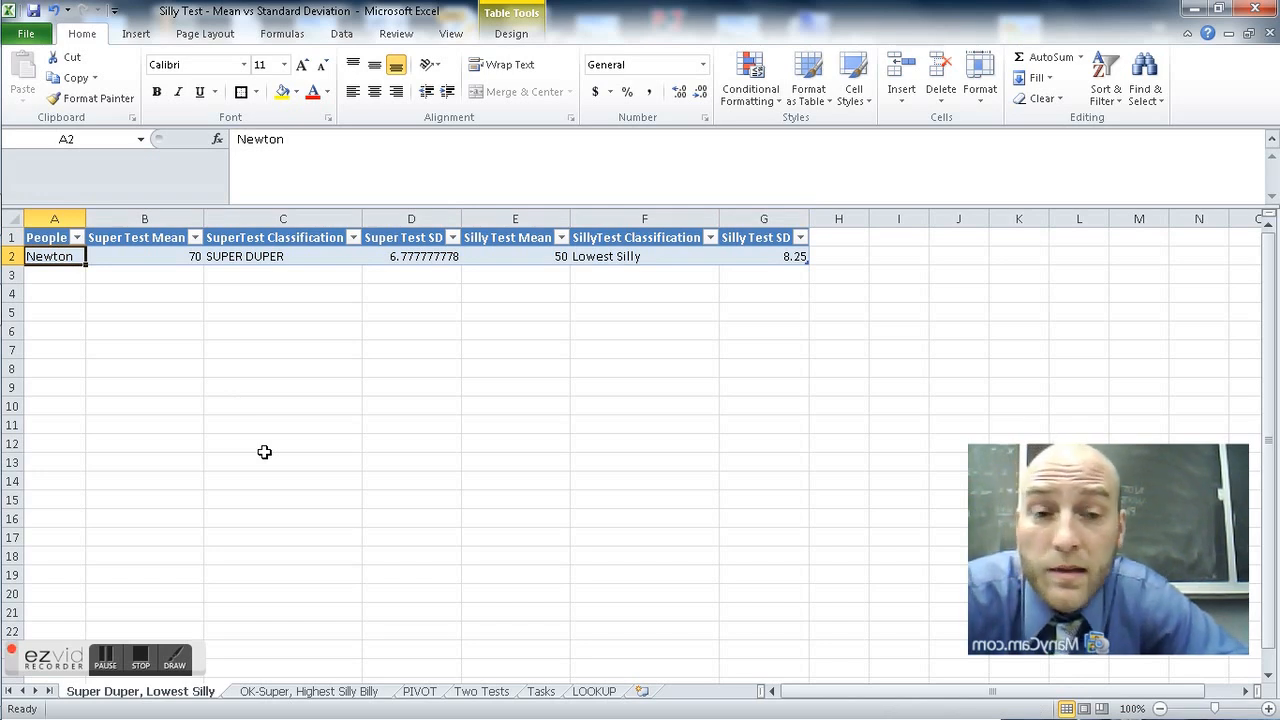
{"action": "mouse_move", "coordinate": [248, 256]}
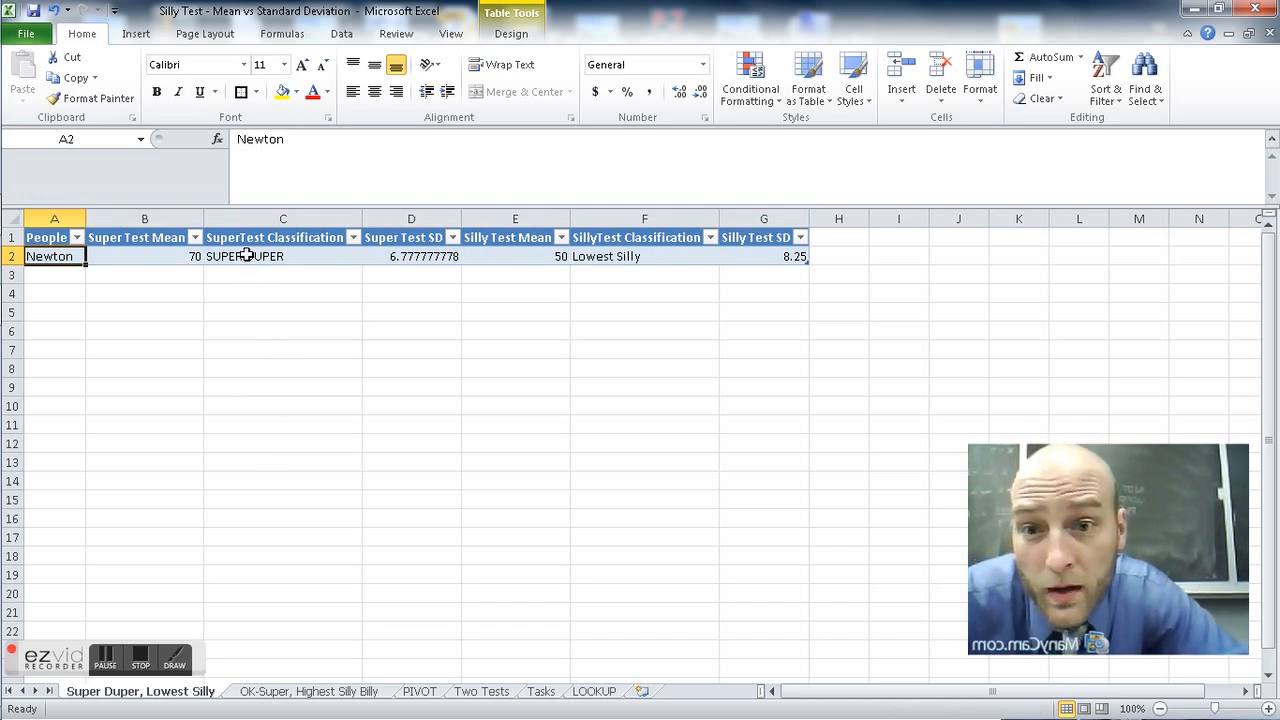
{"action": "mouse_move", "coordinate": [488, 524]}
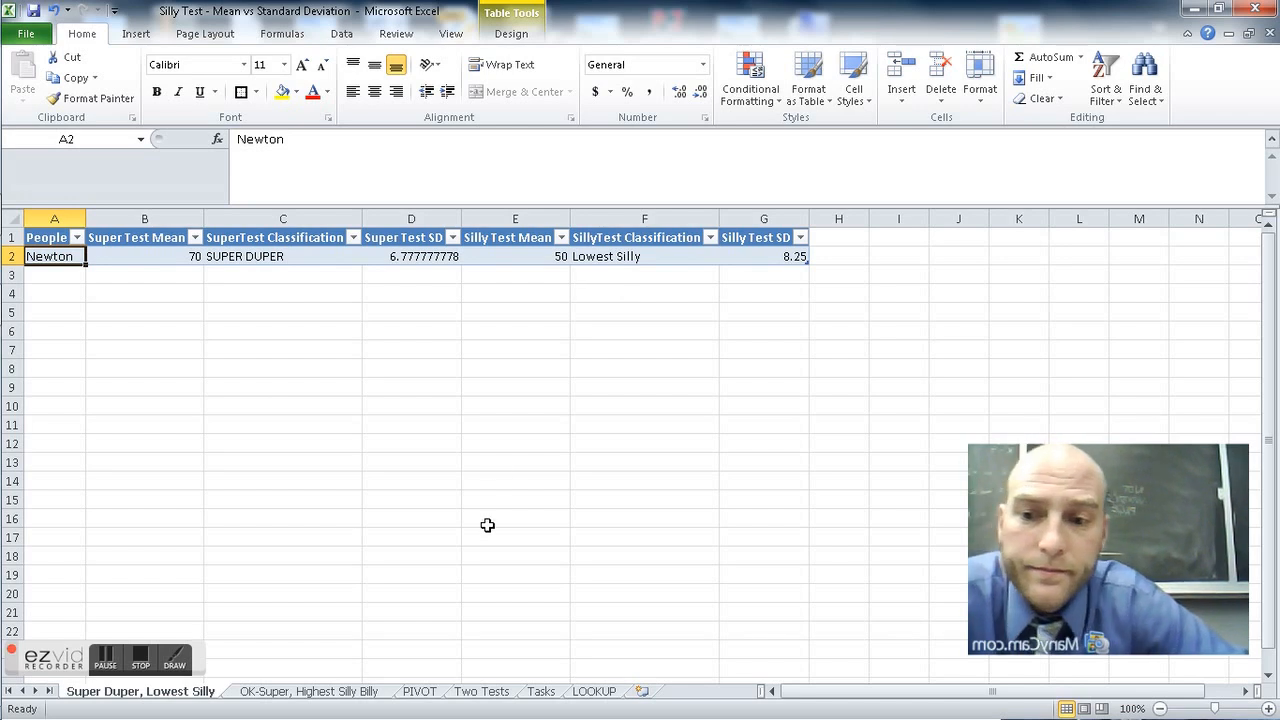
{"action": "left_click", "coordinate": [420, 692]}
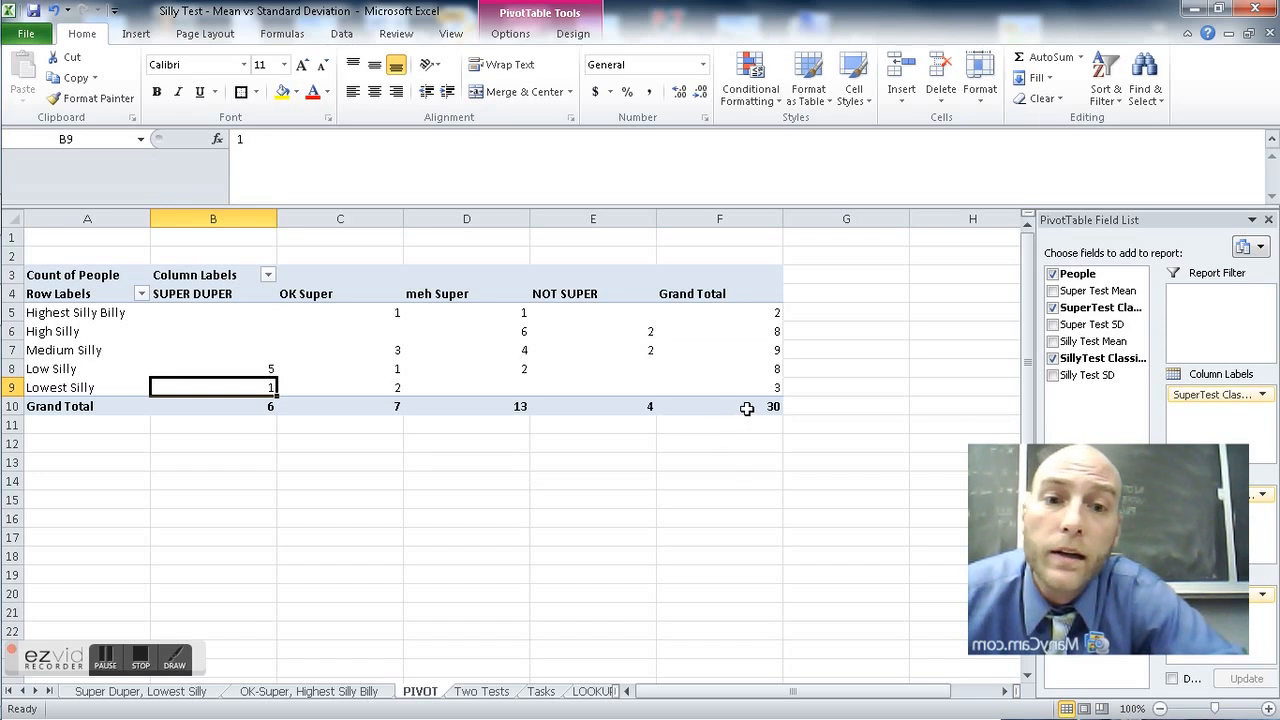
{"action": "mouse_move", "coordinate": [748, 408]}
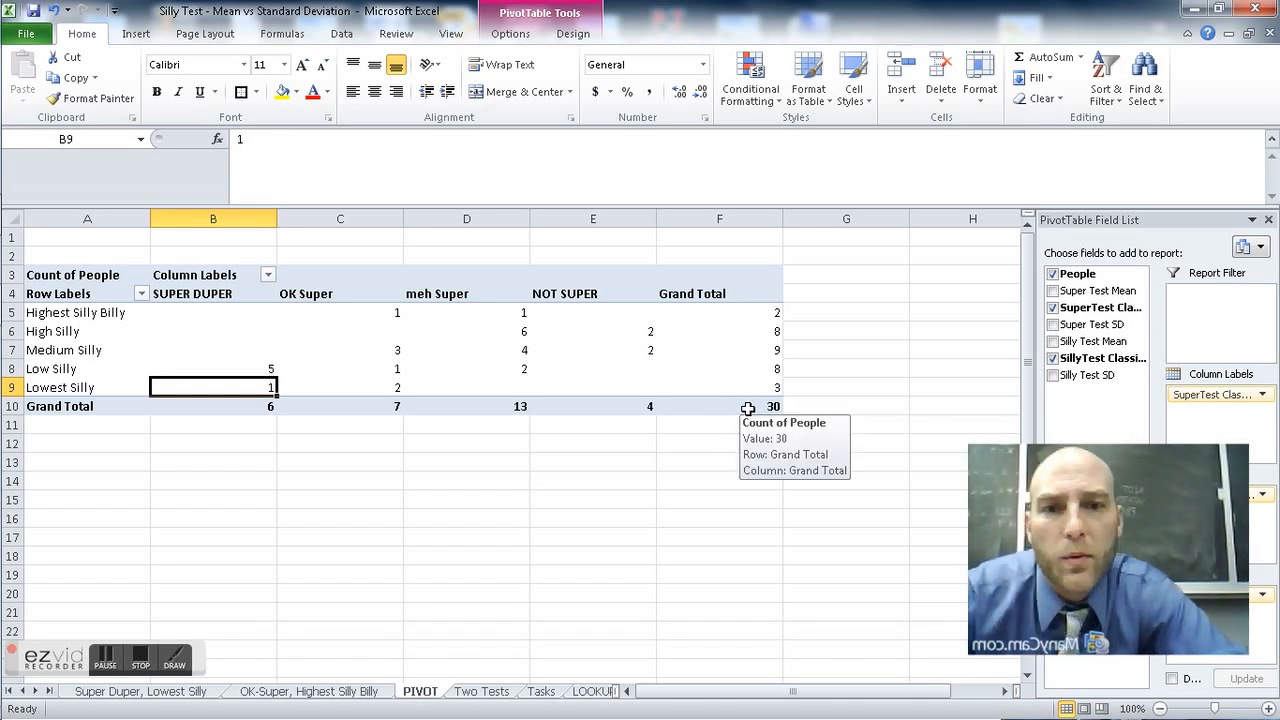
- Copy the pivot table A3:F10 and paste it as values at A14; an empty Sheet5 appears
{"action": "left_click_drag", "start_coordinate": [564, 352], "coordinate": [772, 406]}
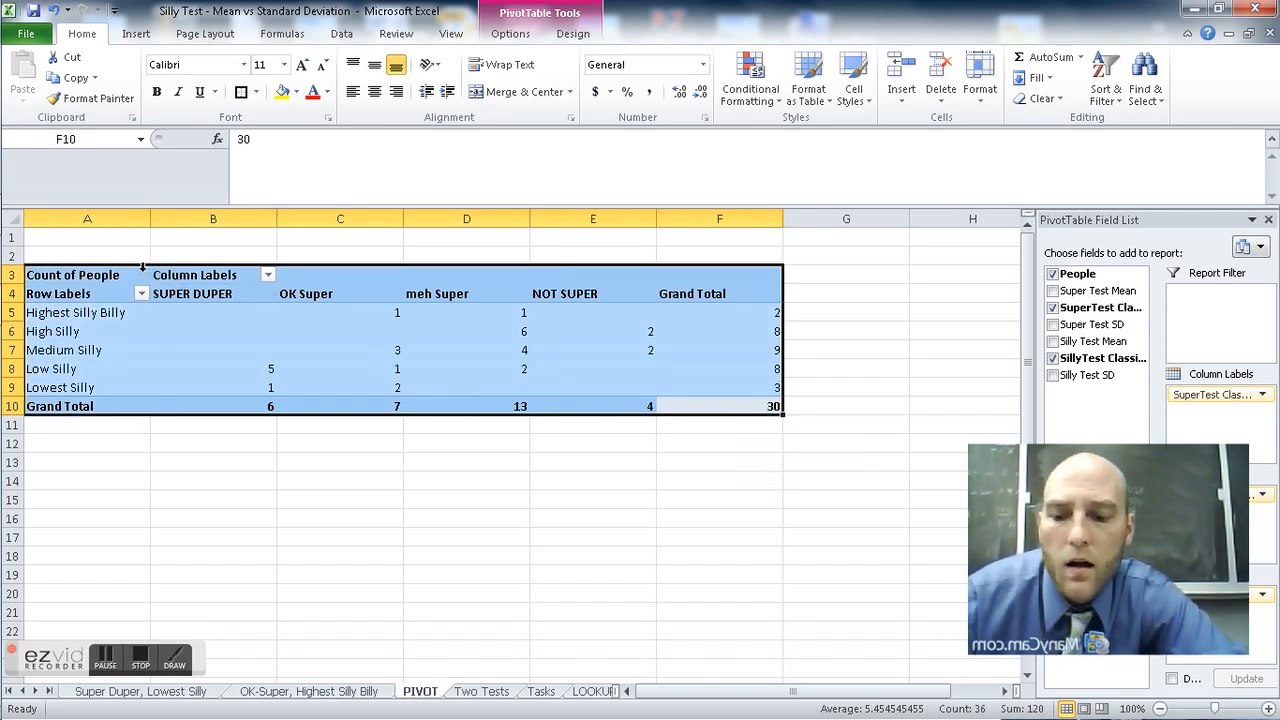
{"action": "right_click", "coordinate": [60, 480]}
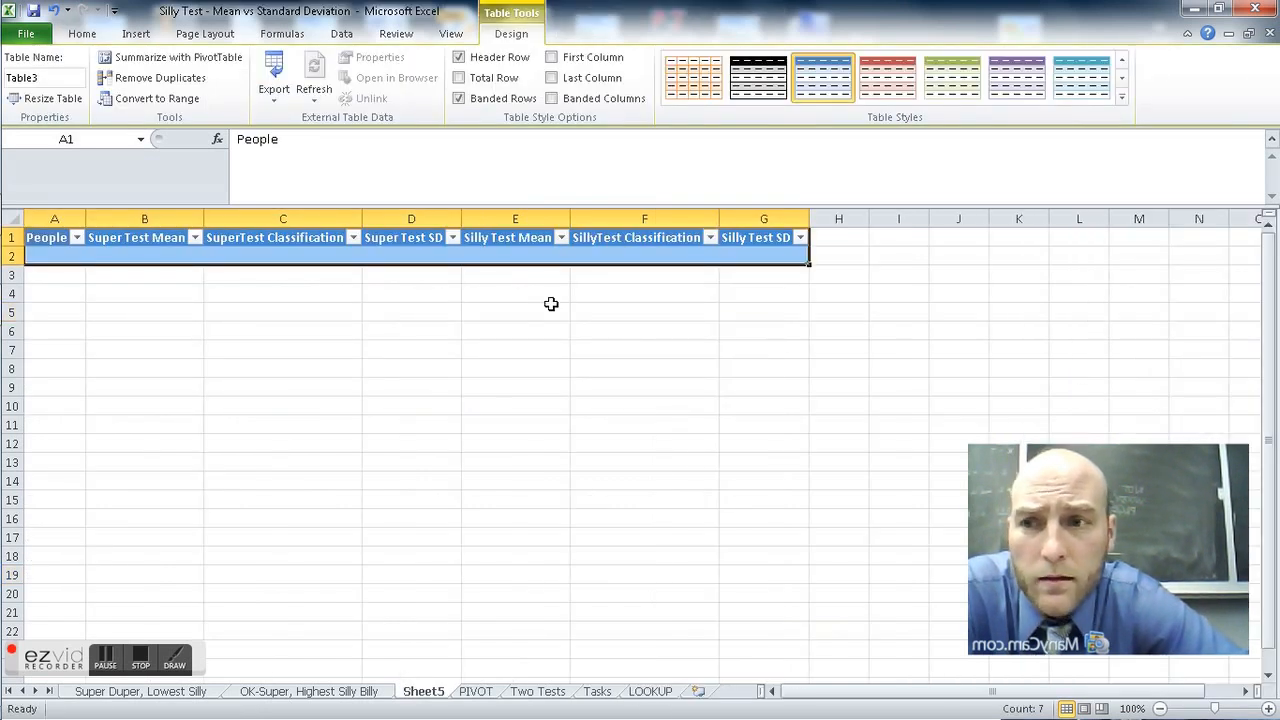
- Delete the empty Sheet5 and select the count cells of the static copy on the PIVOT sheet
{"action": "left_click", "coordinate": [476, 692]}
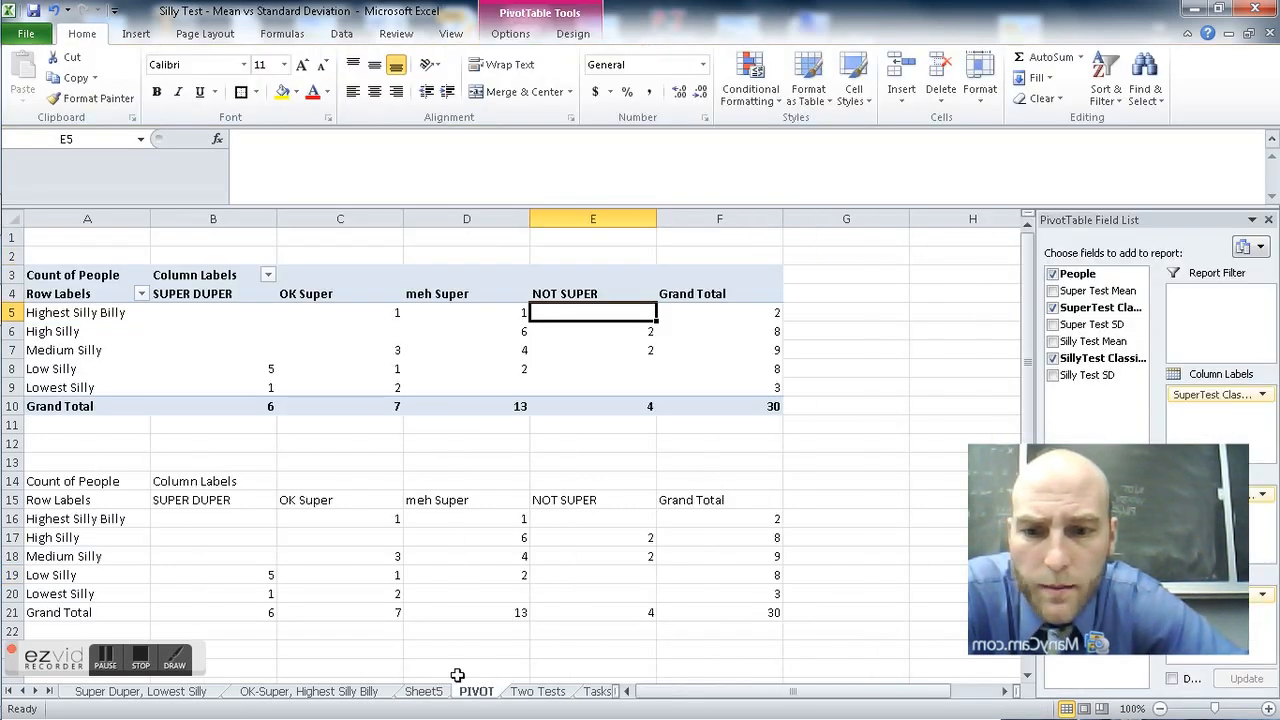
{"action": "right_click", "coordinate": [422, 692]}
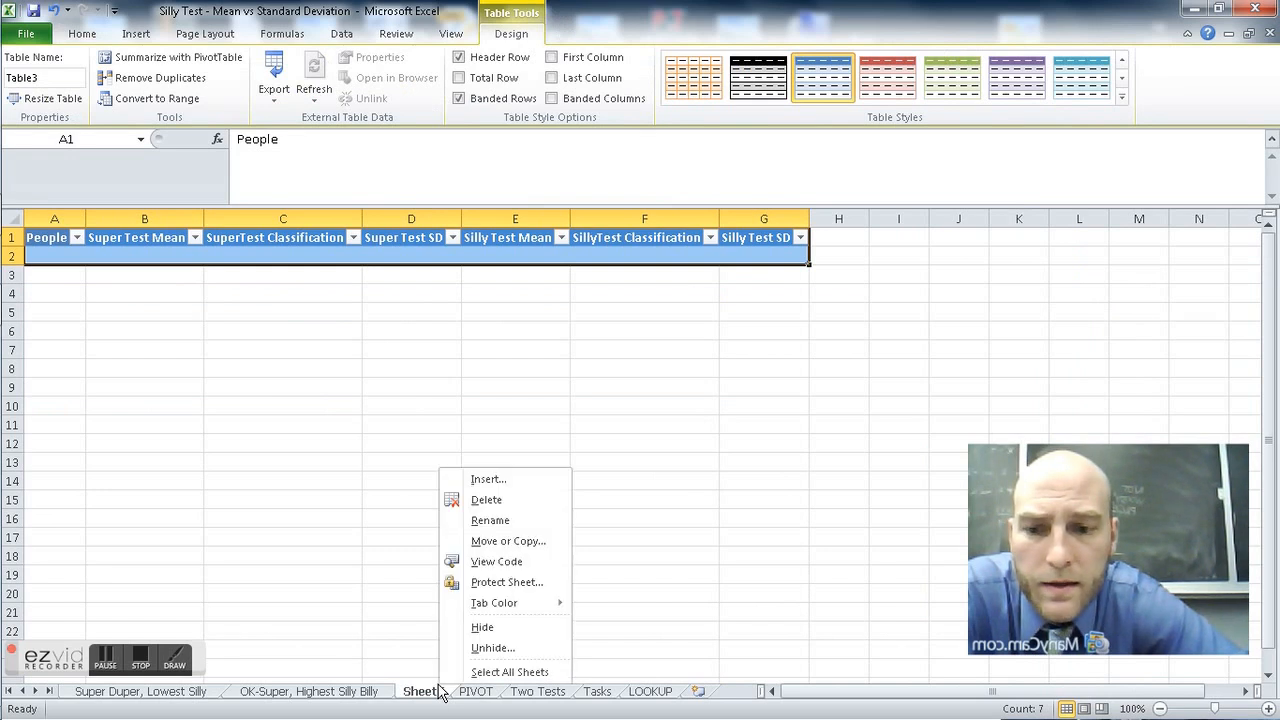
{"action": "left_click", "coordinate": [486, 500]}
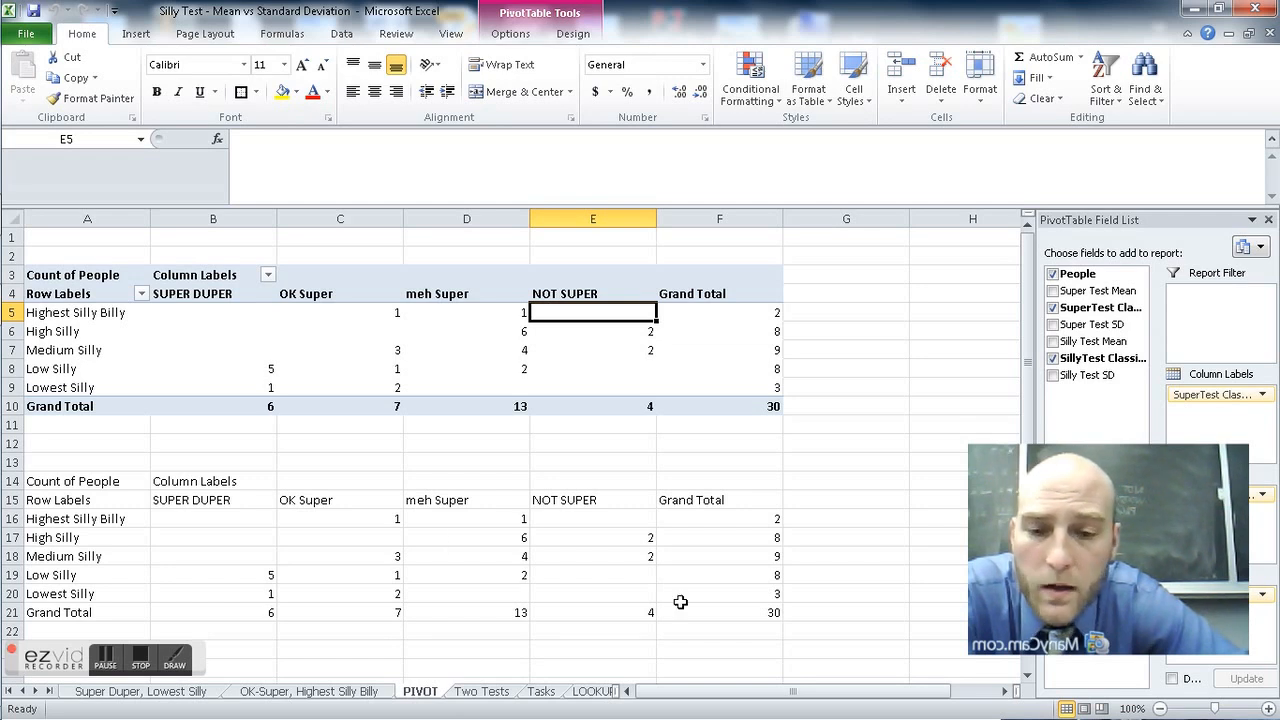
{"action": "left_click", "coordinate": [720, 612]}
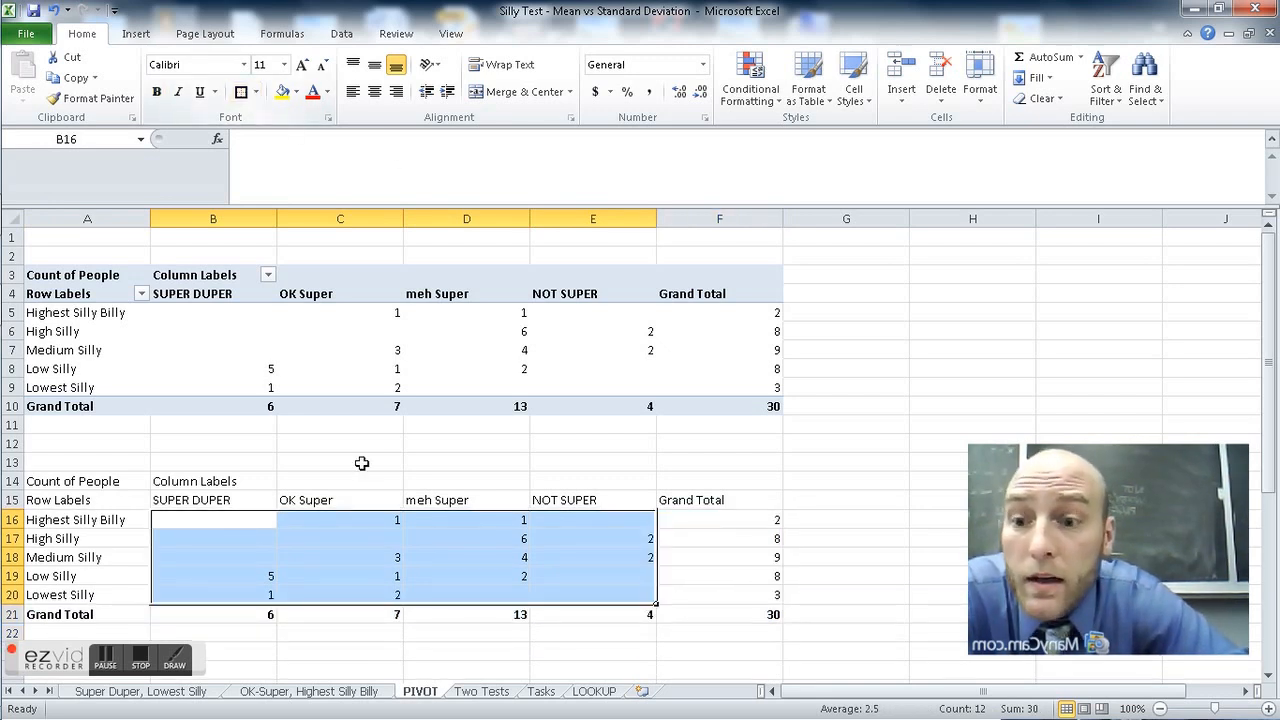
- Border B16:E20, fill OK Super counts yellow, make totals red and set headers B15:E15 to Algerian
{"action": "left_click", "coordinate": [340, 576]}
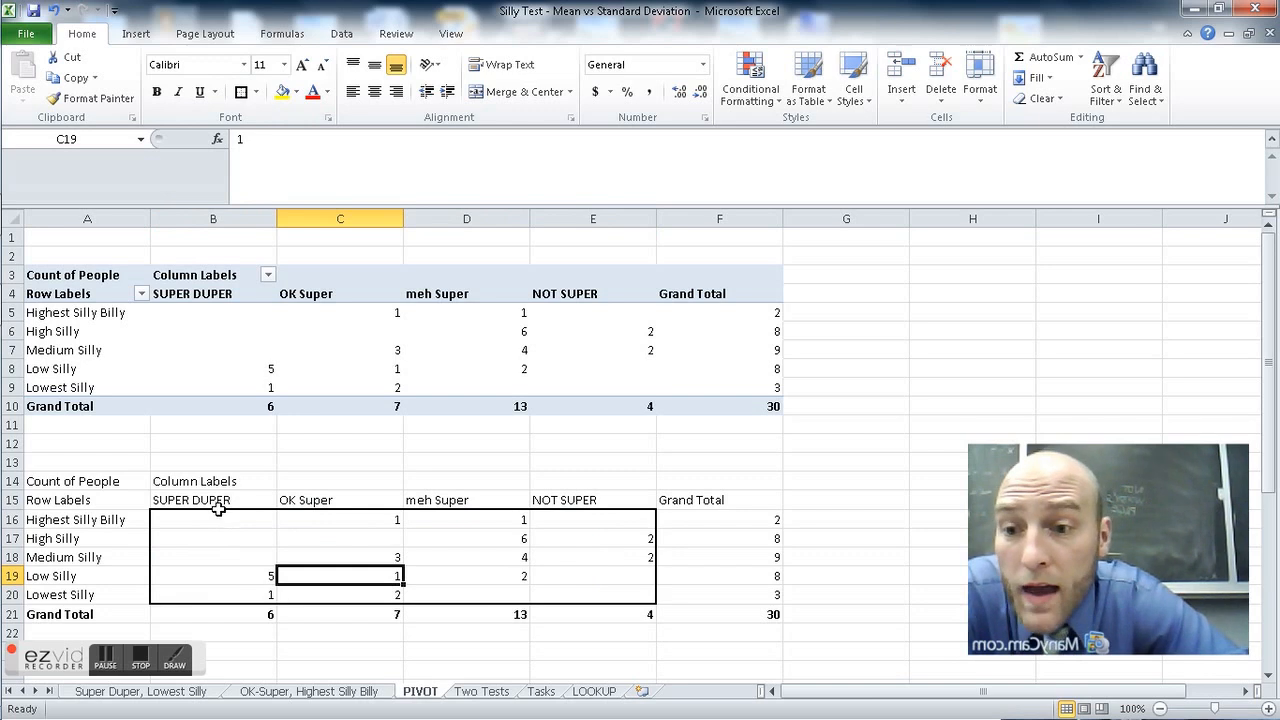
{"action": "left_click", "coordinate": [280, 92]}
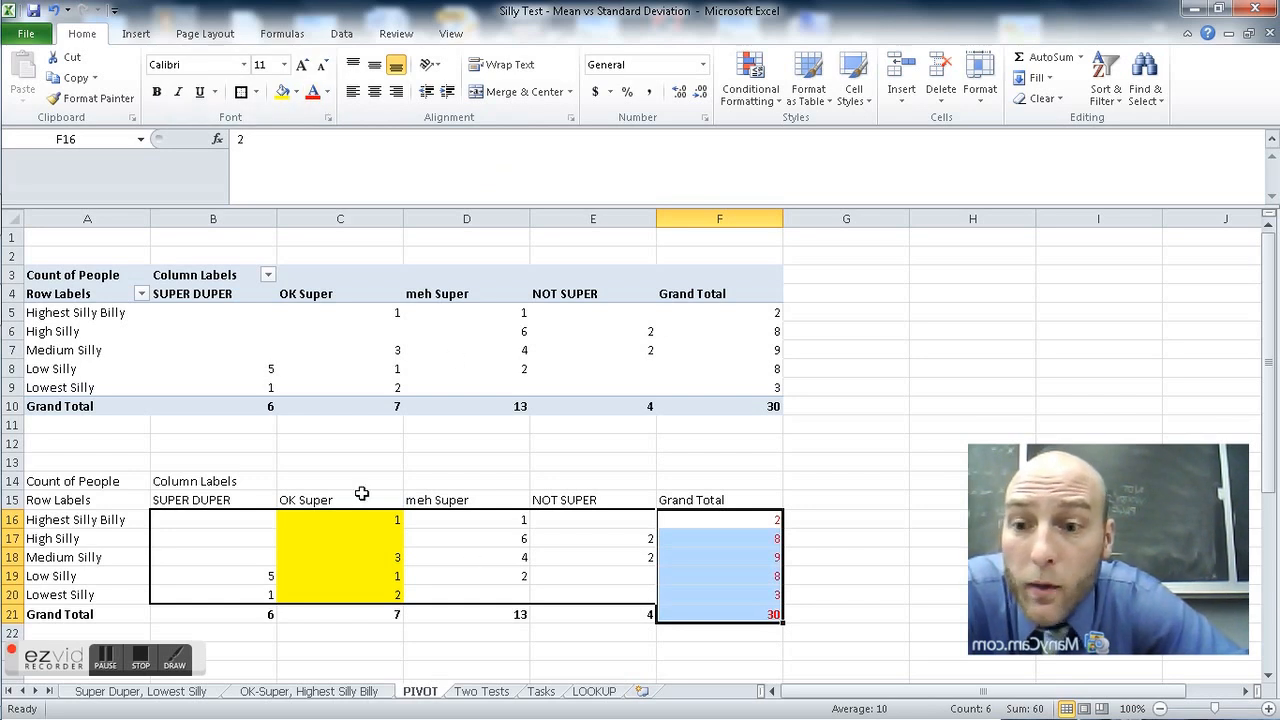
{"action": "left_click", "coordinate": [212, 500]}
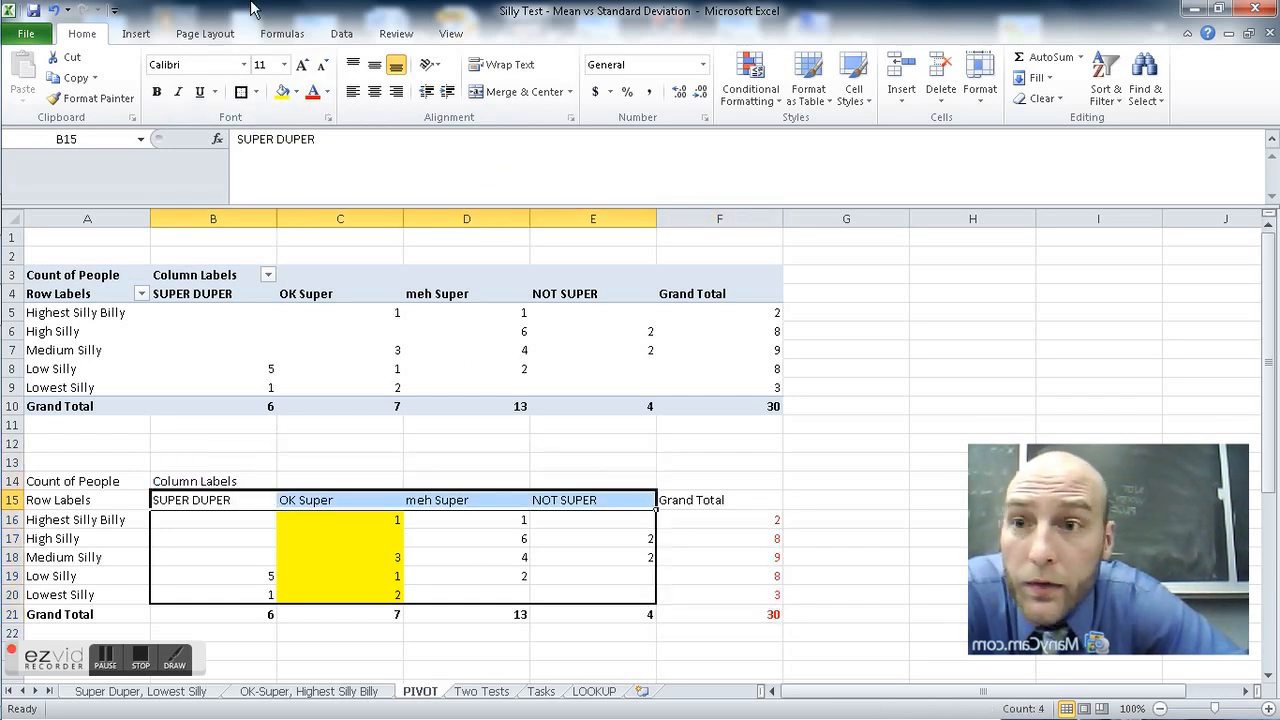
{"action": "left_click", "coordinate": [244, 64]}
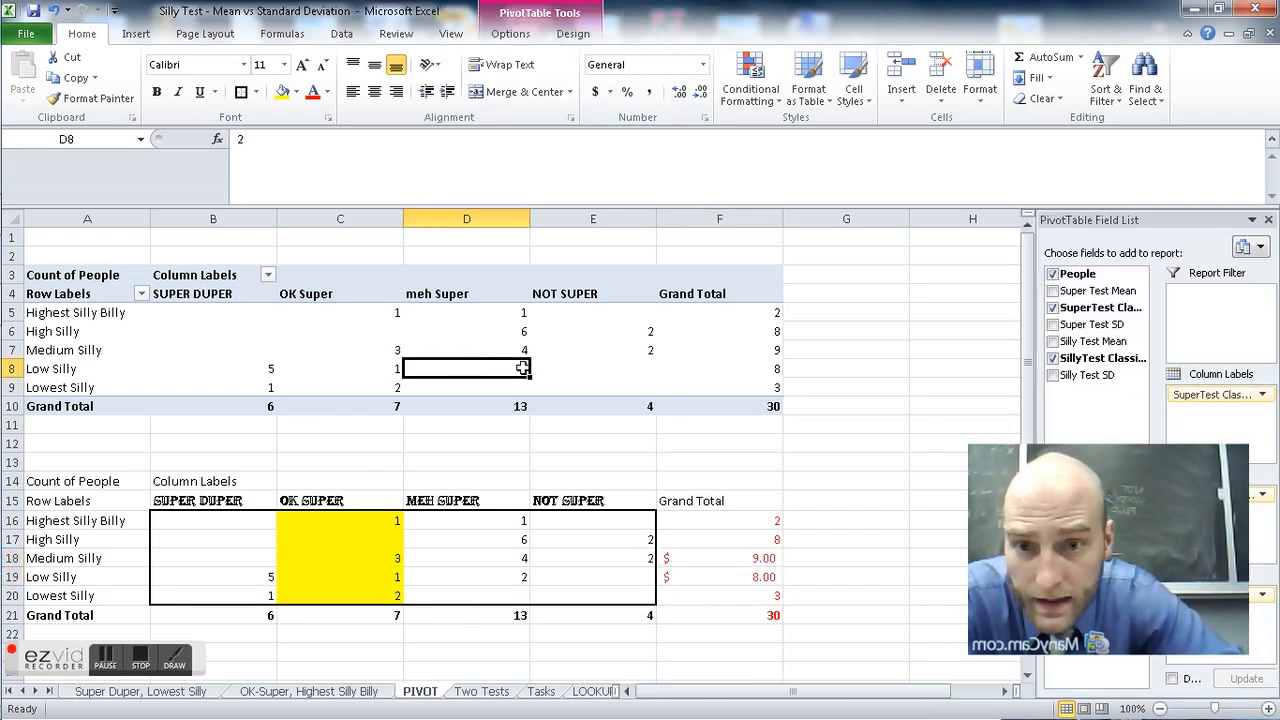
- Colour pivot counts B5:D8 red with D8 as currency, filter out NOT SUPER, then restore it
{"action": "left_click", "coordinate": [592, 92]}
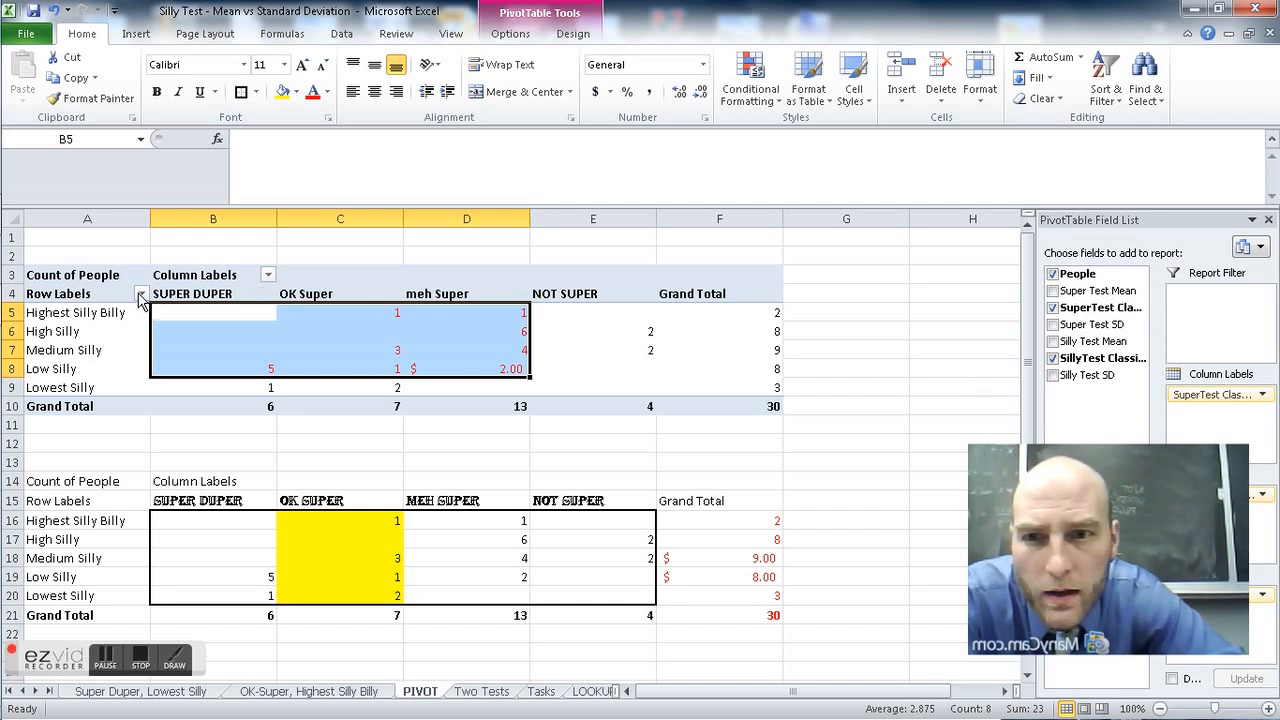
{"action": "mouse_move", "coordinate": [358, 308]}
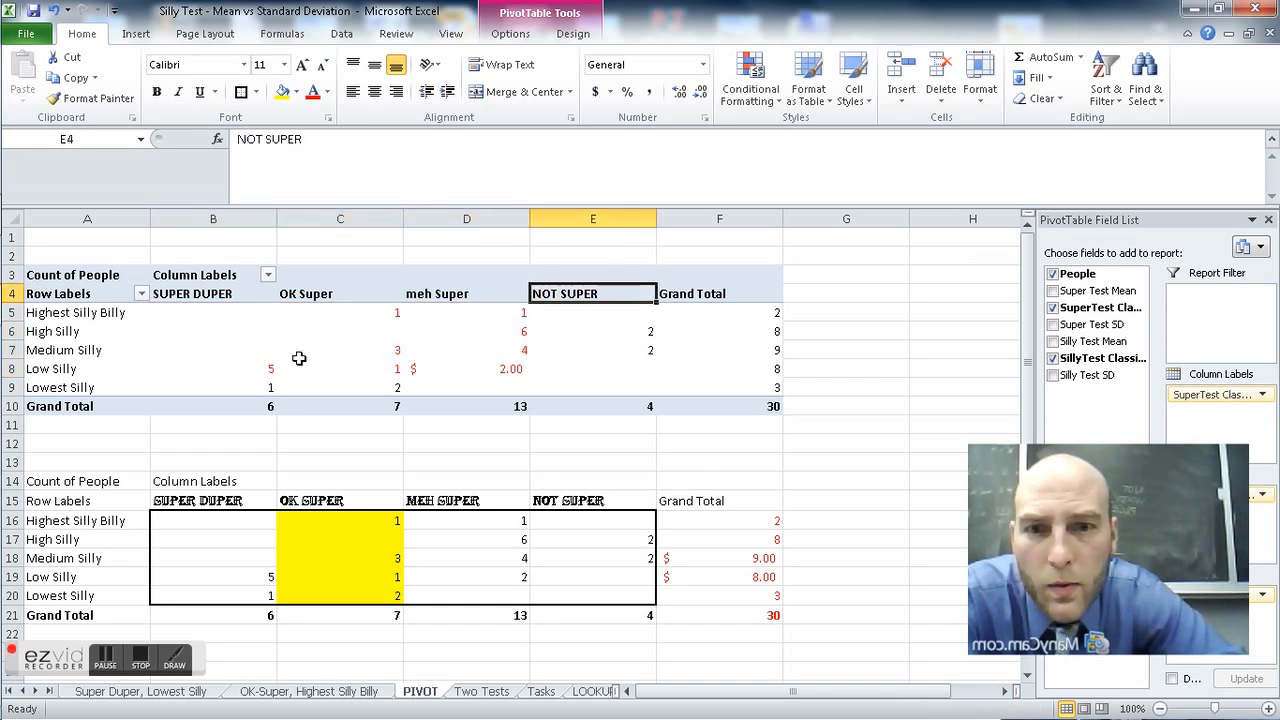
{"action": "left_click", "coordinate": [268, 274]}
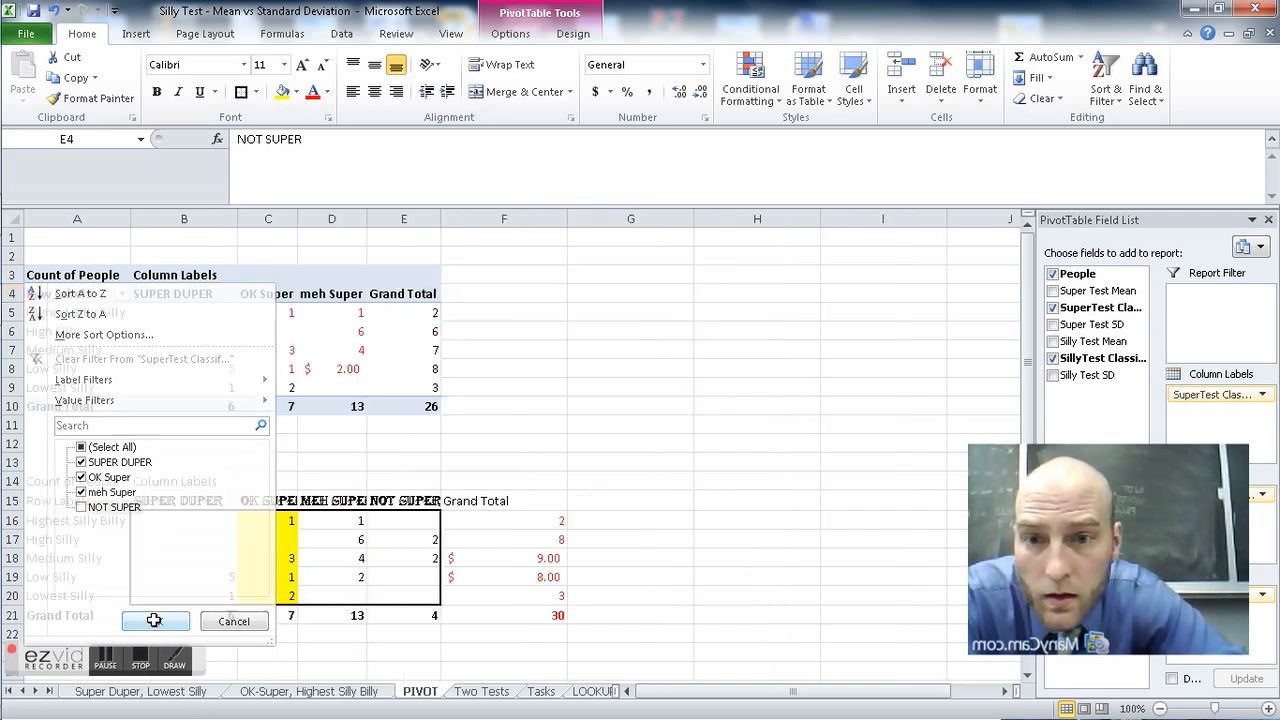
{"action": "left_click", "coordinate": [156, 620]}
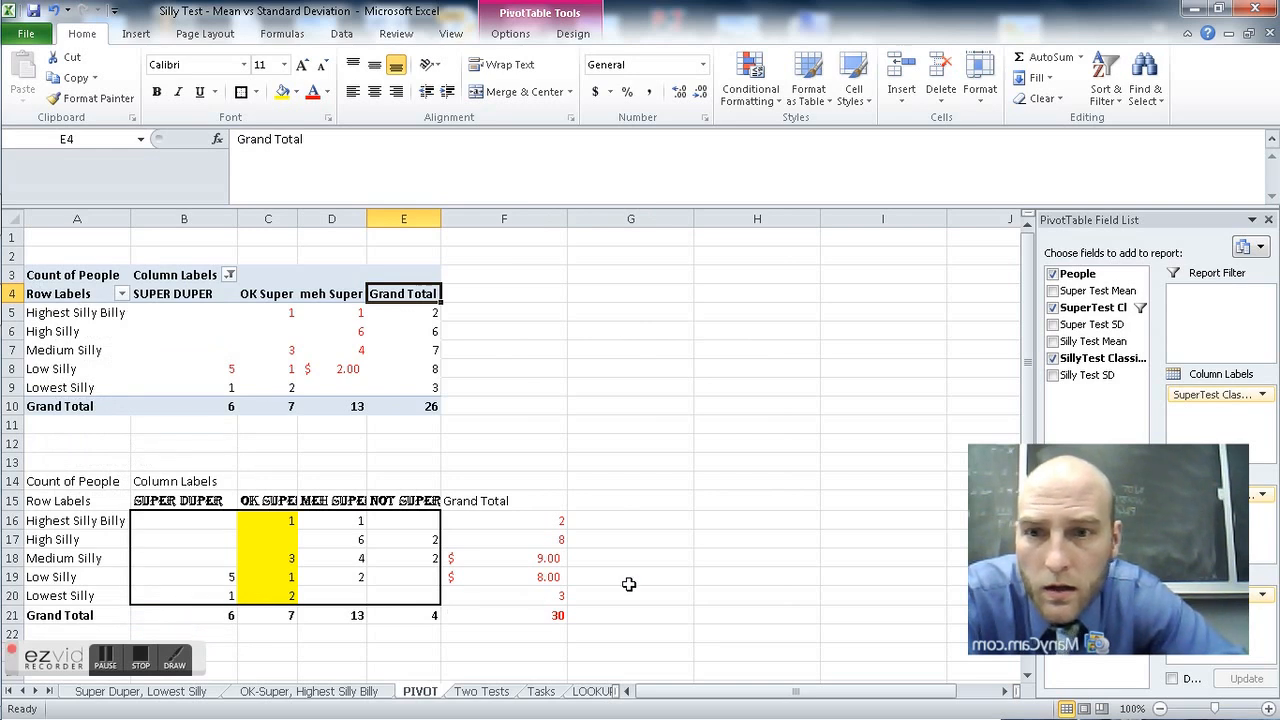
{"action": "mouse_move", "coordinate": [88, 356]}
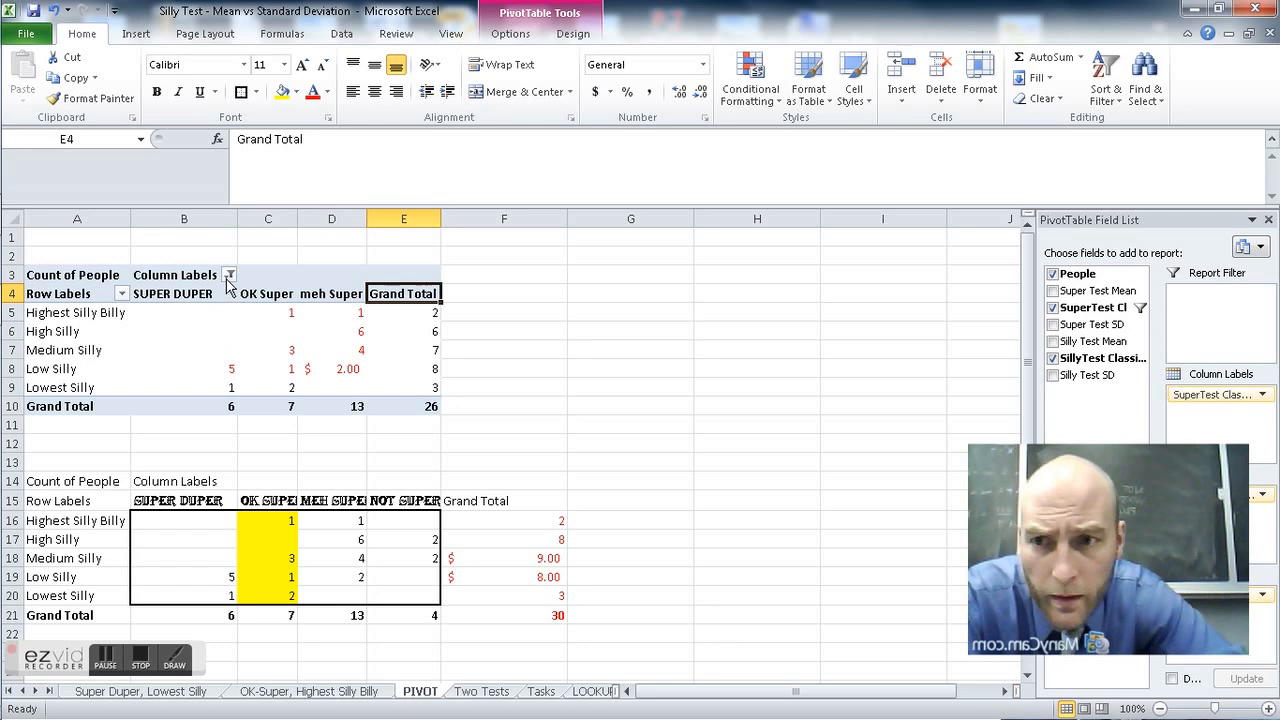
{"action": "left_click", "coordinate": [228, 274]}
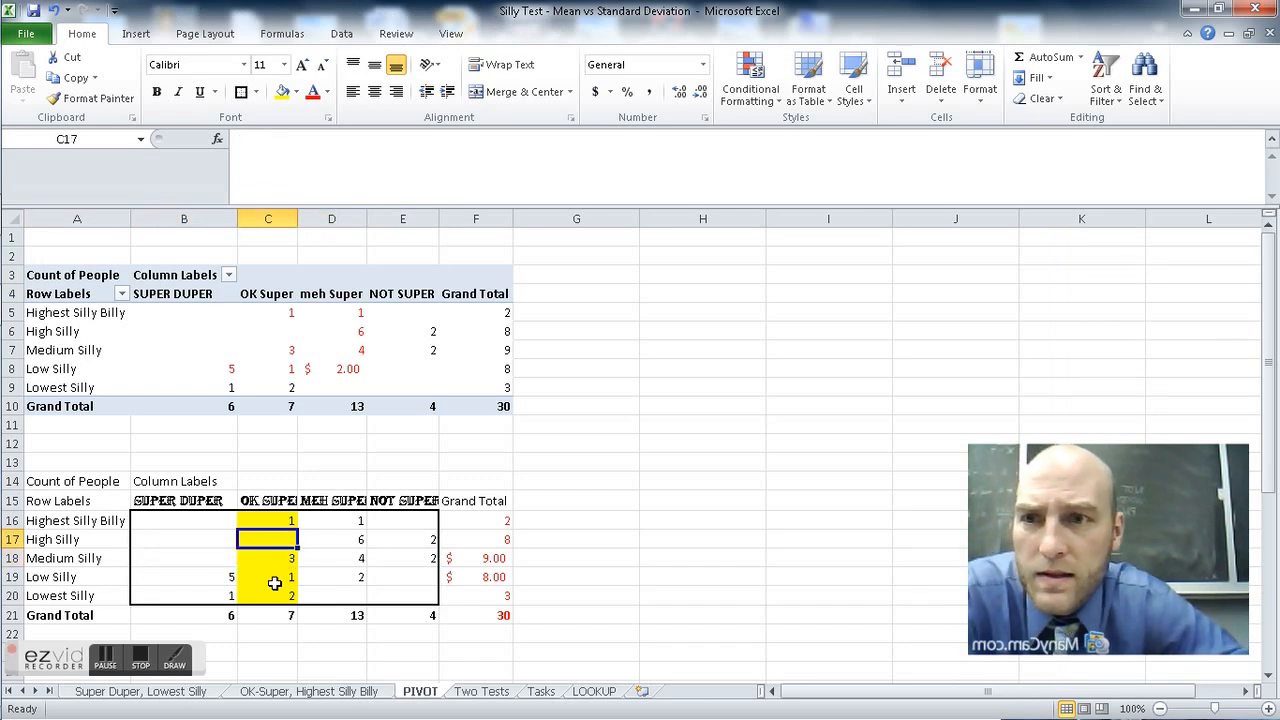
{"action": "left_click", "coordinate": [402, 576]}
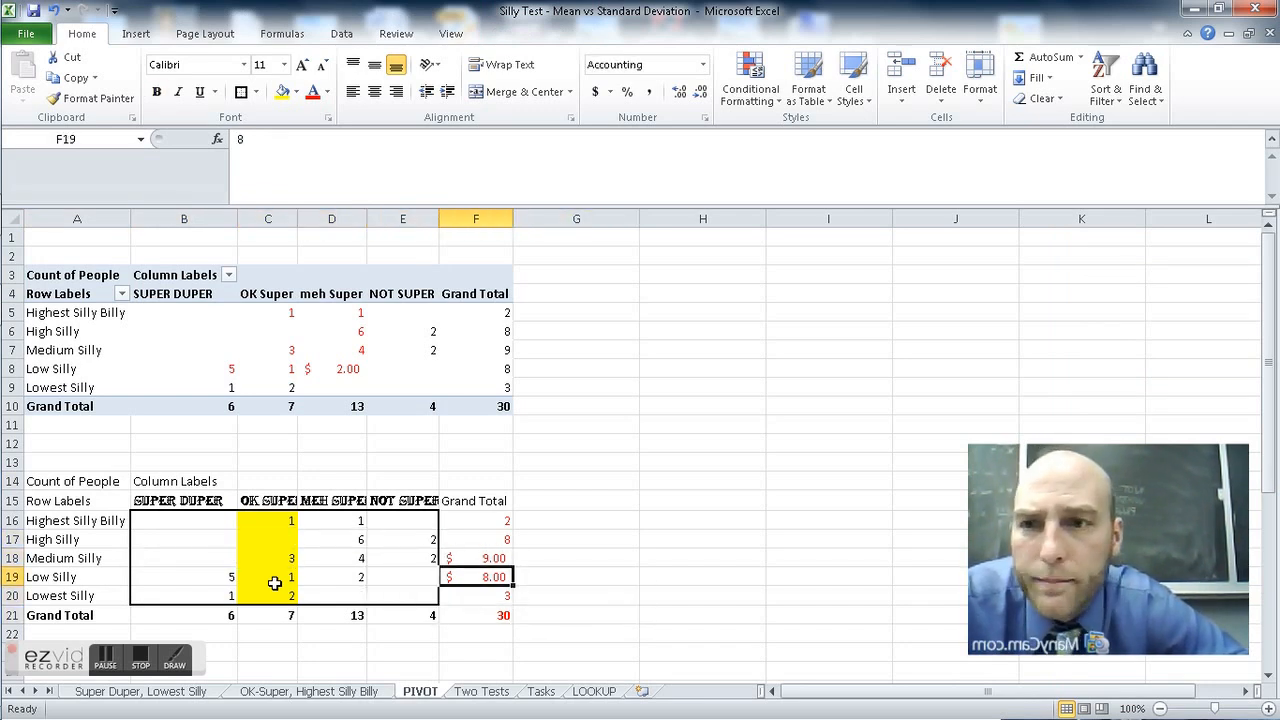
{"action": "left_click", "coordinate": [332, 500]}
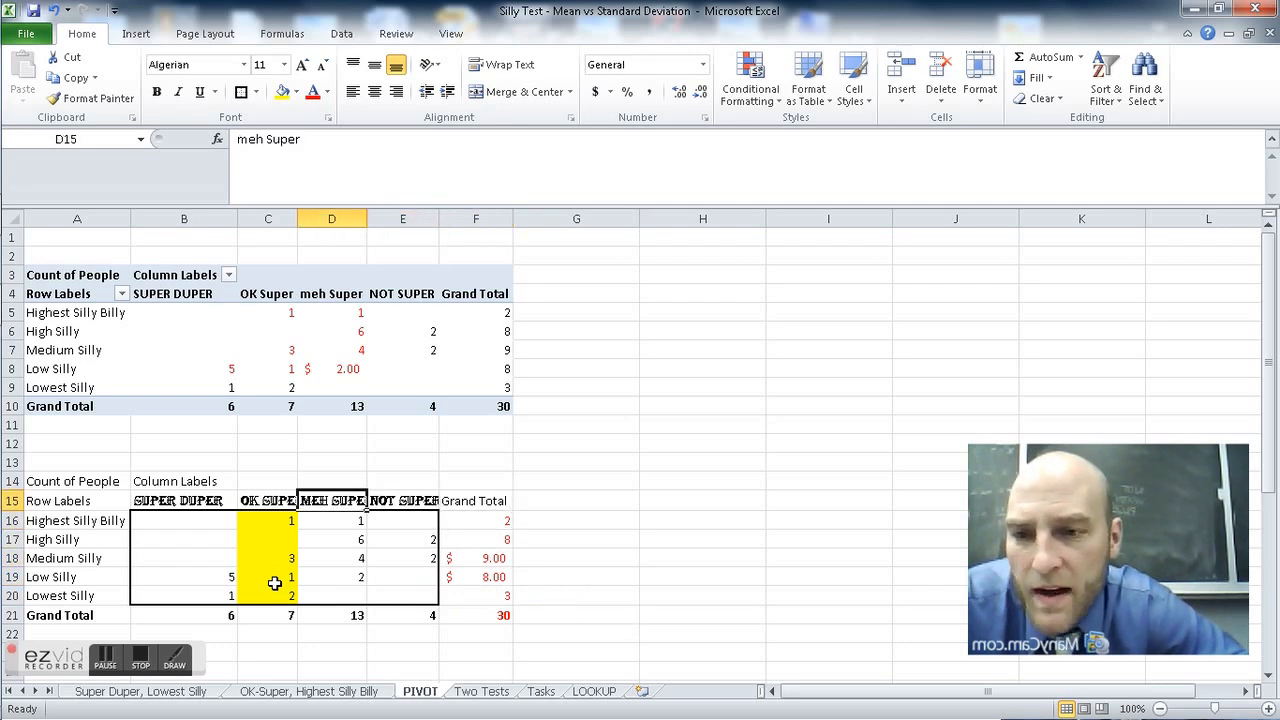
{"action": "left_click", "coordinate": [268, 500]}
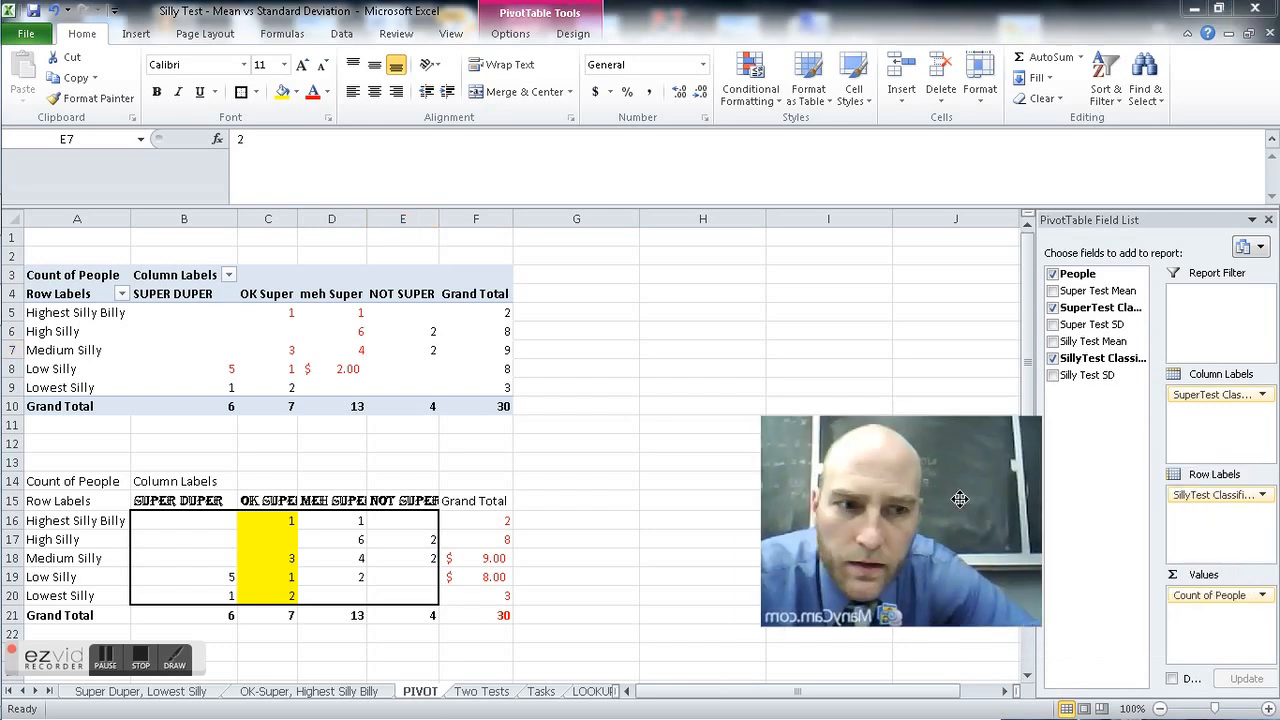
{"action": "left_click", "coordinate": [402, 348]}
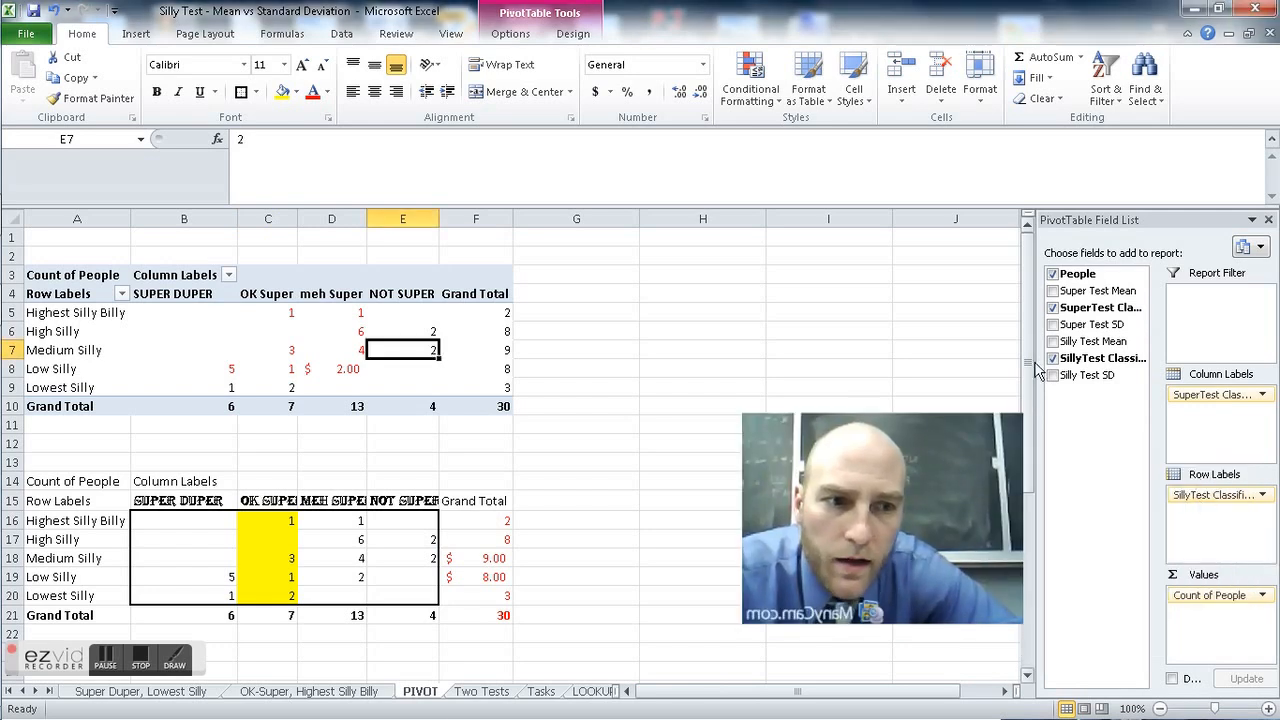